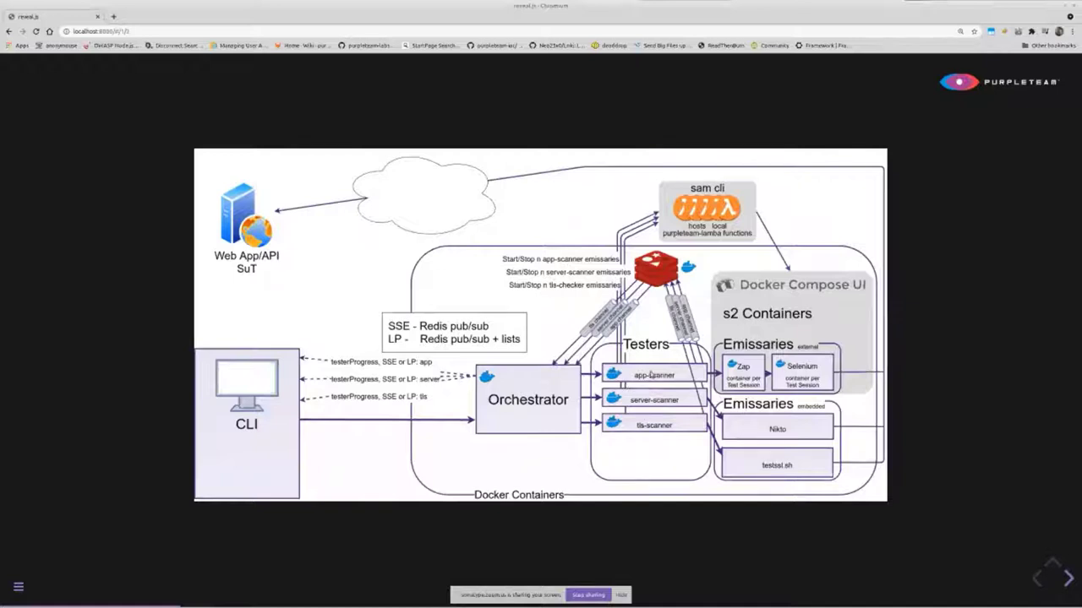
{"action": "mouse_move", "coordinate": [623, 373]}
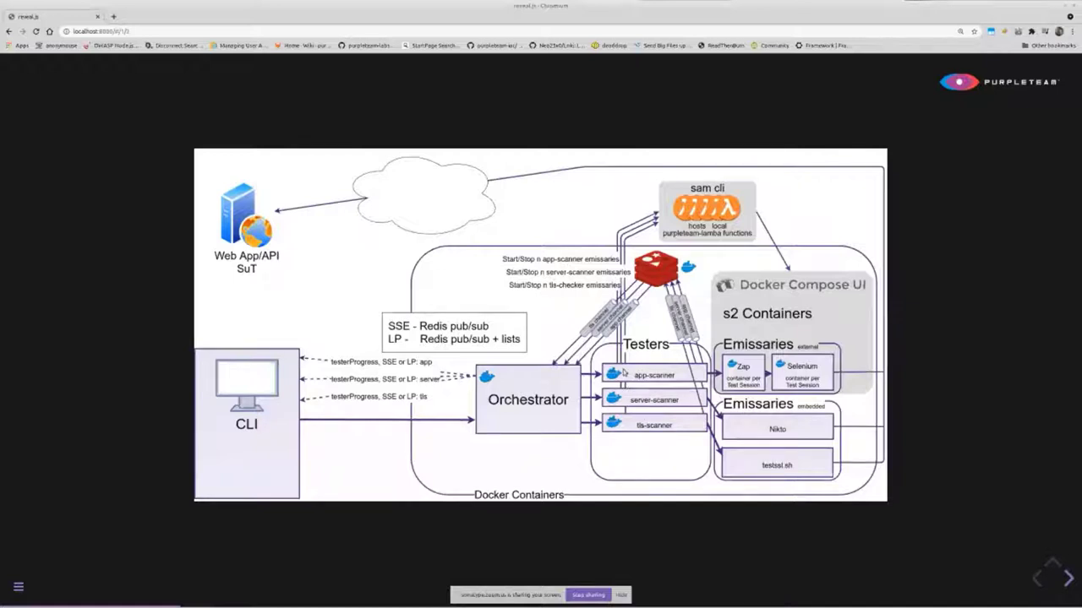
{"action": "mouse_move", "coordinate": [655, 428]}
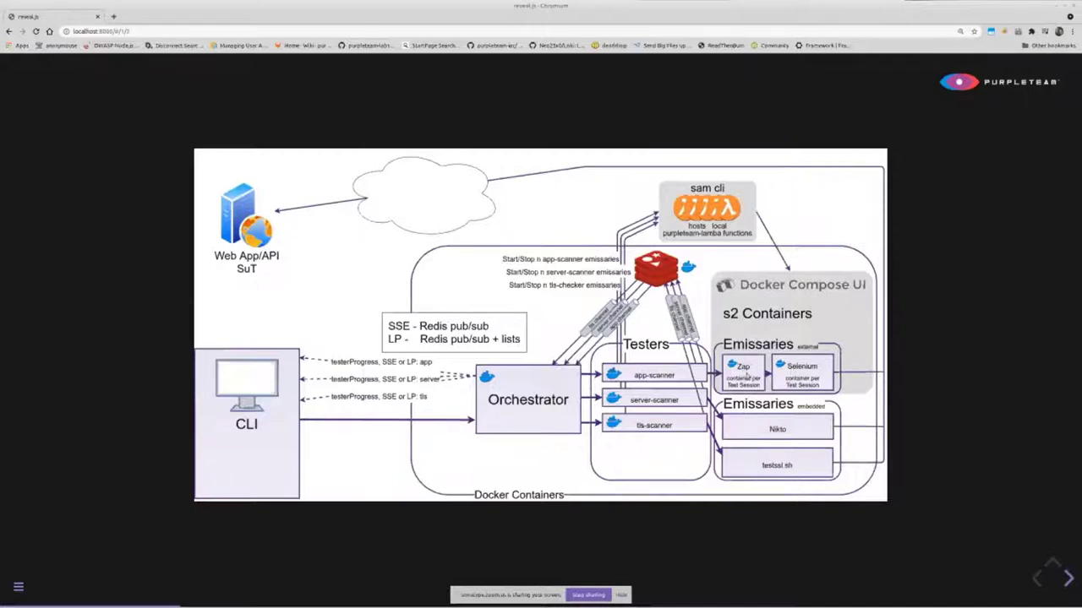
{"action": "mouse_move", "coordinate": [747, 378]}
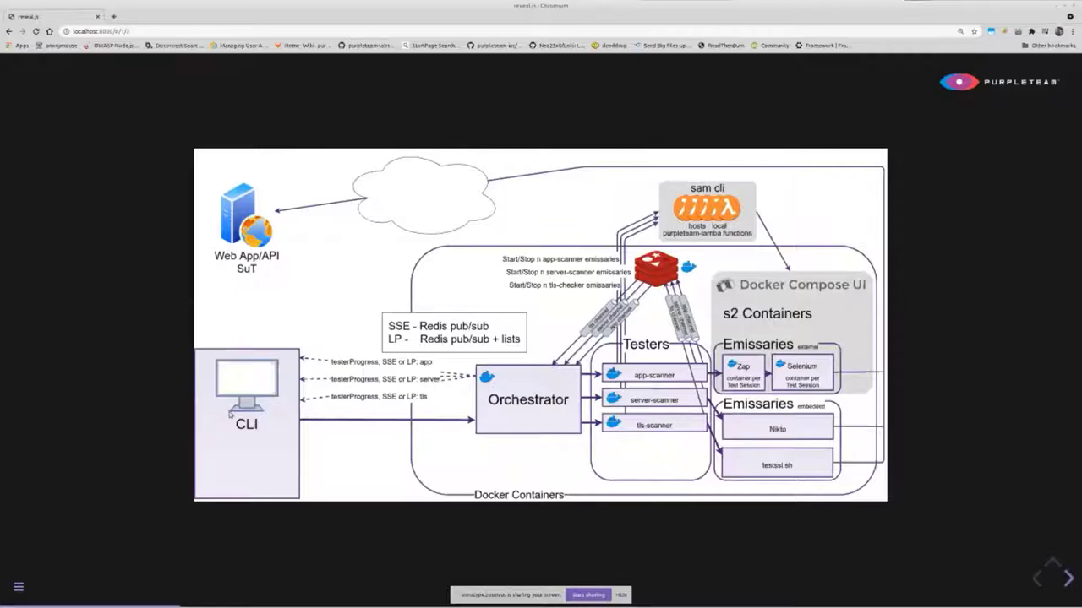
{"action": "mouse_move", "coordinate": [514, 392]}
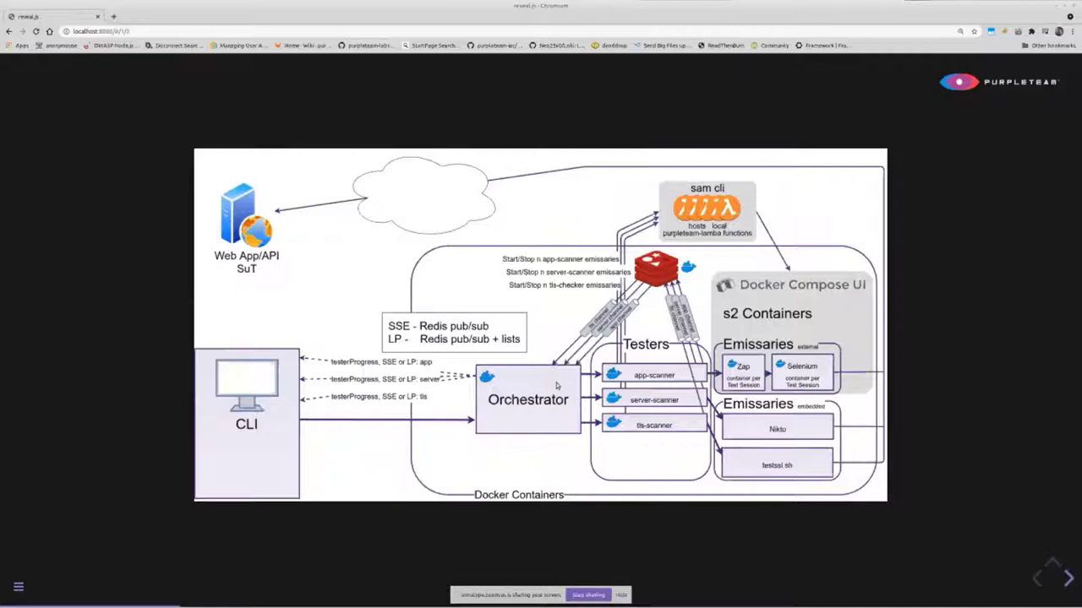
{"action": "mouse_move", "coordinate": [327, 404]}
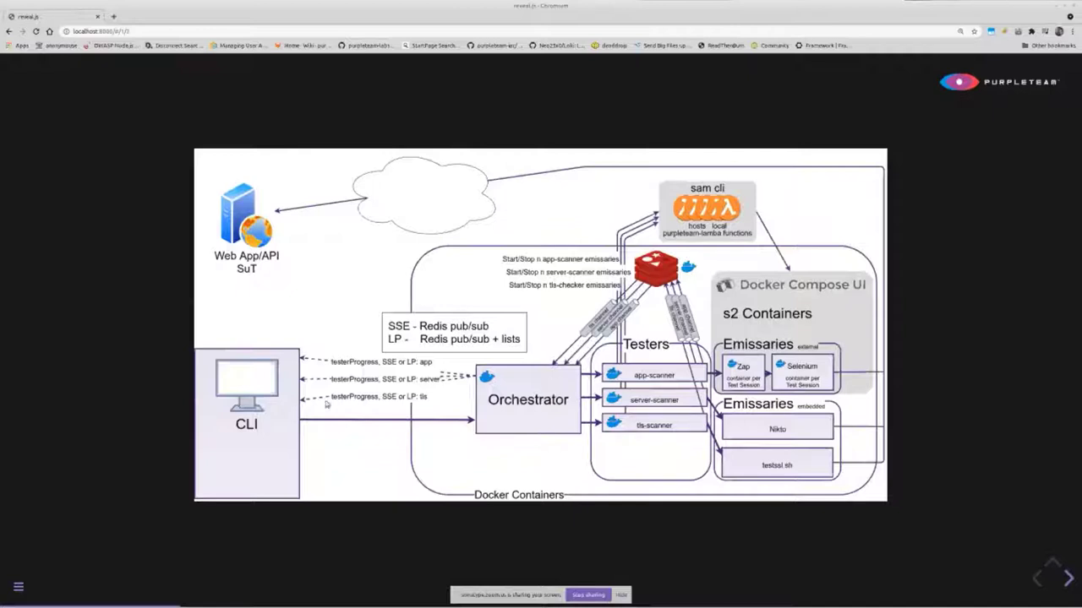
{"action": "mouse_move", "coordinate": [295, 411]}
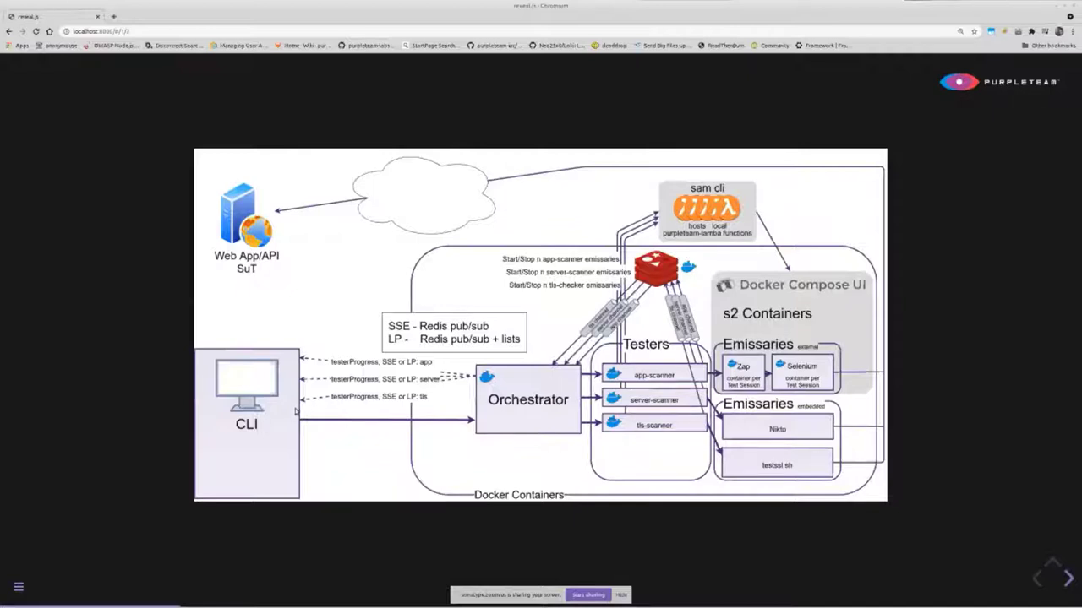
{"action": "mouse_move", "coordinate": [393, 386]}
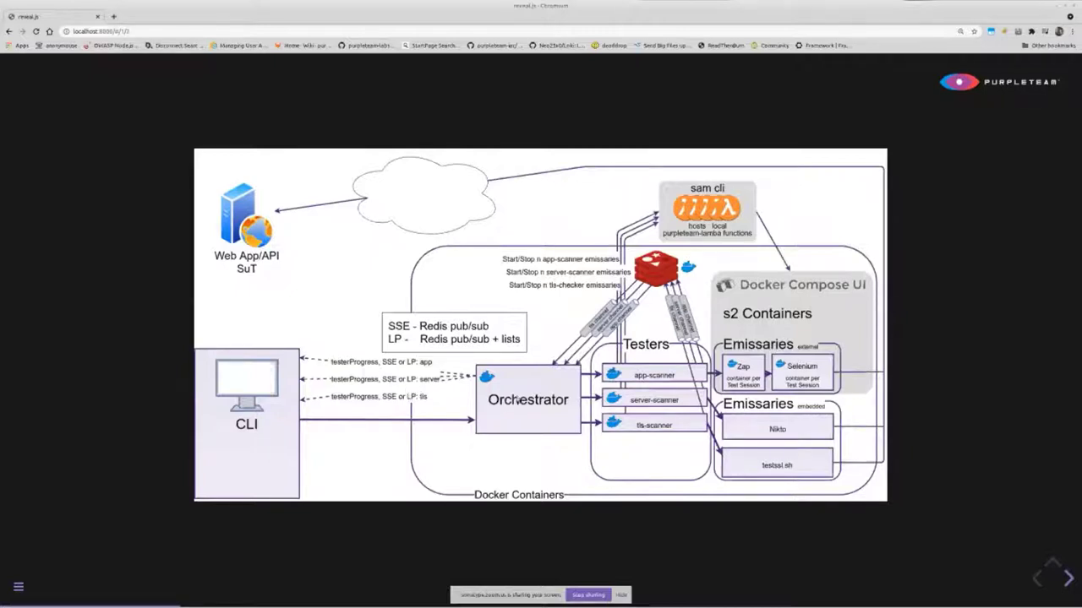
{"action": "mouse_move", "coordinate": [511, 386]}
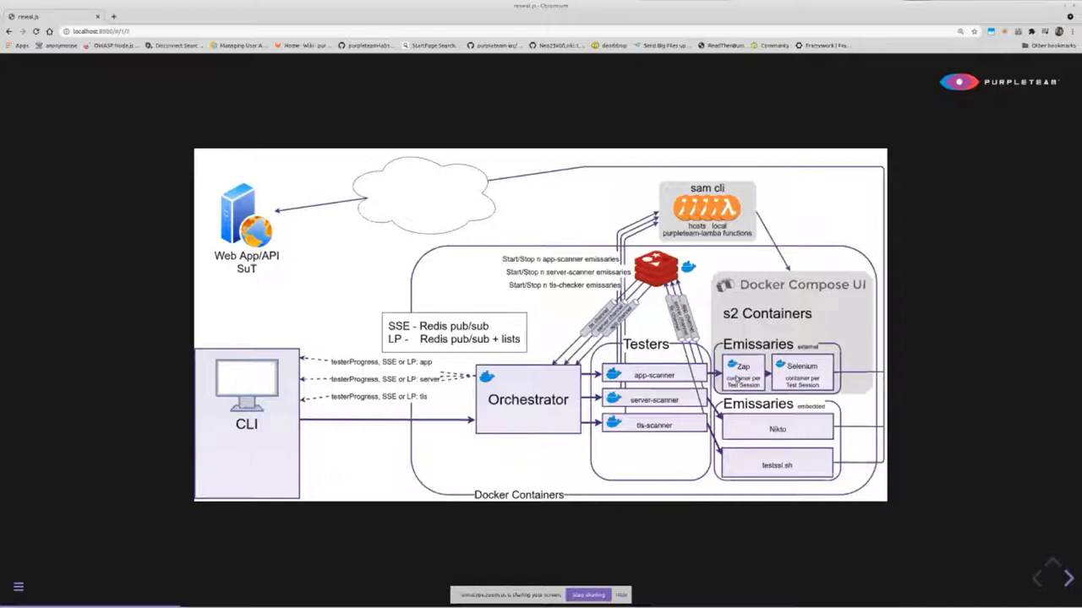
{"action": "mouse_move", "coordinate": [627, 368]}
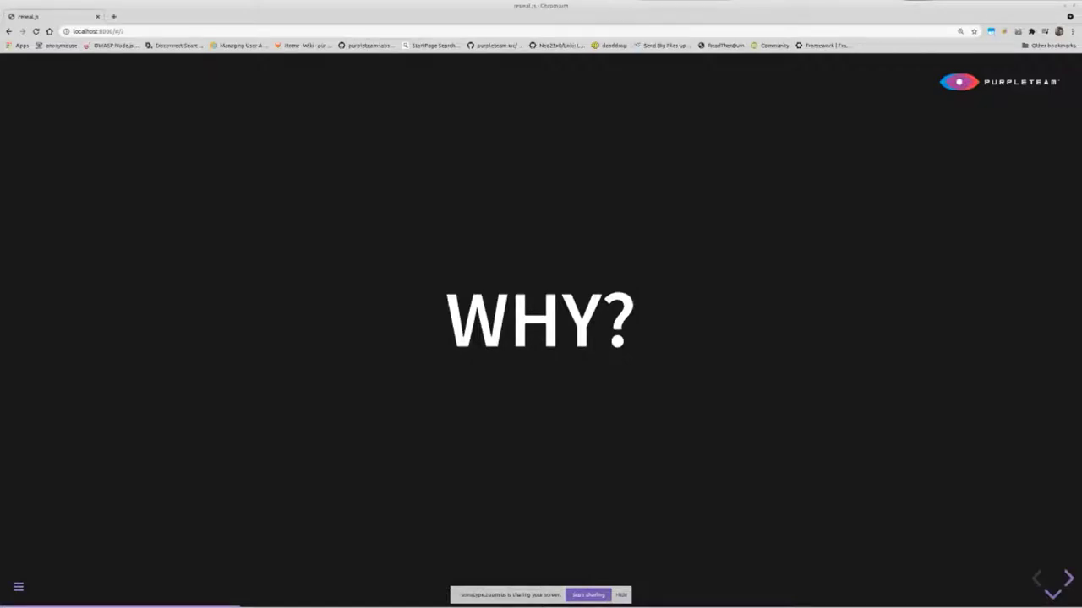
Advance through the TRADITIONALLY slide to the Red Teaming Exercise slide with its $20k-per-week costs
{"action": "key", "text": "Right"}
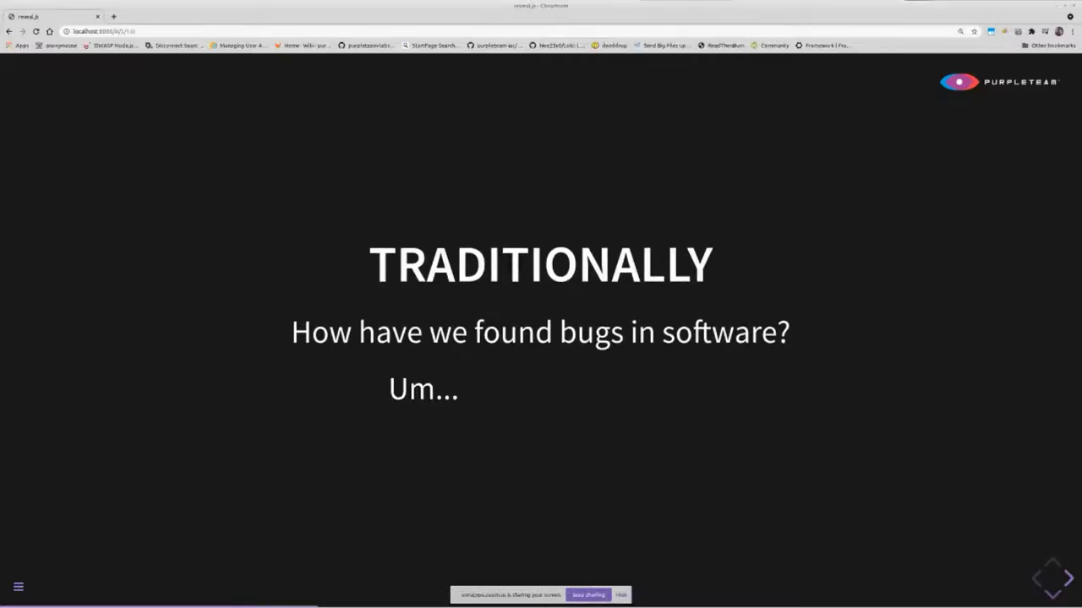
{"action": "key", "text": "Right"}
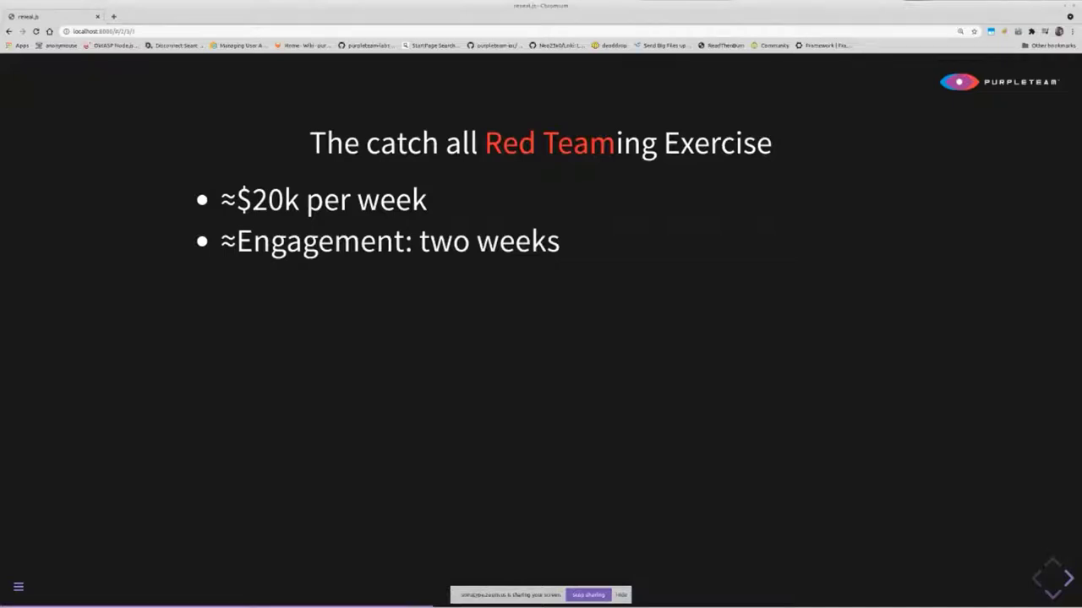
{"action": "key", "text": "Right"}
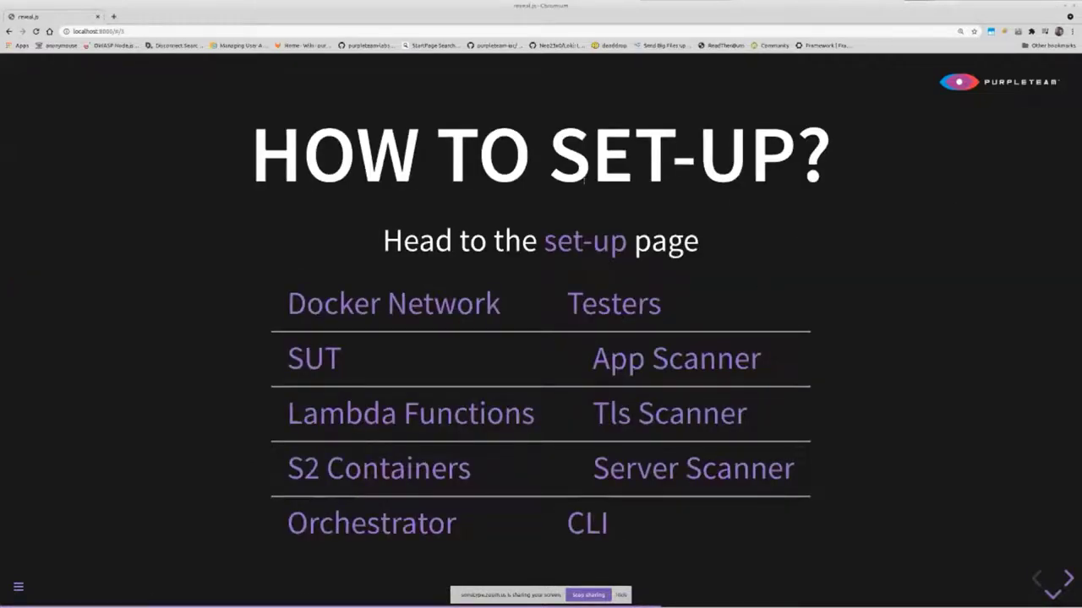
{"action": "mouse_move", "coordinate": [585, 241]}
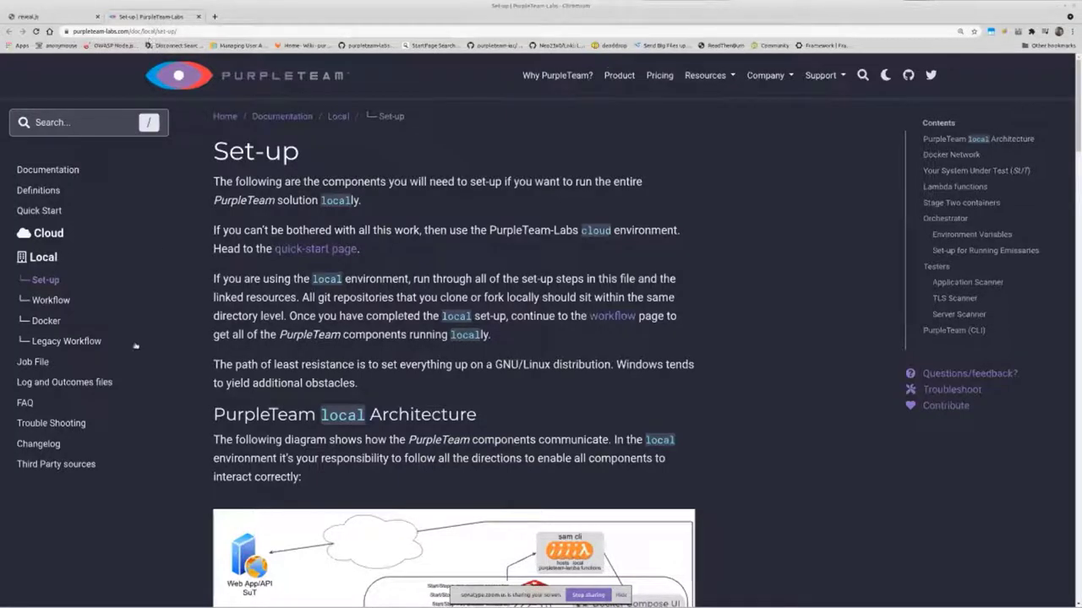
{"action": "scroll", "scroll_direction": "down", "scroll_amount": 3}
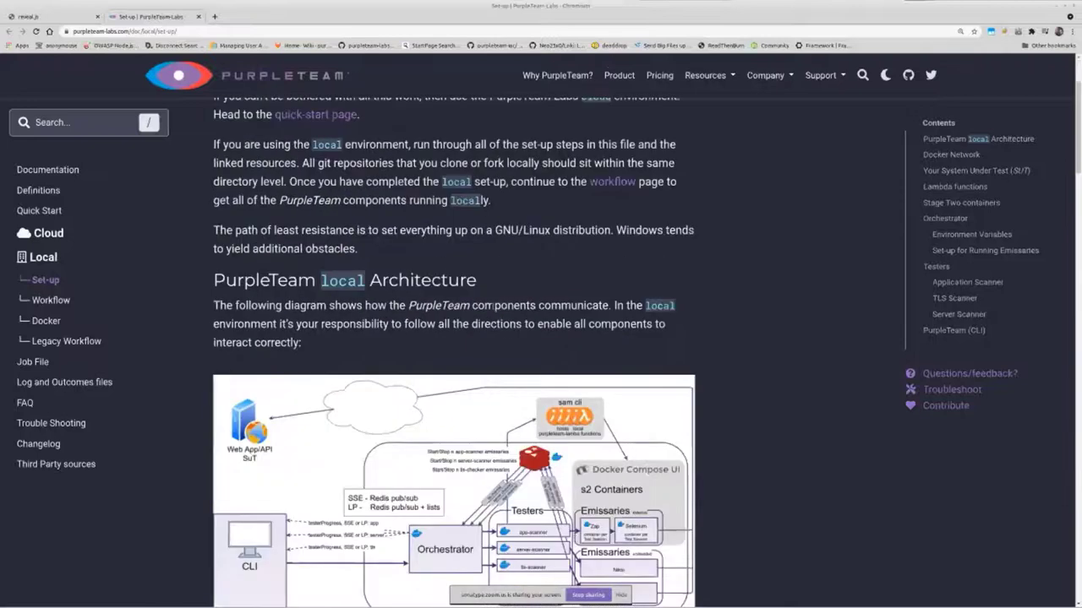
{"action": "scroll", "scroll_direction": "down", "scroll_amount": 3}
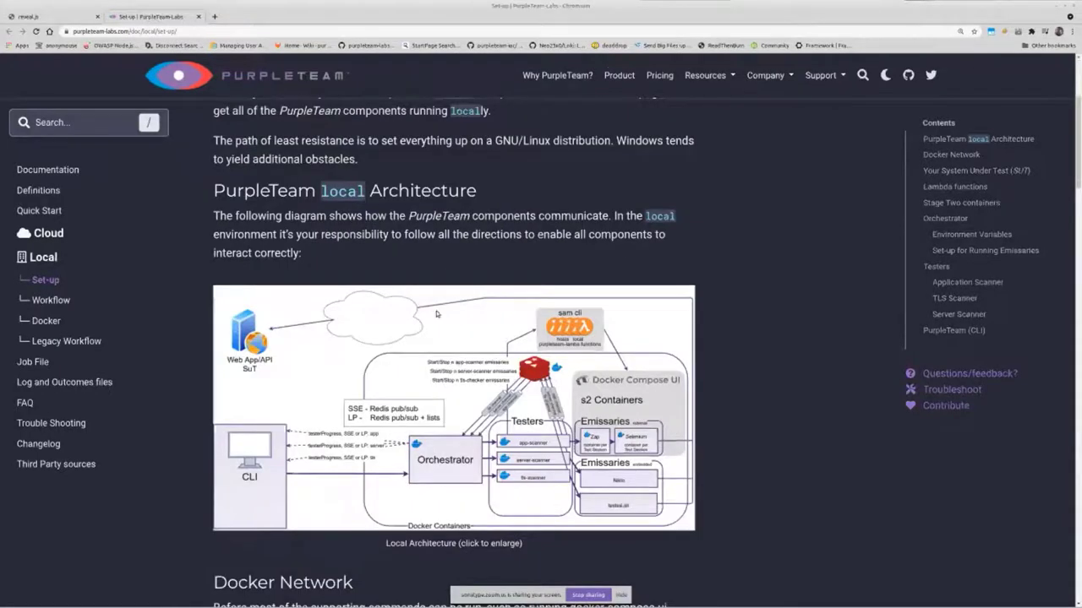
{"action": "scroll", "scroll_direction": "down", "scroll_amount": 3}
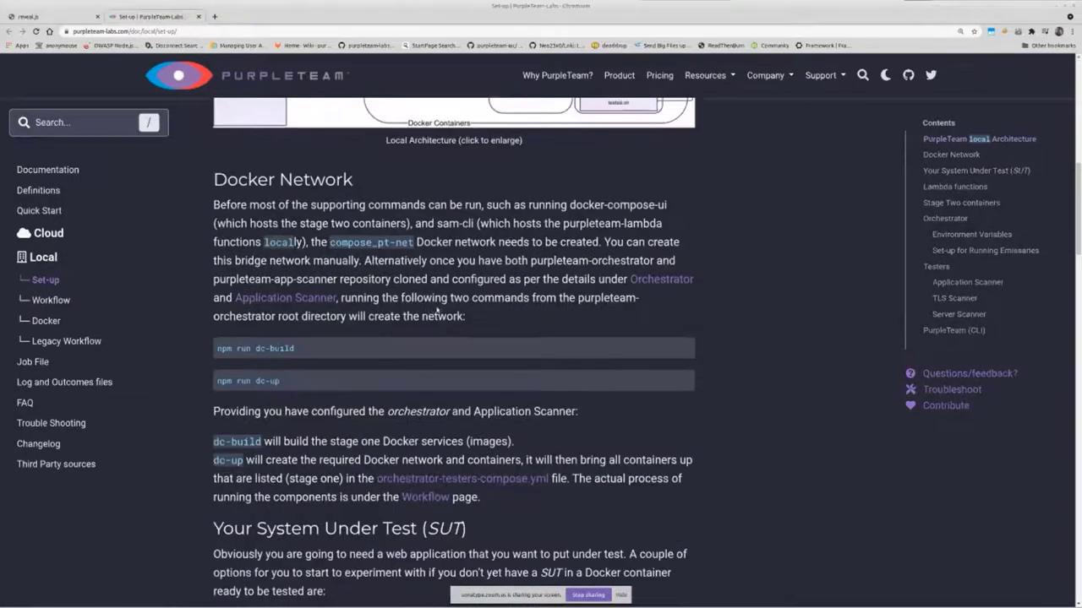
{"action": "scroll", "scroll_direction": "down", "scroll_amount": 3}
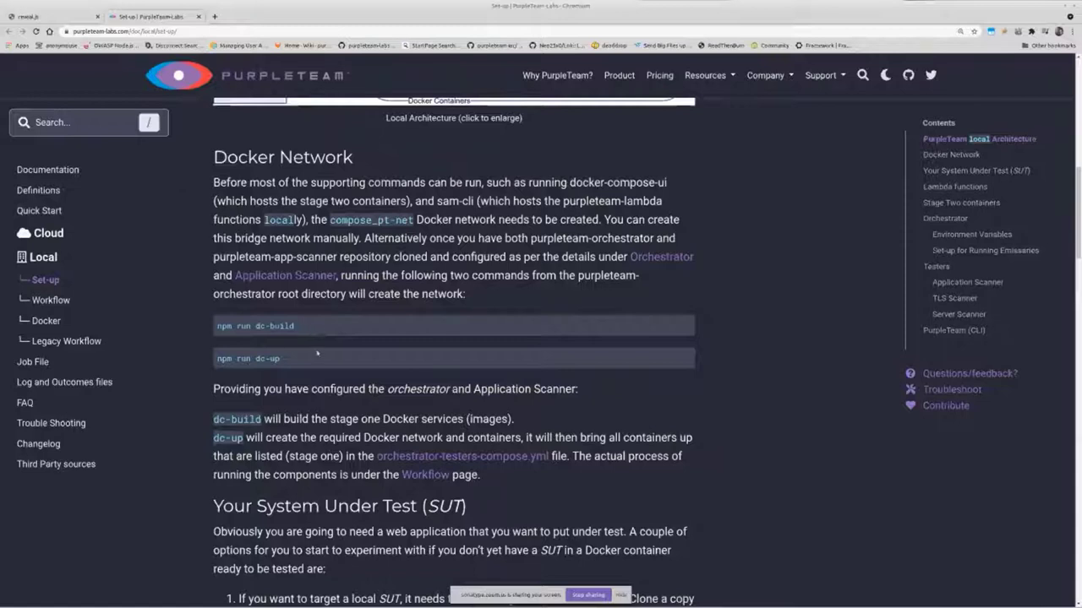
{"action": "scroll", "scroll_direction": "down", "scroll_amount": 3}
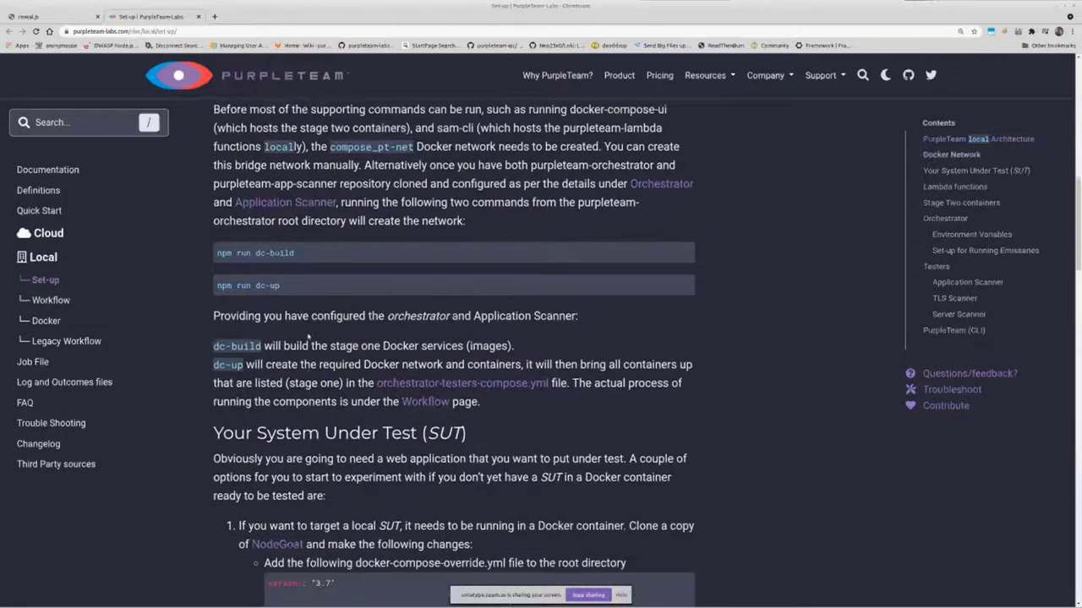
{"action": "scroll", "scroll_direction": "down", "scroll_amount": 3}
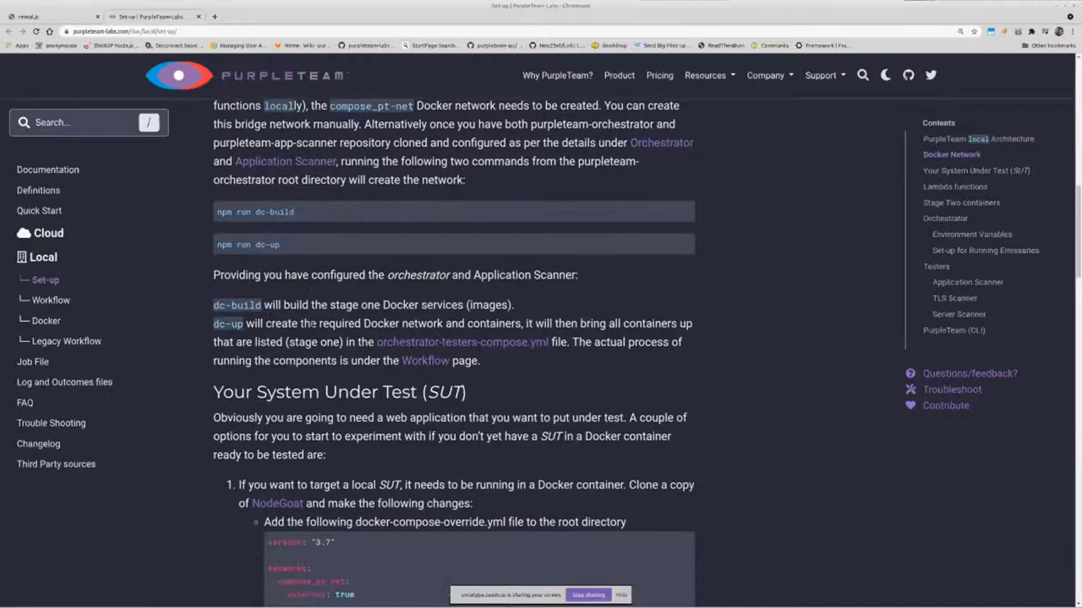
{"action": "scroll", "scroll_direction": "down", "scroll_amount": 3}
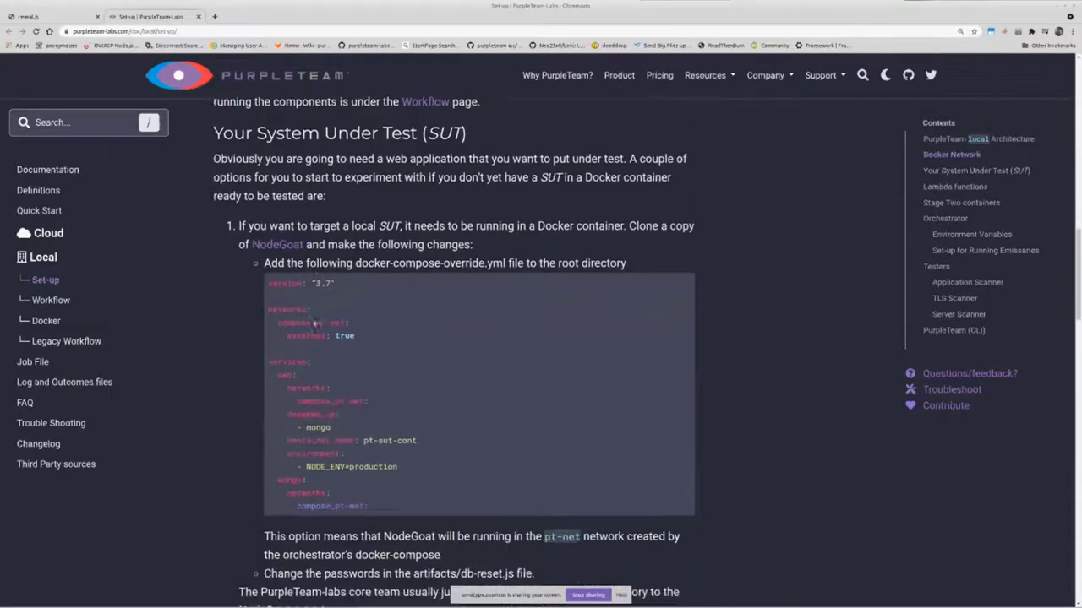
{"action": "scroll", "scroll_direction": "down", "scroll_amount": 3}
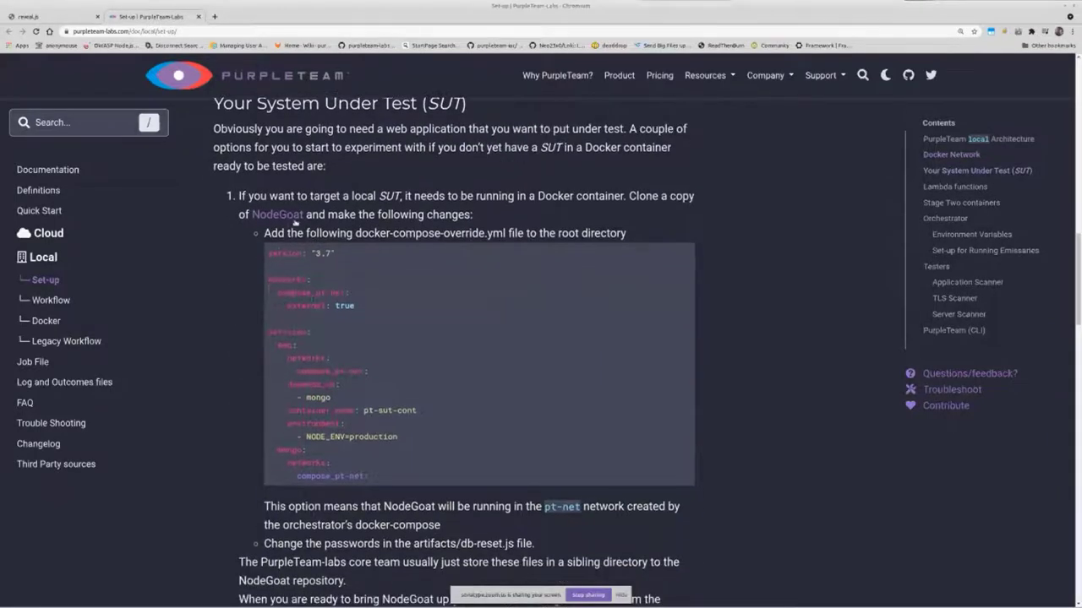
{"action": "scroll", "scroll_direction": "down", "scroll_amount": 3}
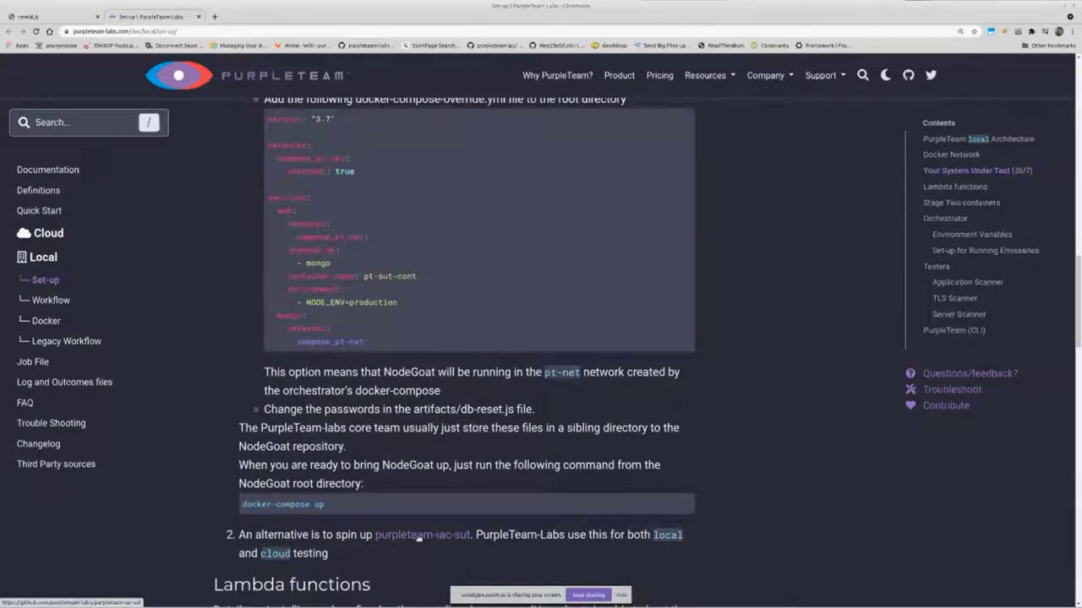
{"action": "left_click", "coordinate": [422, 535]}
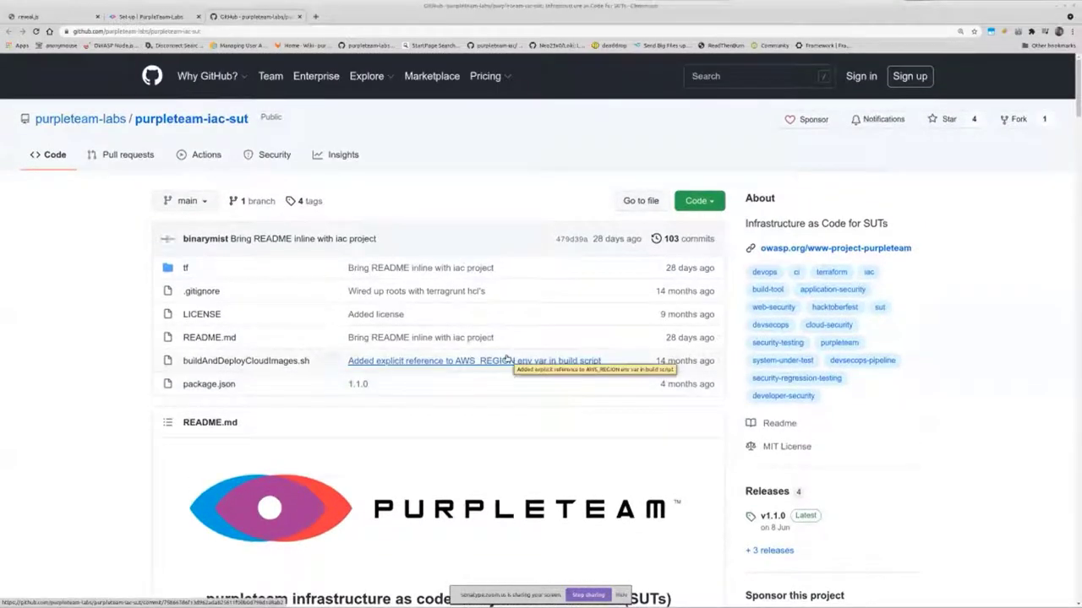
{"action": "mouse_move", "coordinate": [218, 103]}
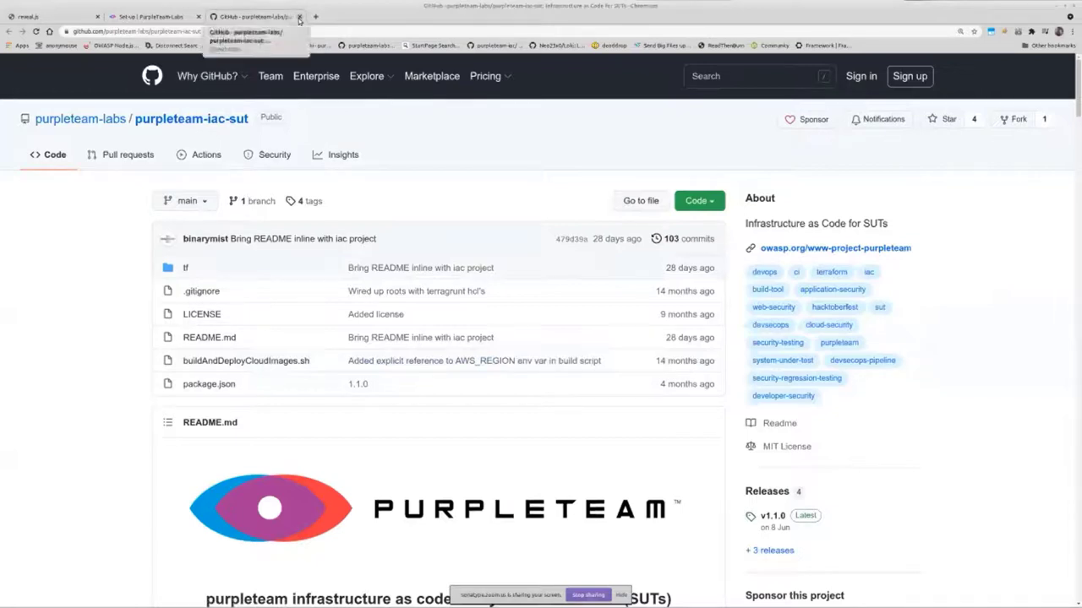
{"action": "left_click", "coordinate": [148, 16]}
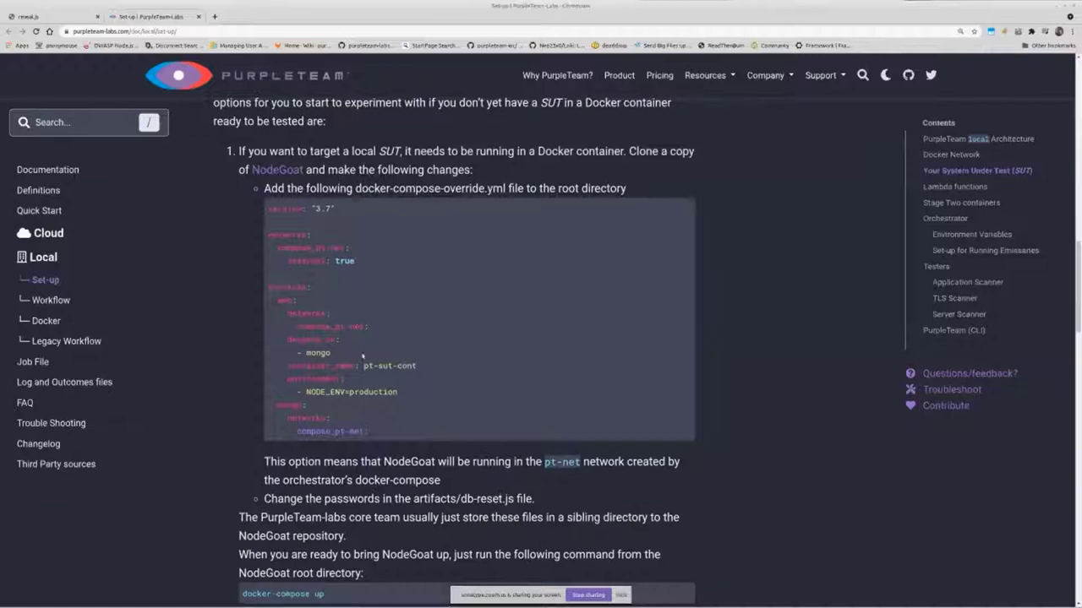
Scroll the local Set-up page past Orchestrator and Firewall Rules to the Testers and PurpleTeam (CLI) sections
{"action": "scroll", "scroll_direction": "down", "scroll_amount": 3}
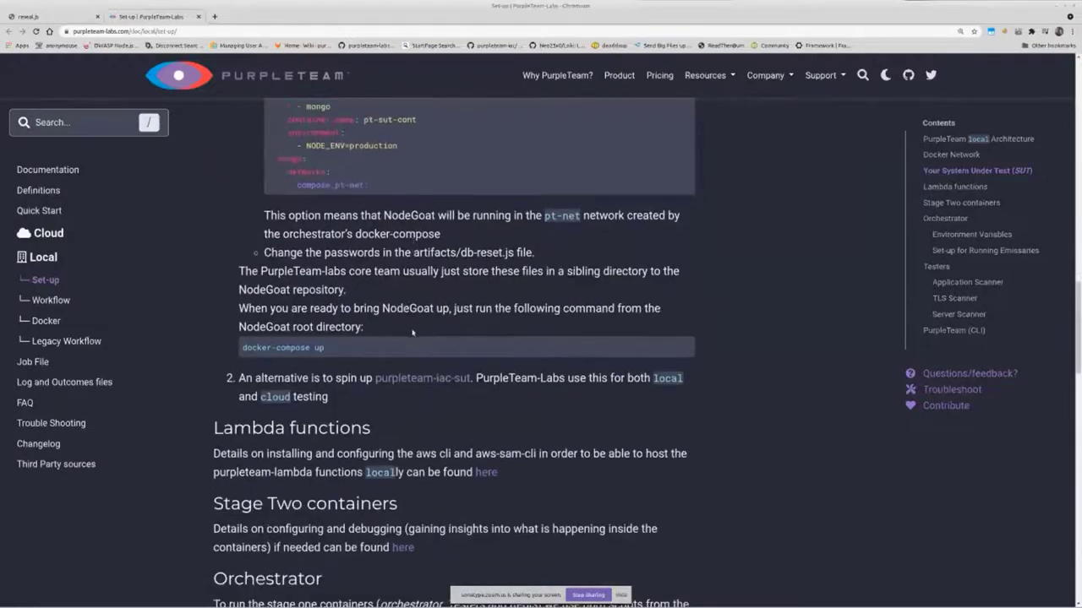
{"action": "scroll", "scroll_direction": "down", "scroll_amount": 3}
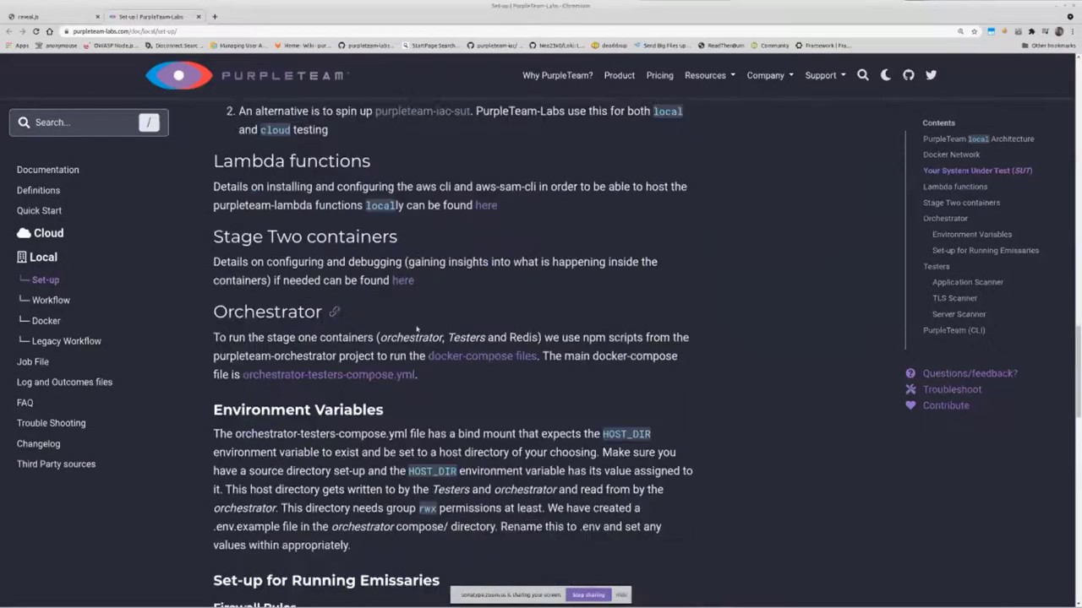
{"action": "scroll", "scroll_direction": "down", "scroll_amount": 3}
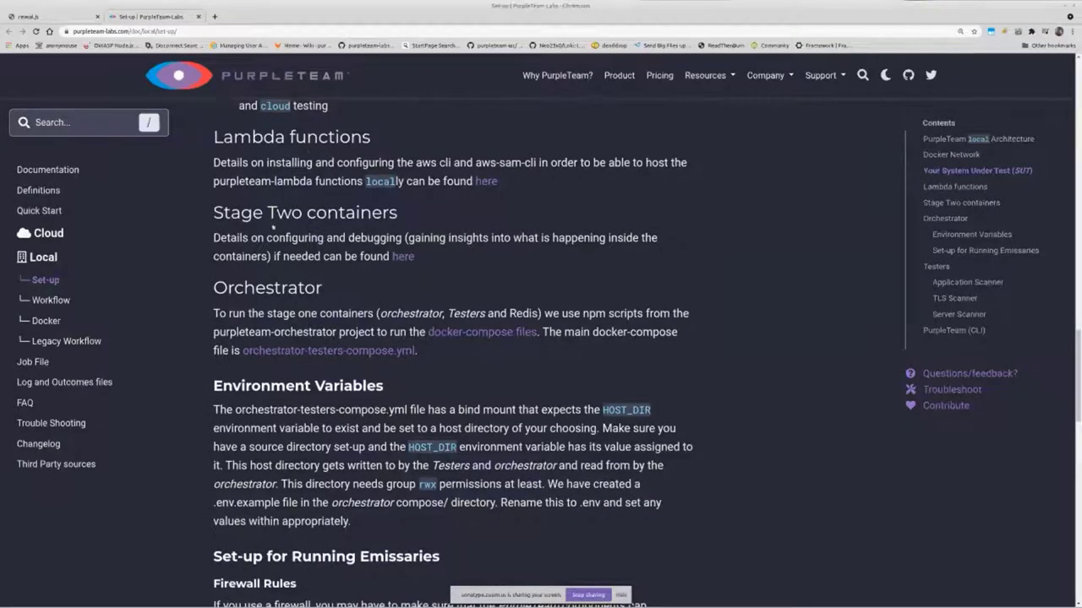
{"action": "mouse_move", "coordinate": [486, 190]}
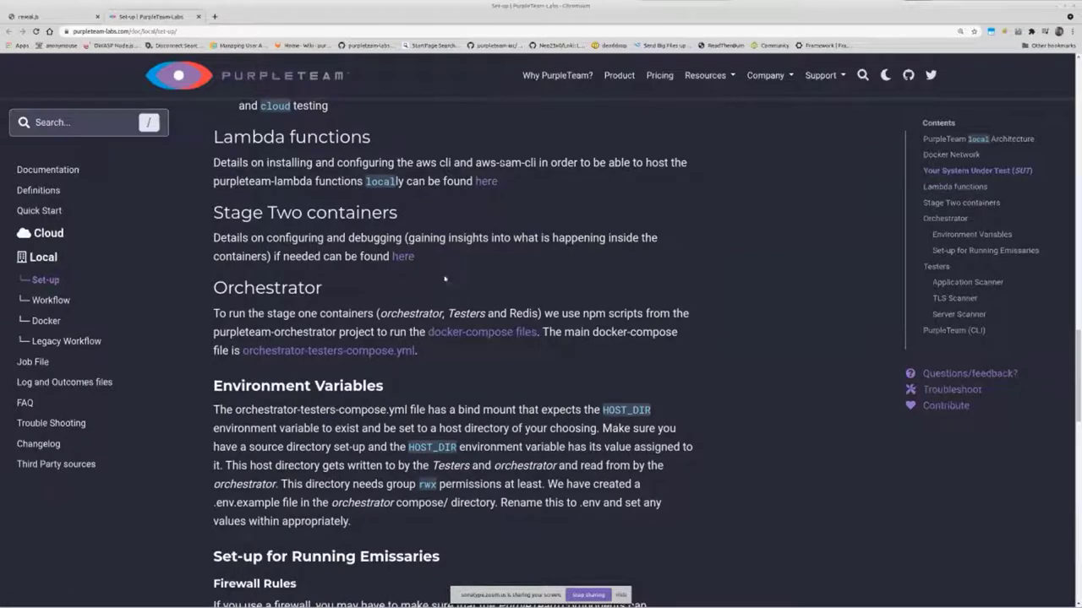
{"action": "mouse_move", "coordinate": [445, 279]}
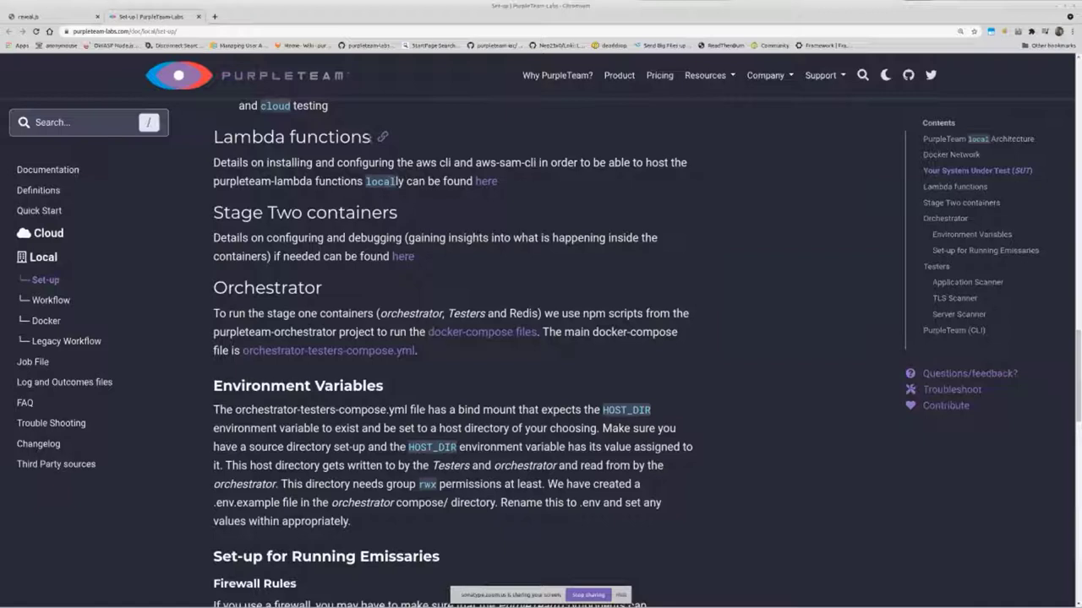
{"action": "mouse_move", "coordinate": [409, 212]}
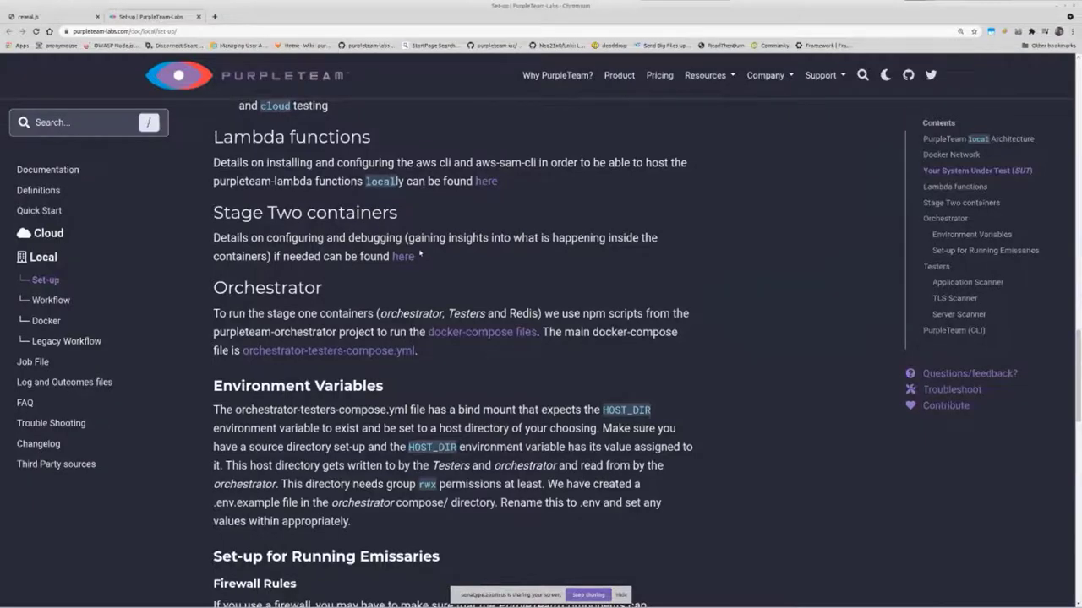
{"action": "scroll", "scroll_direction": "down", "scroll_amount": 3}
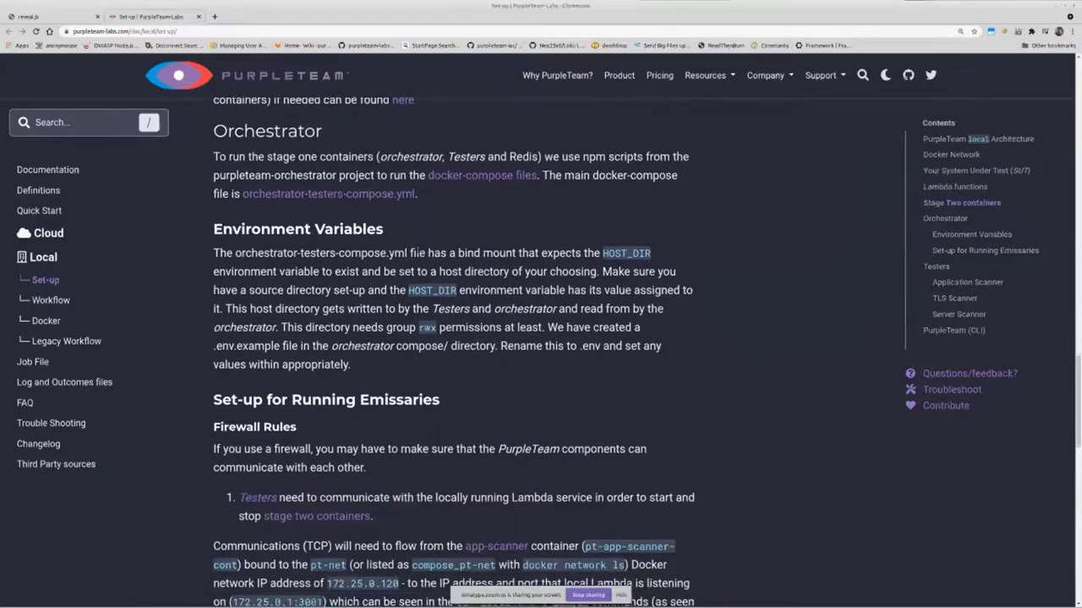
{"action": "scroll", "scroll_direction": "down", "scroll_amount": 3}
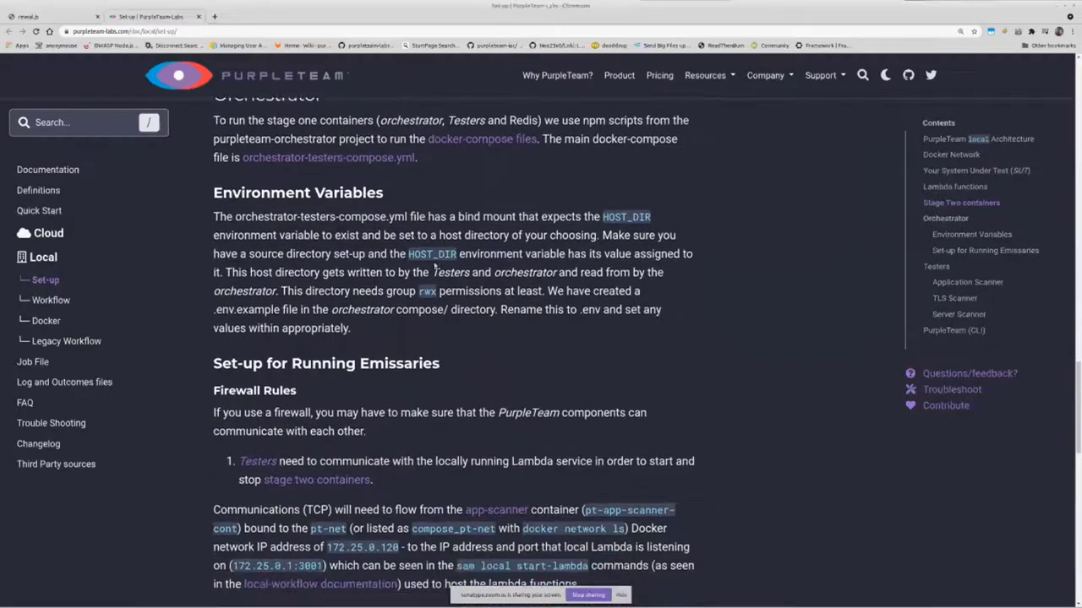
{"action": "scroll", "scroll_direction": "down", "scroll_amount": 3}
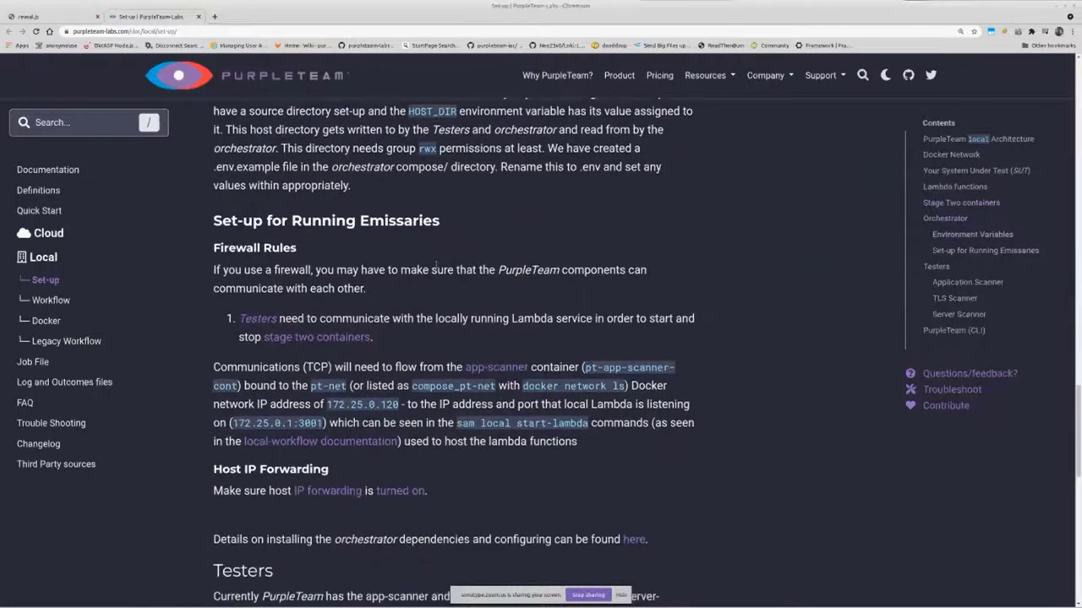
{"action": "scroll", "scroll_direction": "down", "scroll_amount": 3}
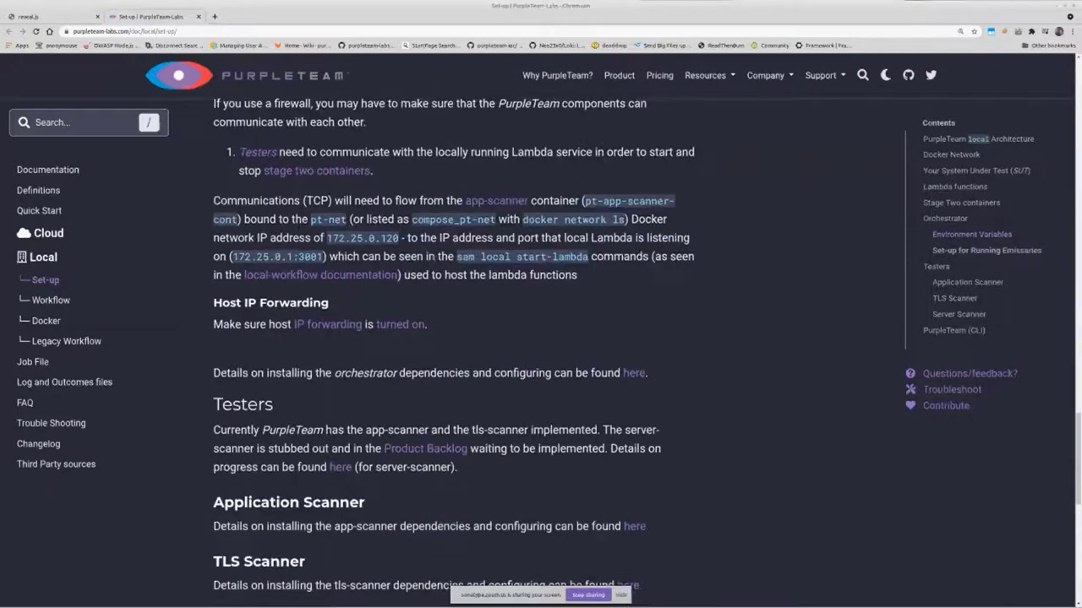
{"action": "scroll", "scroll_direction": "down", "scroll_amount": 3}
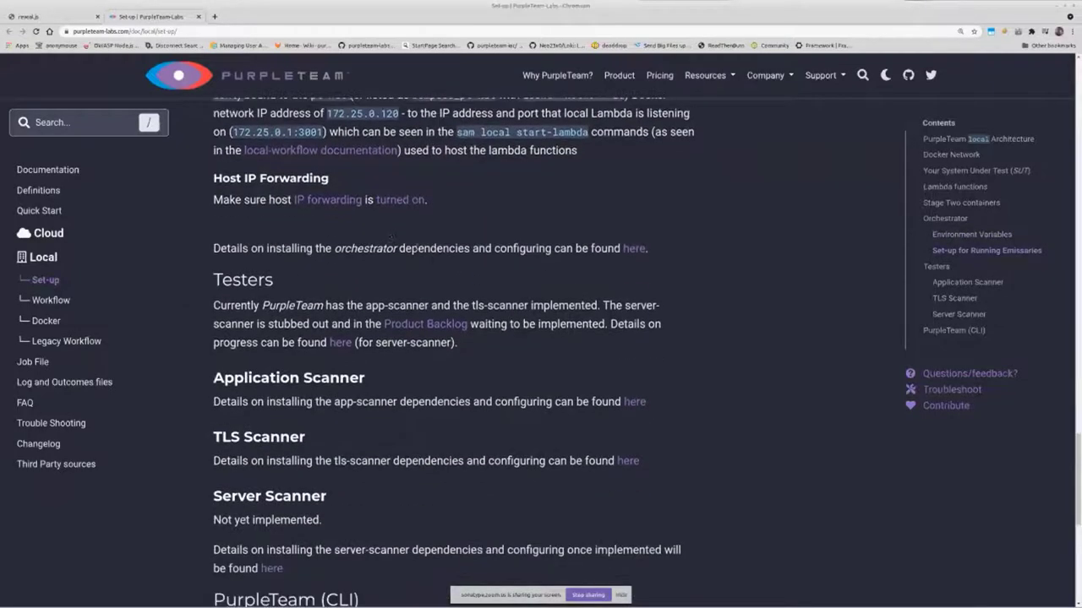
{"action": "scroll", "scroll_direction": "down", "scroll_amount": 3}
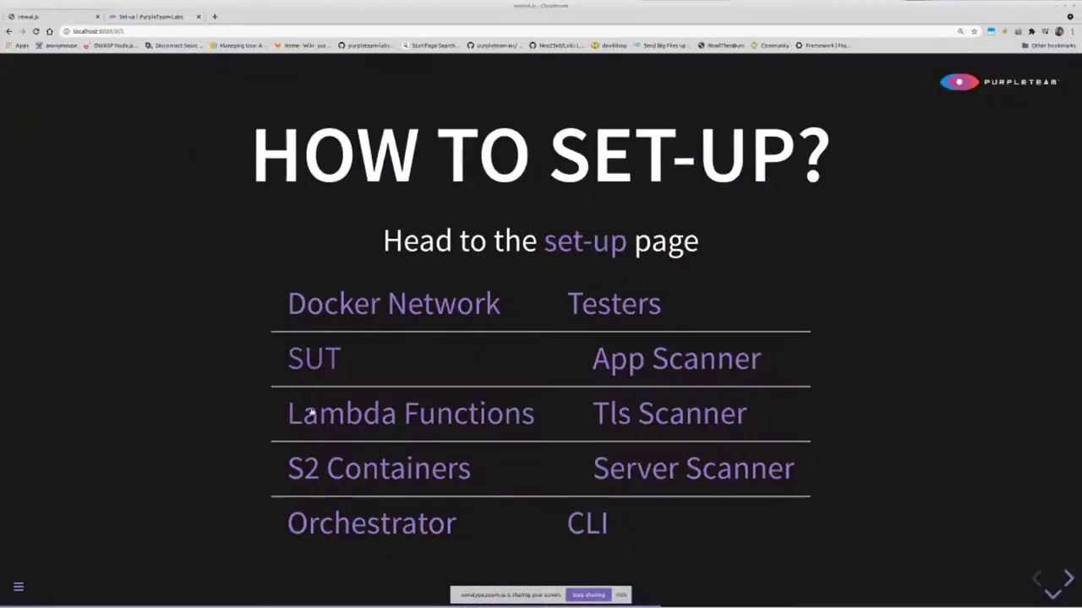
{"action": "mouse_move", "coordinate": [627, 444]}
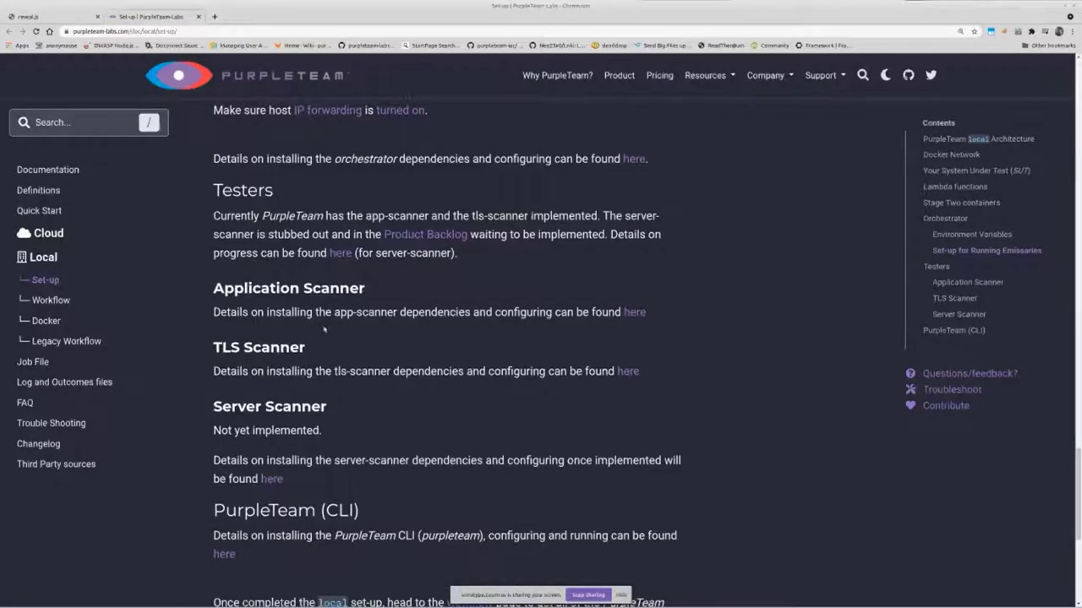
{"action": "scroll", "scroll_direction": "down", "scroll_amount": 3}
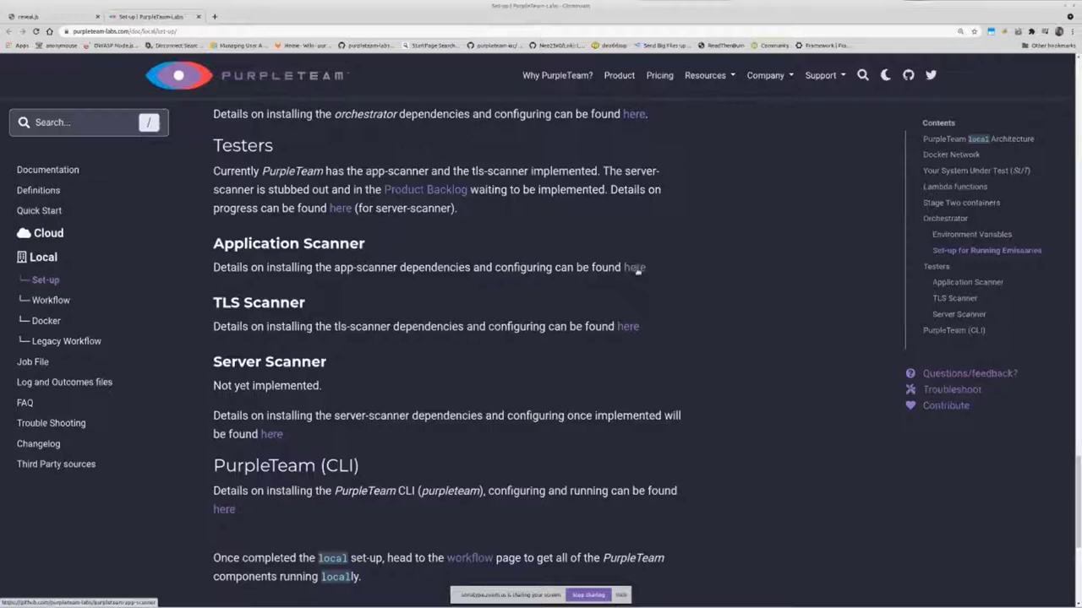
{"action": "mouse_move", "coordinate": [627, 326]}
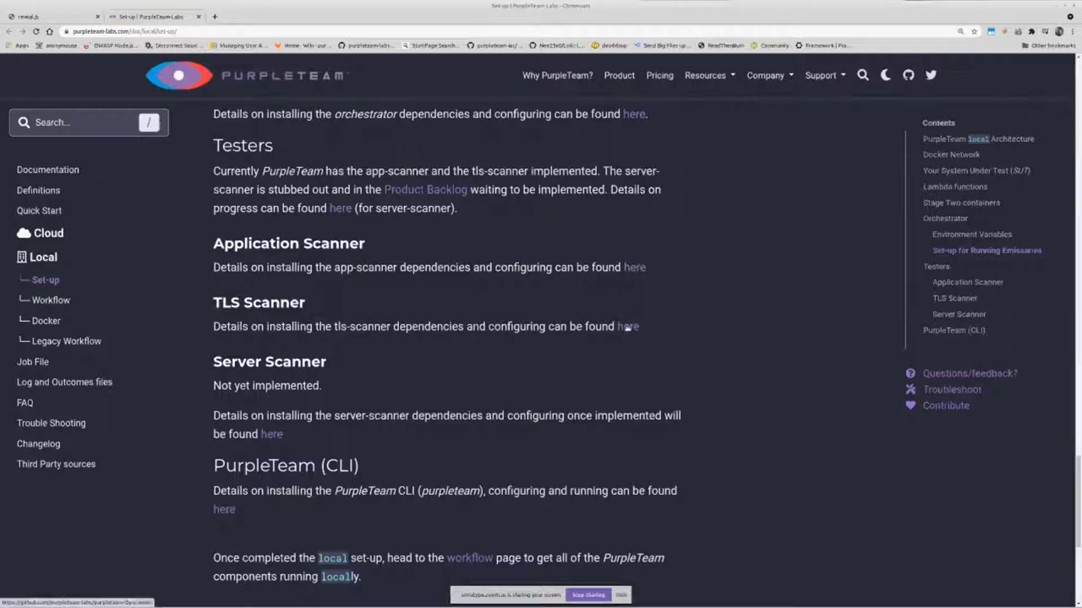
{"action": "mouse_move", "coordinate": [659, 291]}
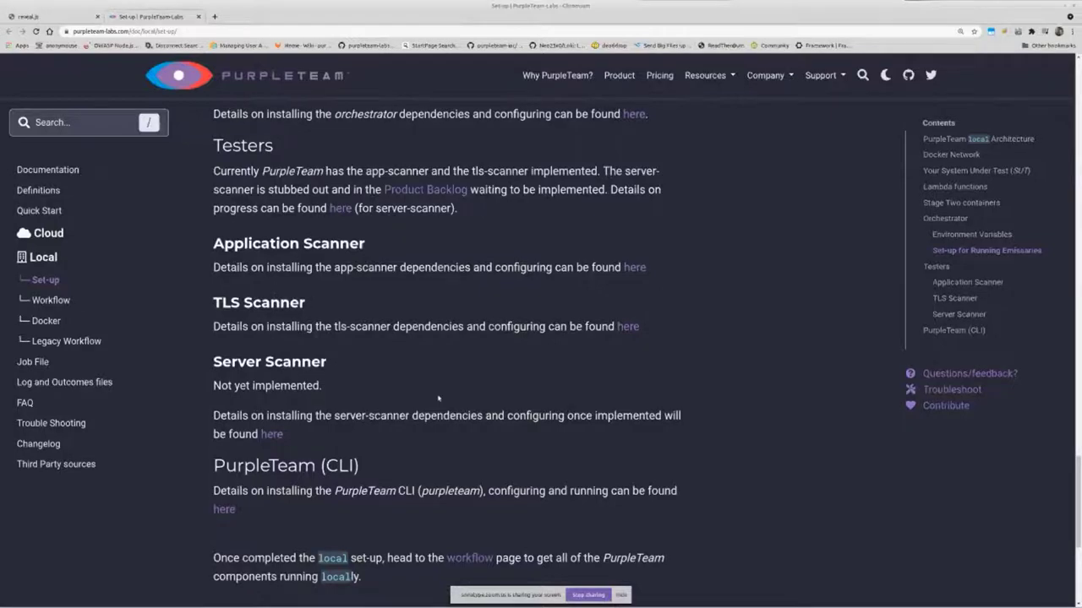
{"action": "scroll", "scroll_direction": "down", "scroll_amount": 3}
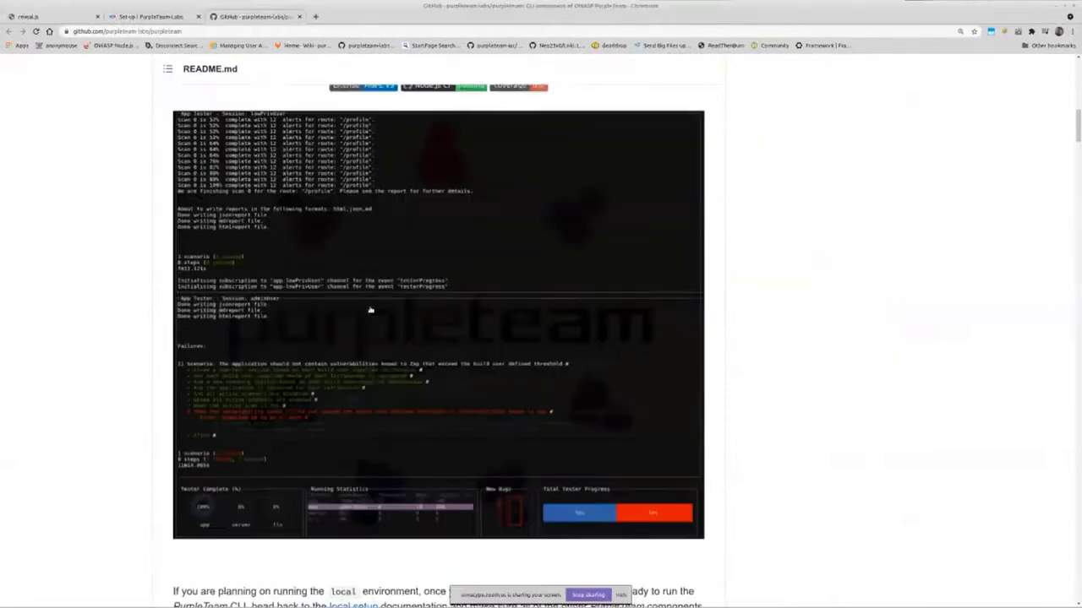
Scroll the purpleteam README to Contents, then return to the CLI INSTALL OPTIONS slide
{"action": "scroll", "scroll_direction": "down", "scroll_amount": 3}
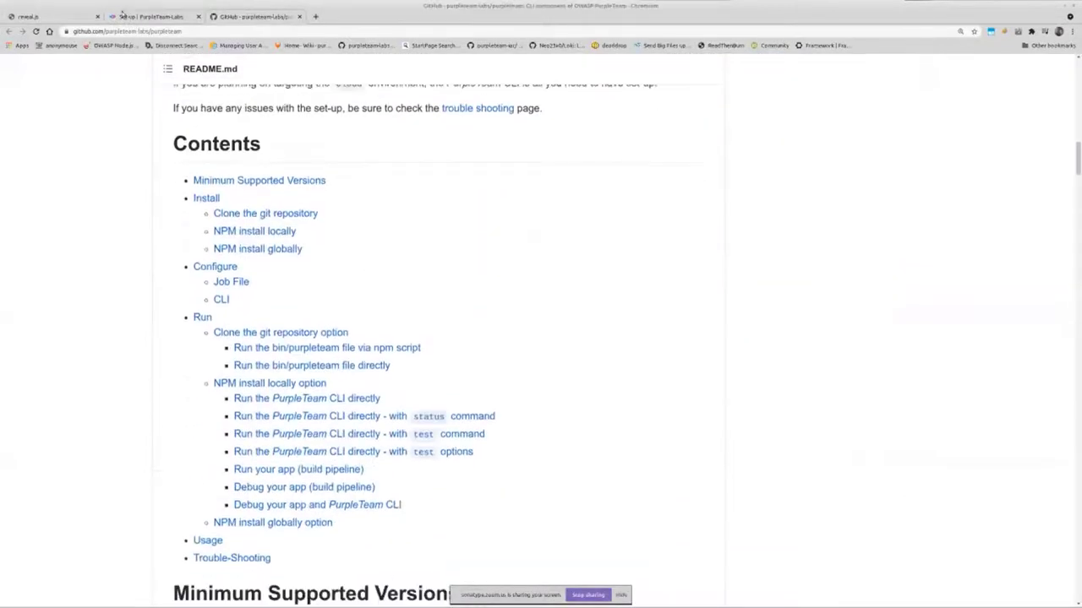
{"action": "left_click", "coordinate": [150, 16]}
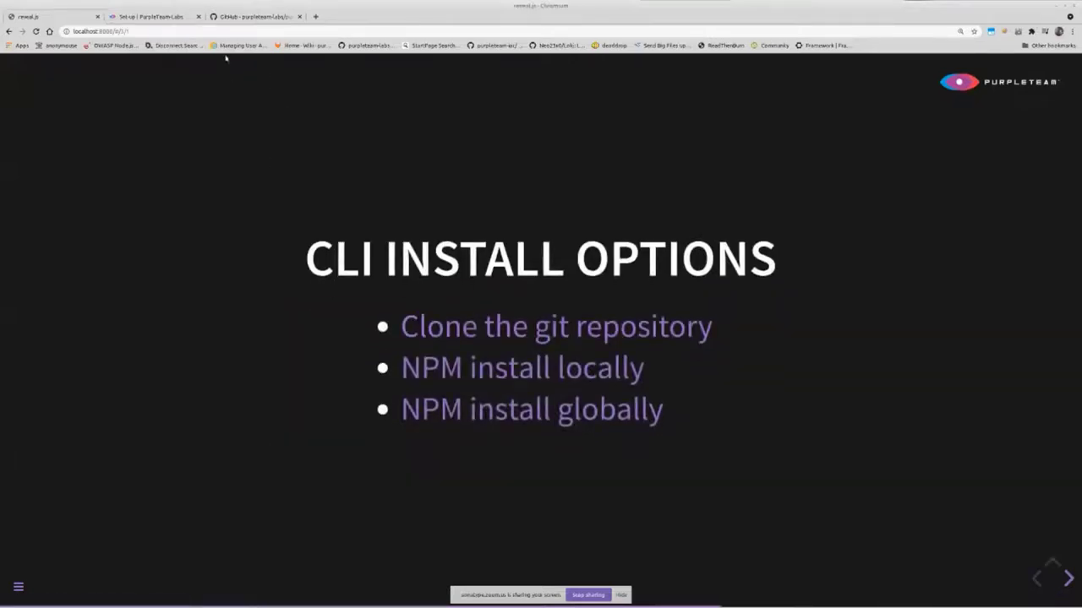
{"action": "mouse_move", "coordinate": [253, 16]}
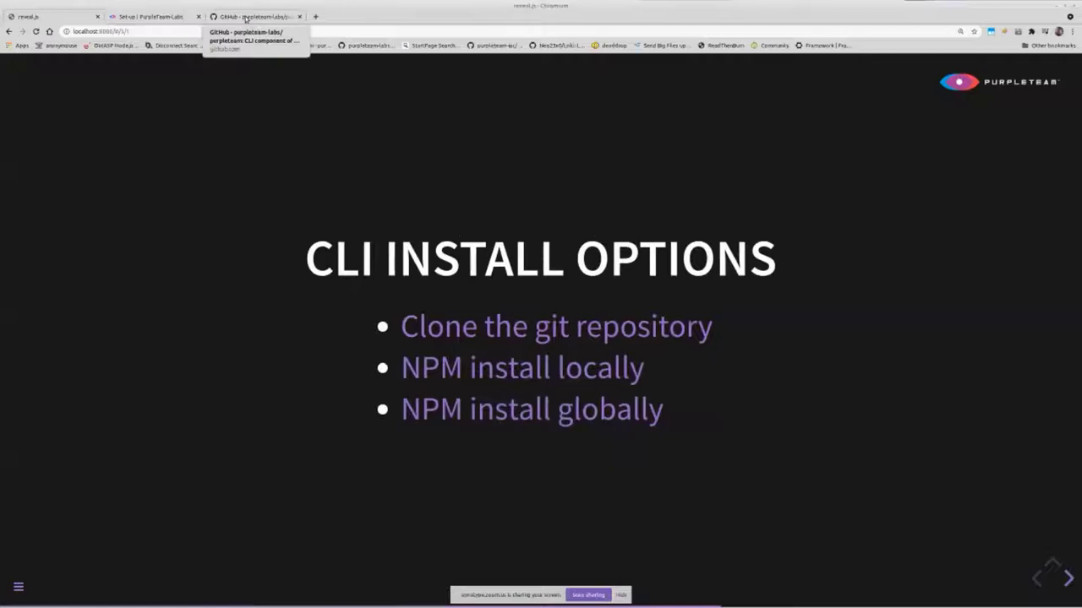
Back in the purpleteam README, jump to the Clone the git repository install section
{"action": "left_click", "coordinate": [253, 16]}
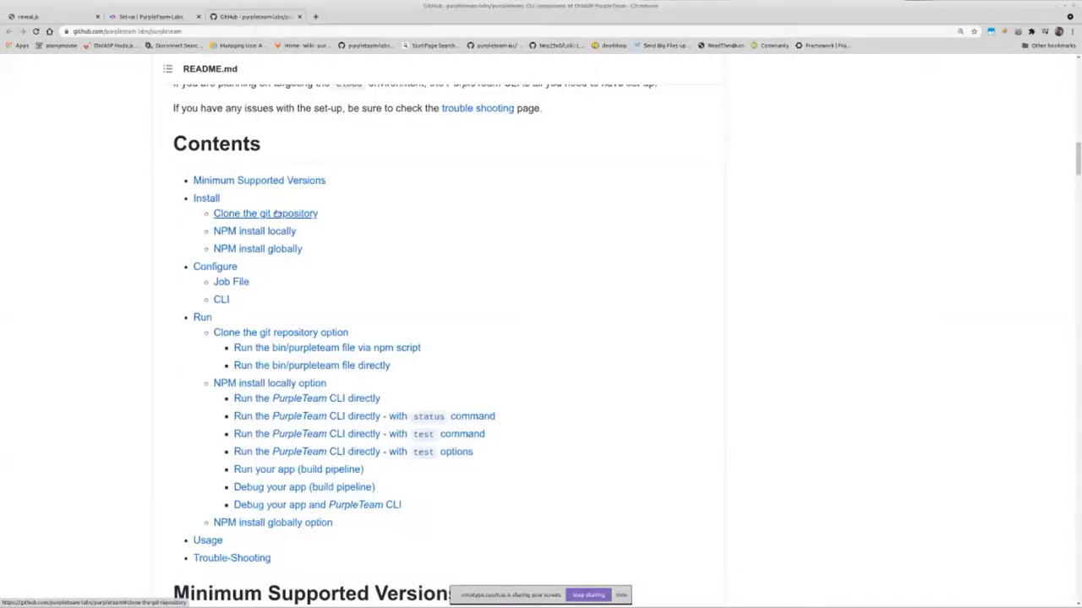
{"action": "mouse_move", "coordinate": [256, 248]}
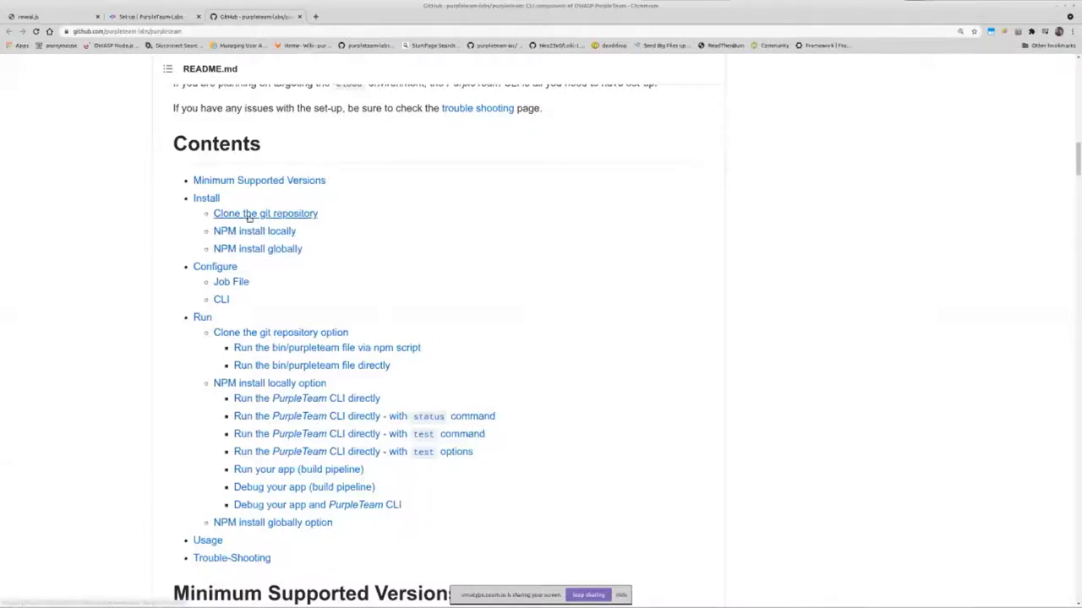
{"action": "left_click", "coordinate": [266, 213]}
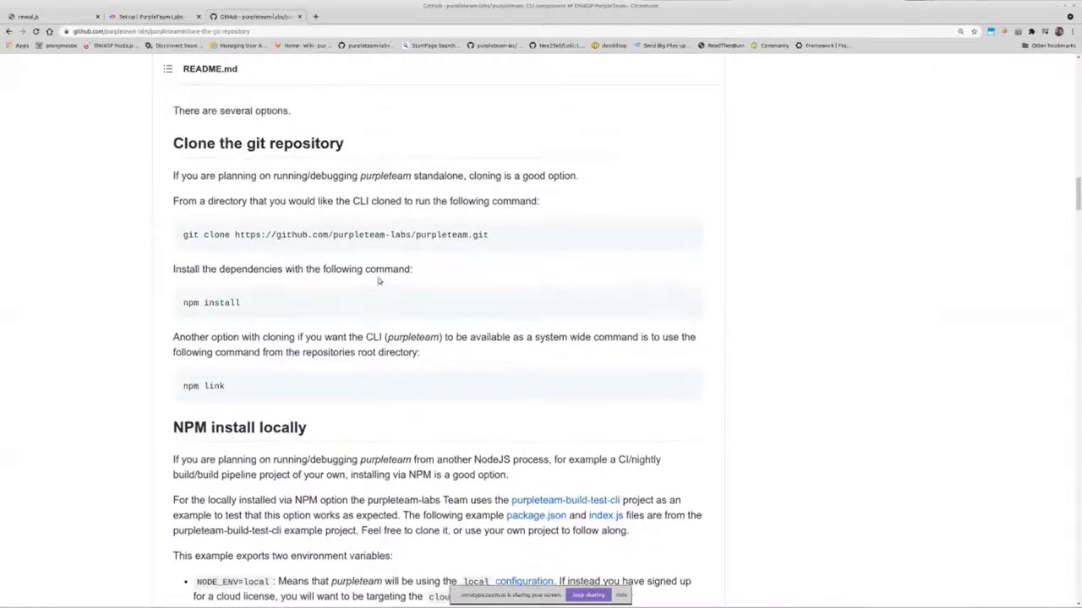
{"action": "scroll", "scroll_direction": "down", "scroll_amount": 3}
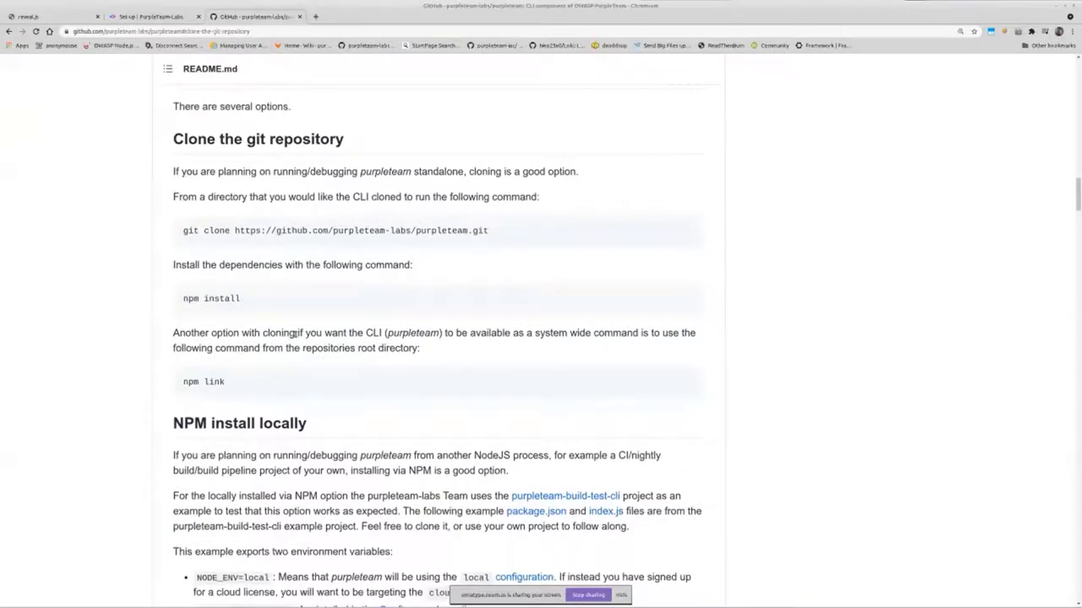
{"action": "scroll", "scroll_direction": "down", "scroll_amount": 3}
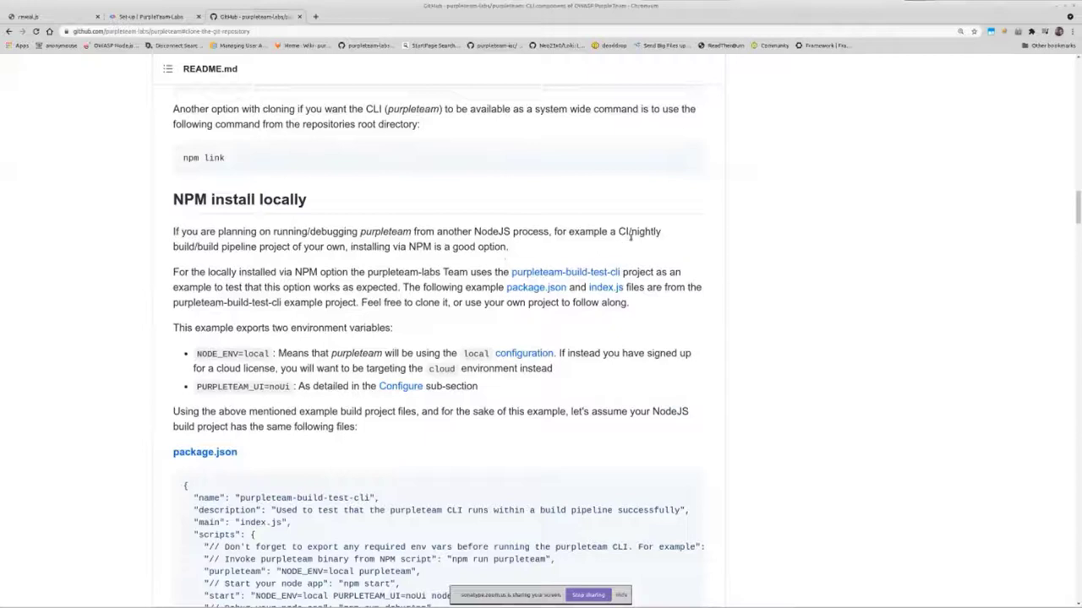
{"action": "scroll", "scroll_direction": "down", "scroll_amount": 3}
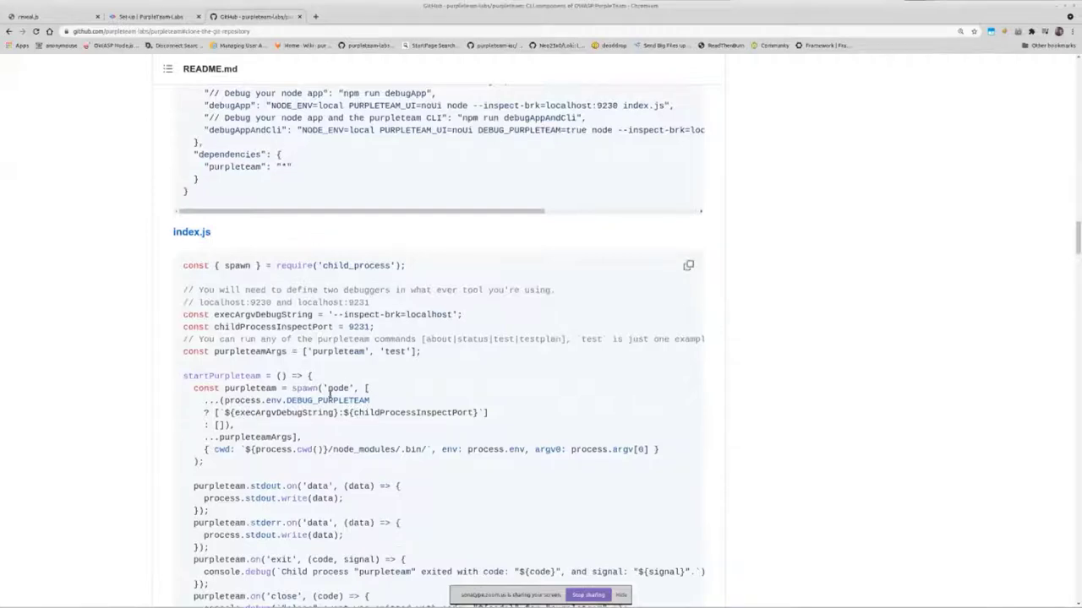
Read further through the install options, then return to the README's Contents list
{"action": "scroll", "scroll_direction": "down", "scroll_amount": 3}
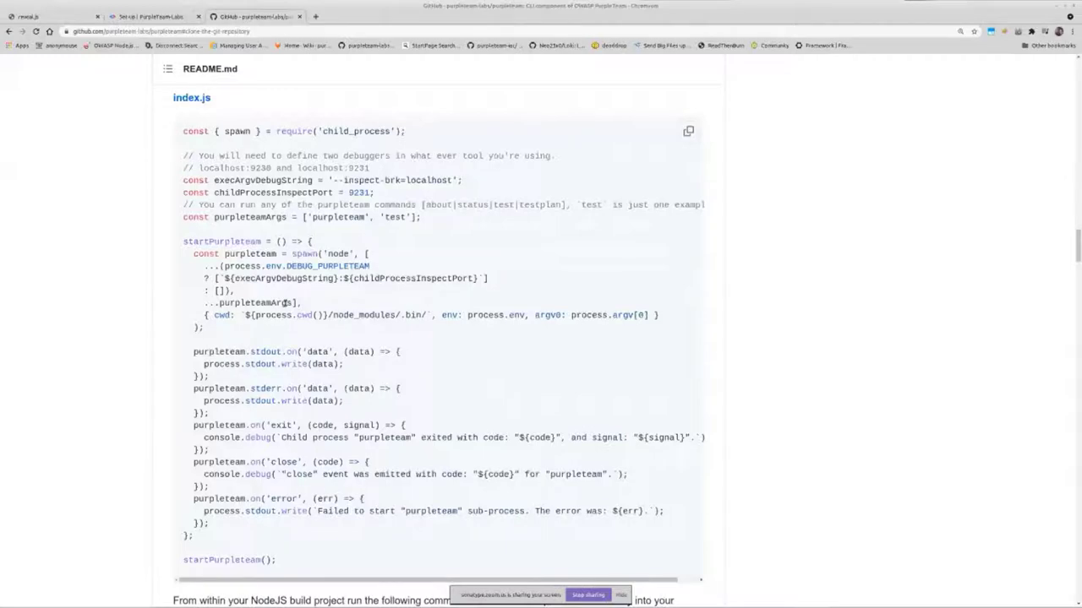
{"action": "mouse_move", "coordinate": [473, 412]}
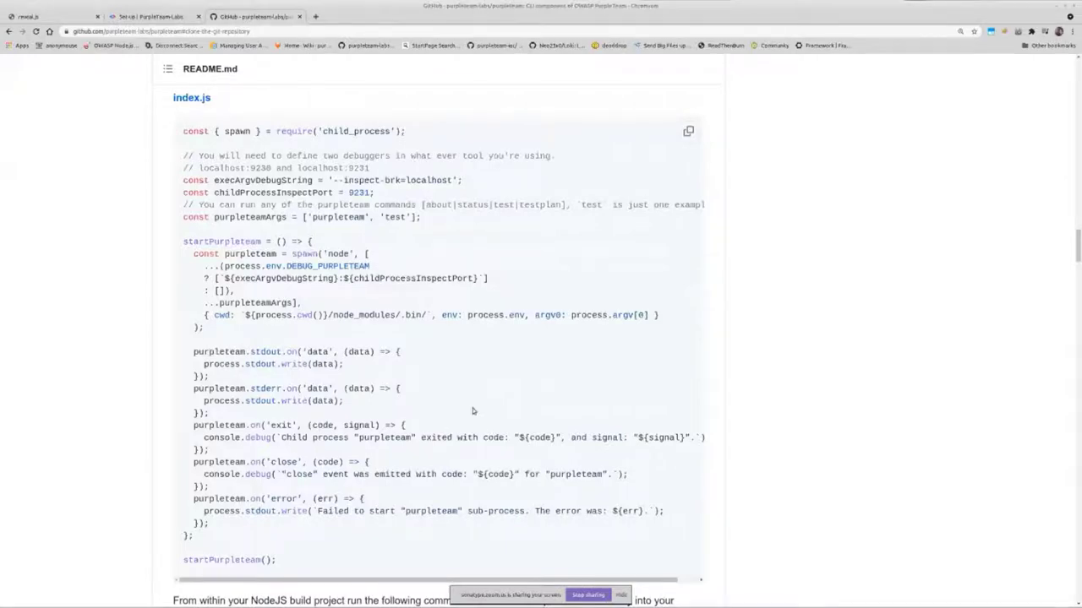
{"action": "scroll", "scroll_direction": "down", "scroll_amount": 3}
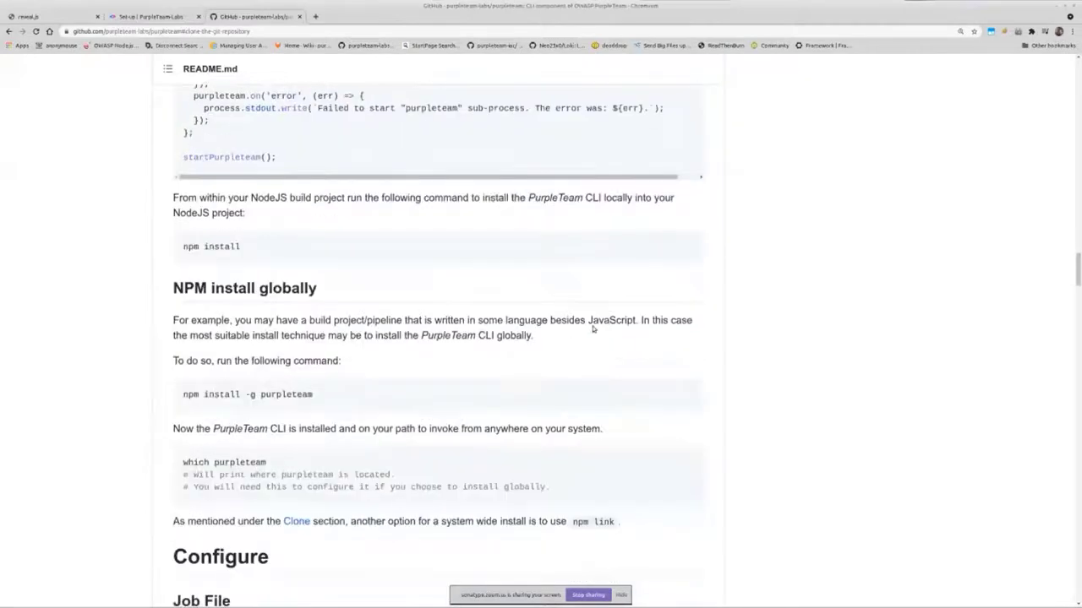
{"action": "scroll", "scroll_direction": "down", "scroll_amount": 3}
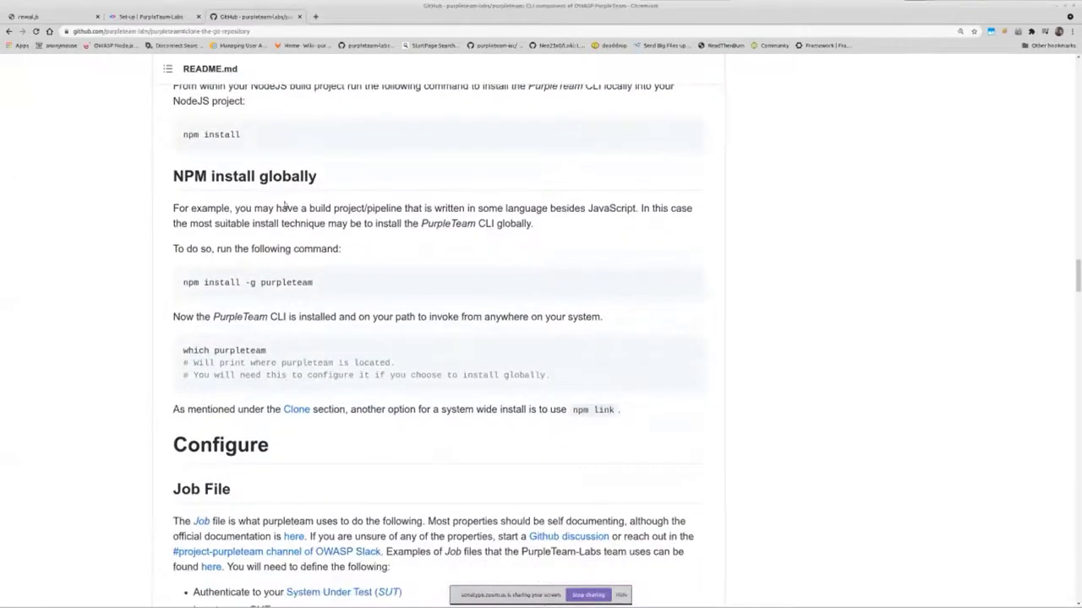
{"action": "scroll", "scroll_direction": "down", "scroll_amount": 3}
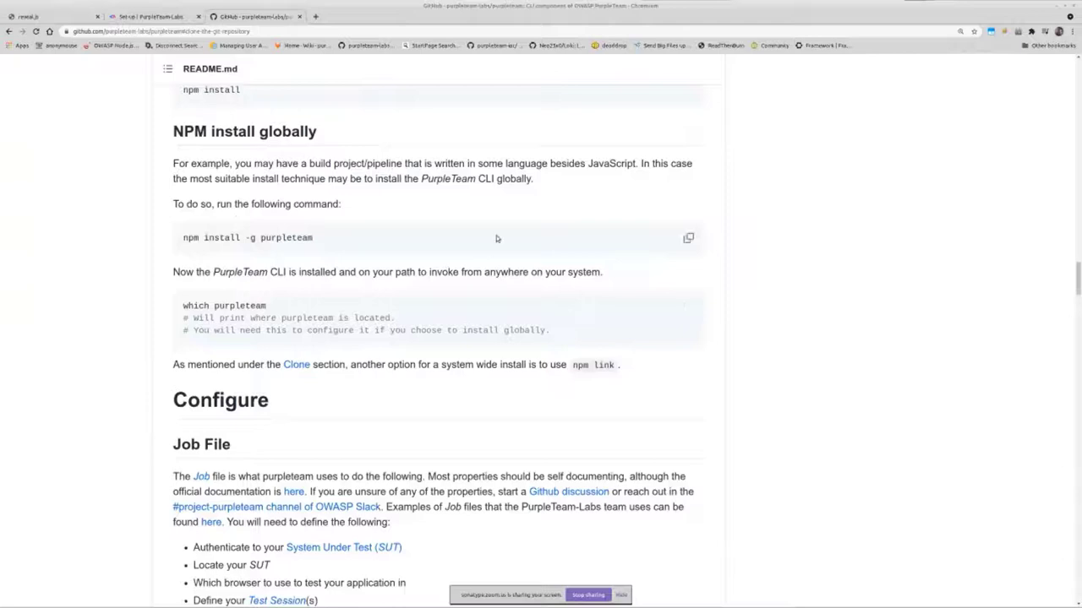
{"action": "mouse_move", "coordinate": [328, 252]}
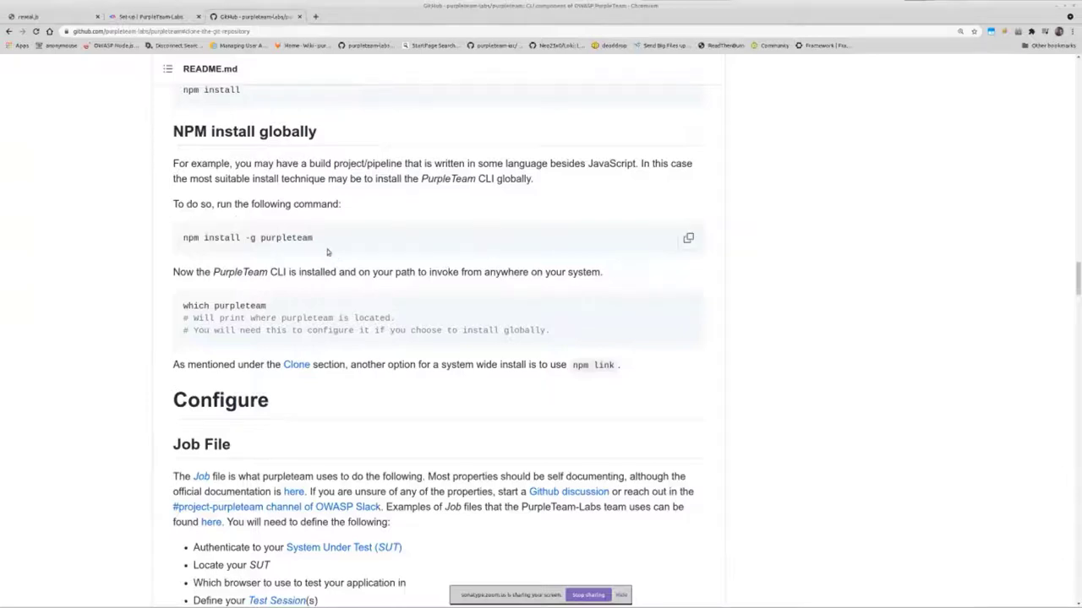
{"action": "mouse_move", "coordinate": [290, 262]}
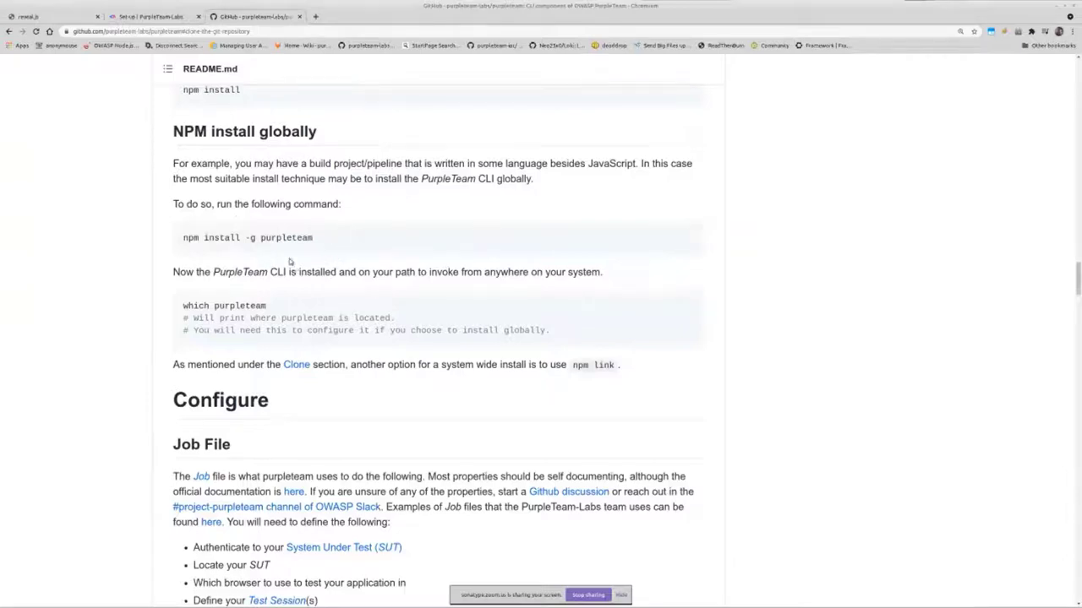
{"action": "mouse_move", "coordinate": [330, 265]}
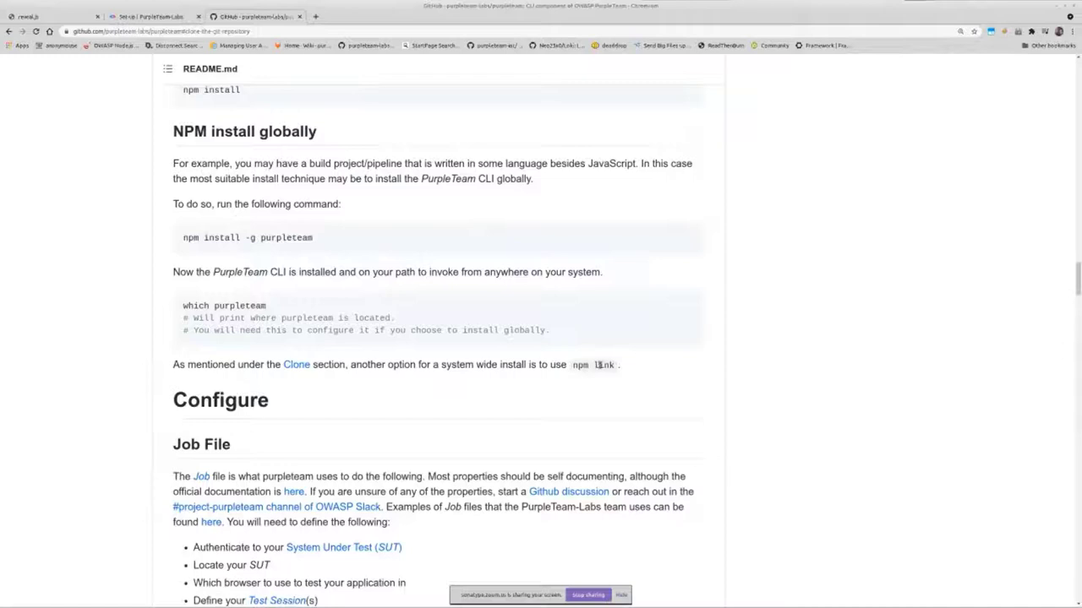
{"action": "mouse_move", "coordinate": [594, 356]}
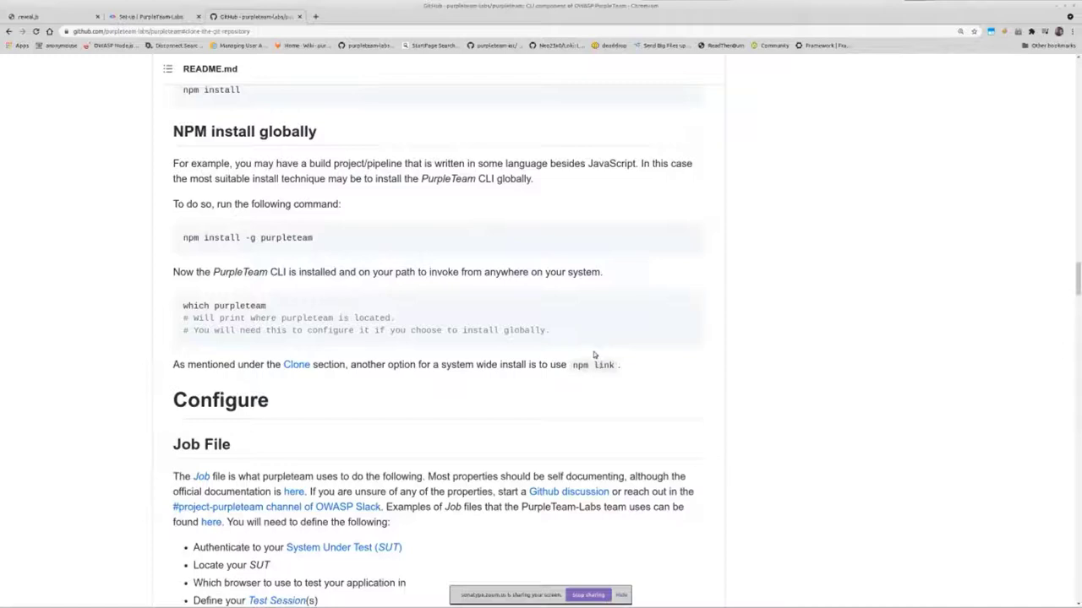
{"action": "mouse_move", "coordinate": [587, 387]}
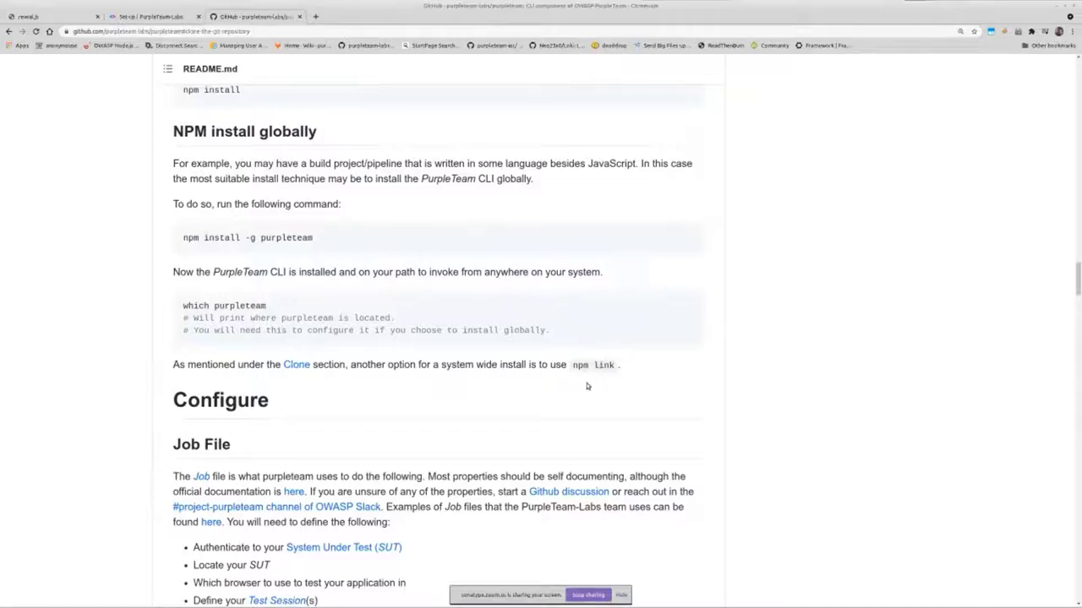
{"action": "mouse_move", "coordinate": [580, 374]}
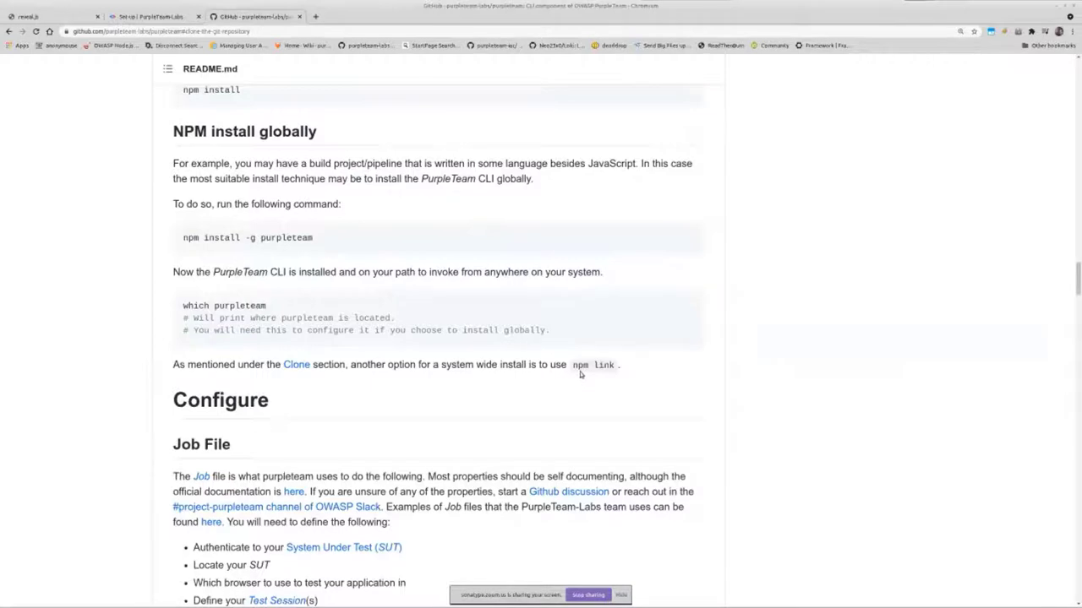
{"action": "mouse_move", "coordinate": [581, 373]}
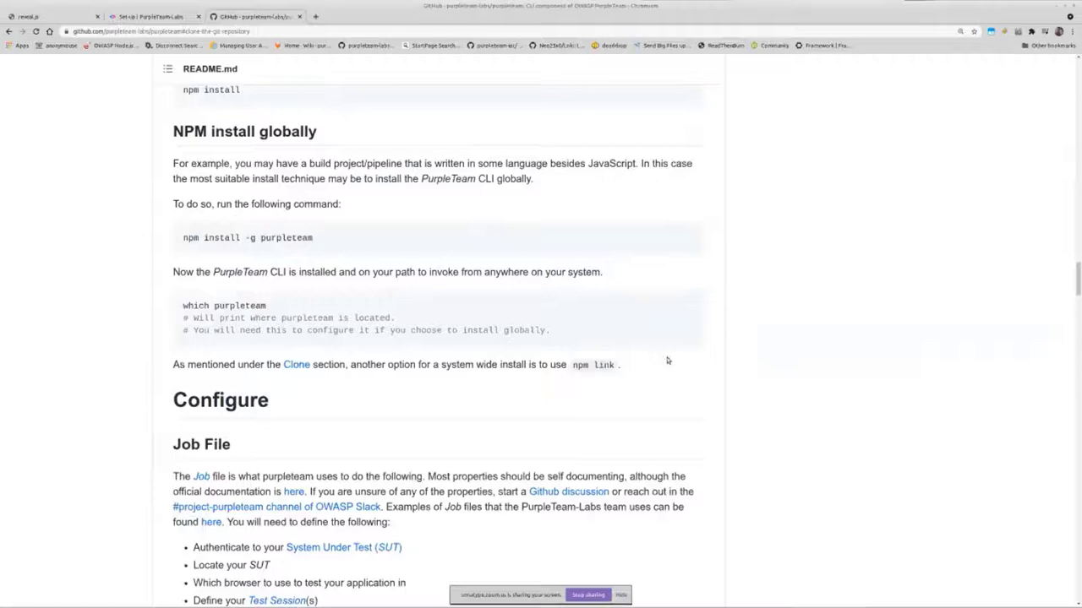
{"action": "scroll", "scroll_direction": "up", "scroll_amount": 3}
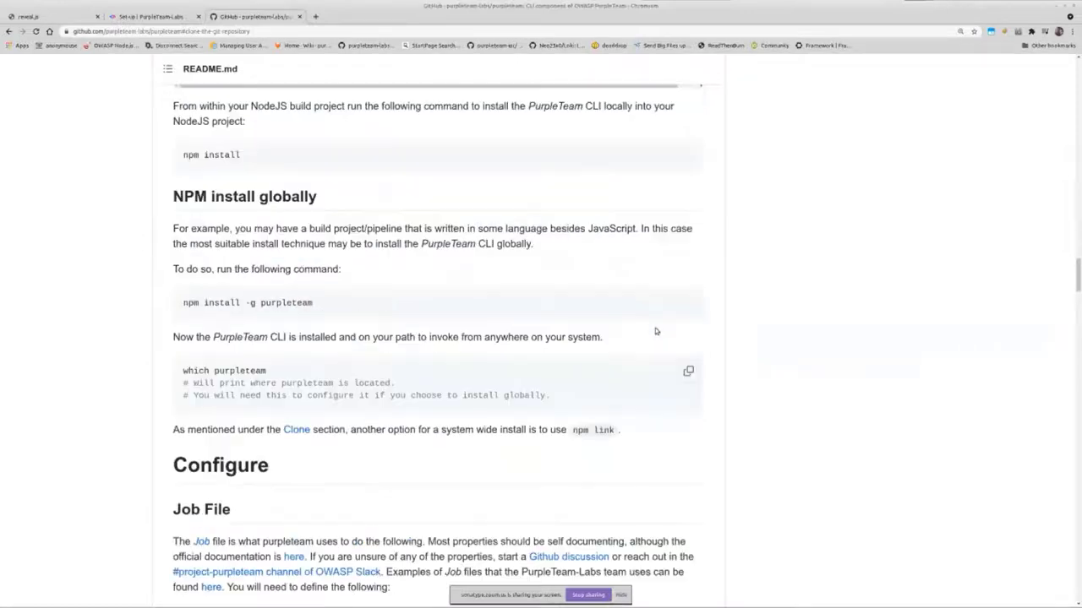
{"action": "scroll", "scroll_direction": "down", "scroll_amount": 3}
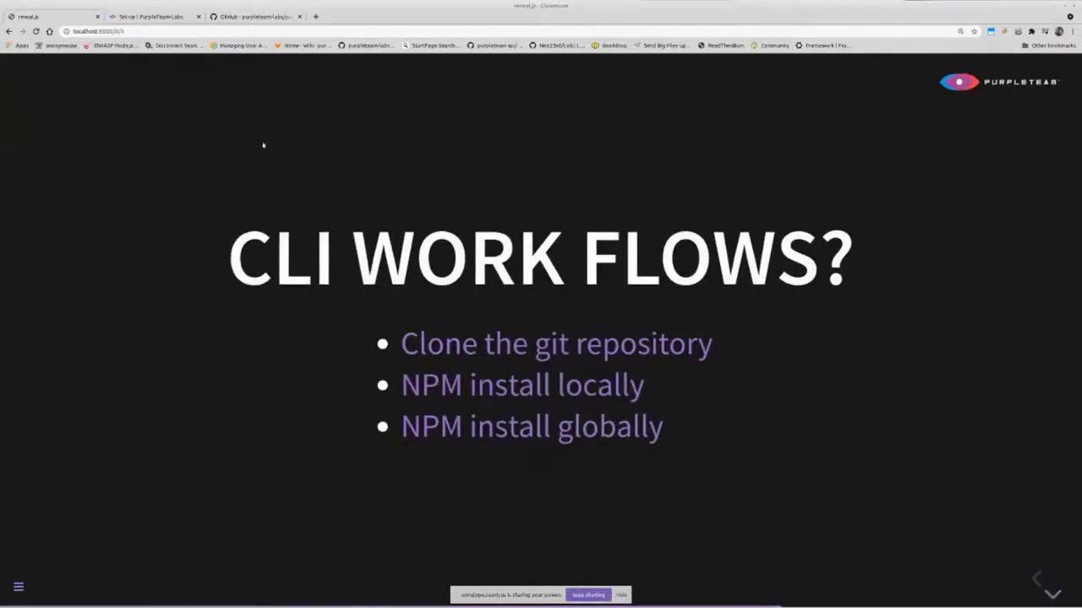
{"action": "left_click", "coordinate": [254, 16]}
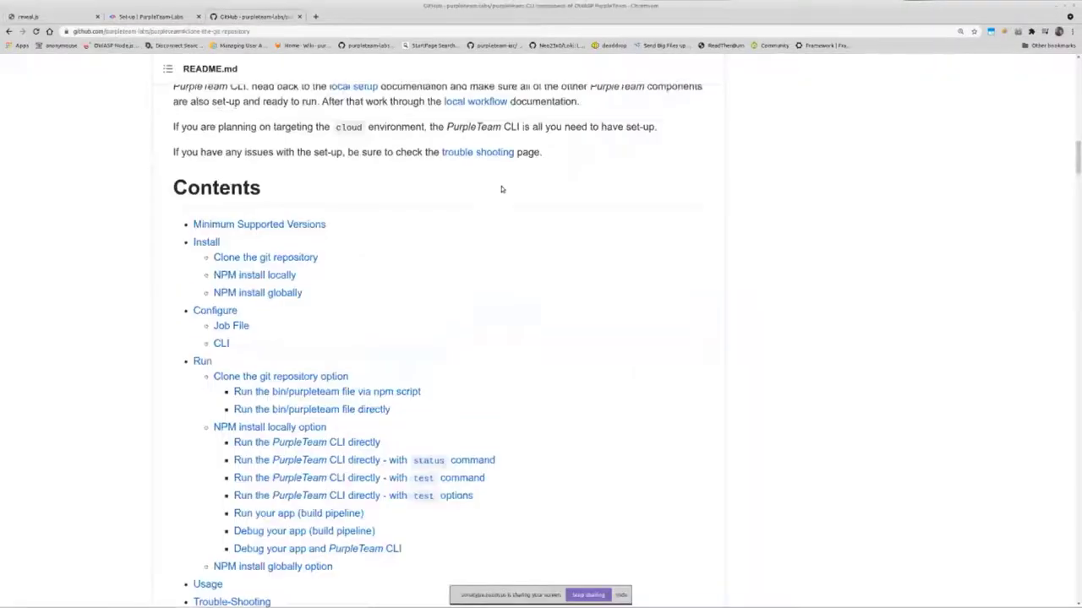
Review the README's Run entries, then switch to the 'Set-up | PurpleTeam-Labs' documentation
{"action": "scroll", "scroll_direction": "down", "scroll_amount": 3}
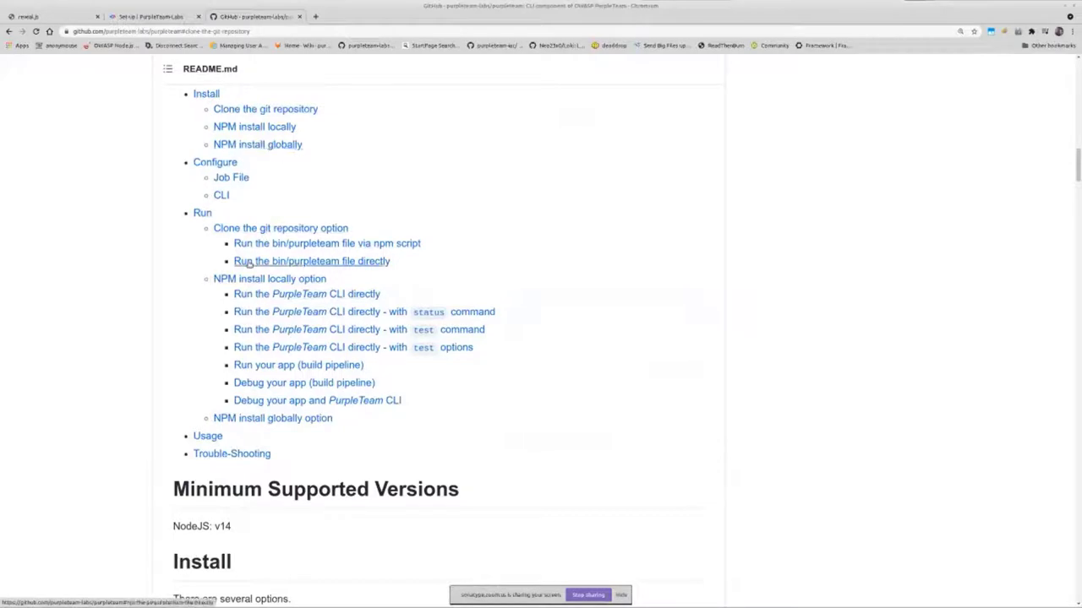
{"action": "mouse_move", "coordinate": [233, 449]}
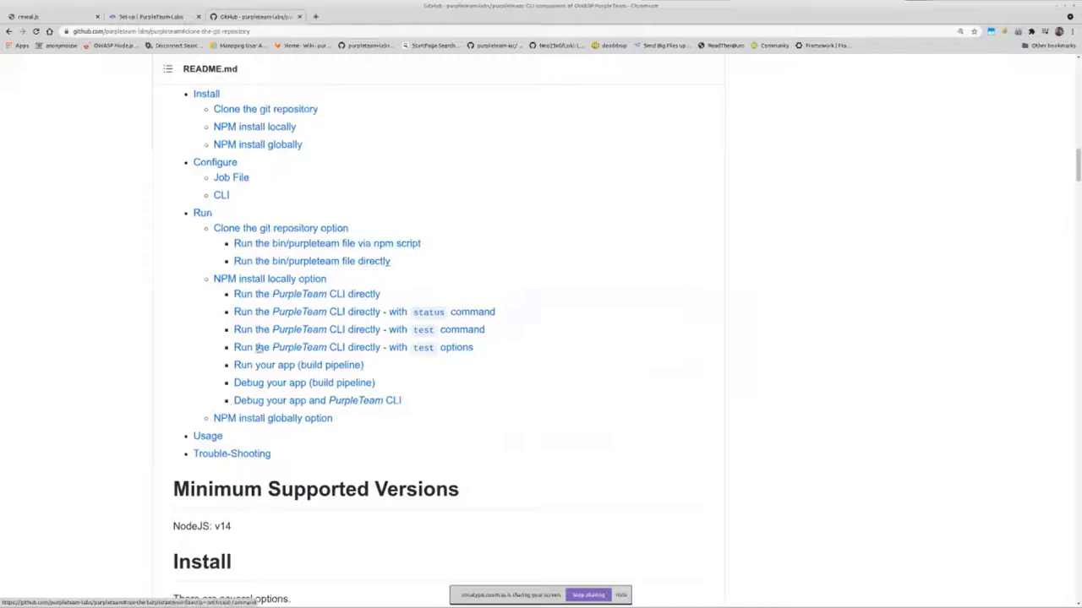
{"action": "mouse_move", "coordinate": [260, 220]}
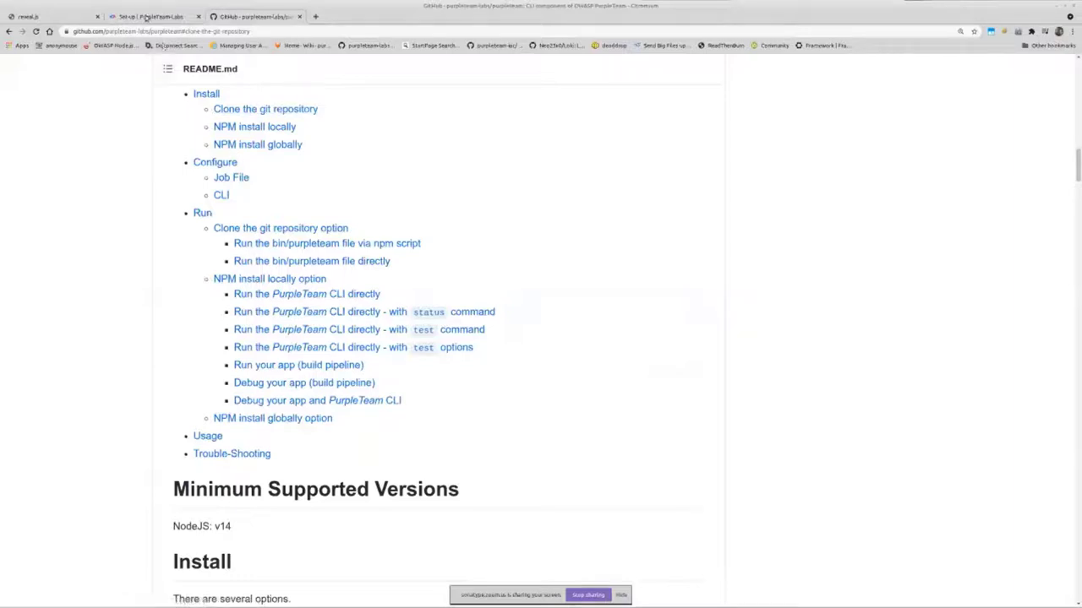
{"action": "left_click", "coordinate": [38, 16]}
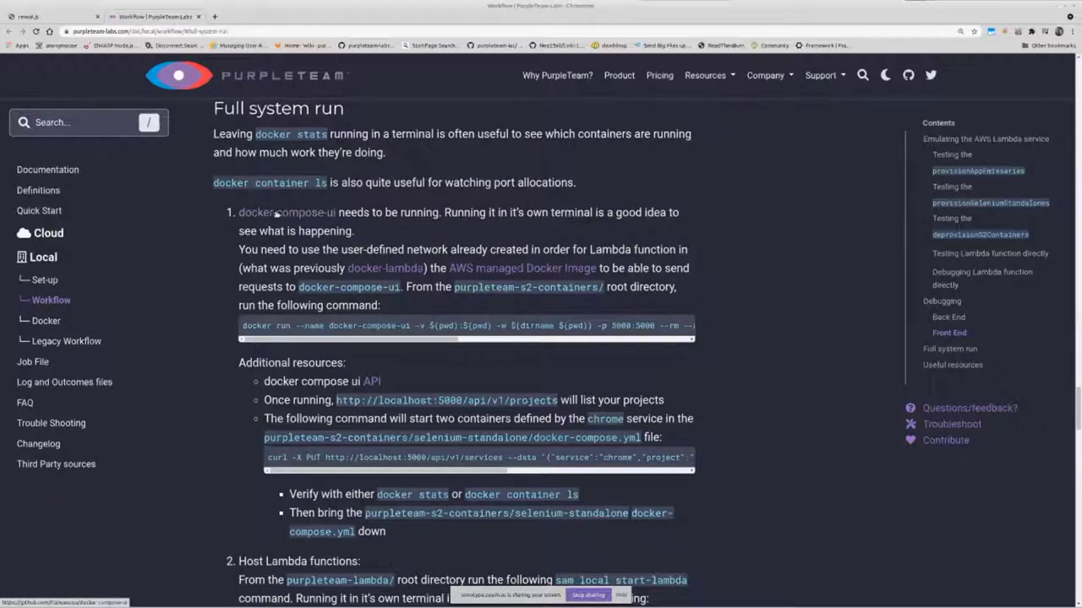
Scroll through steps 1–4 of the Workflow page's Full system run section
{"action": "scroll", "scroll_direction": "down", "scroll_amount": 3}
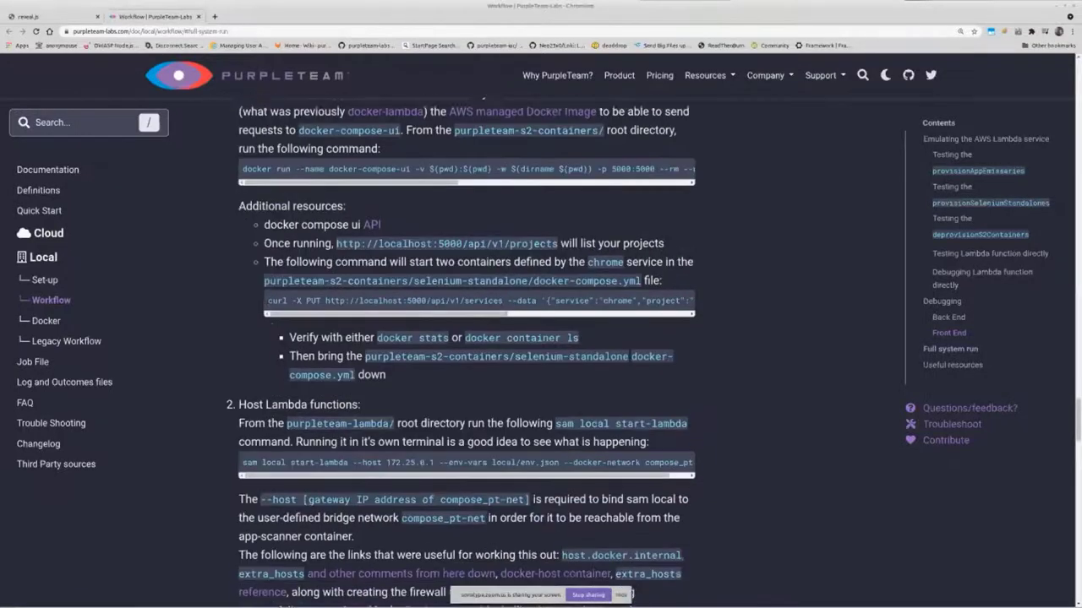
{"action": "scroll", "scroll_direction": "down", "scroll_amount": 3}
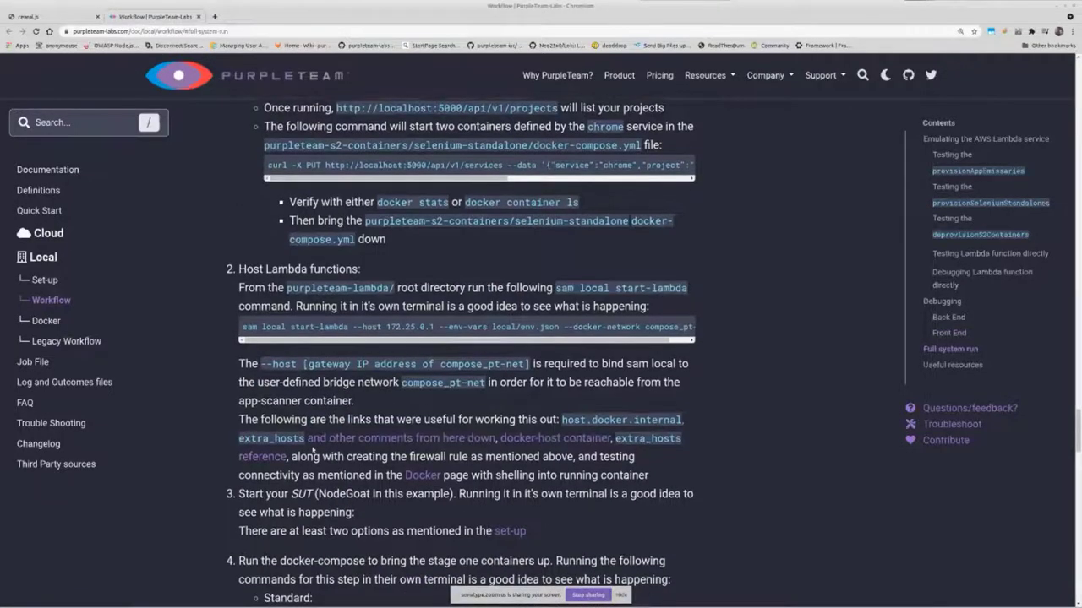
{"action": "scroll", "scroll_direction": "down", "scroll_amount": 3}
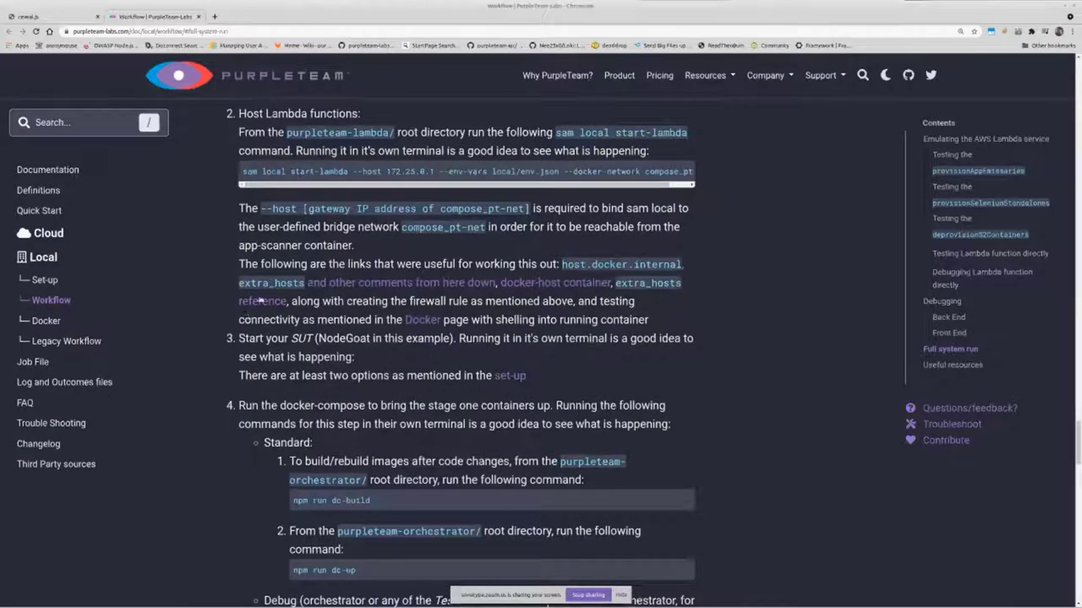
{"action": "scroll", "scroll_direction": "down", "scroll_amount": 3}
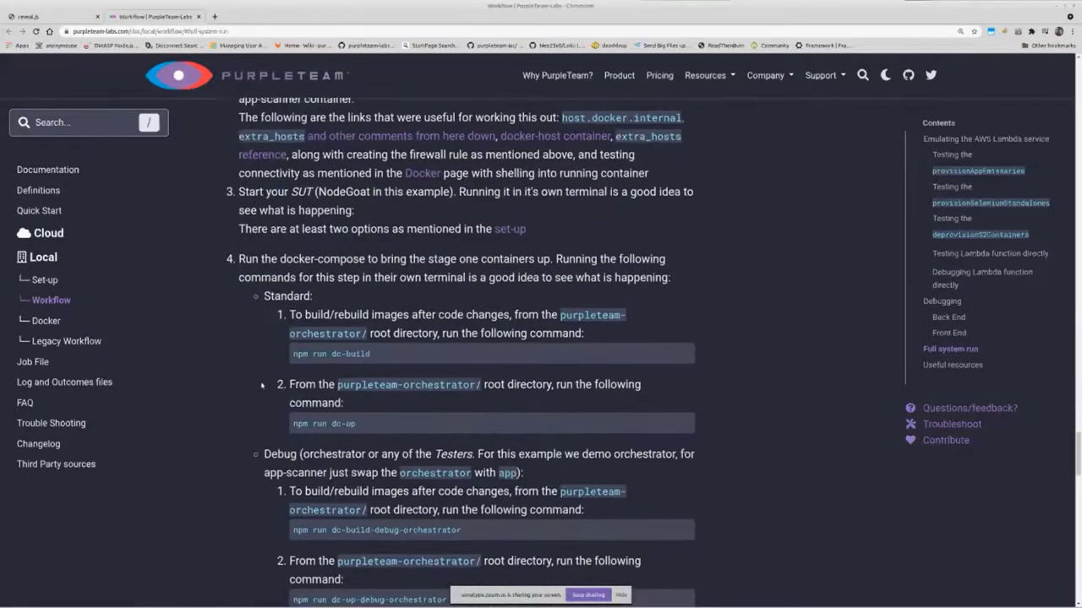
{"action": "scroll", "scroll_direction": "down", "scroll_amount": 3}
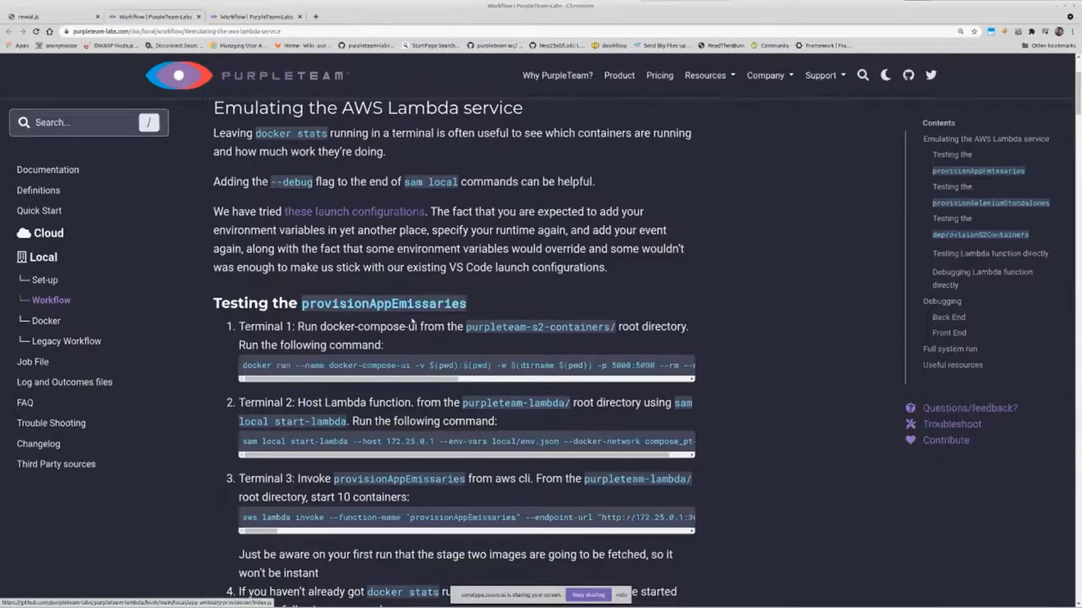
Scroll through Emulating the AWS Lambda service and on to the Debugging Back End instructions
{"action": "scroll", "scroll_direction": "down", "scroll_amount": 3}
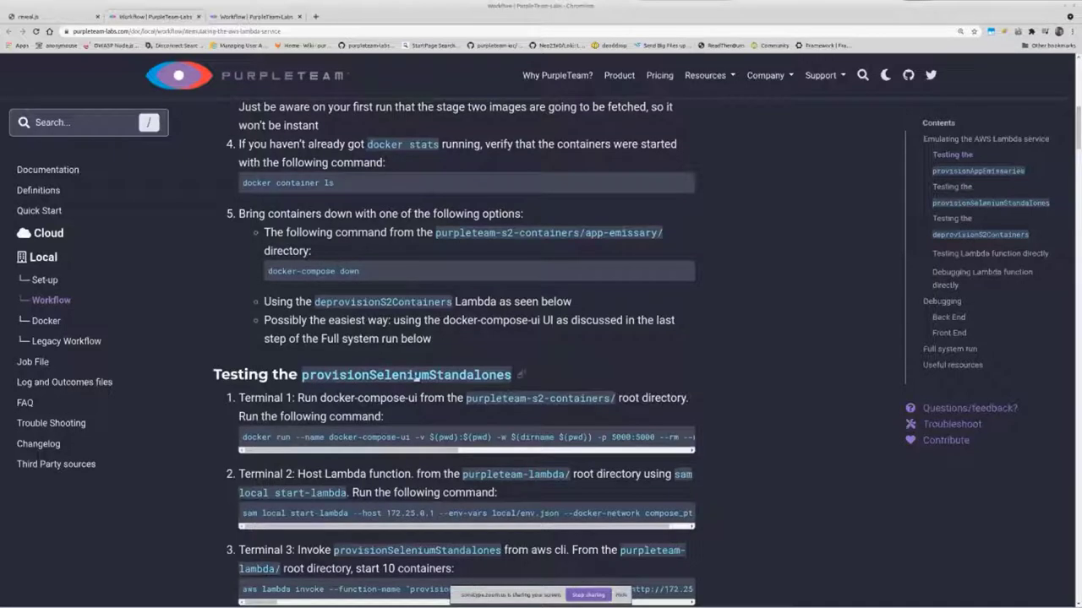
{"action": "scroll", "scroll_direction": "down", "scroll_amount": 3}
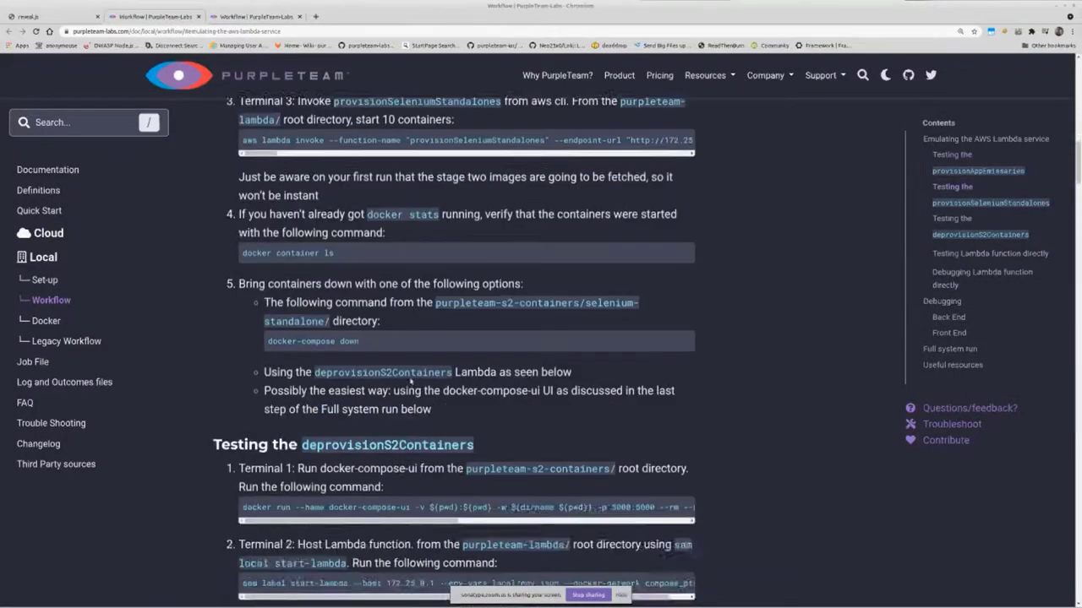
{"action": "scroll", "scroll_direction": "down", "scroll_amount": 3}
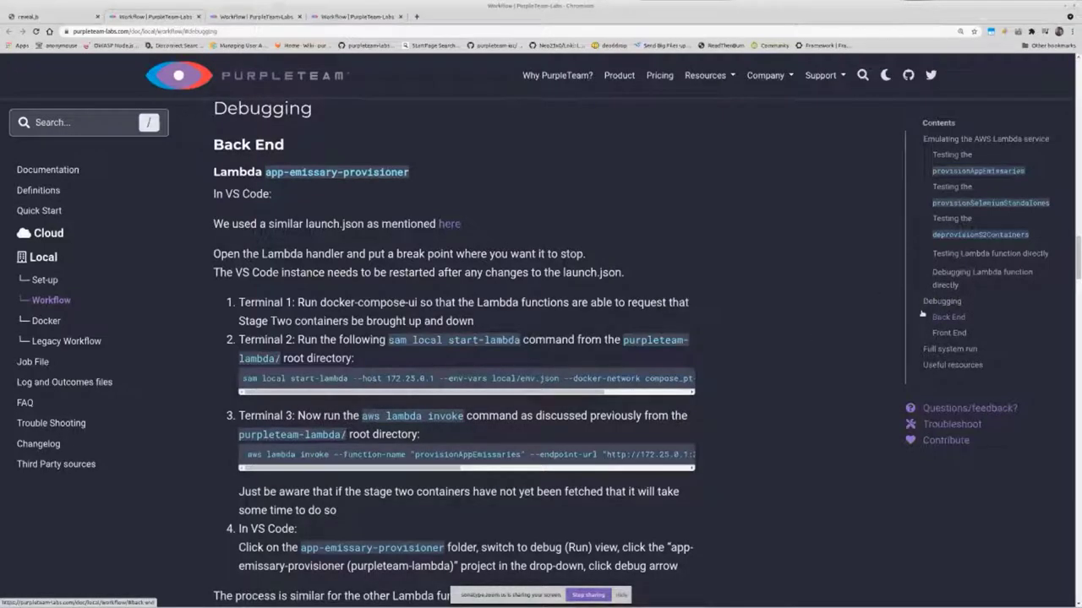
{"action": "mouse_move", "coordinate": [945, 323]}
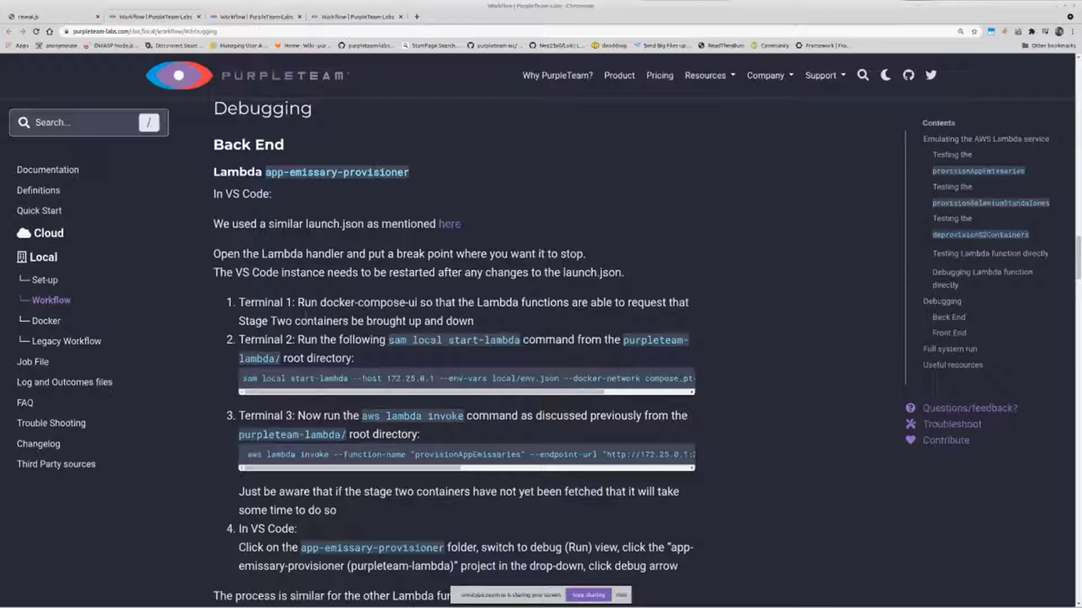
{"action": "scroll", "scroll_direction": "down", "scroll_amount": 3}
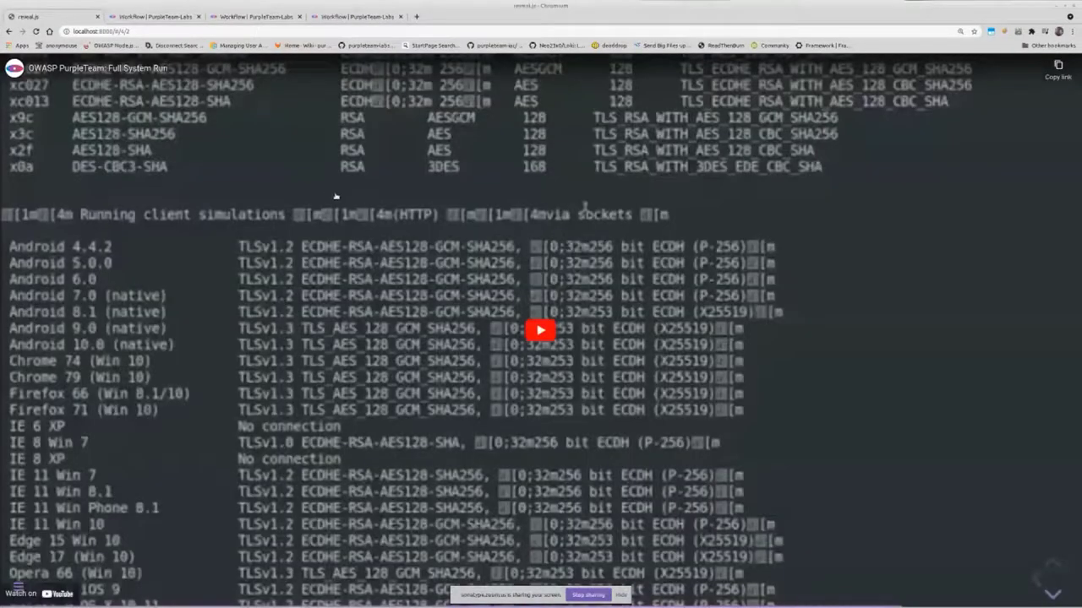
{"action": "mouse_move", "coordinate": [353, 213]}
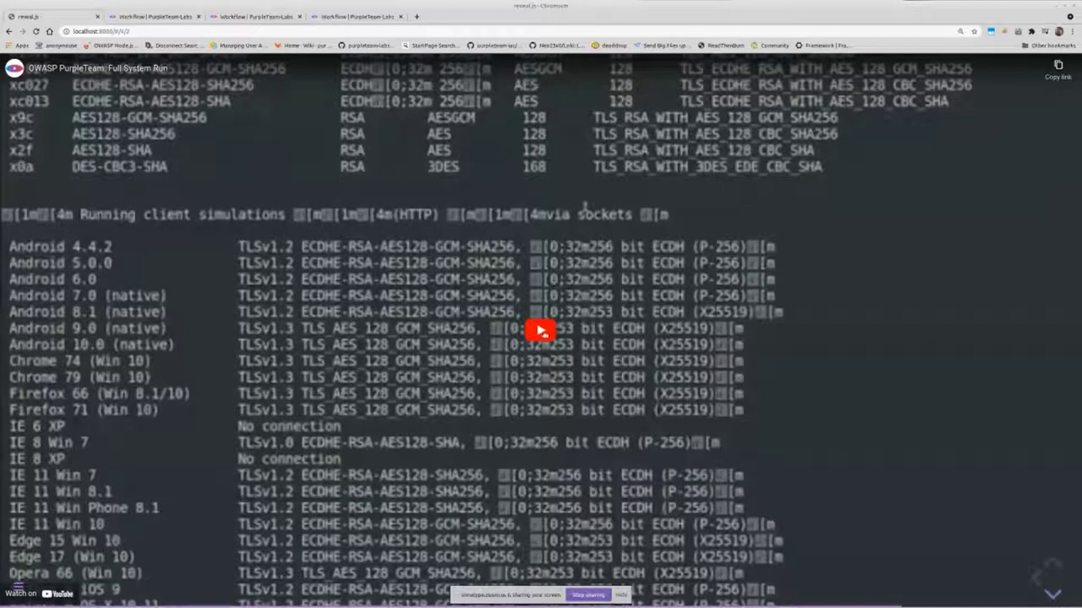
{"action": "mouse_move", "coordinate": [540, 330]}
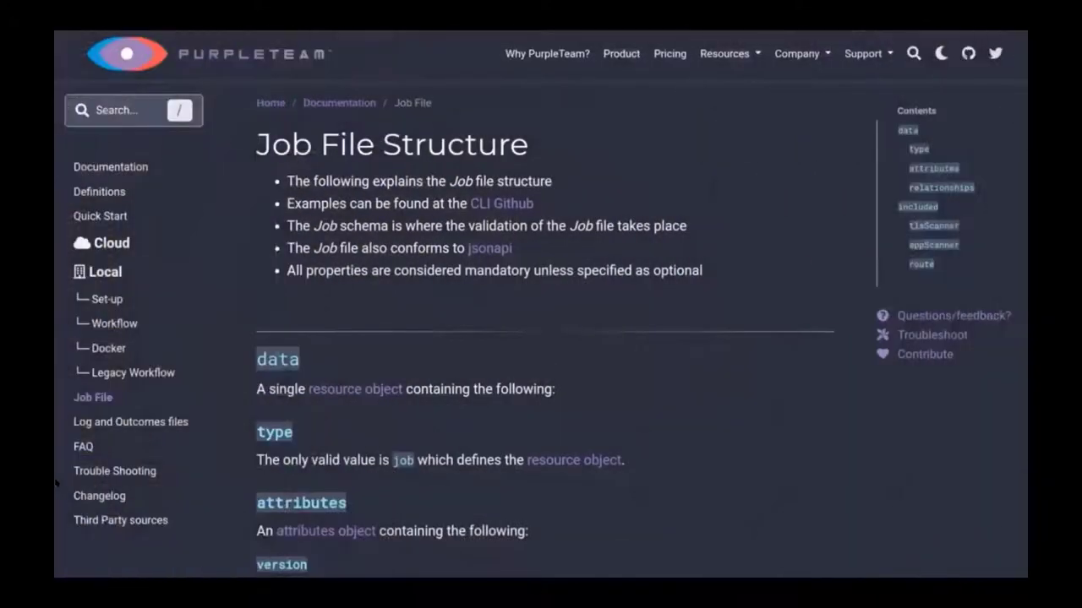
{"action": "mouse_move", "coordinate": [1018, 101]}
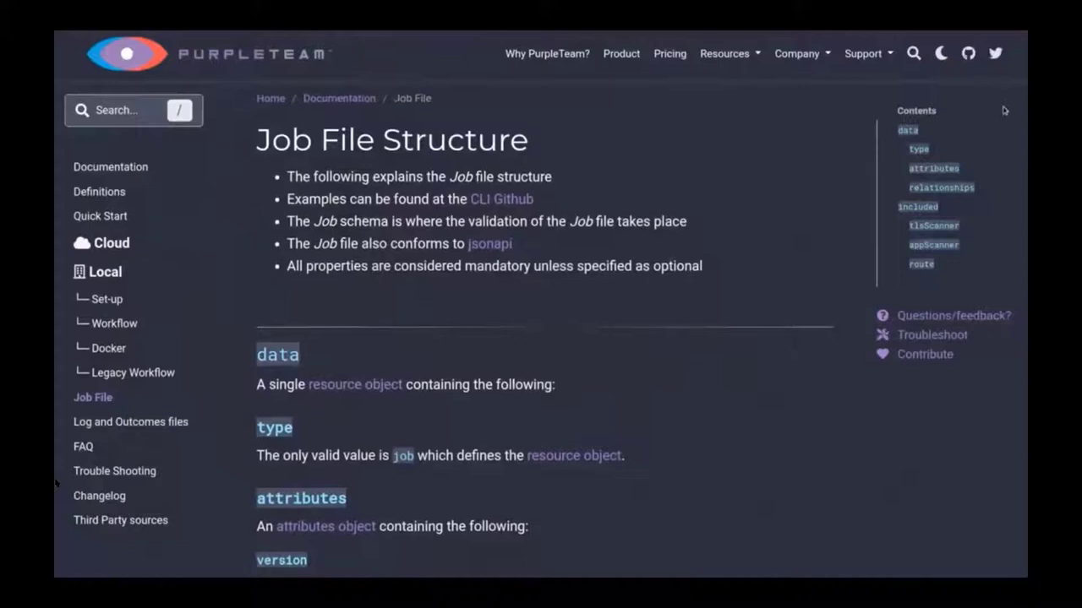
Scroll through the tlsScanner and appScanner Job File docs to the purpleteam testResources/jobs folder
{"action": "scroll", "scroll_direction": "down", "scroll_amount": 3}
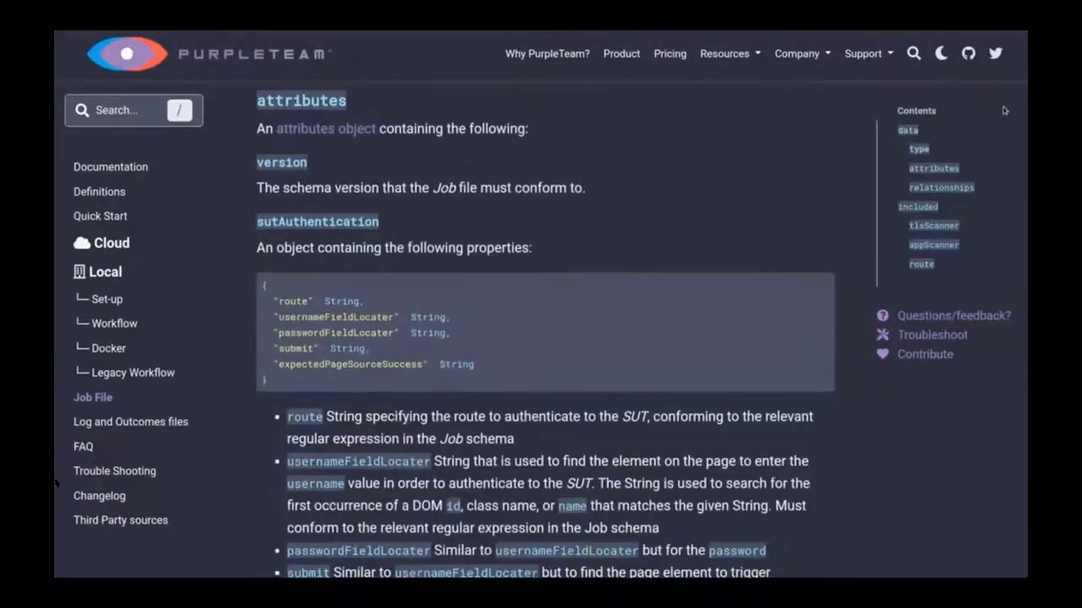
{"action": "scroll", "scroll_direction": "down", "scroll_amount": 3}
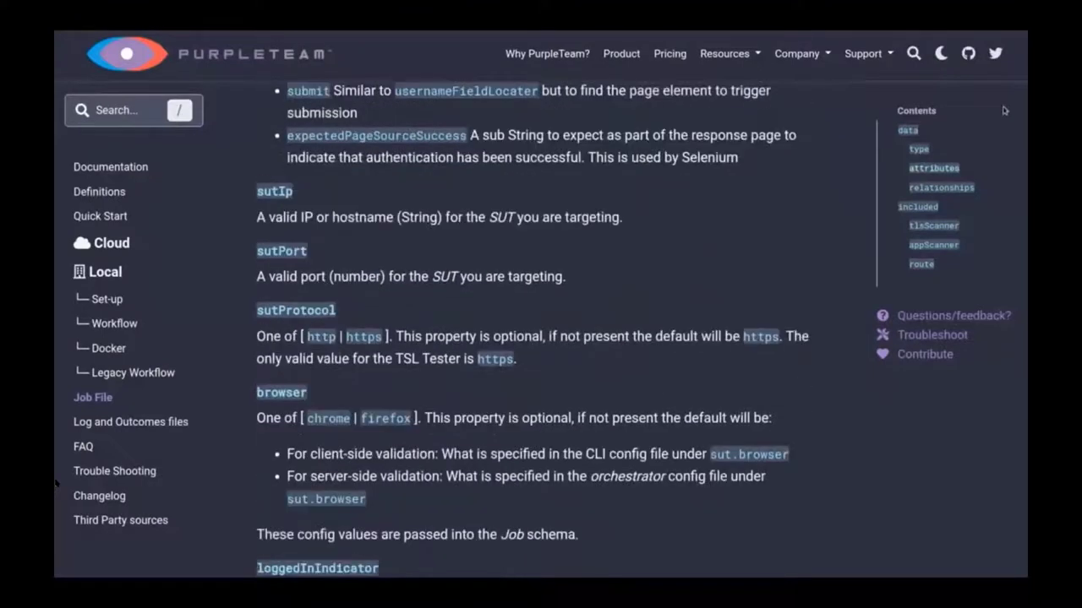
{"action": "scroll", "scroll_direction": "down", "scroll_amount": 3}
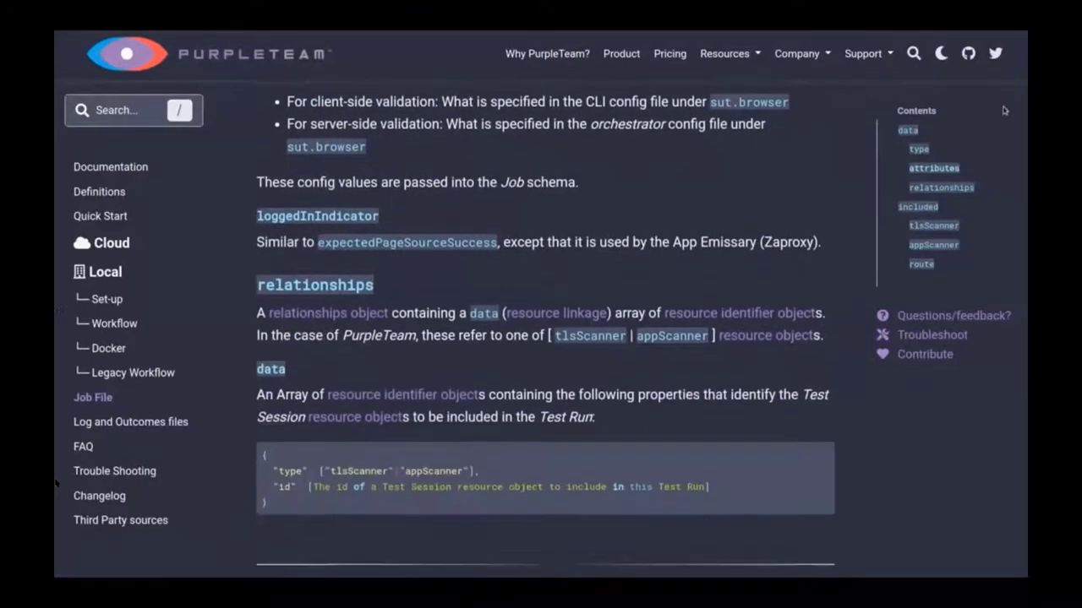
{"action": "scroll", "scroll_direction": "down", "scroll_amount": 3}
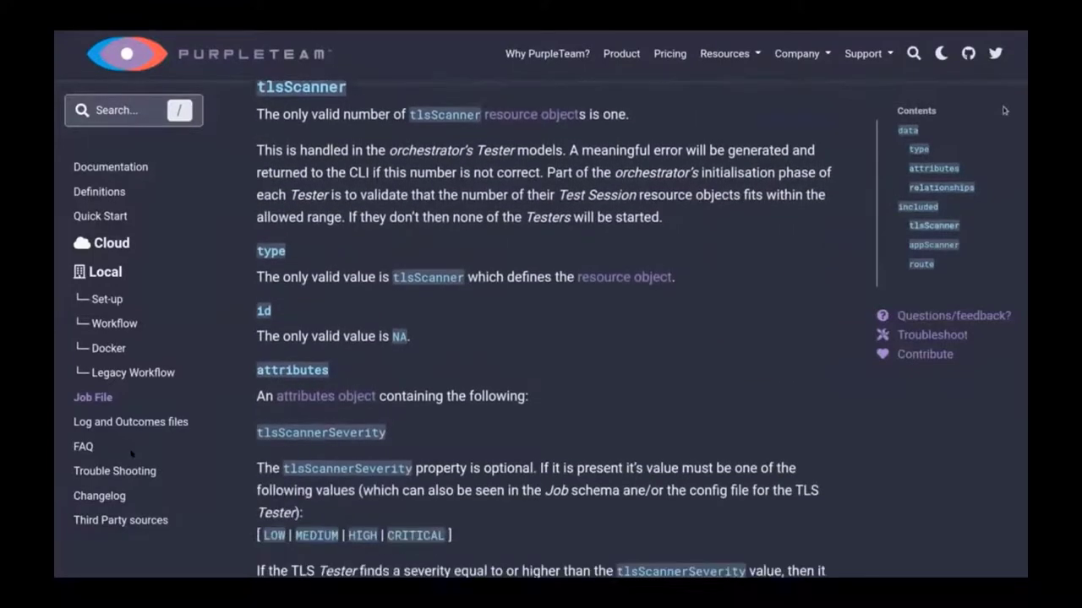
{"action": "scroll", "scroll_direction": "down", "scroll_amount": 3}
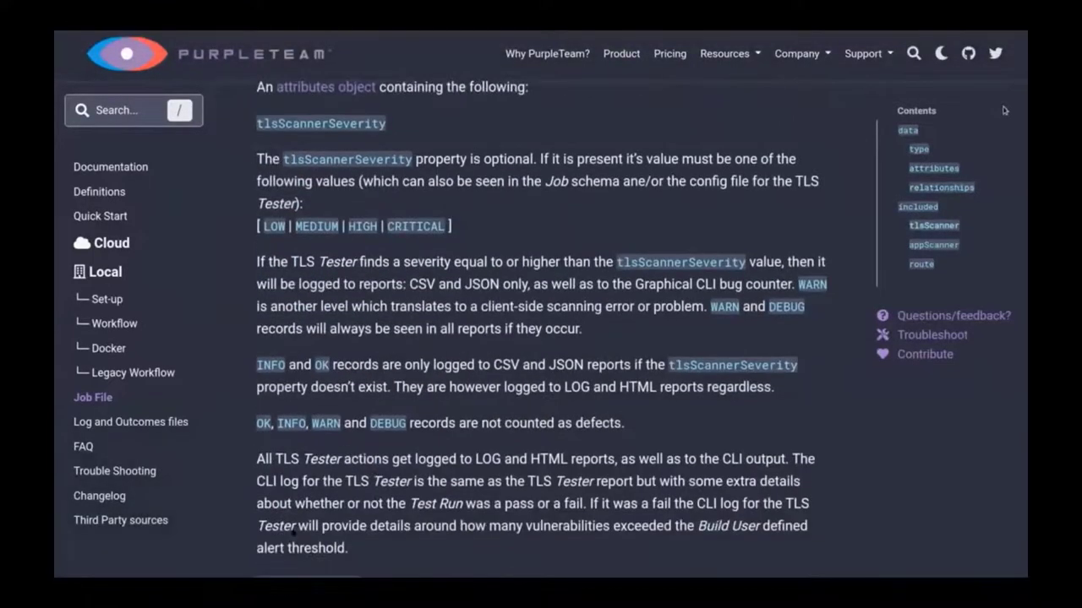
{"action": "scroll", "scroll_direction": "down", "scroll_amount": 3}
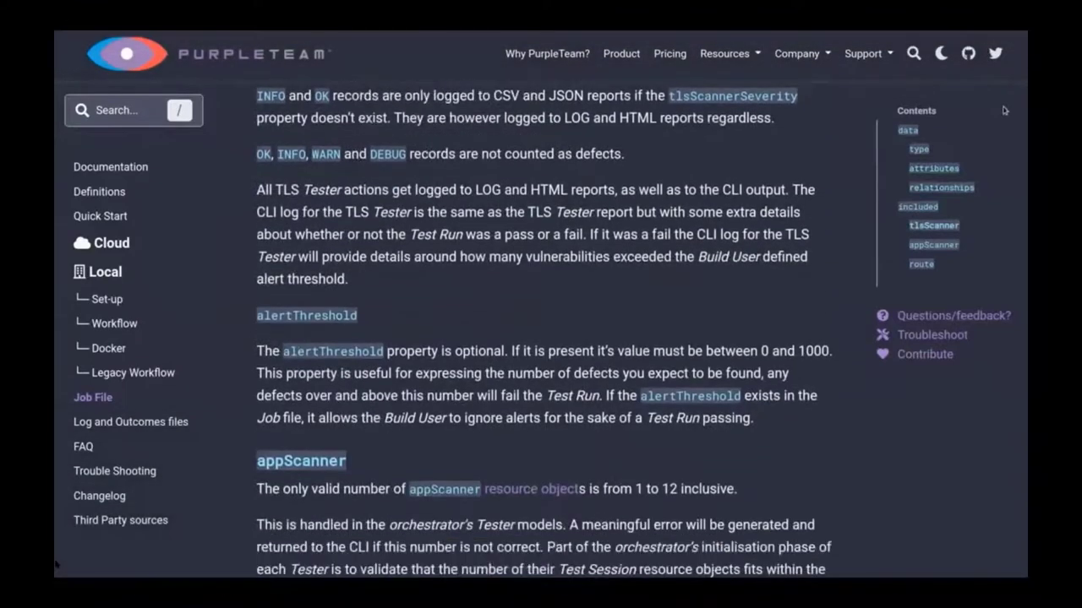
{"action": "scroll", "scroll_direction": "down", "scroll_amount": 3}
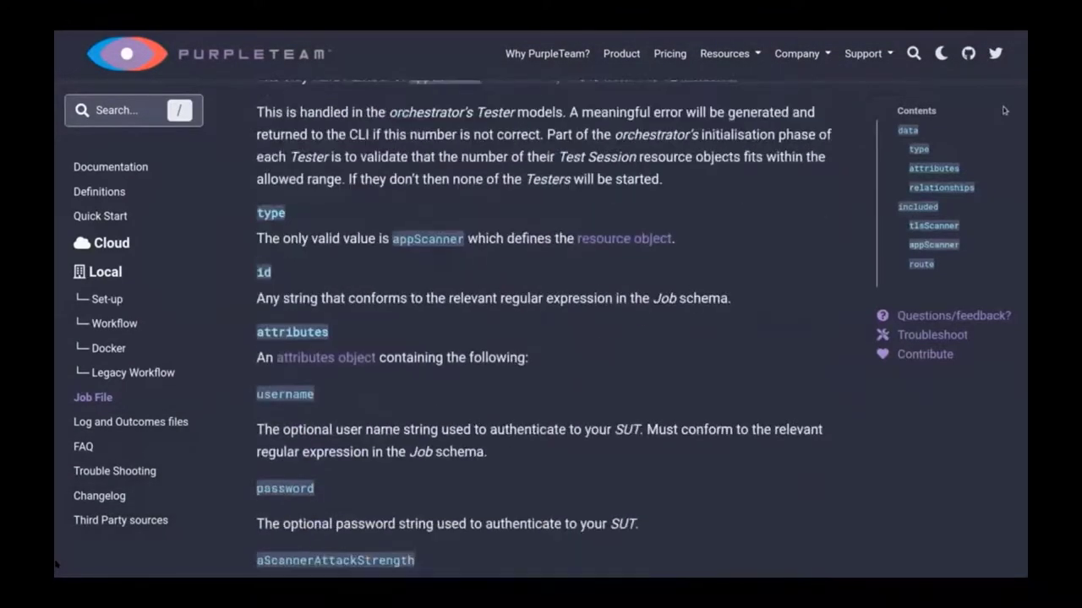
{"action": "scroll", "scroll_direction": "down", "scroll_amount": 3}
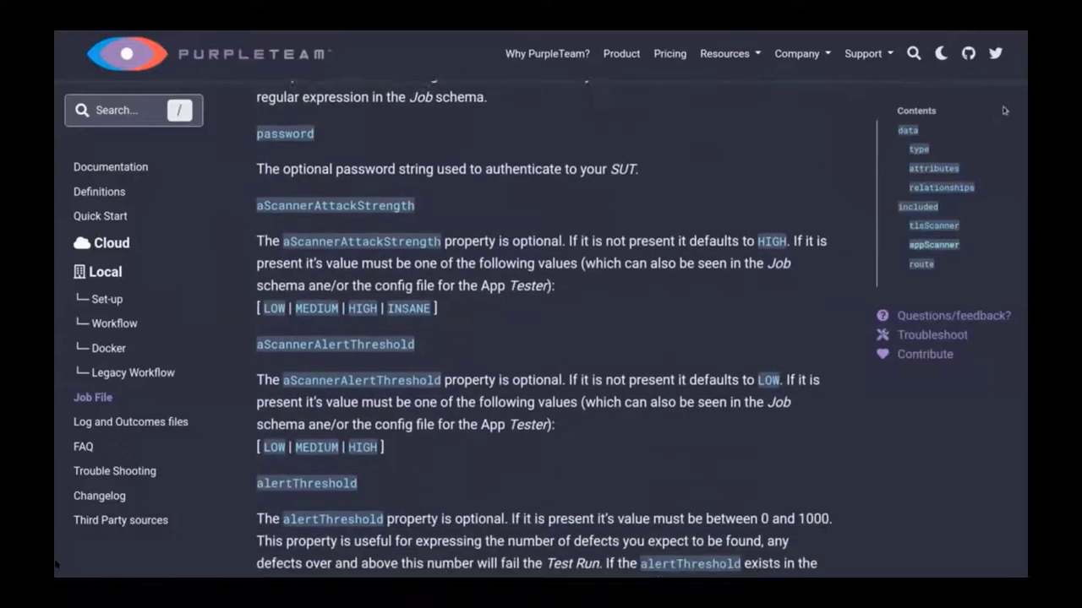
{"action": "scroll", "scroll_direction": "down", "scroll_amount": 3}
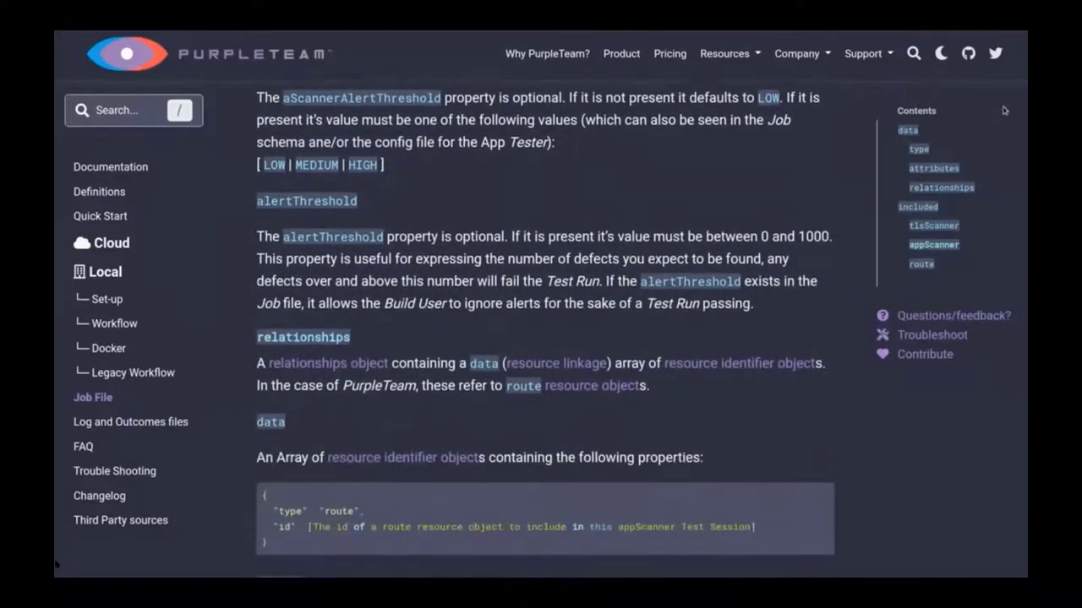
{"action": "scroll", "scroll_direction": "down", "scroll_amount": 3}
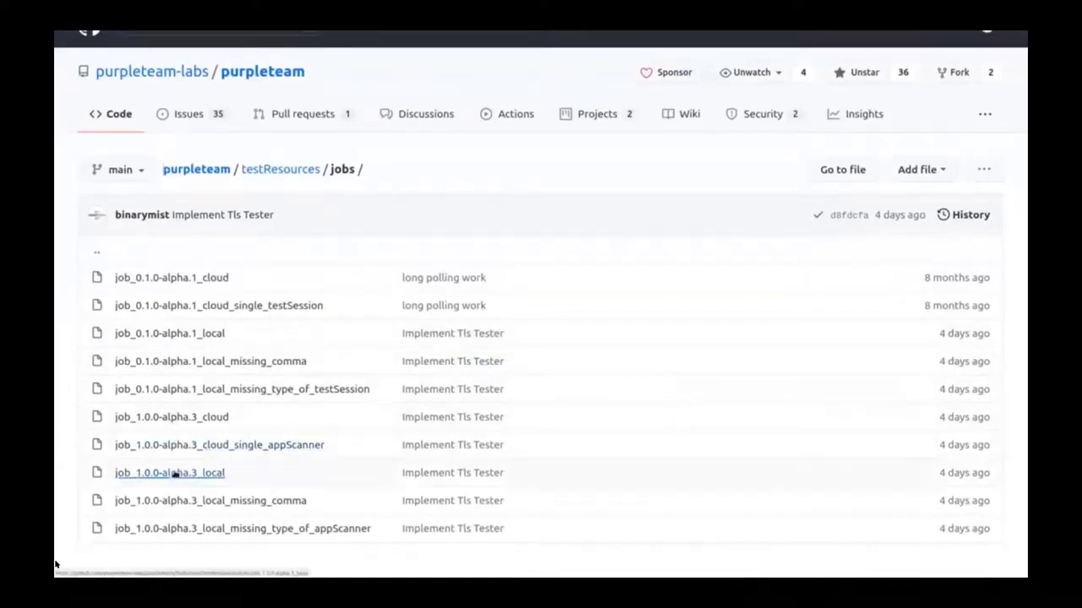
Open job_1.0.0-alpha.3_local and scroll through its tlsScanner and appScanner test sessions
{"action": "left_click", "coordinate": [169, 472]}
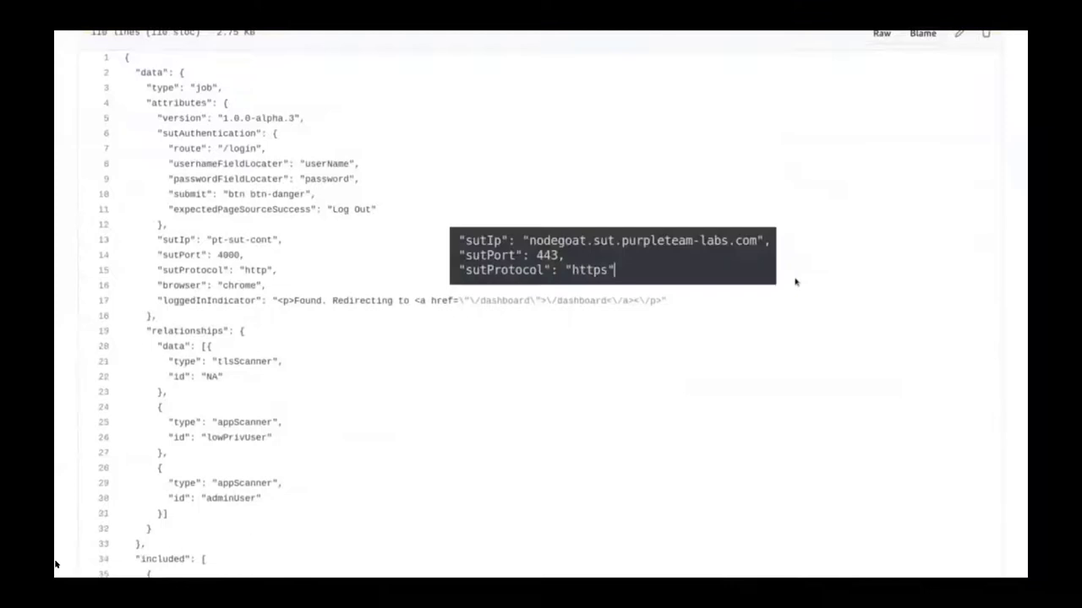
{"action": "scroll", "scroll_direction": "down", "scroll_amount": 3}
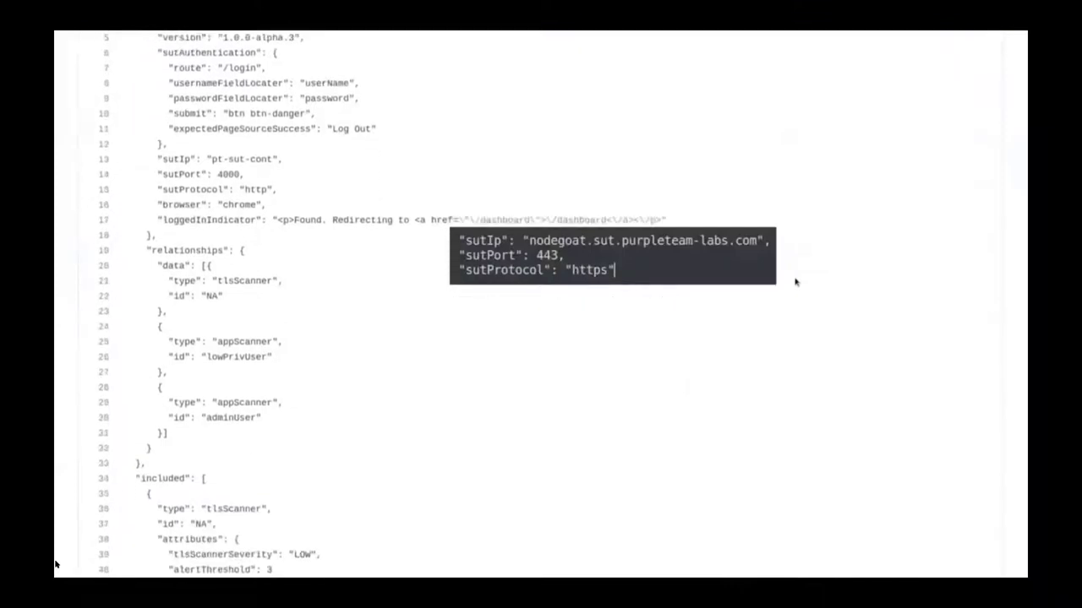
{"action": "scroll", "scroll_direction": "down", "scroll_amount": 3}
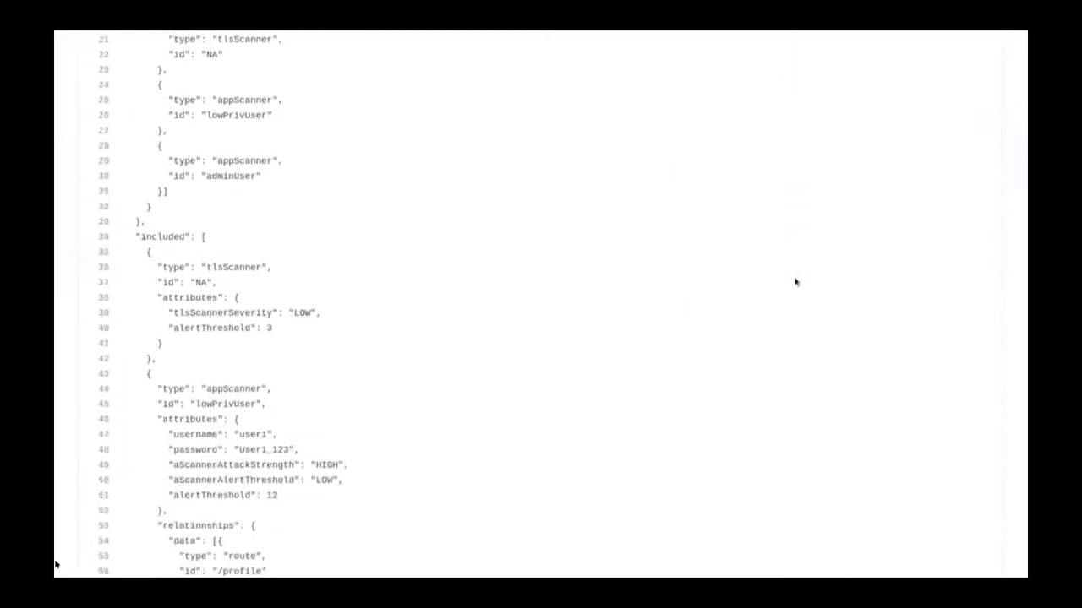
{"action": "scroll", "scroll_direction": "down", "scroll_amount": 3}
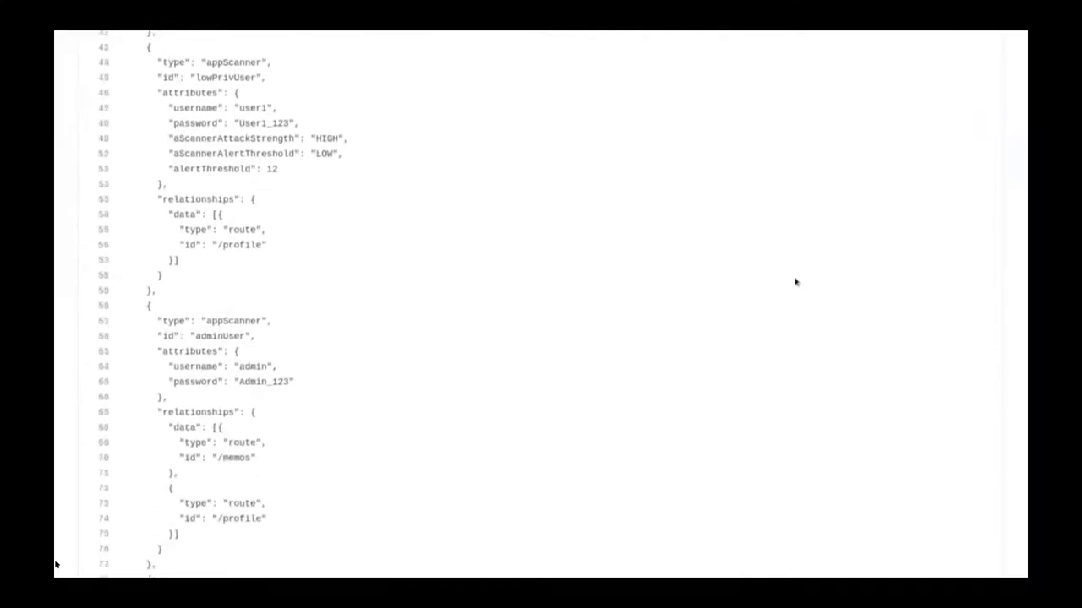
{"action": "scroll", "scroll_direction": "down", "scroll_amount": 3}
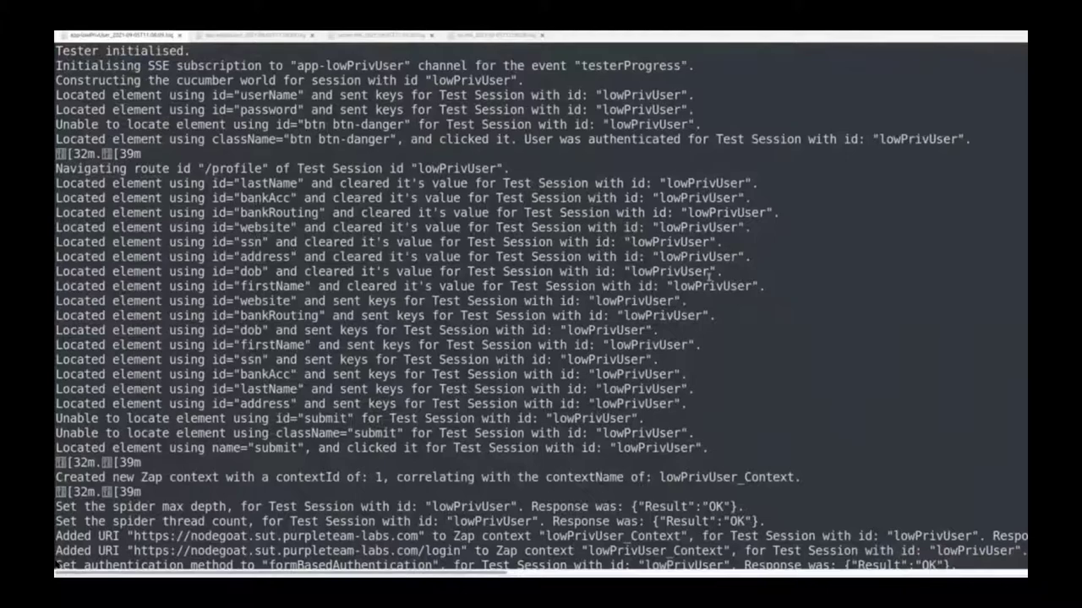
Scroll the lowPrivUser tester log through its reports and failures, then the adminUser log
{"action": "scroll", "scroll_direction": "down", "scroll_amount": 3}
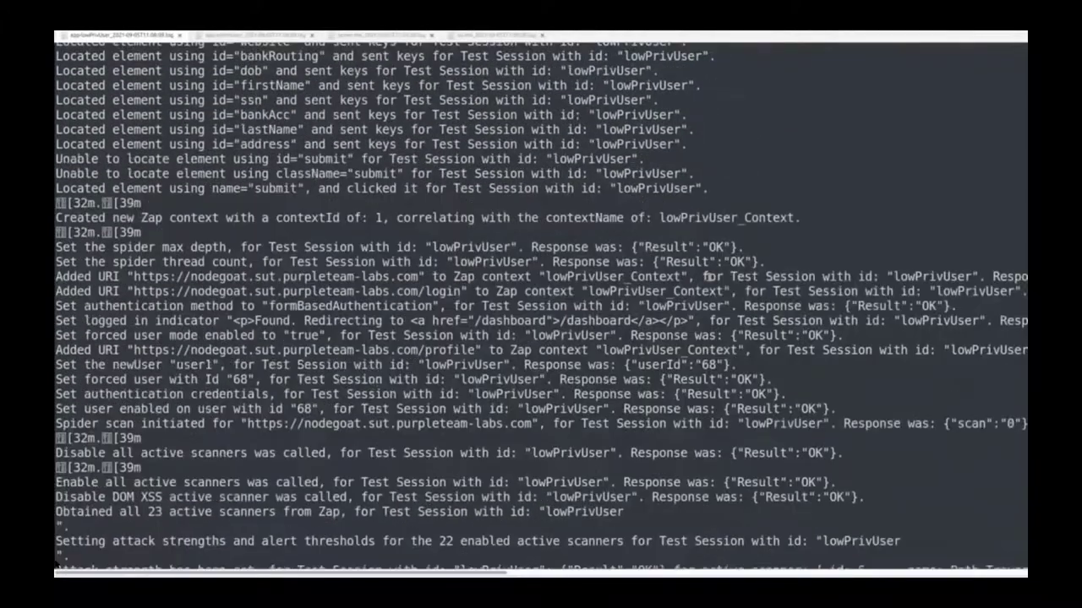
{"action": "scroll", "scroll_direction": "down", "scroll_amount": 3}
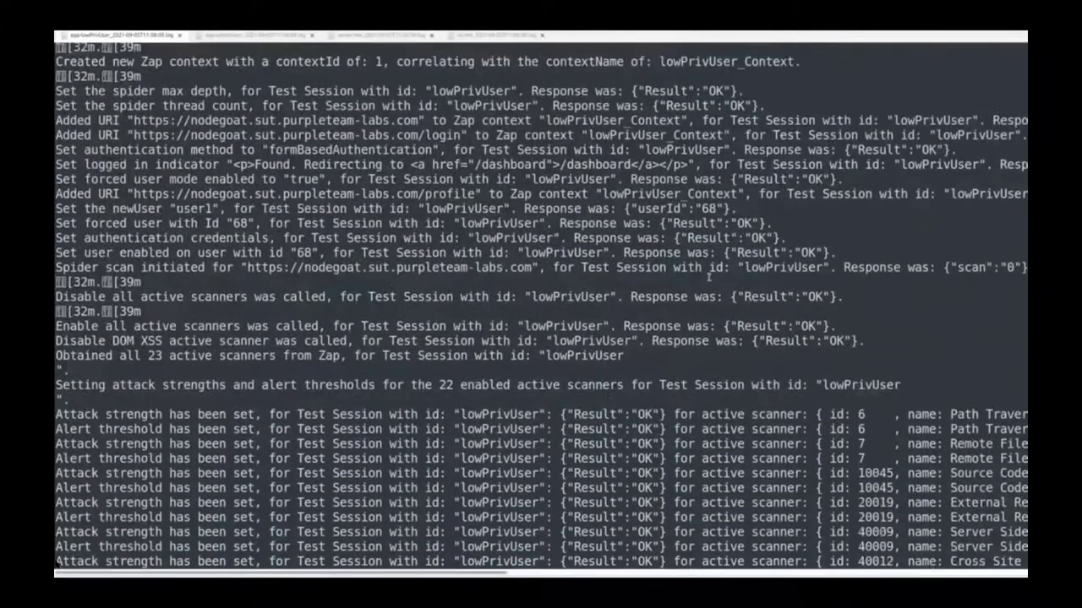
{"action": "scroll", "scroll_direction": "down", "scroll_amount": 3}
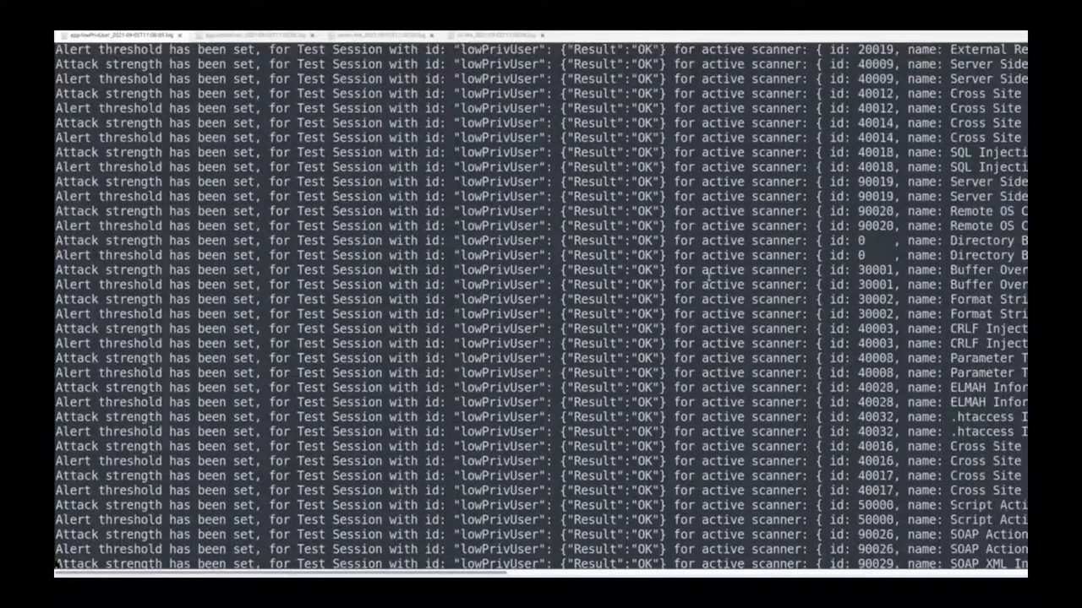
{"action": "scroll", "scroll_direction": "down", "scroll_amount": 3}
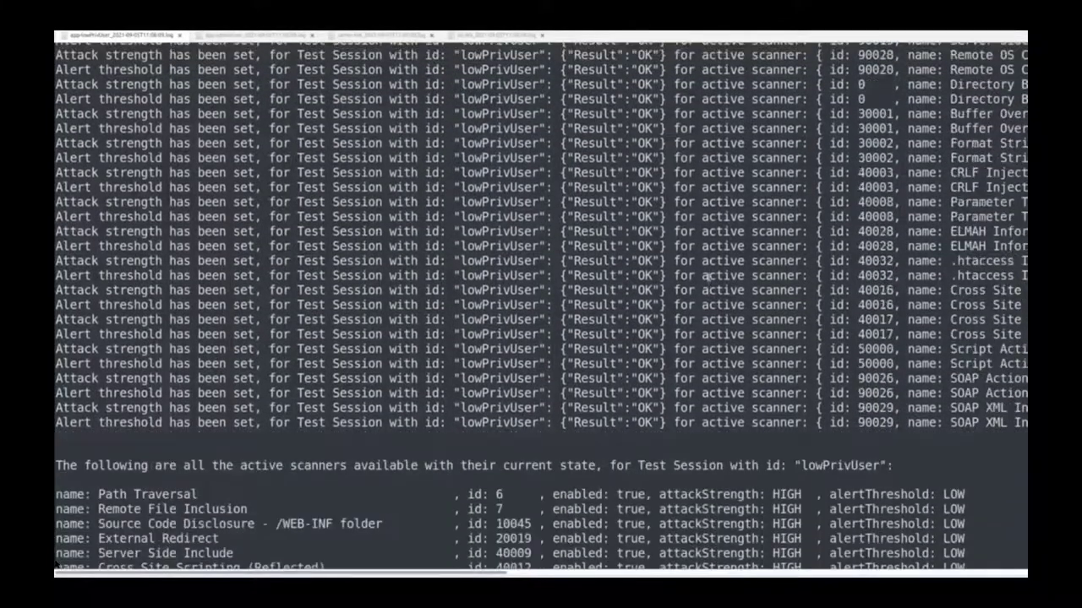
{"action": "scroll", "scroll_direction": "down", "scroll_amount": 3}
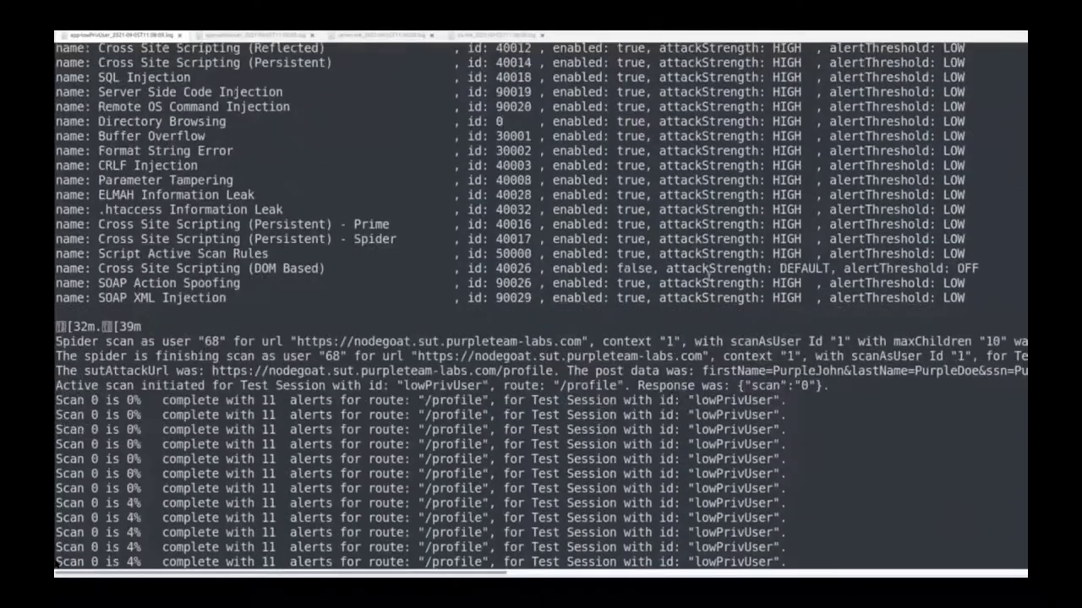
{"action": "scroll", "scroll_direction": "down", "scroll_amount": 3}
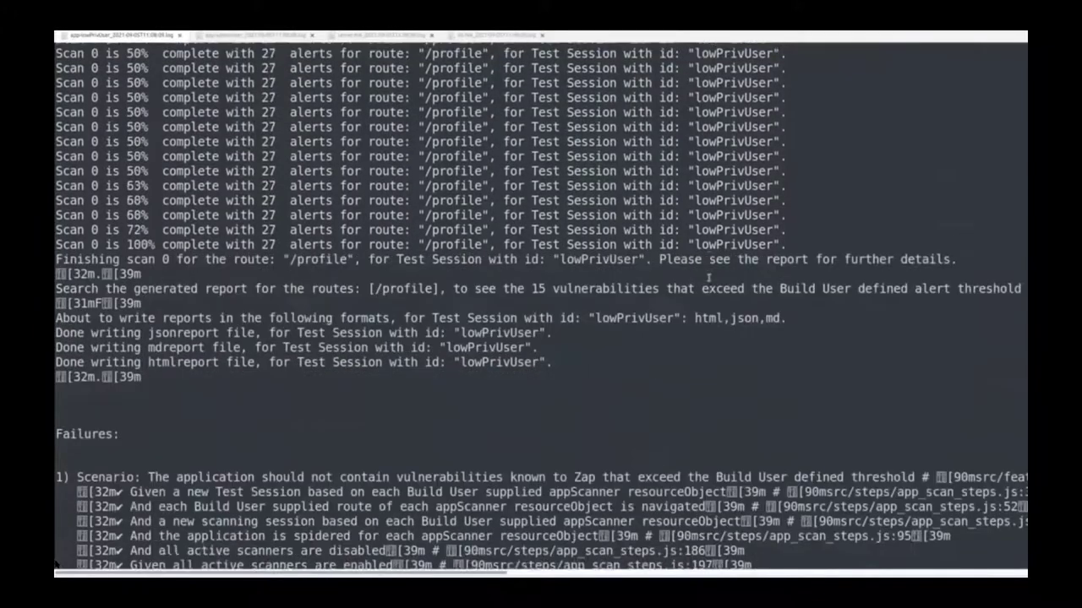
{"action": "scroll", "scroll_direction": "down", "scroll_amount": 3}
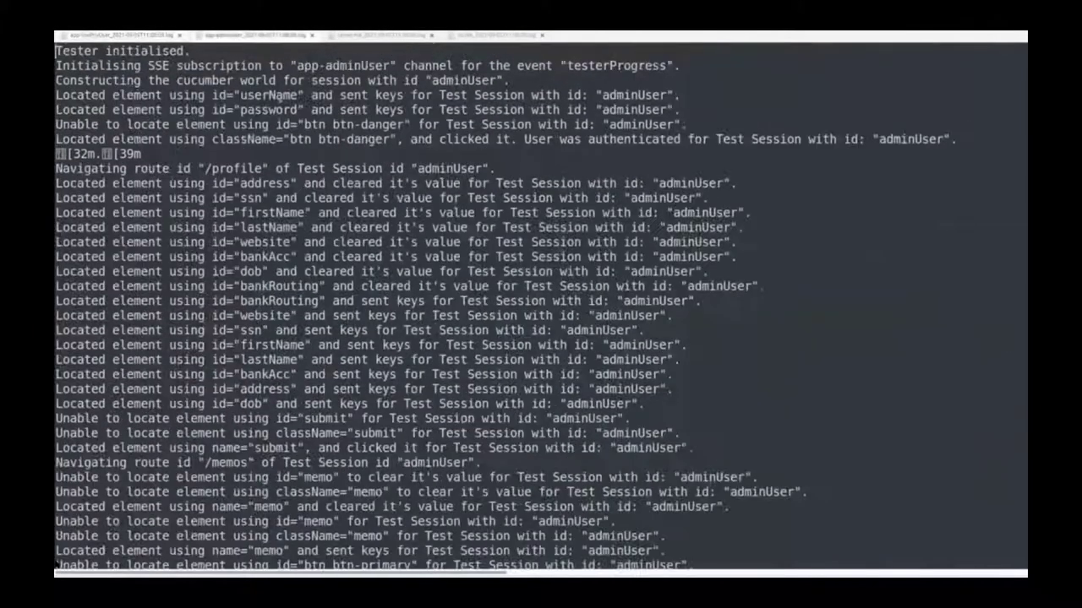
{"action": "scroll", "scroll_direction": "down", "scroll_amount": 3}
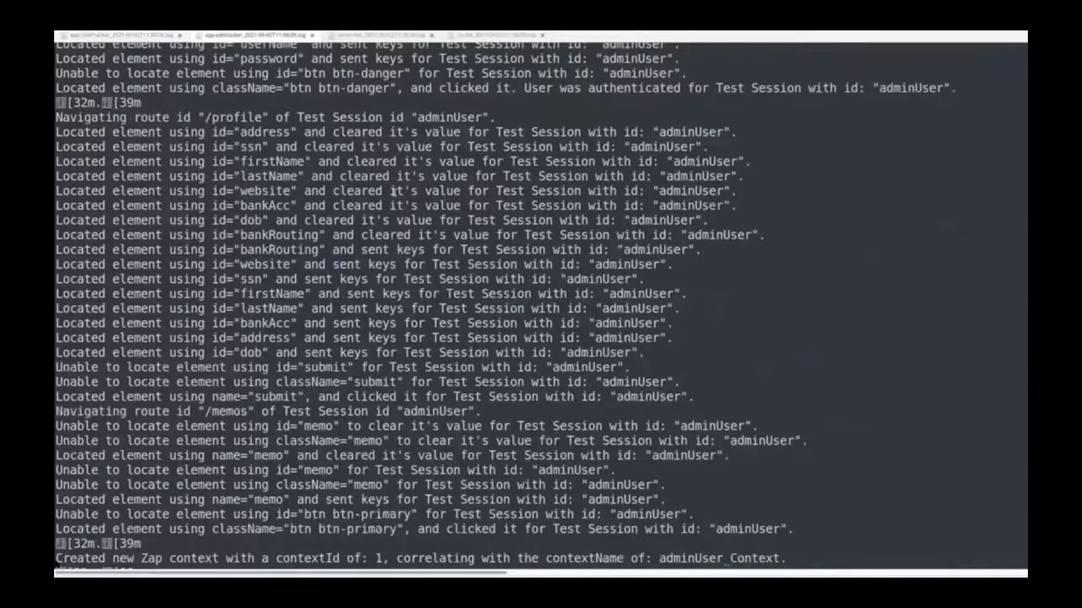
{"action": "scroll", "scroll_direction": "down", "scroll_amount": 3}
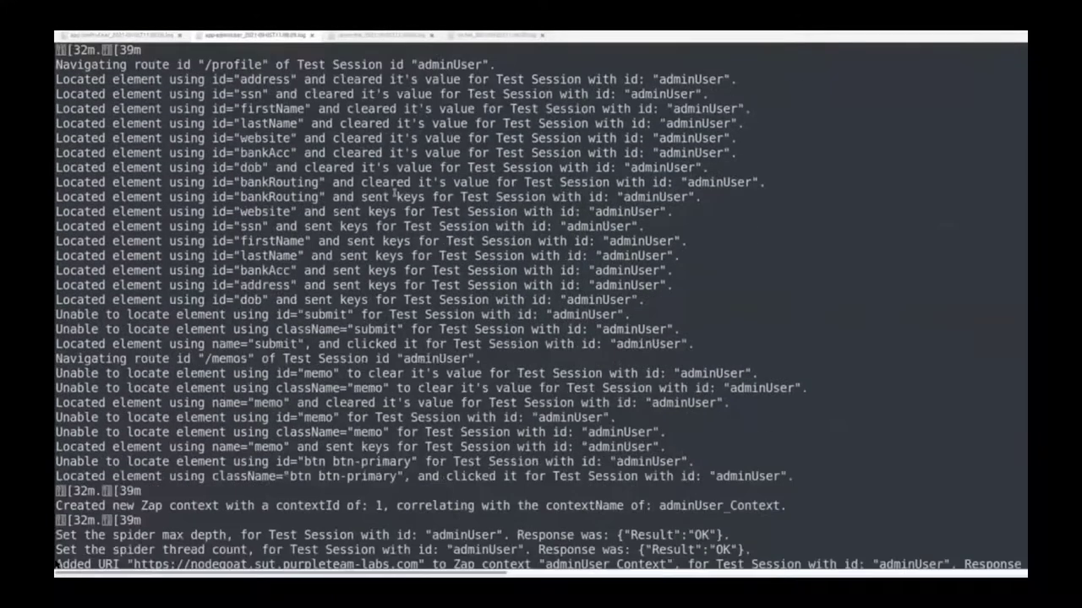
{"action": "scroll", "scroll_direction": "down", "scroll_amount": 3}
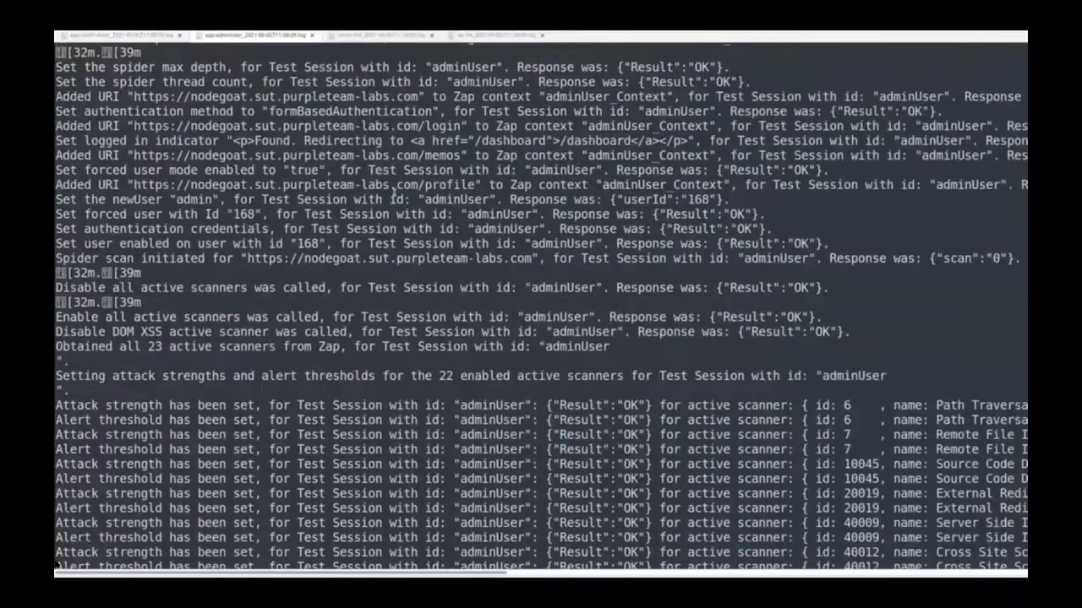
{"action": "scroll", "scroll_direction": "down", "scroll_amount": 3}
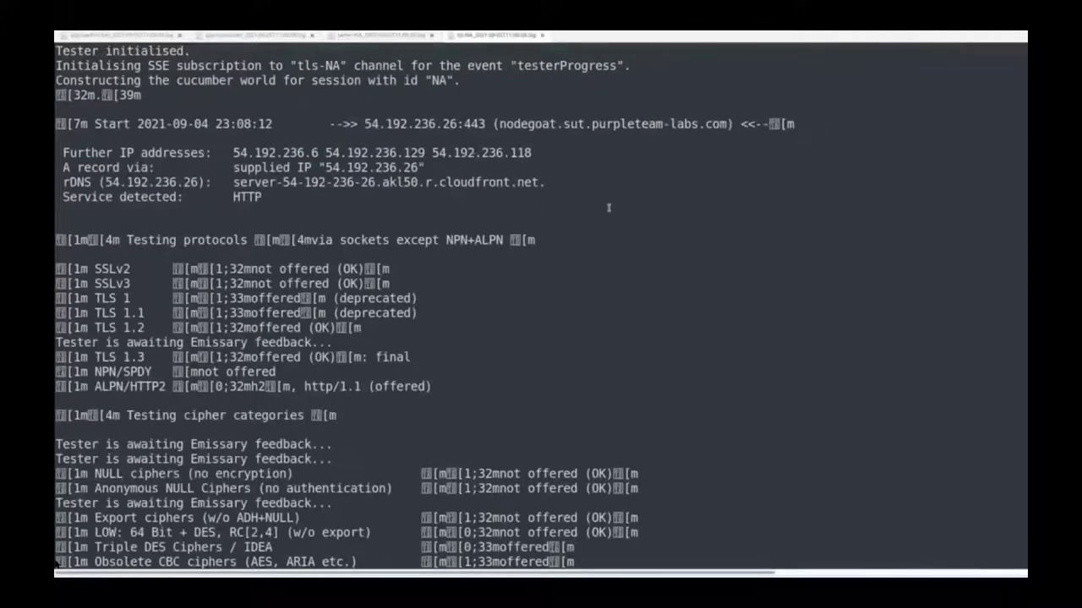
Scroll the tls-NA tester log down to the nodegoat 'Finishing scan' line
{"action": "scroll", "scroll_direction": "down", "scroll_amount": 3}
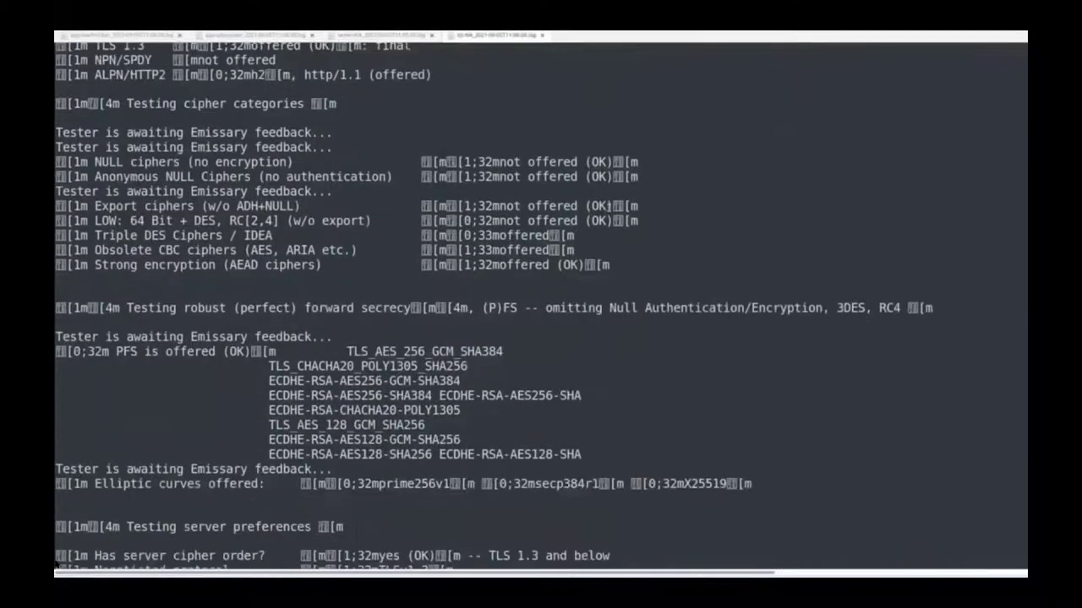
{"action": "scroll", "scroll_direction": "down", "scroll_amount": 3}
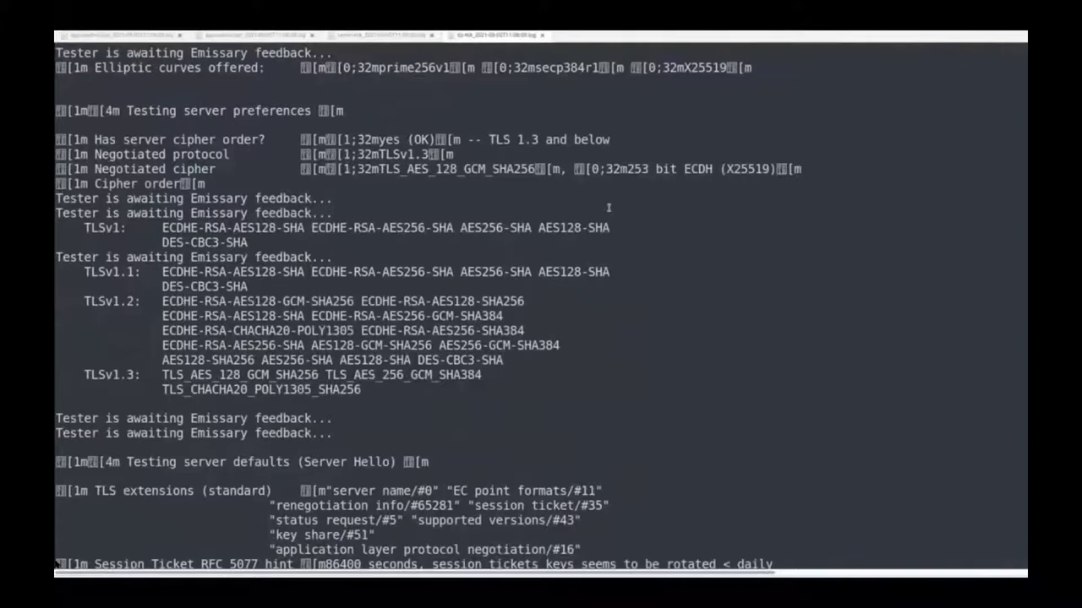
{"action": "scroll", "scroll_direction": "down", "scroll_amount": 3}
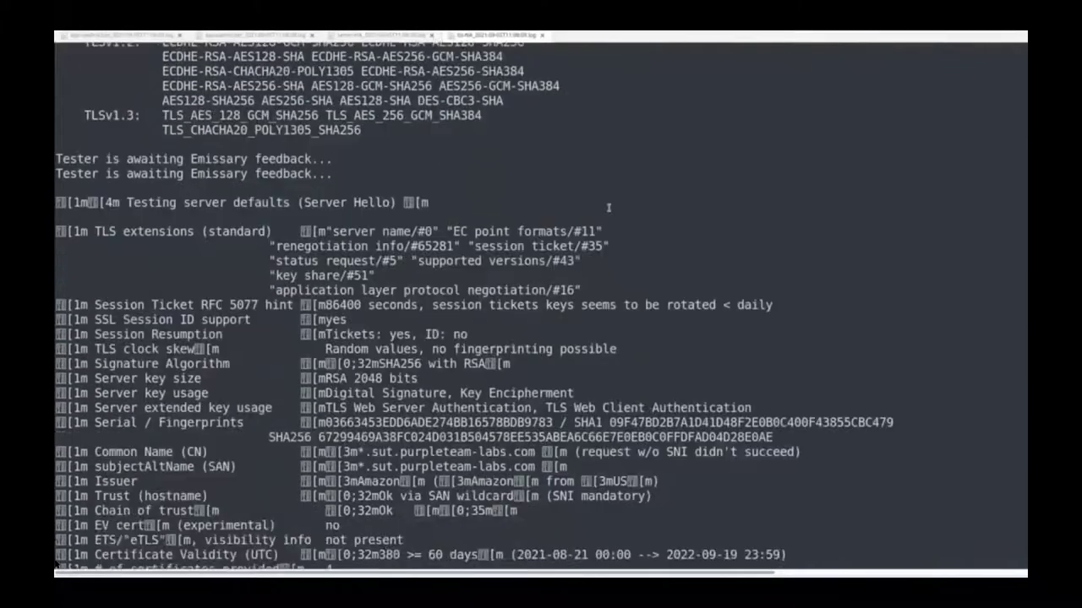
{"action": "scroll", "scroll_direction": "down", "scroll_amount": 3}
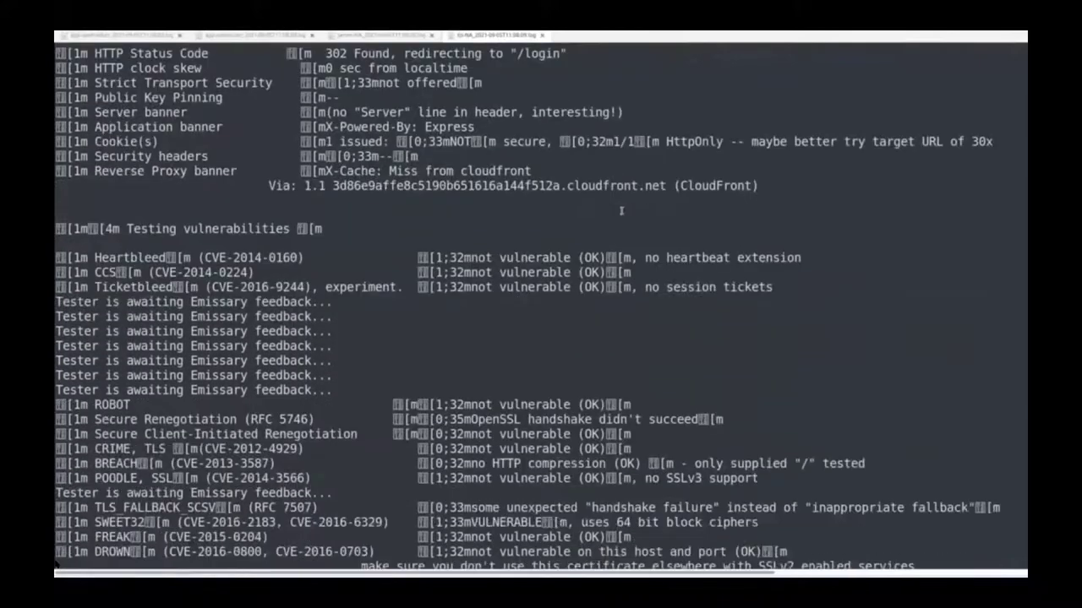
{"action": "scroll", "scroll_direction": "down", "scroll_amount": 3}
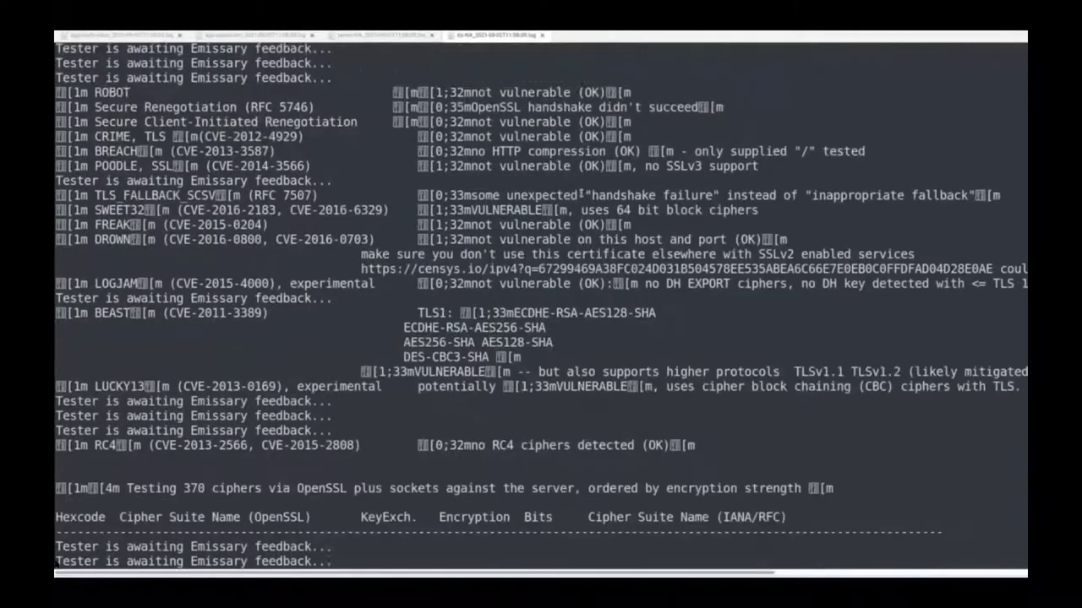
{"action": "scroll", "scroll_direction": "down", "scroll_amount": 3}
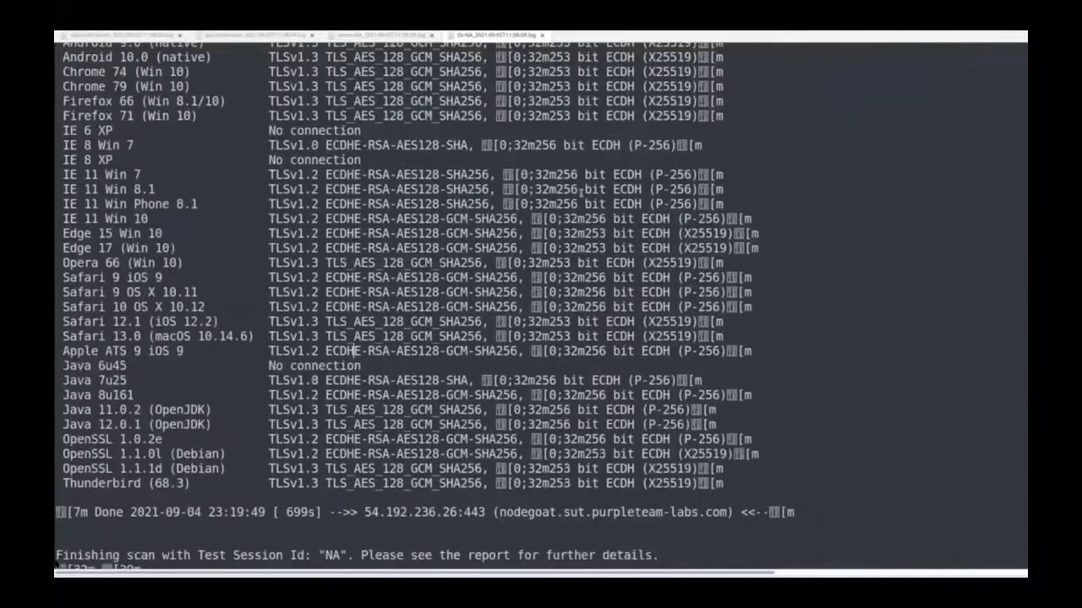
{"action": "scroll", "scroll_direction": "down", "scroll_amount": 3}
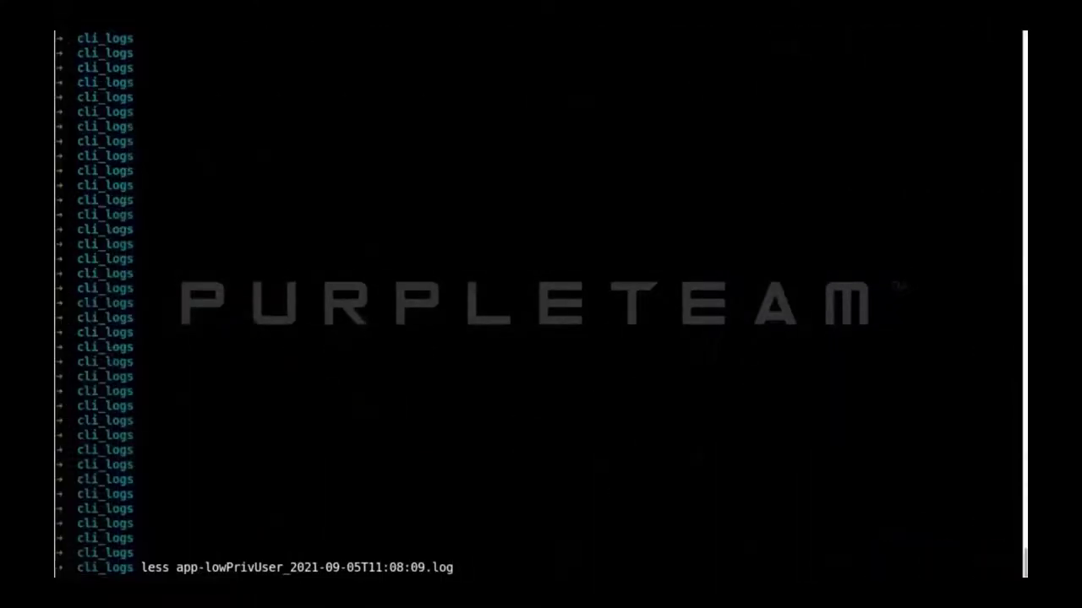
Open app-lowPrivUser_2021-09-05T11:08:09.log in less and page down to the active scanners
{"action": "key", "text": "enter"}
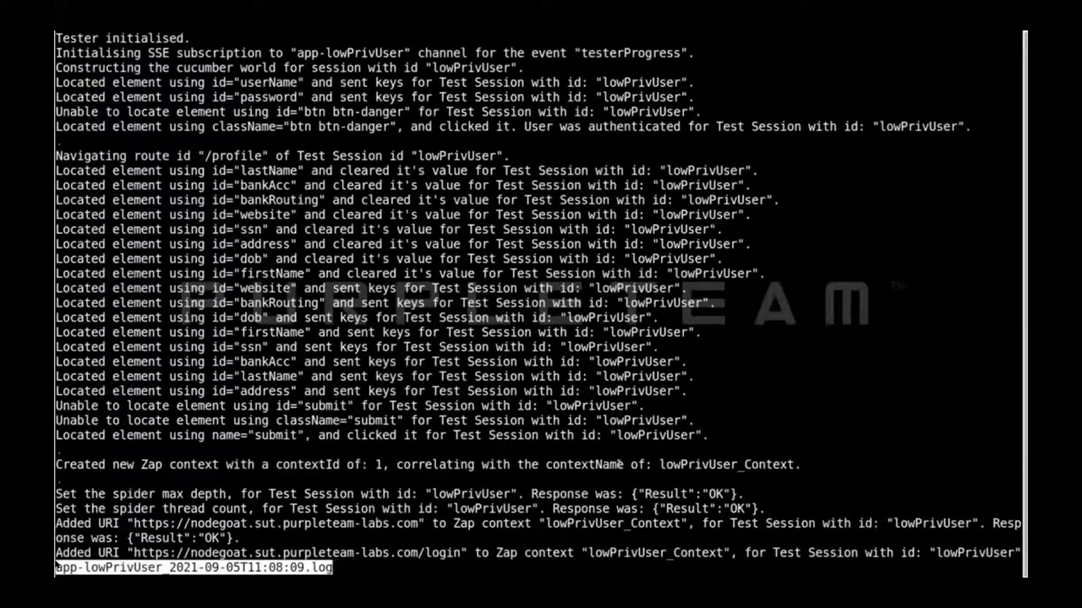
{"action": "scroll", "scroll_direction": "down", "scroll_amount": 3}
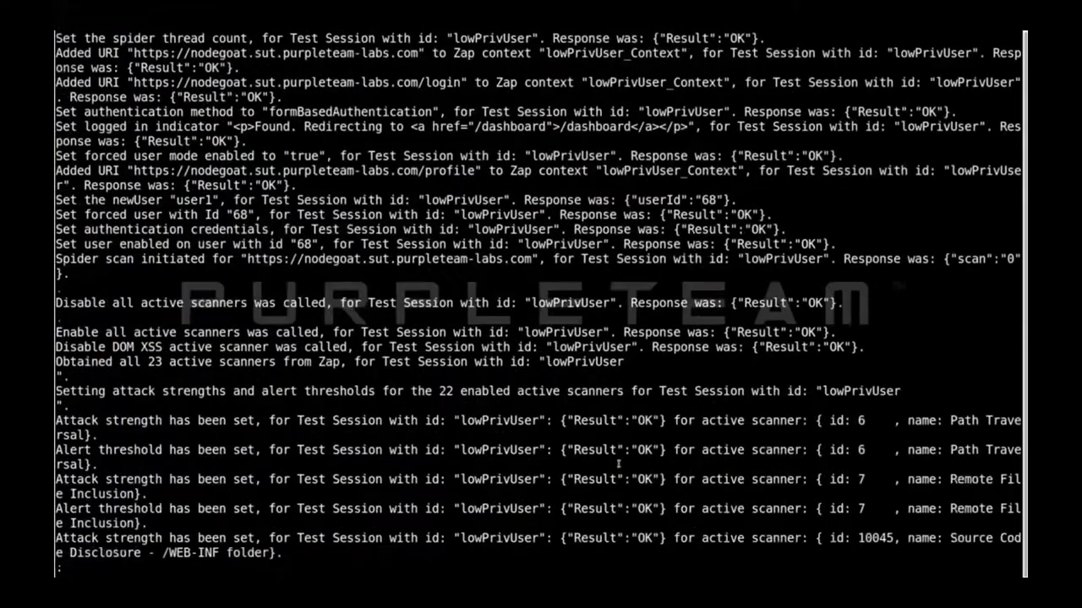
{"action": "scroll", "scroll_direction": "down", "scroll_amount": 3}
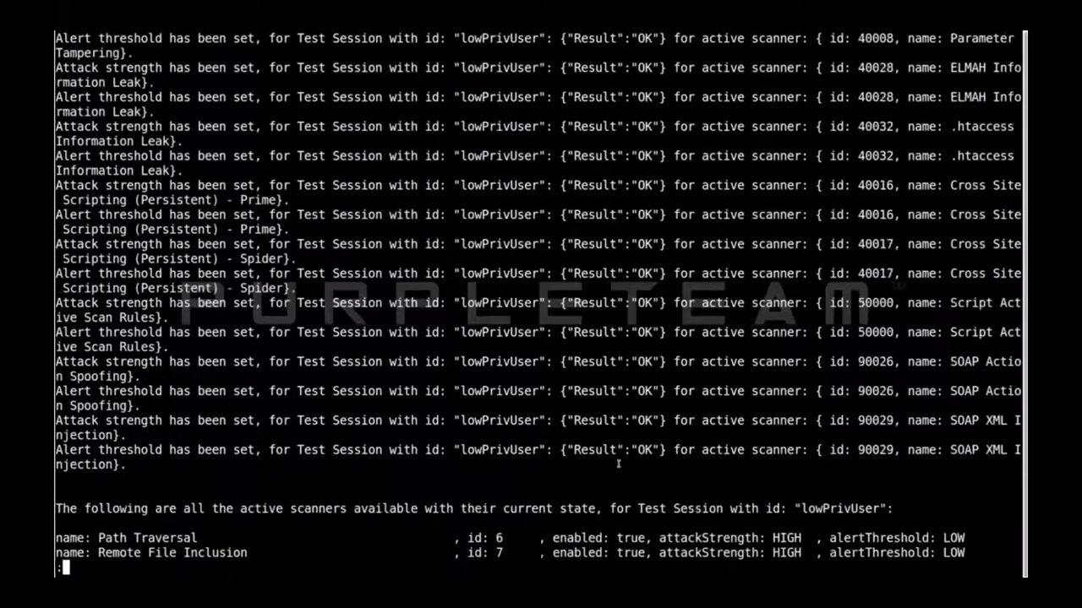
{"action": "scroll", "scroll_direction": "down", "scroll_amount": 3}
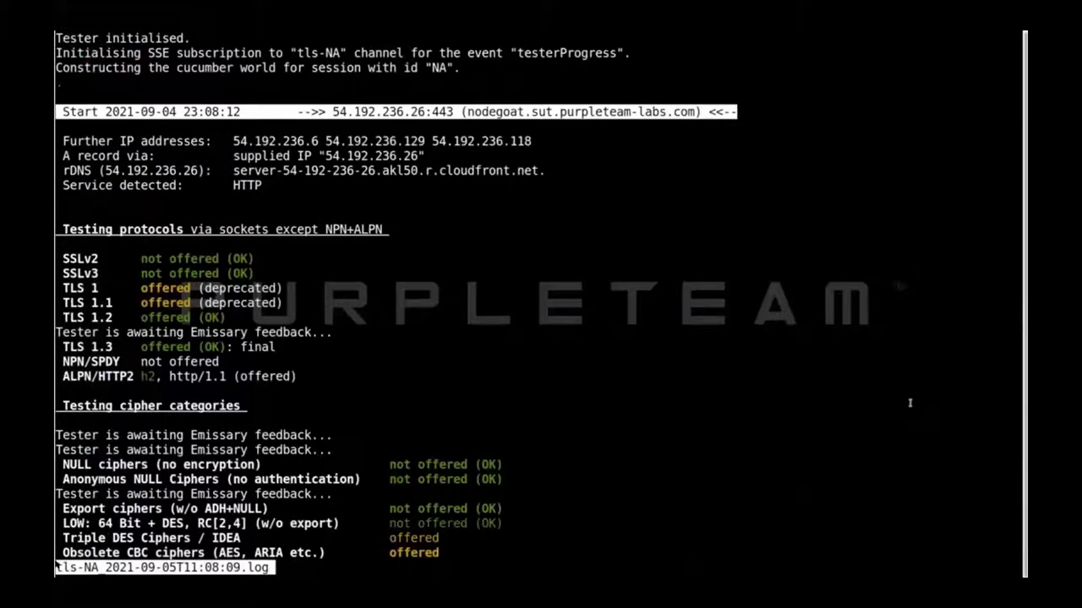
Page through the testssl output from protocols and ciphers through vulnerabilities to client simulations
{"action": "scroll", "scroll_direction": "down", "scroll_amount": 3}
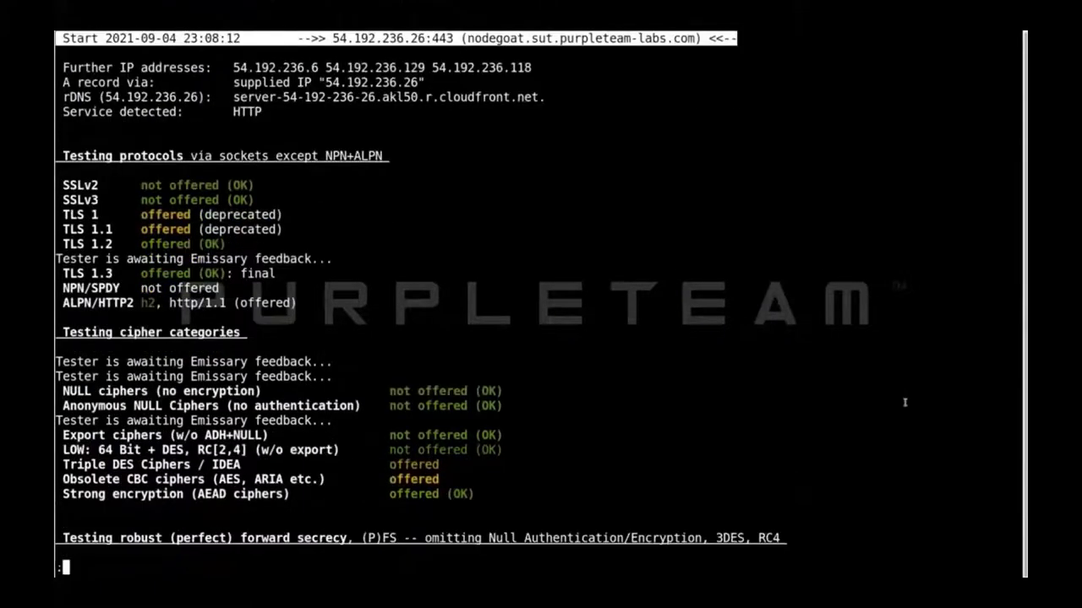
{"action": "scroll", "scroll_direction": "down", "scroll_amount": 3}
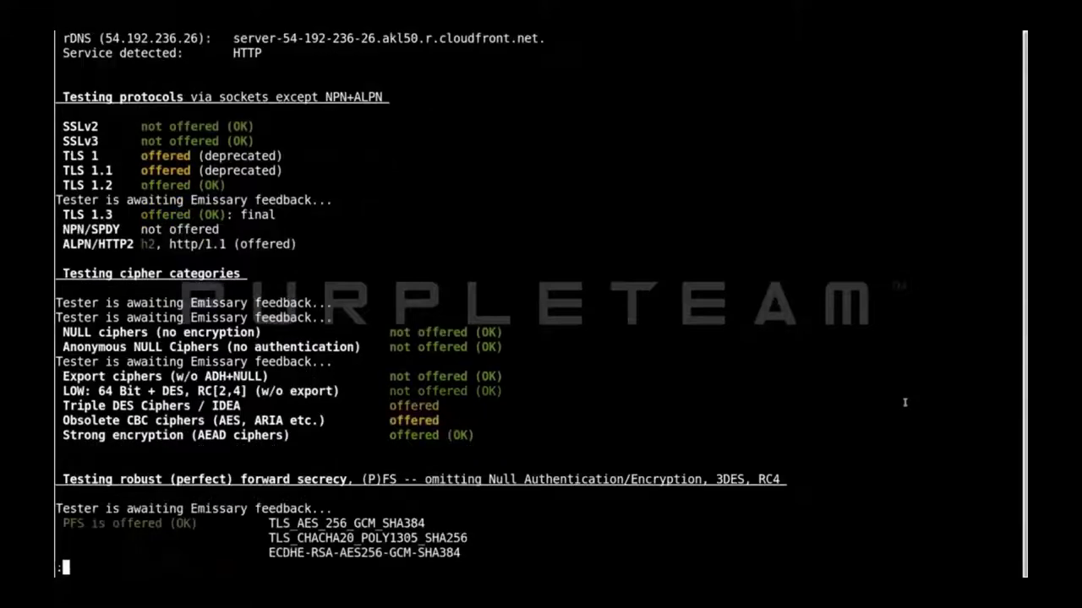
{"action": "scroll", "scroll_direction": "down", "scroll_amount": 3}
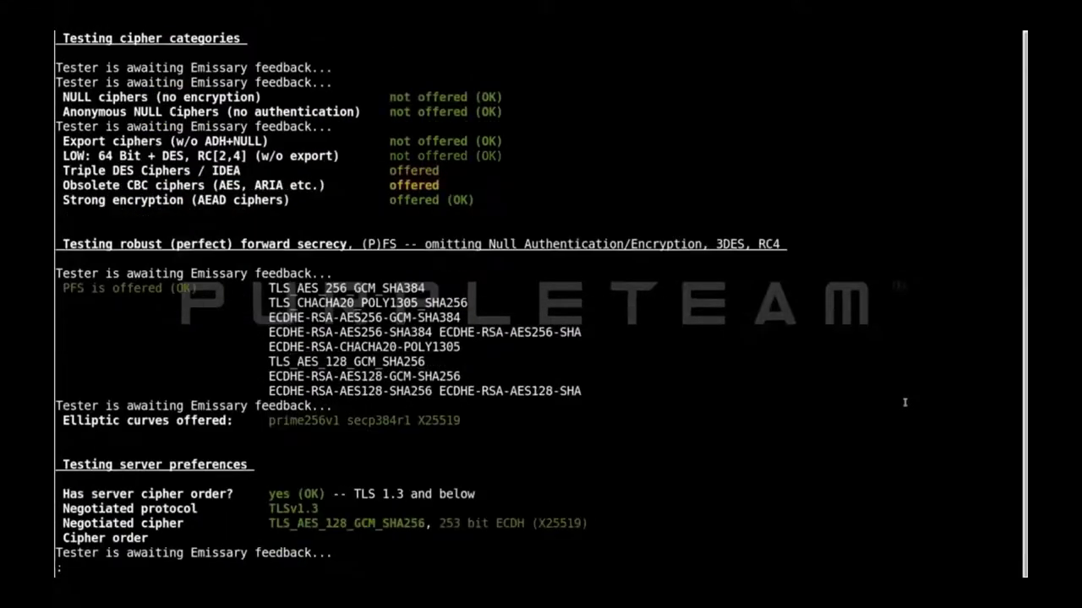
{"action": "scroll", "scroll_direction": "down", "scroll_amount": 3}
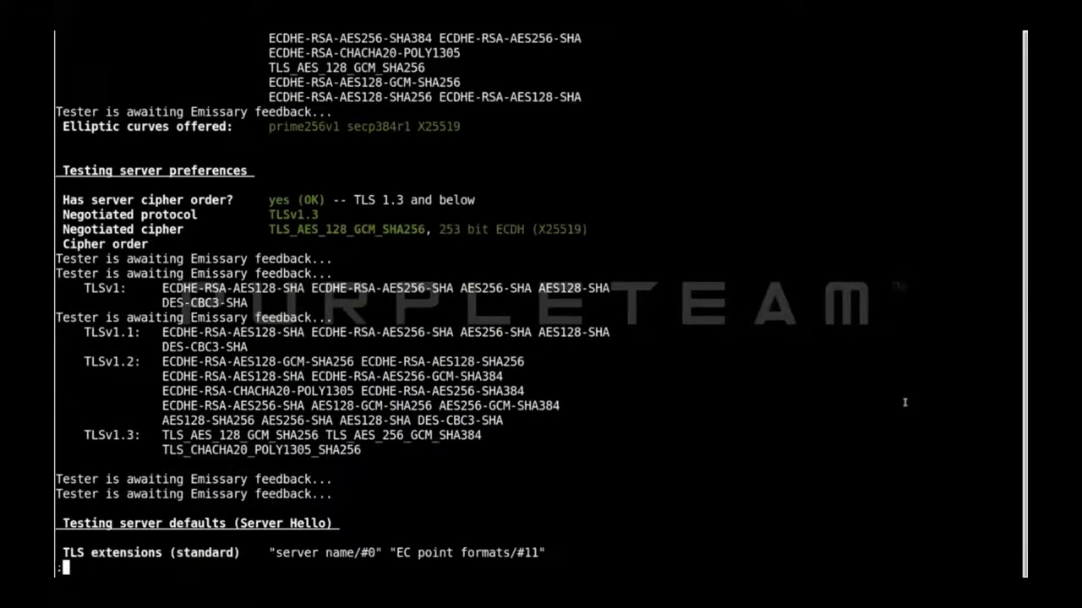
{"action": "scroll", "scroll_direction": "down", "scroll_amount": 3}
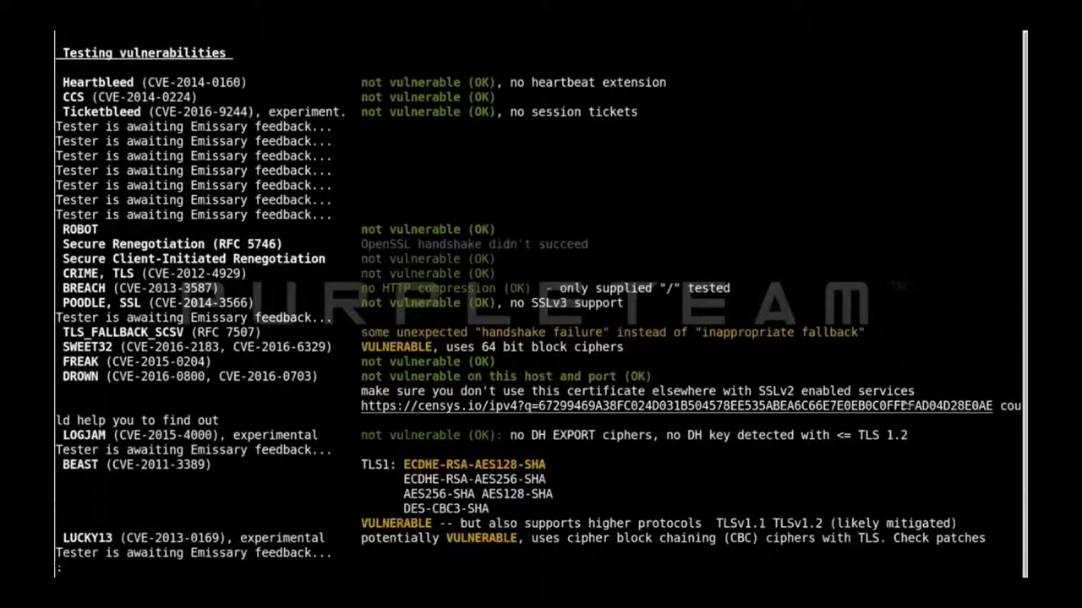
{"action": "scroll", "scroll_direction": "down", "scroll_amount": 3}
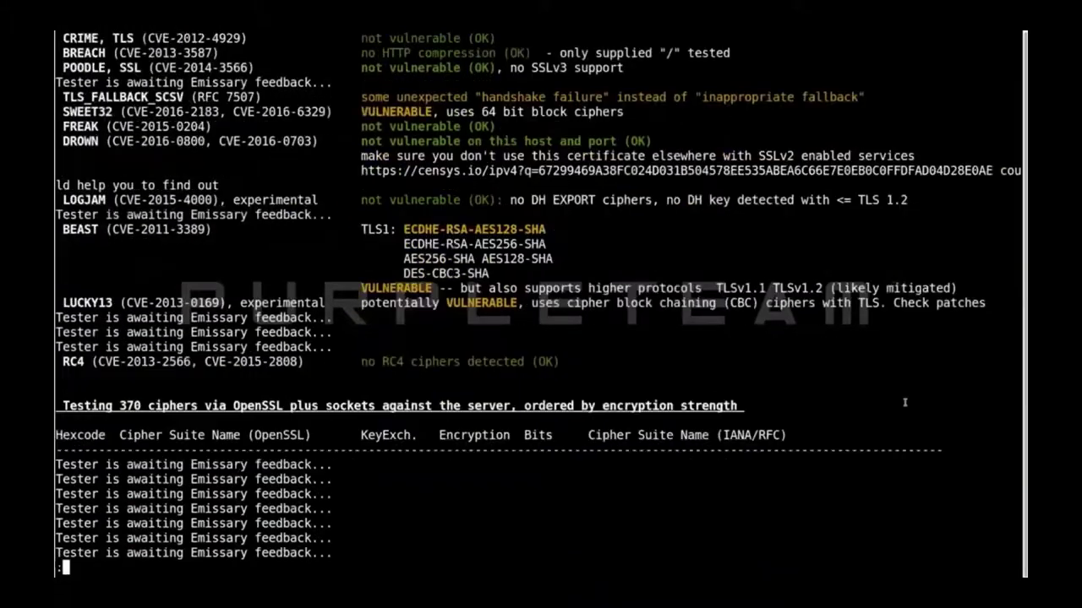
{"action": "scroll", "scroll_direction": "down", "scroll_amount": 3}
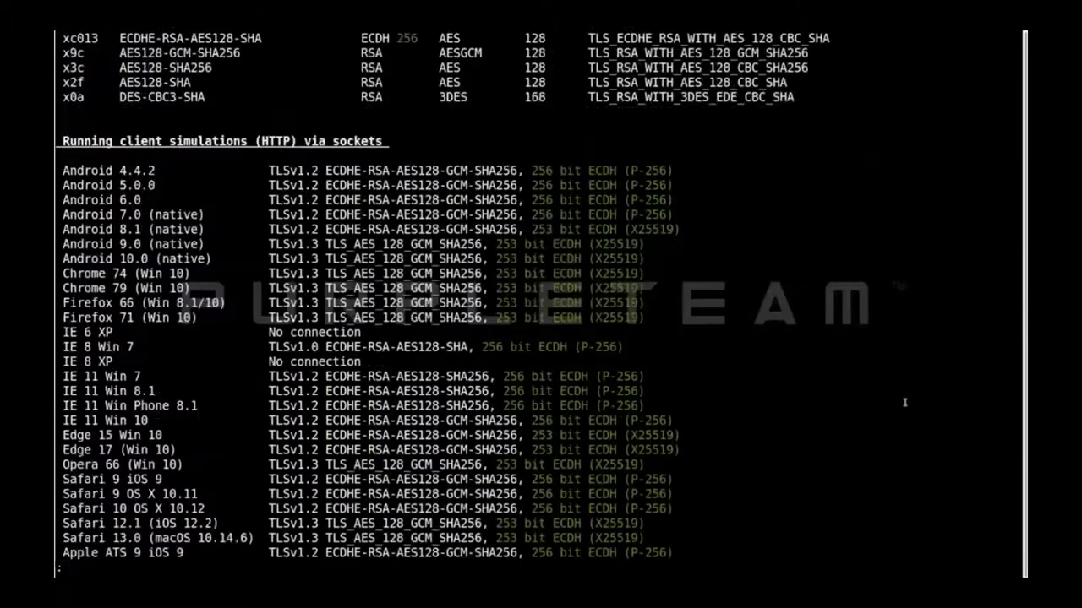
{"action": "scroll", "scroll_direction": "down", "scroll_amount": 3}
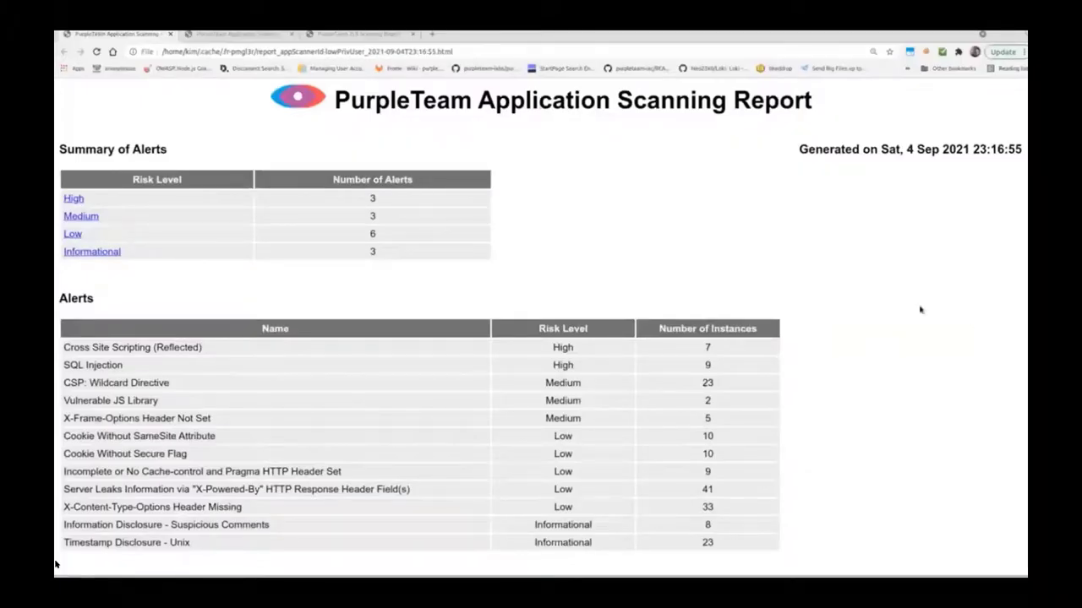
Scroll the lowPrivUser HTML report past XSS and SQL Injection details to CSP: Wildcard Directive
{"action": "scroll", "scroll_direction": "down", "scroll_amount": 3}
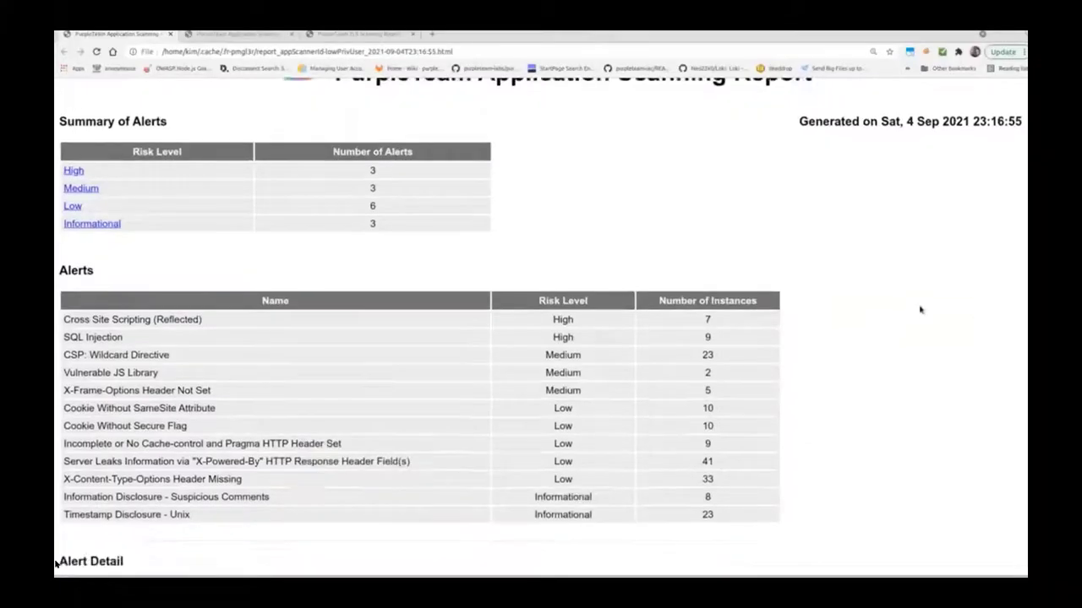
{"action": "scroll", "scroll_direction": "down", "scroll_amount": 3}
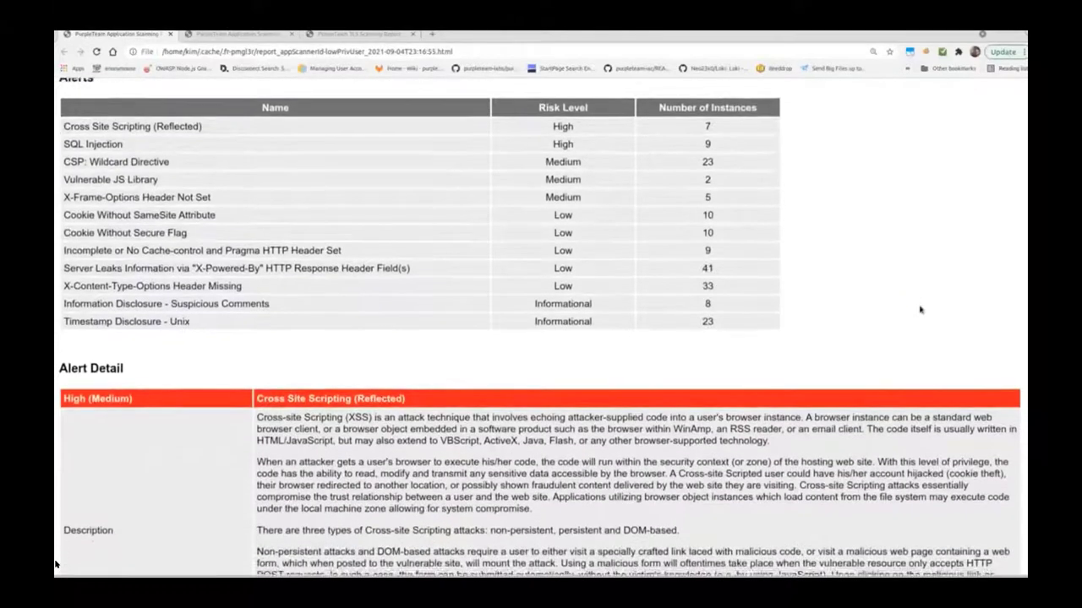
{"action": "scroll", "scroll_direction": "down", "scroll_amount": 3}
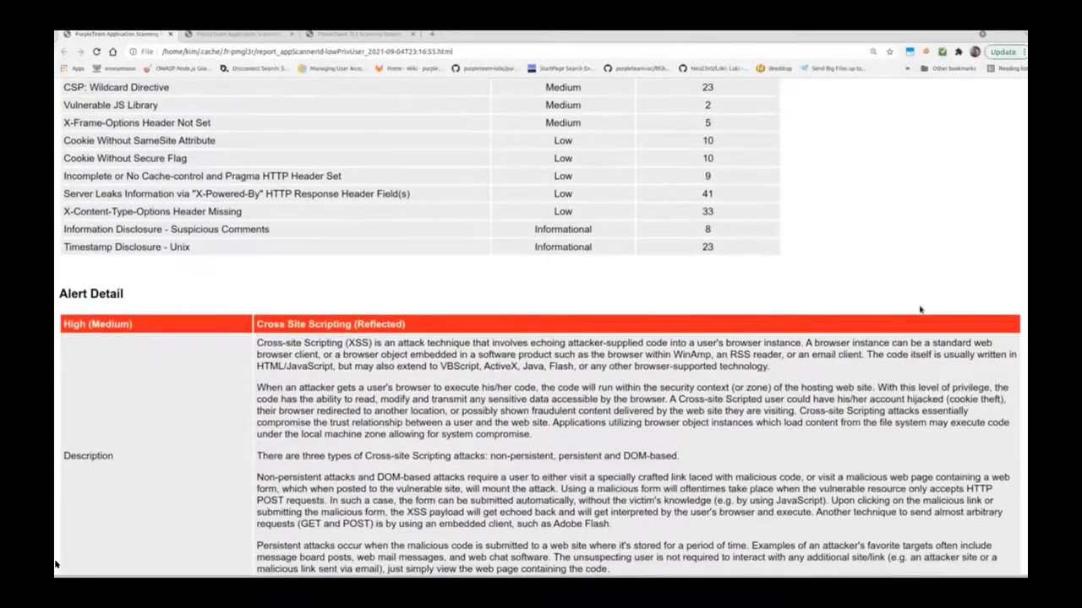
{"action": "scroll", "scroll_direction": "down", "scroll_amount": 3}
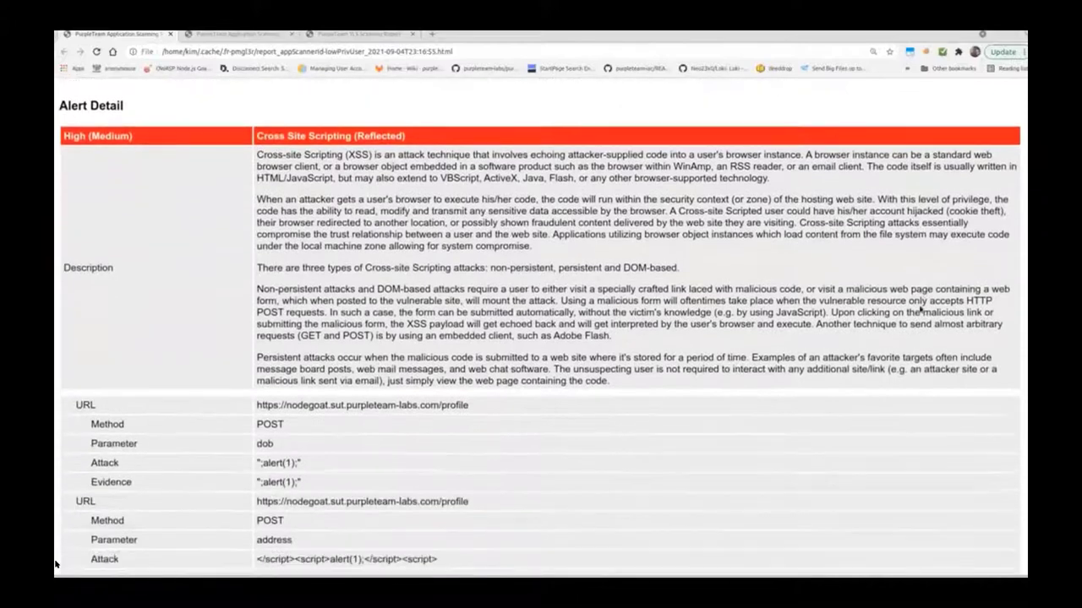
{"action": "scroll", "scroll_direction": "down", "scroll_amount": 3}
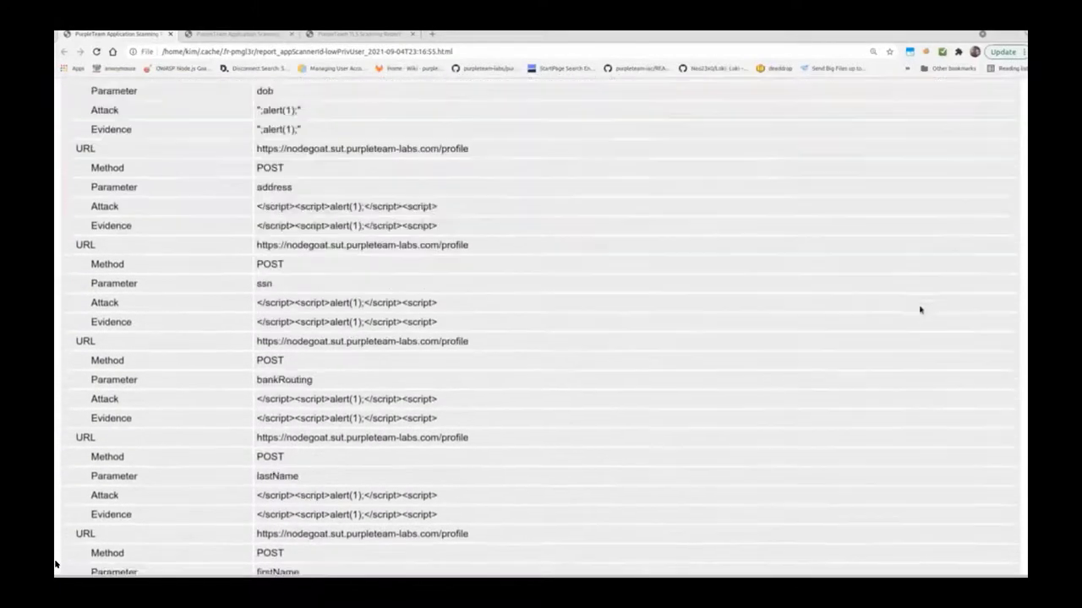
{"action": "scroll", "scroll_direction": "down", "scroll_amount": 3}
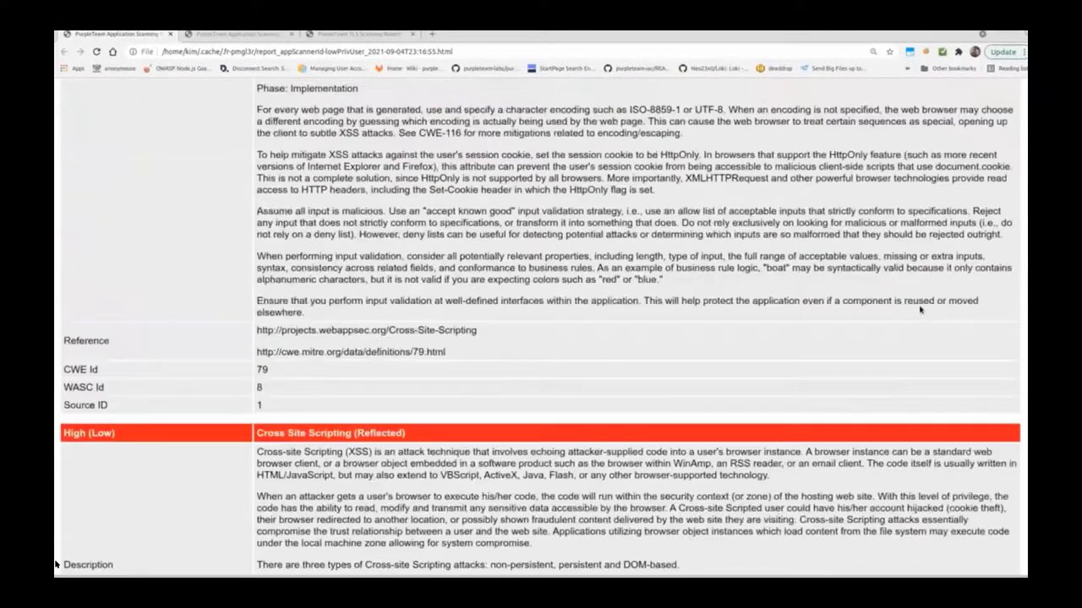
{"action": "scroll", "scroll_direction": "down", "scroll_amount": 3}
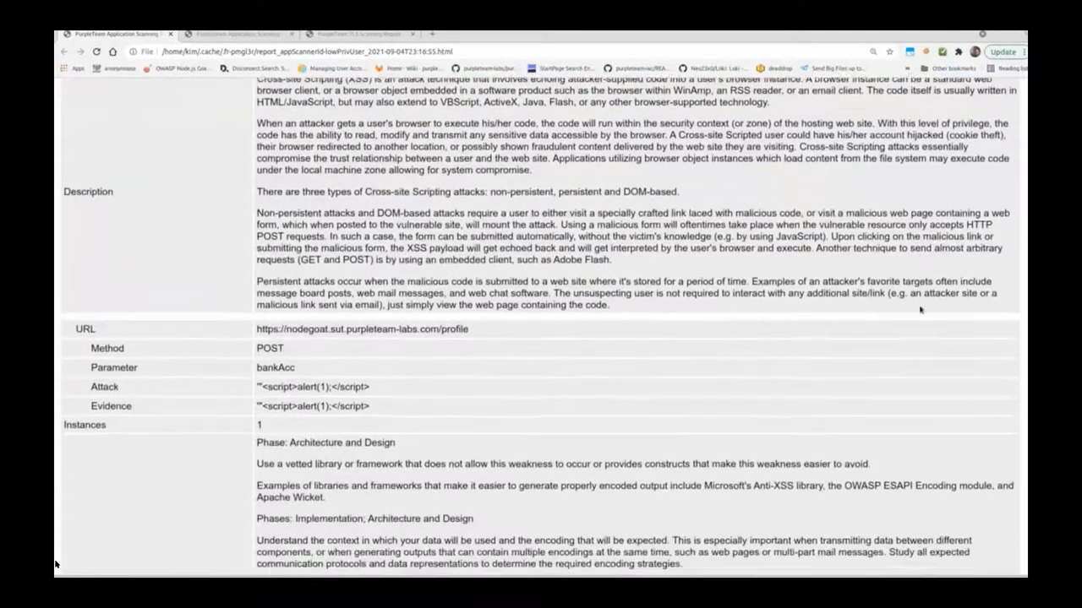
{"action": "scroll", "scroll_direction": "down", "scroll_amount": 3}
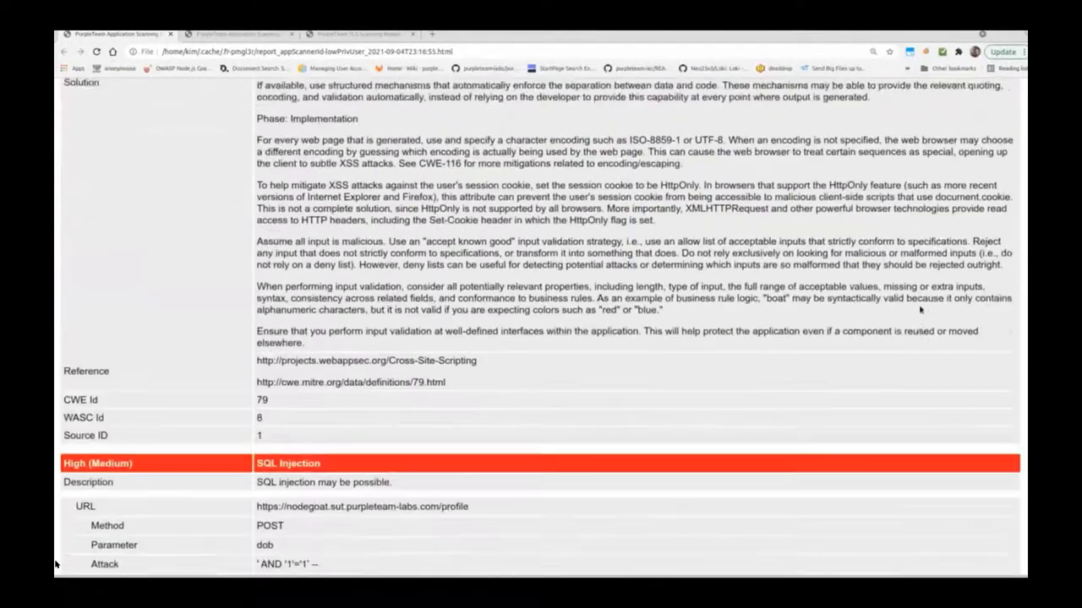
{"action": "scroll", "scroll_direction": "down", "scroll_amount": 3}
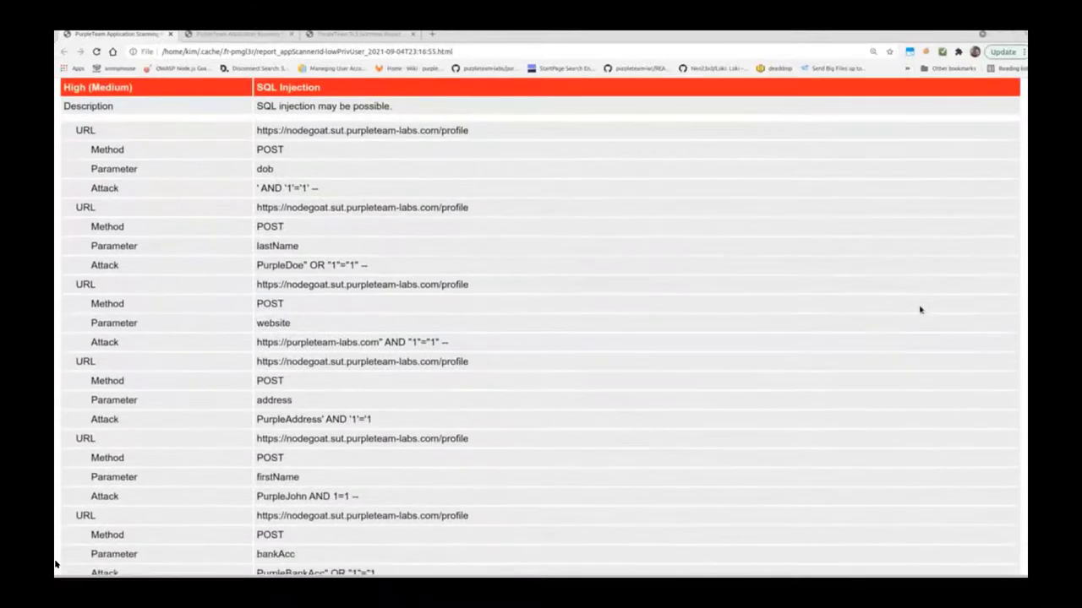
{"action": "scroll", "scroll_direction": "down", "scroll_amount": 3}
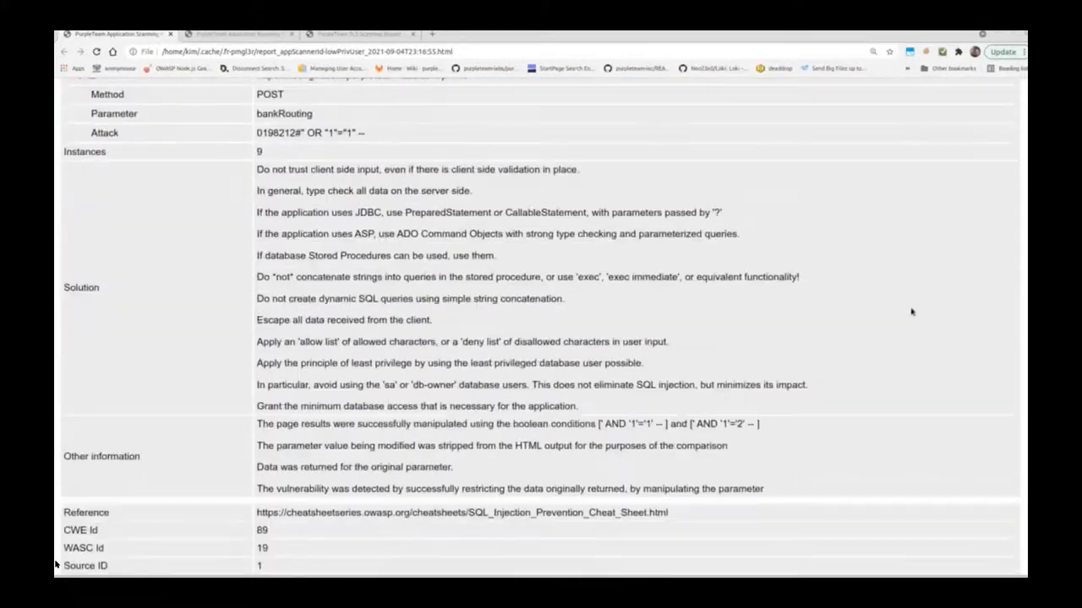
{"action": "scroll", "scroll_direction": "down", "scroll_amount": 3}
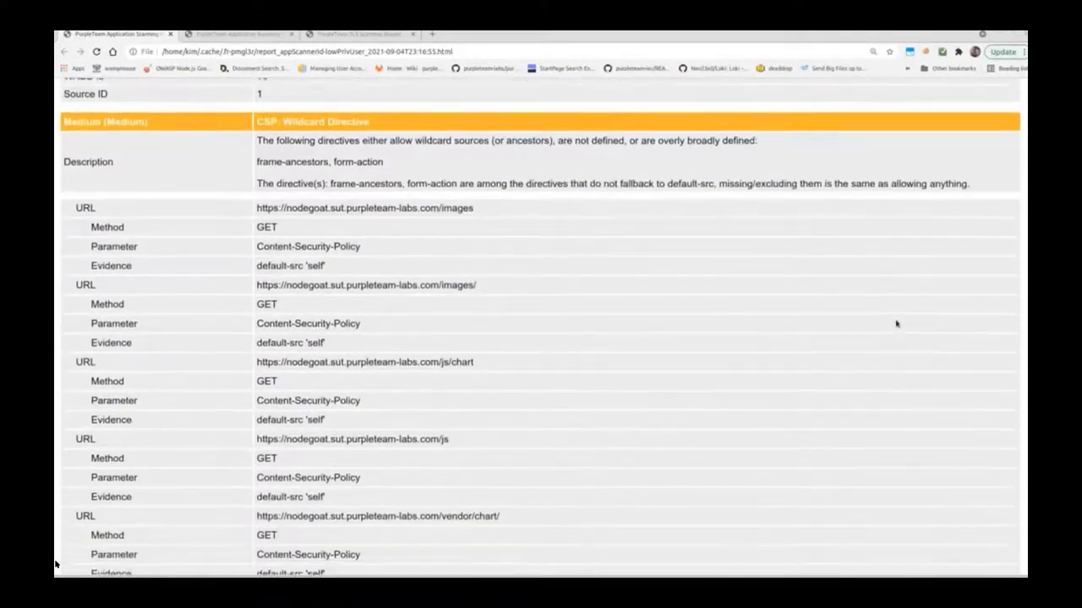
Scroll the lowPrivUser report through its low and informational alerts to the adminUser report summary
{"action": "scroll", "scroll_direction": "down", "scroll_amount": 3}
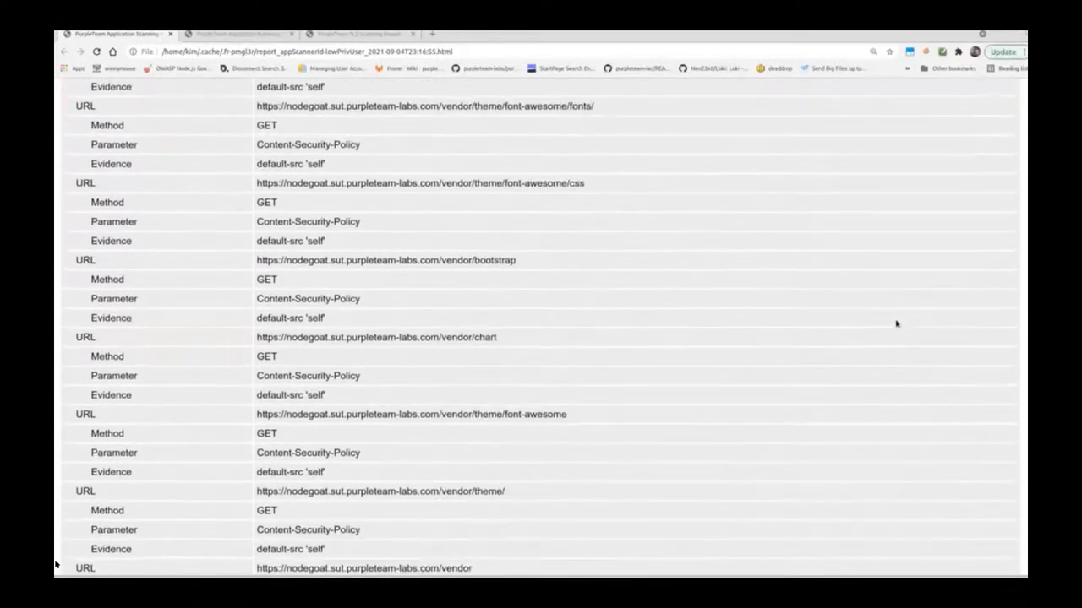
{"action": "scroll", "scroll_direction": "down", "scroll_amount": 3}
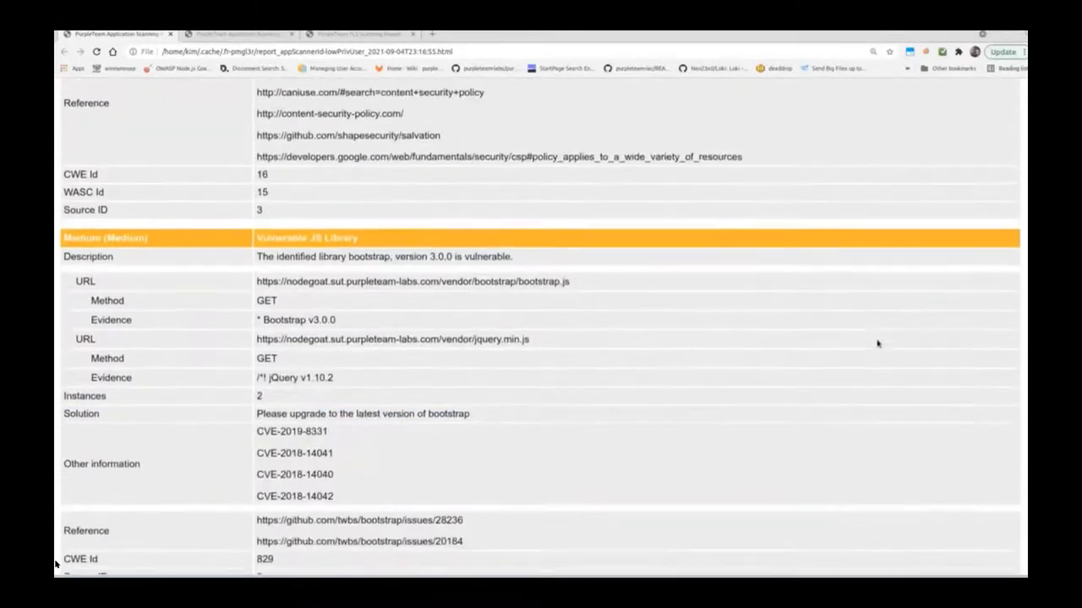
{"action": "scroll", "scroll_direction": "down", "scroll_amount": 3}
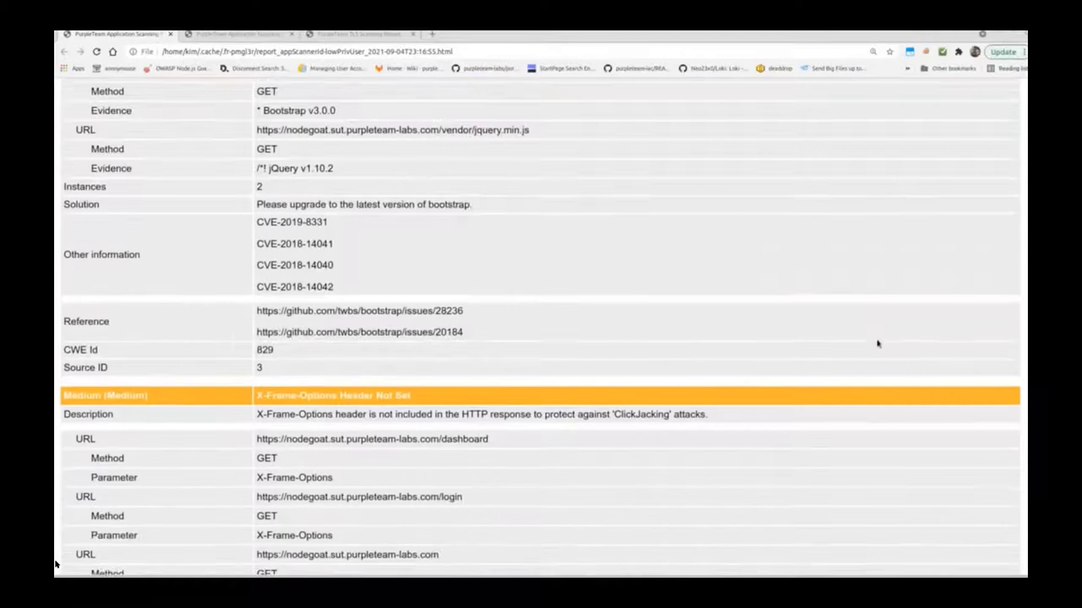
{"action": "scroll", "scroll_direction": "down", "scroll_amount": 3}
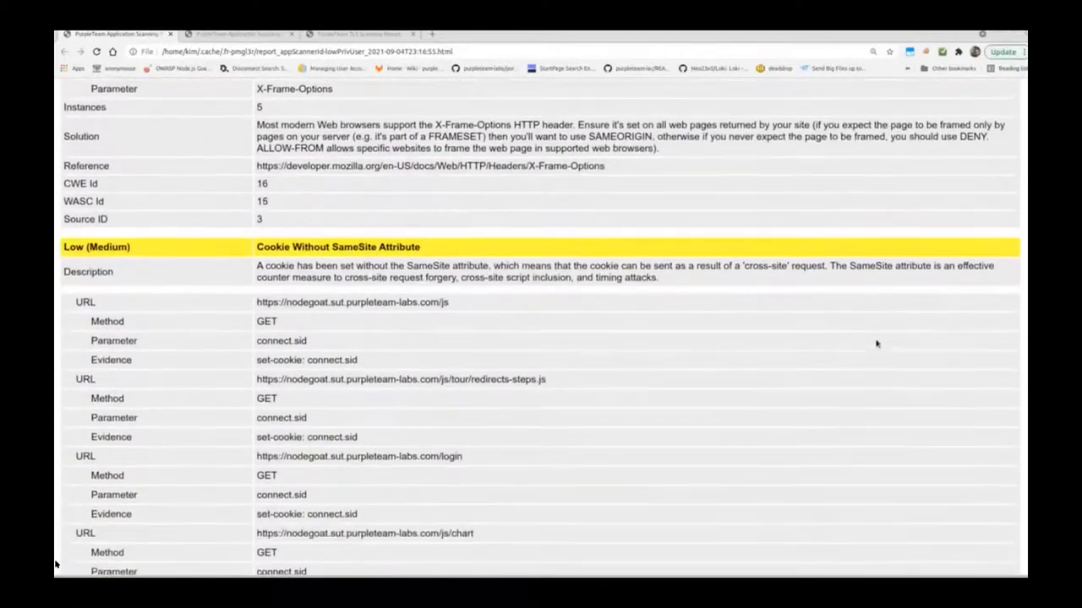
{"action": "scroll", "scroll_direction": "down", "scroll_amount": 3}
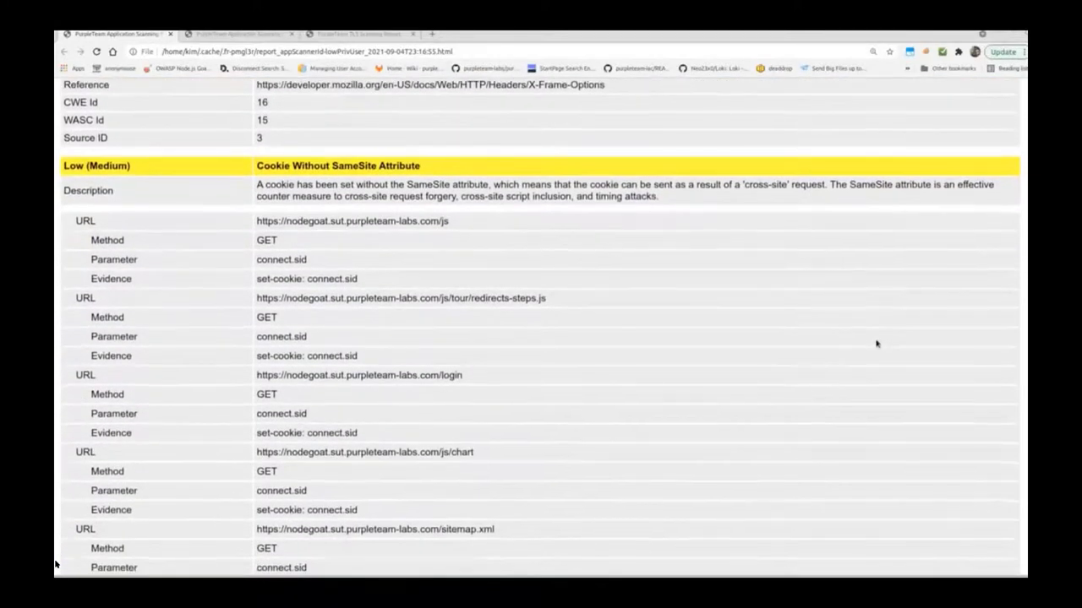
{"action": "scroll", "scroll_direction": "down", "scroll_amount": 3}
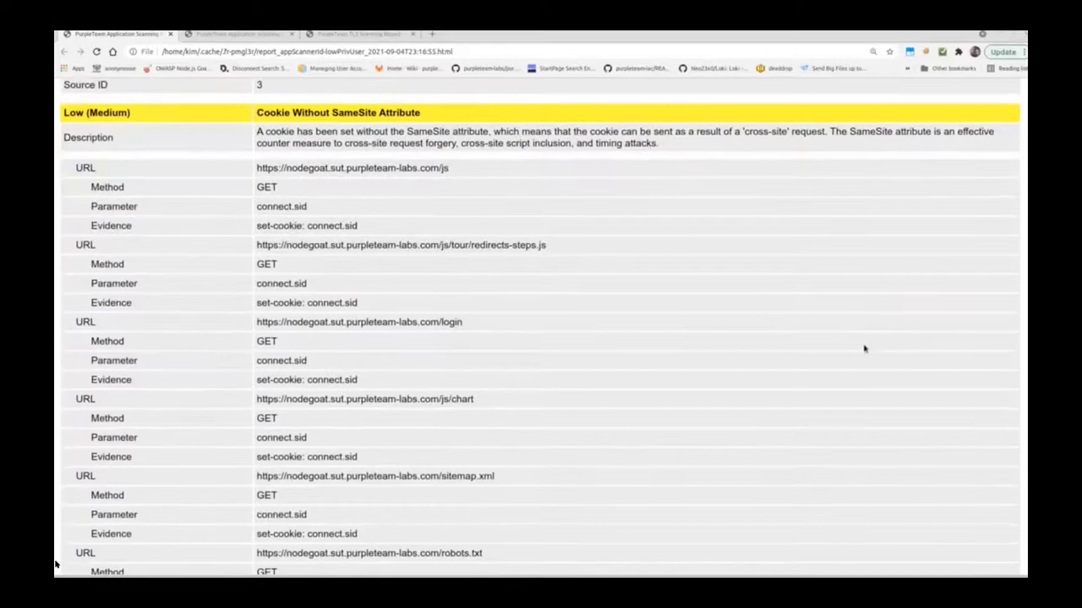
{"action": "scroll", "scroll_direction": "down", "scroll_amount": 3}
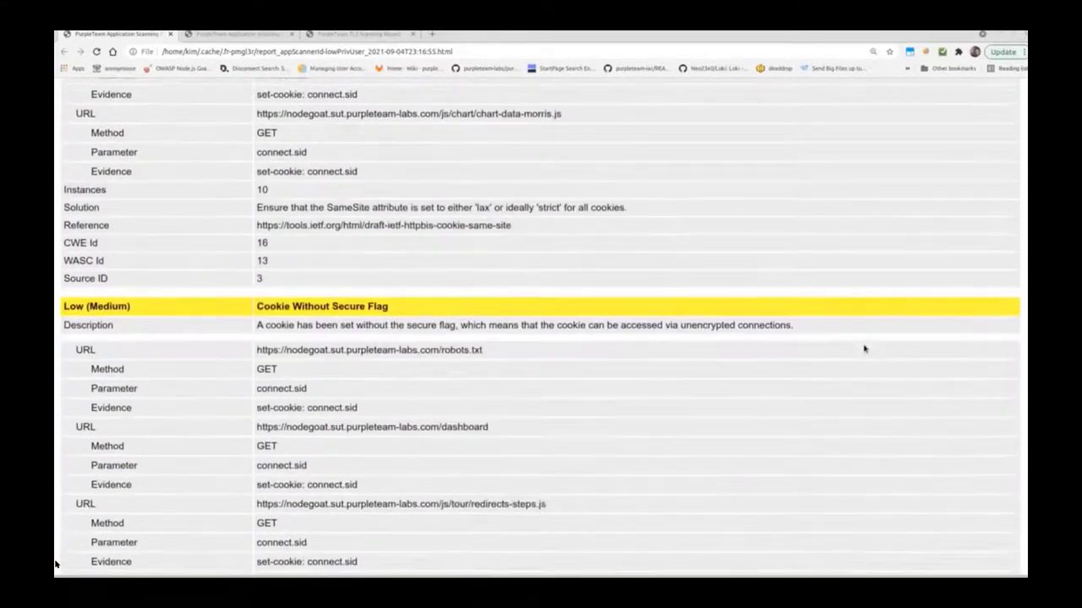
{"action": "scroll", "scroll_direction": "down", "scroll_amount": 3}
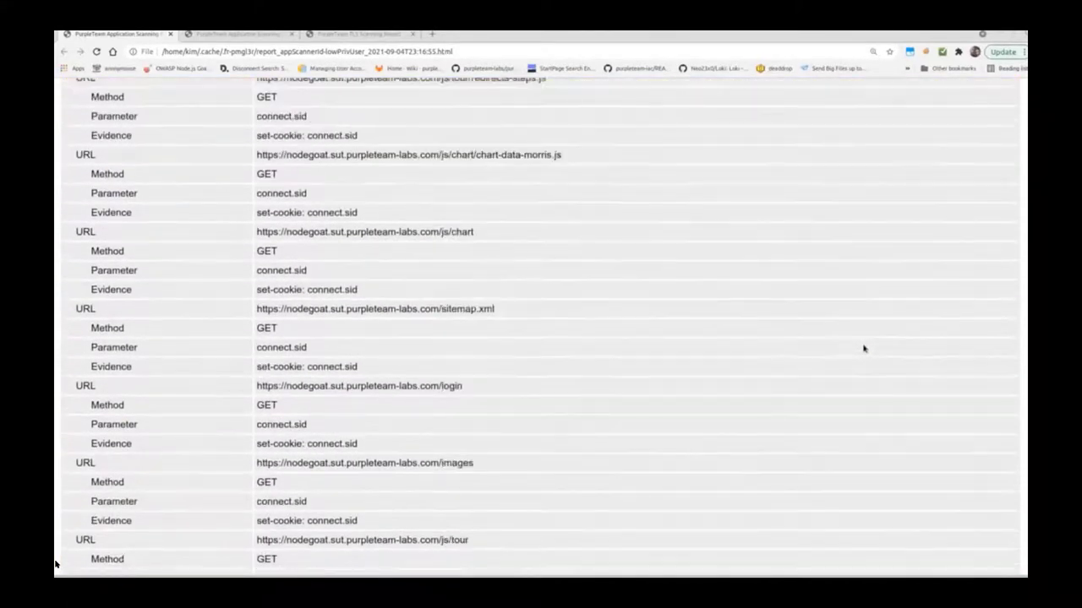
{"action": "scroll", "scroll_direction": "down", "scroll_amount": 3}
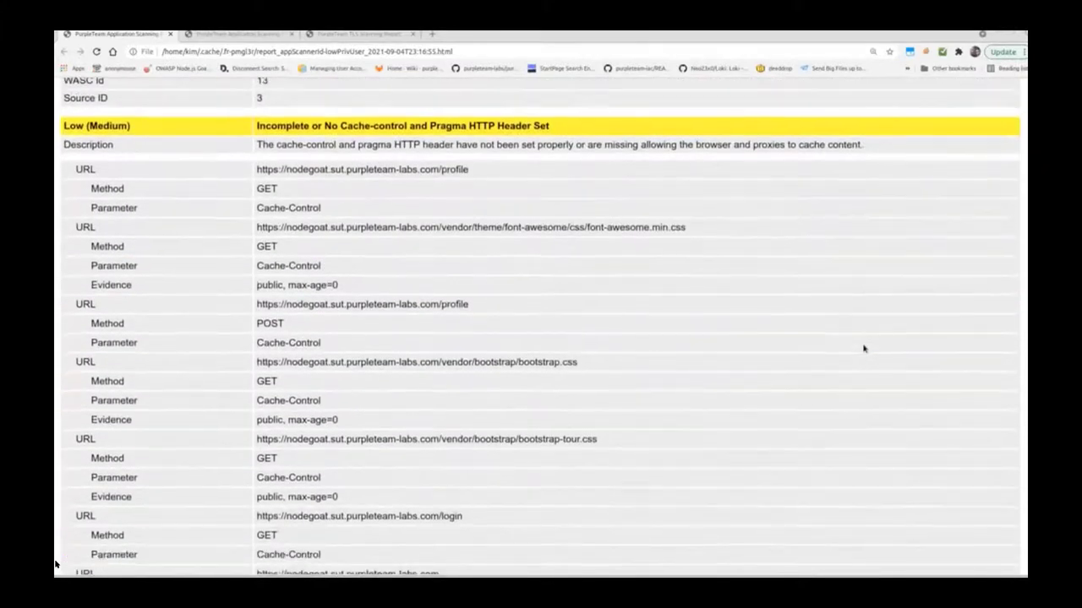
{"action": "scroll", "scroll_direction": "down", "scroll_amount": 3}
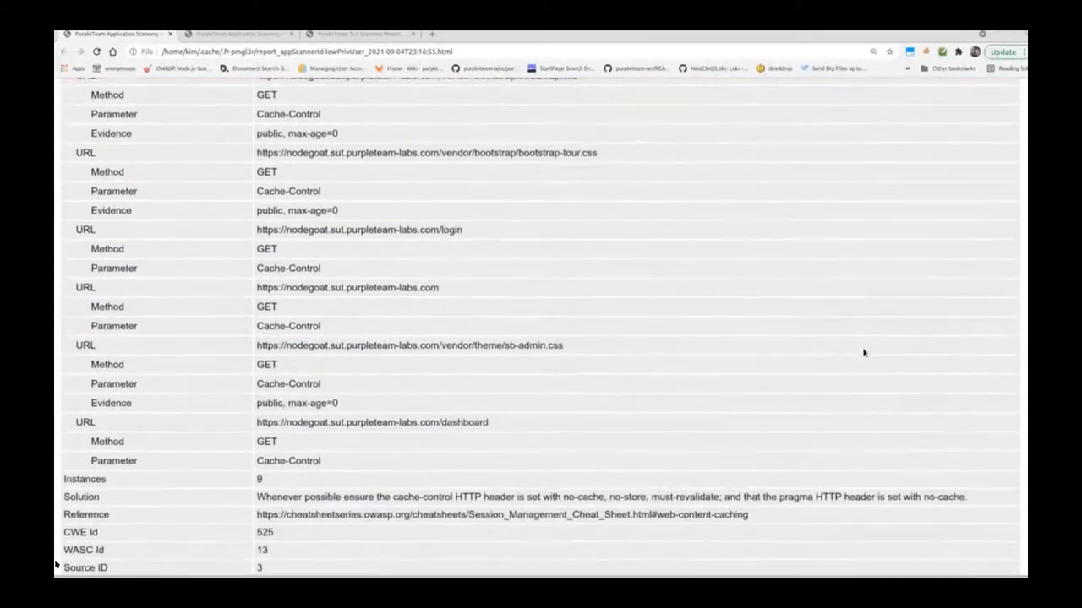
{"action": "scroll", "scroll_direction": "down", "scroll_amount": 3}
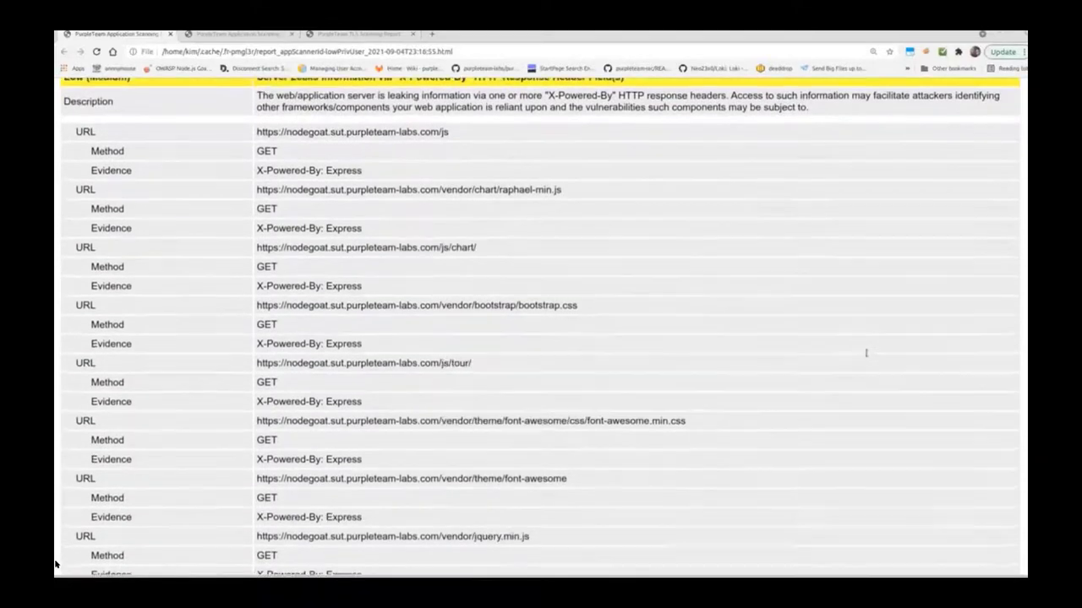
{"action": "scroll", "scroll_direction": "down", "scroll_amount": 3}
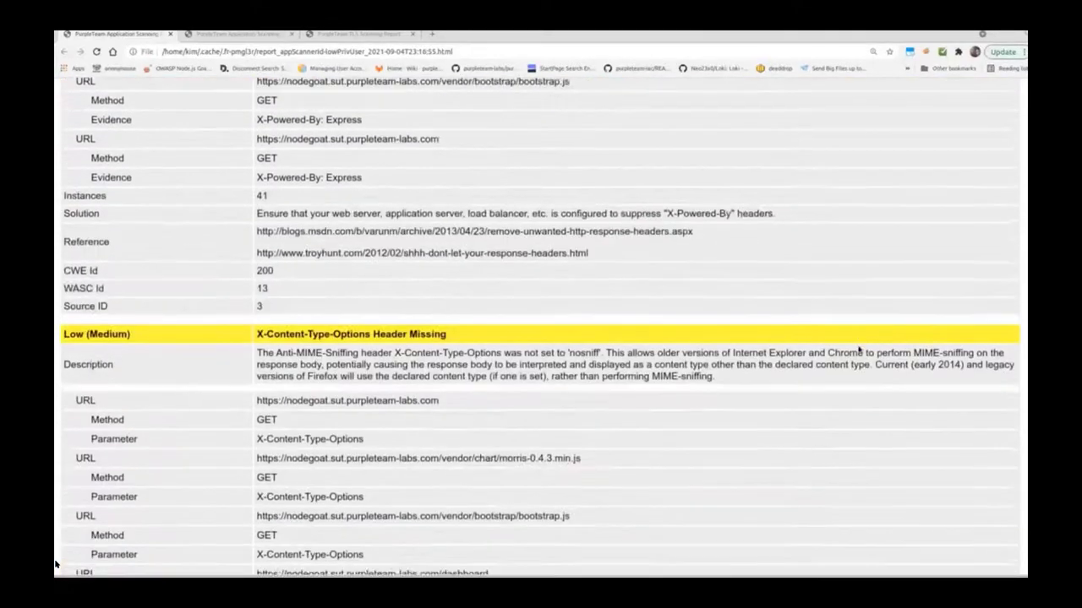
{"action": "scroll", "scroll_direction": "down", "scroll_amount": 3}
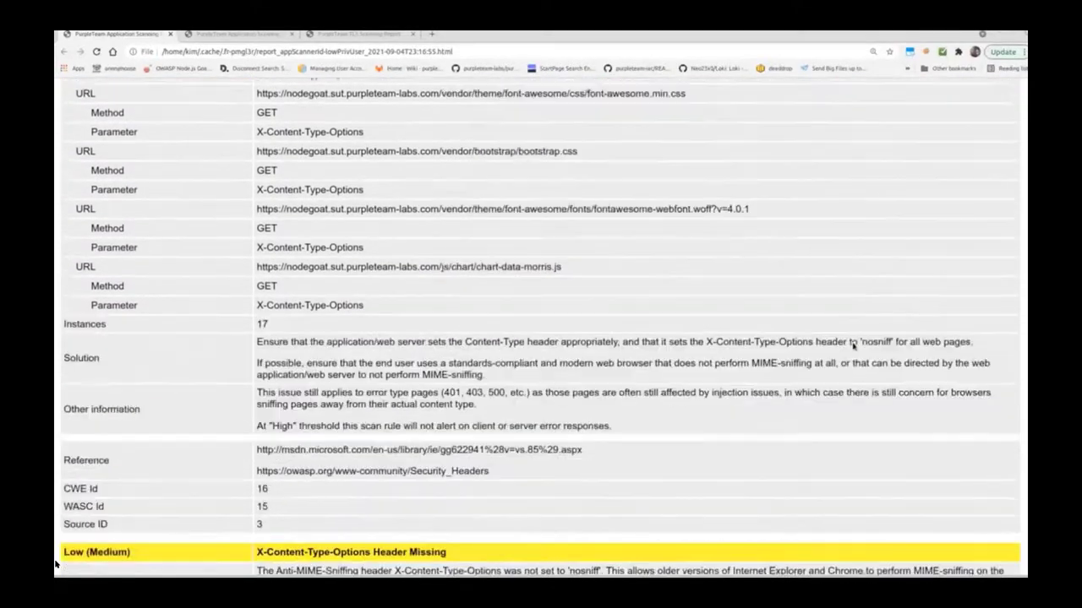
{"action": "scroll", "scroll_direction": "down", "scroll_amount": 3}
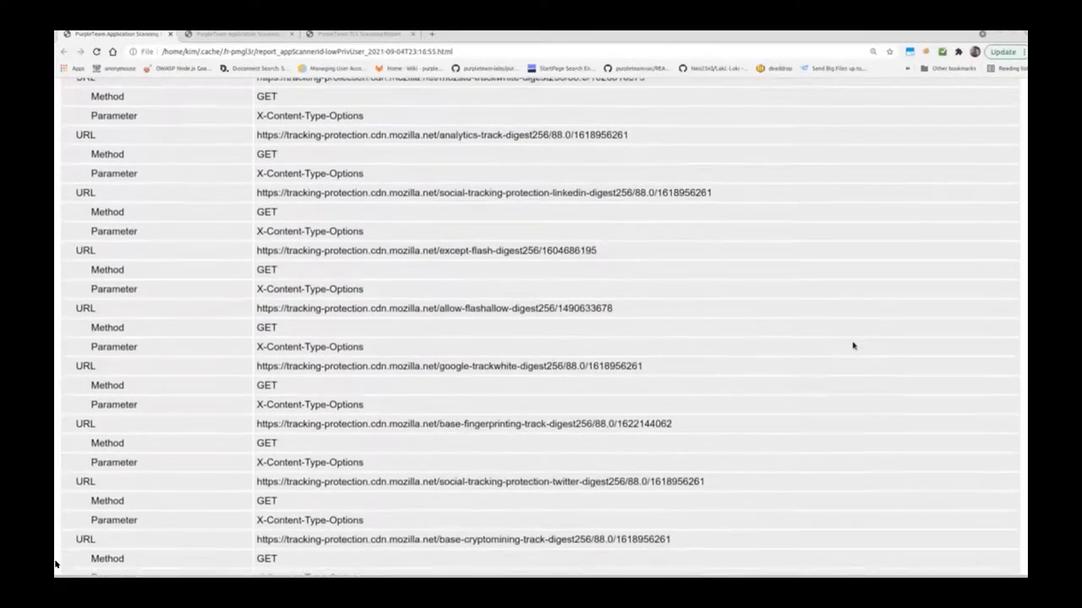
{"action": "scroll", "scroll_direction": "down", "scroll_amount": 3}
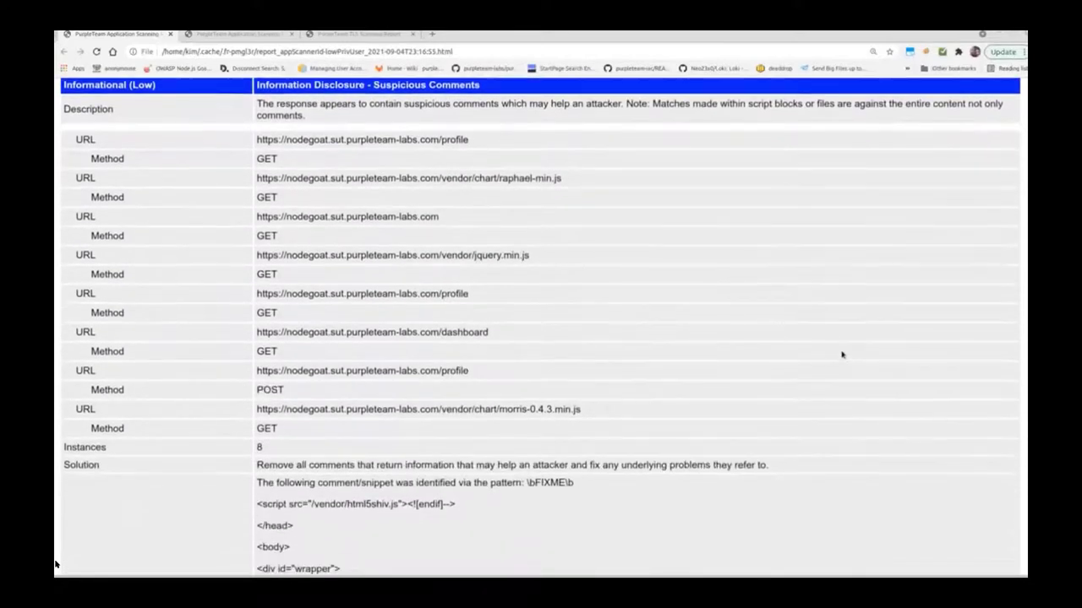
{"action": "scroll", "scroll_direction": "down", "scroll_amount": 3}
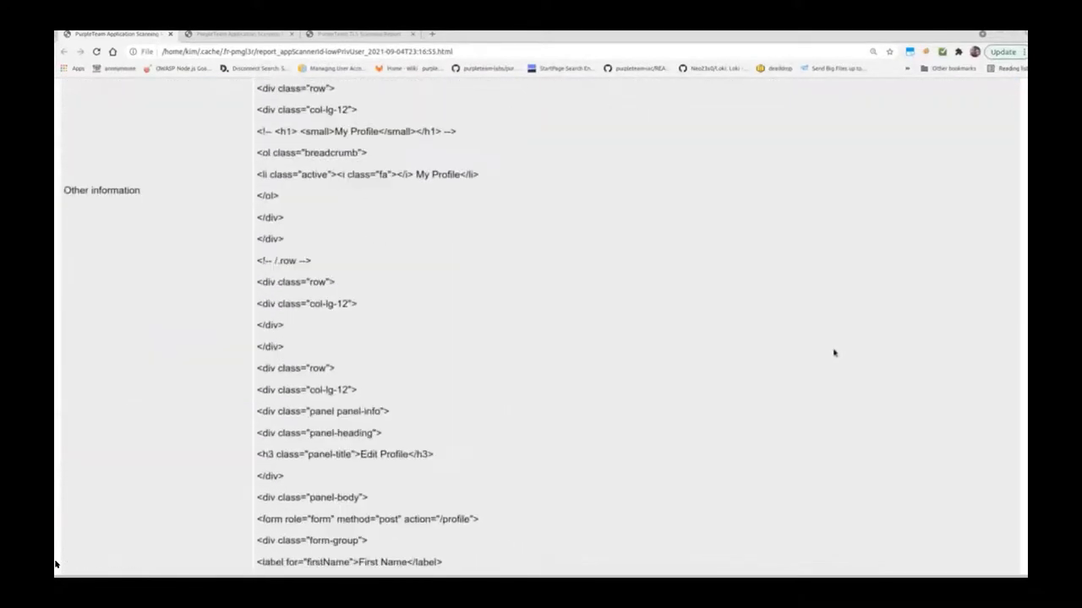
{"action": "scroll", "scroll_direction": "down", "scroll_amount": 3}
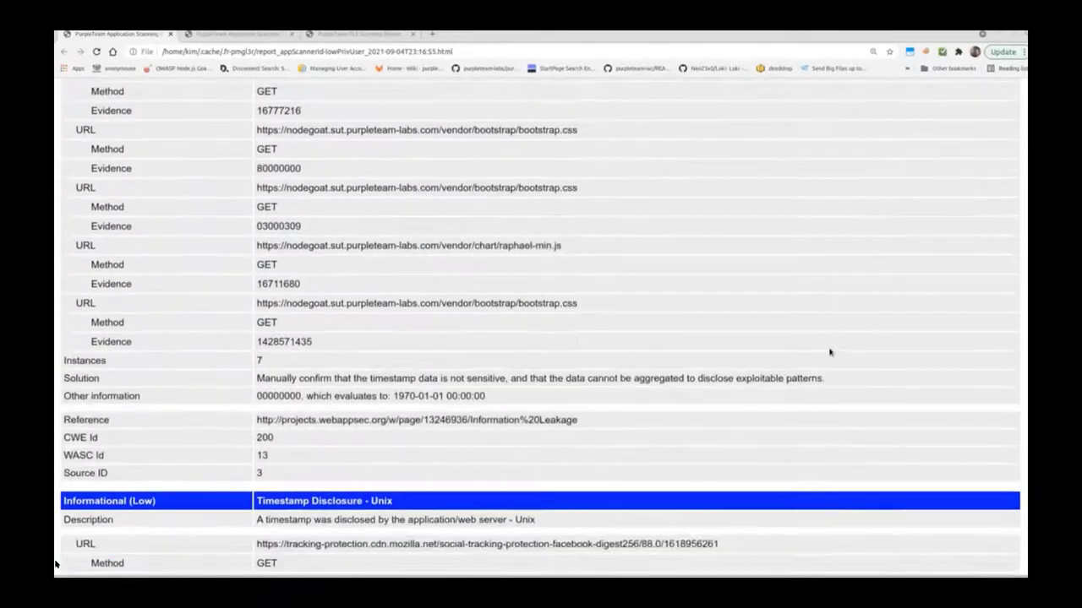
{"action": "scroll", "scroll_direction": "down", "scroll_amount": 3}
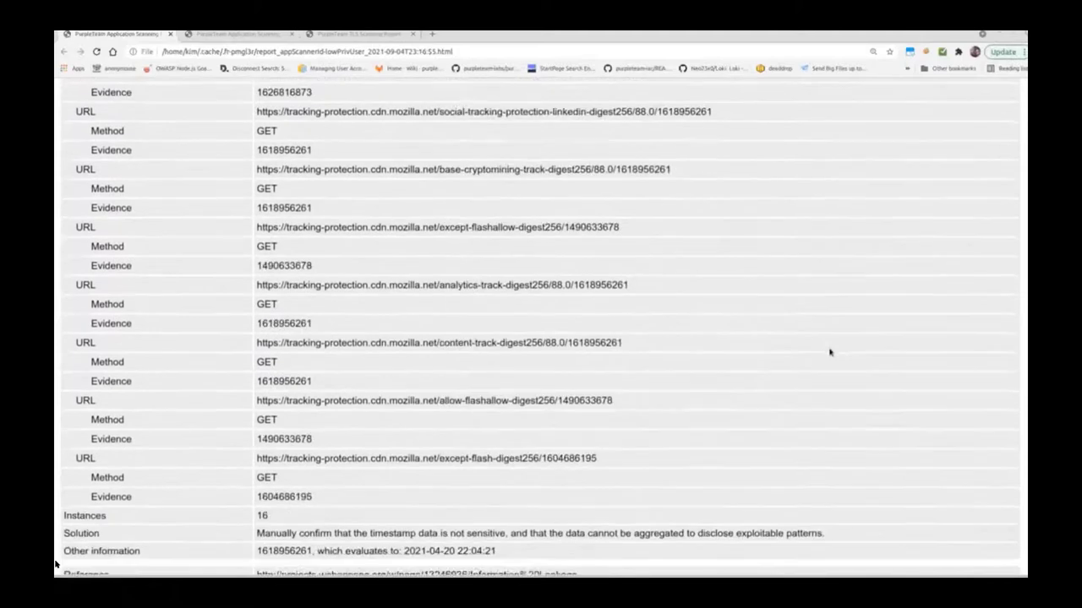
{"action": "scroll", "scroll_direction": "down", "scroll_amount": 3}
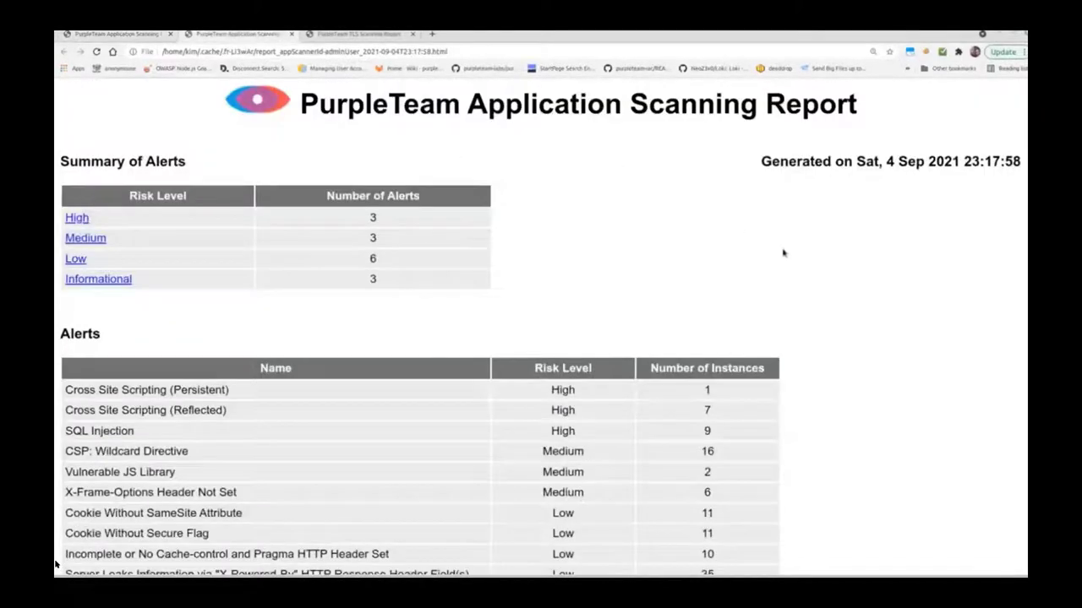
{"action": "mouse_move", "coordinate": [856, 332]}
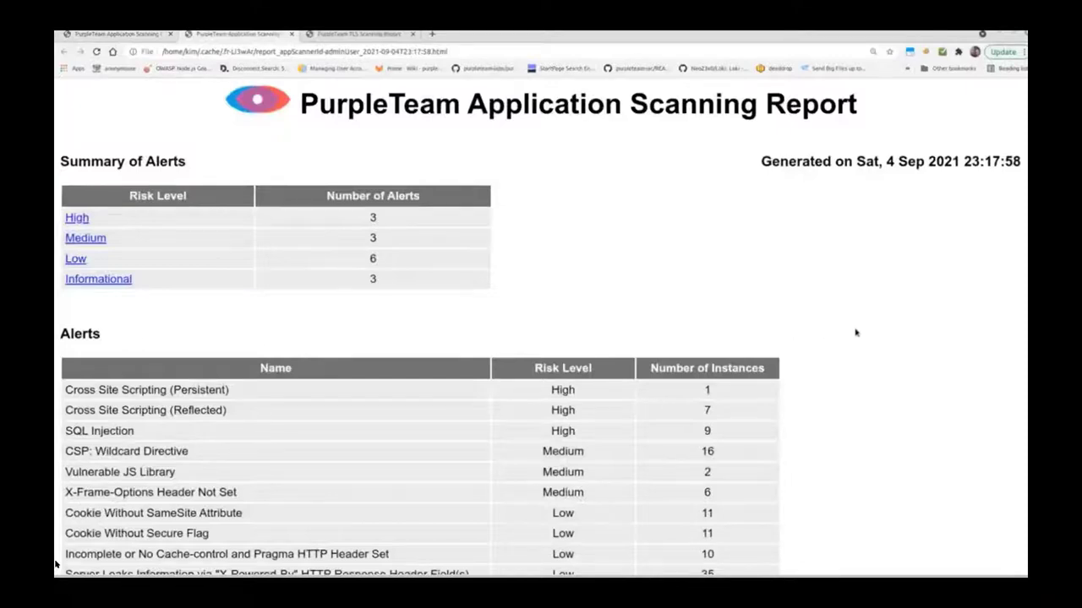
Scroll past the adminUser persistent XSS and SQL Injection details, then show the nodegoat TLS Scanning Report
{"action": "scroll", "scroll_direction": "down", "scroll_amount": 3}
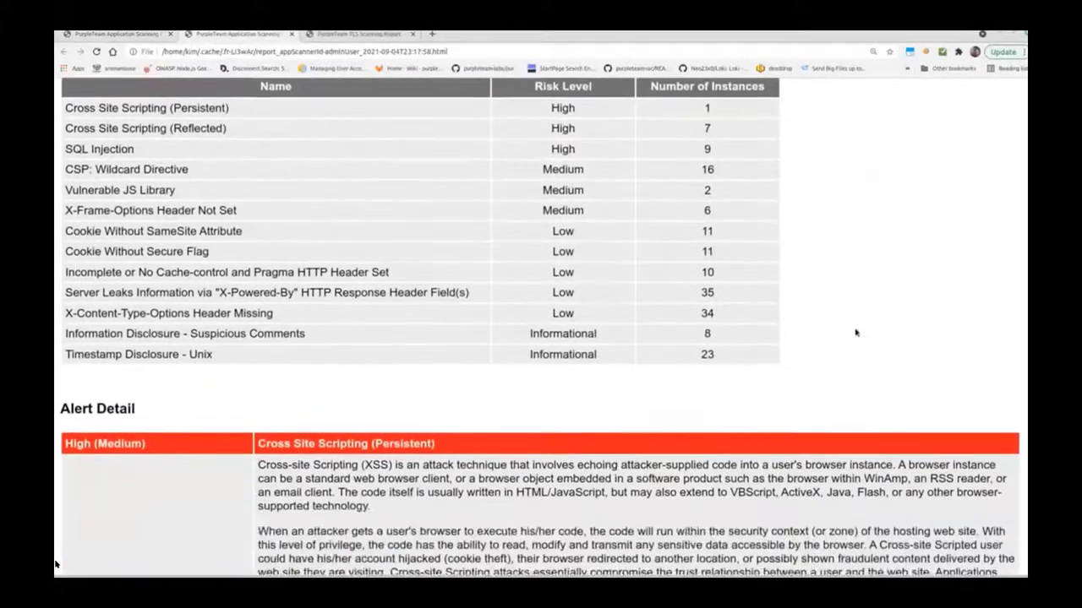
{"action": "scroll", "scroll_direction": "down", "scroll_amount": 3}
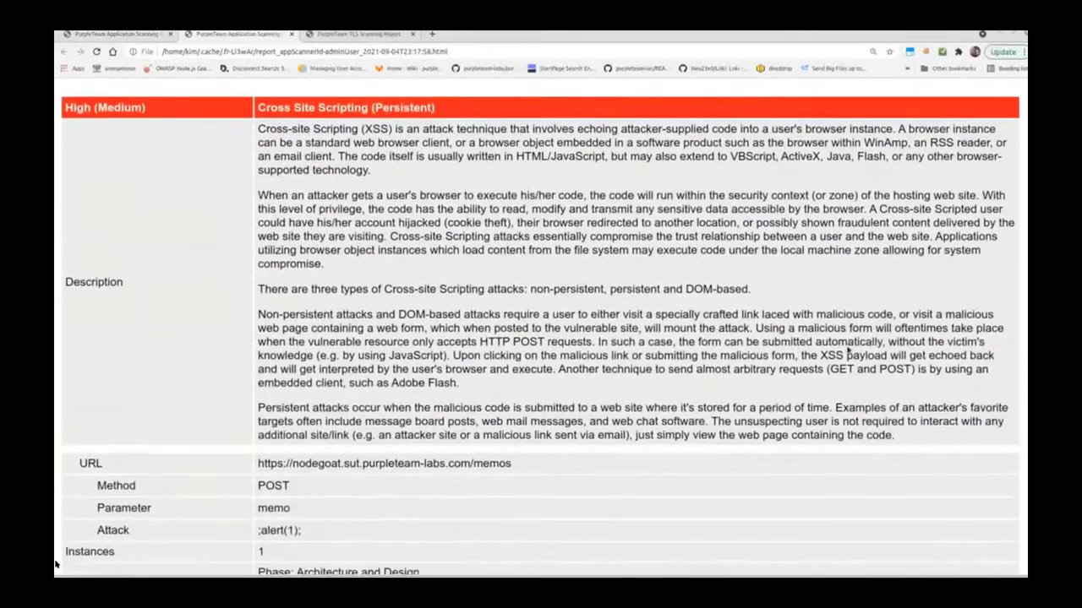
{"action": "scroll", "scroll_direction": "down", "scroll_amount": 3}
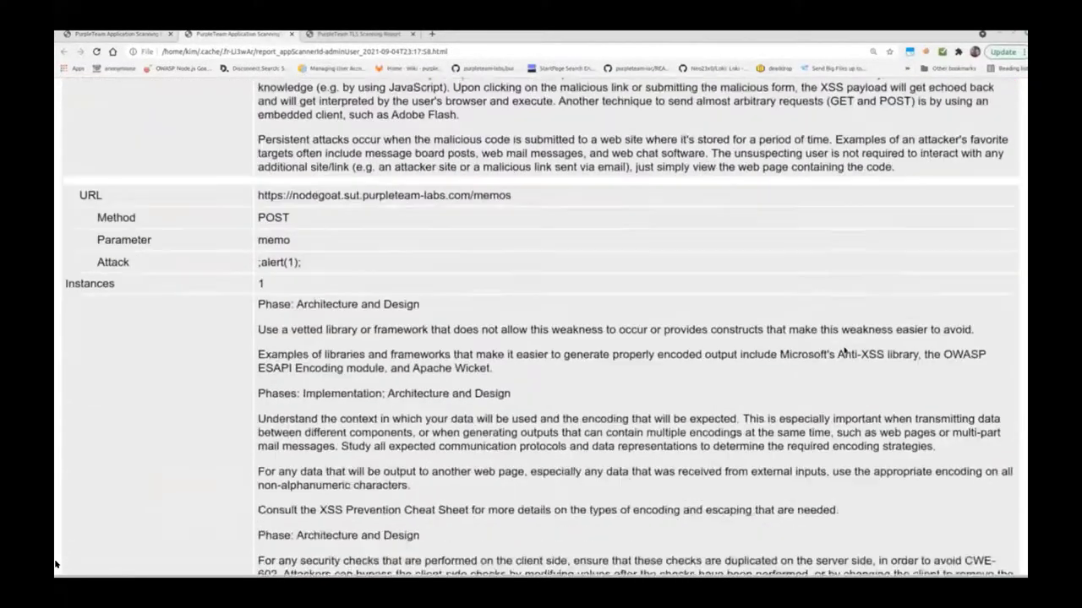
{"action": "scroll", "scroll_direction": "down", "scroll_amount": 3}
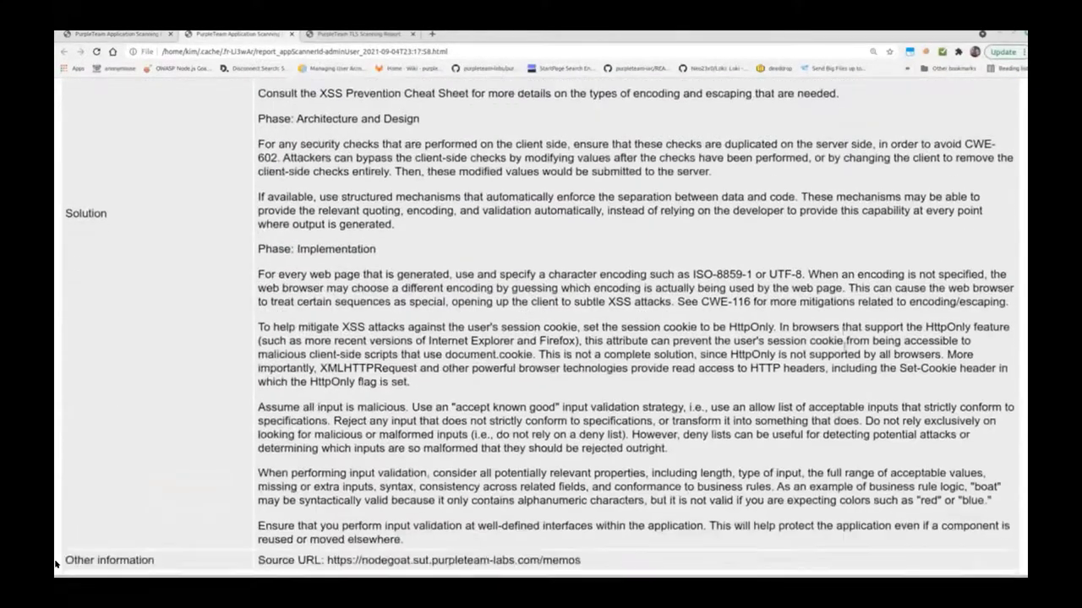
{"action": "scroll", "scroll_direction": "down", "scroll_amount": 3}
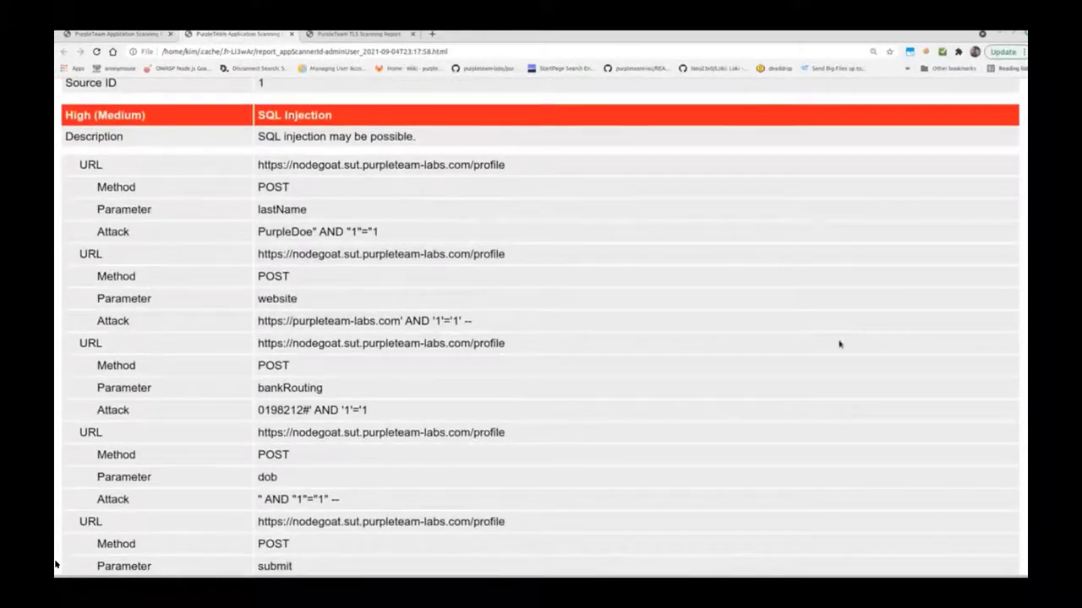
{"action": "scroll", "scroll_direction": "down", "scroll_amount": 3}
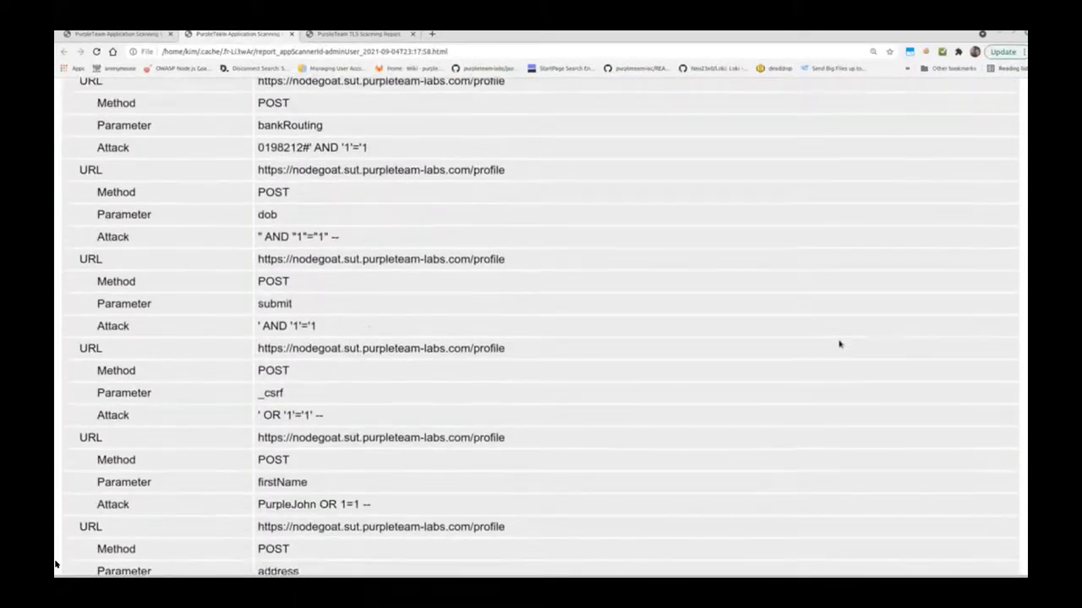
{"action": "scroll", "scroll_direction": "down", "scroll_amount": 3}
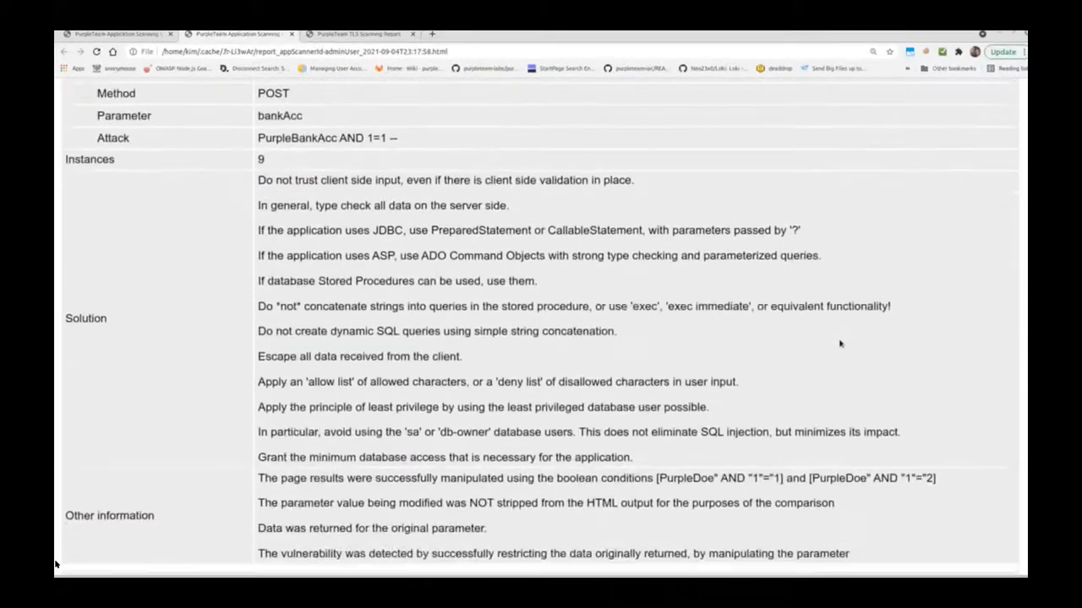
{"action": "left_click", "coordinate": [355, 34]}
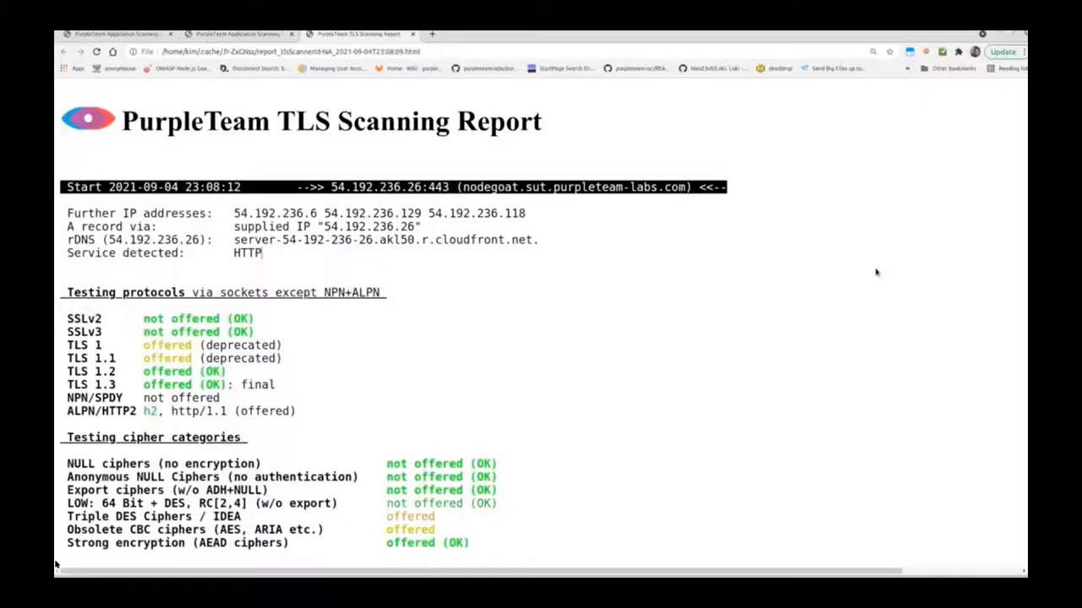
Scroll the TLS report through server defaults, vulnerabilities and ciphers to the markdown app scanning report
{"action": "scroll", "scroll_direction": "down", "scroll_amount": 3}
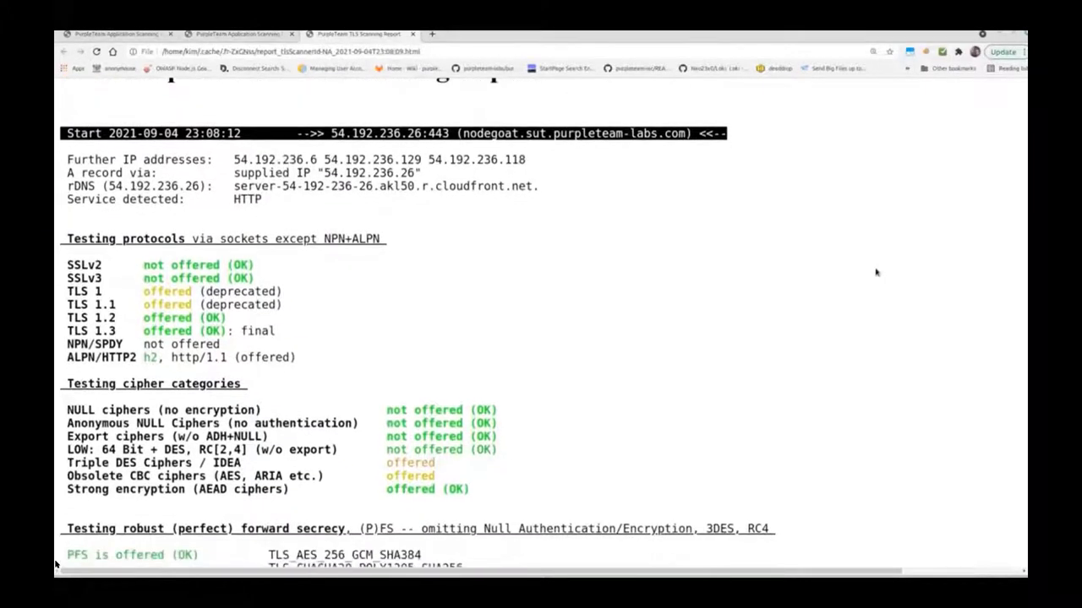
{"action": "scroll", "scroll_direction": "down", "scroll_amount": 3}
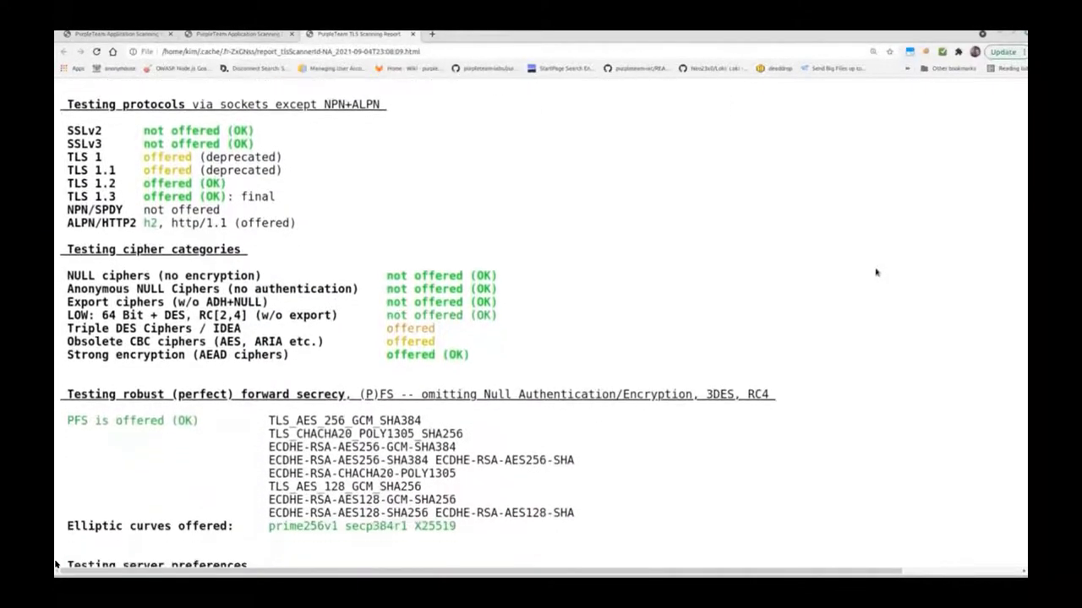
{"action": "scroll", "scroll_direction": "down", "scroll_amount": 3}
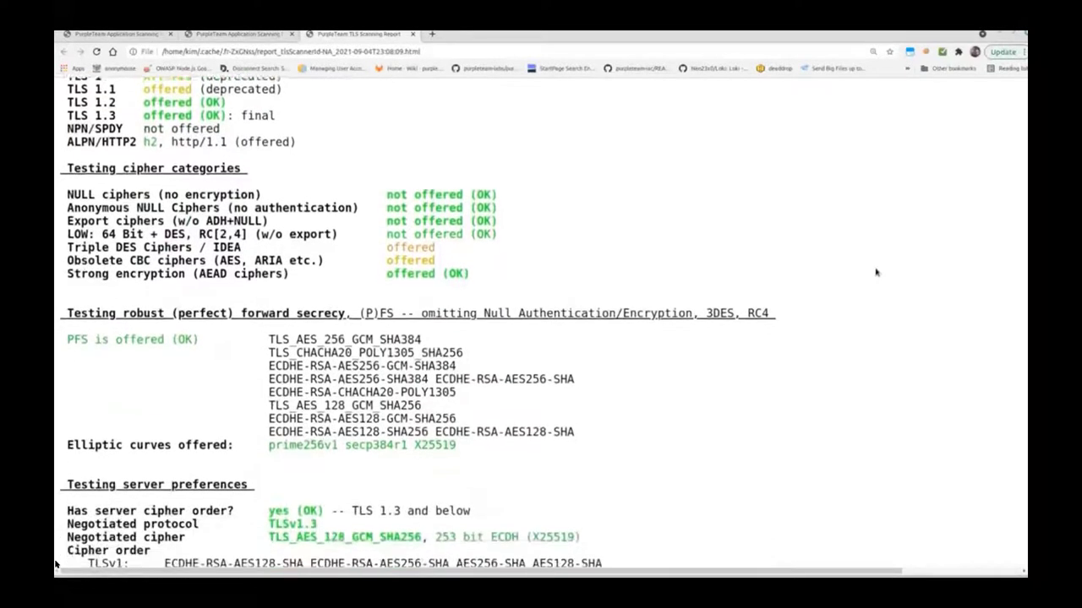
{"action": "scroll", "scroll_direction": "down", "scroll_amount": 3}
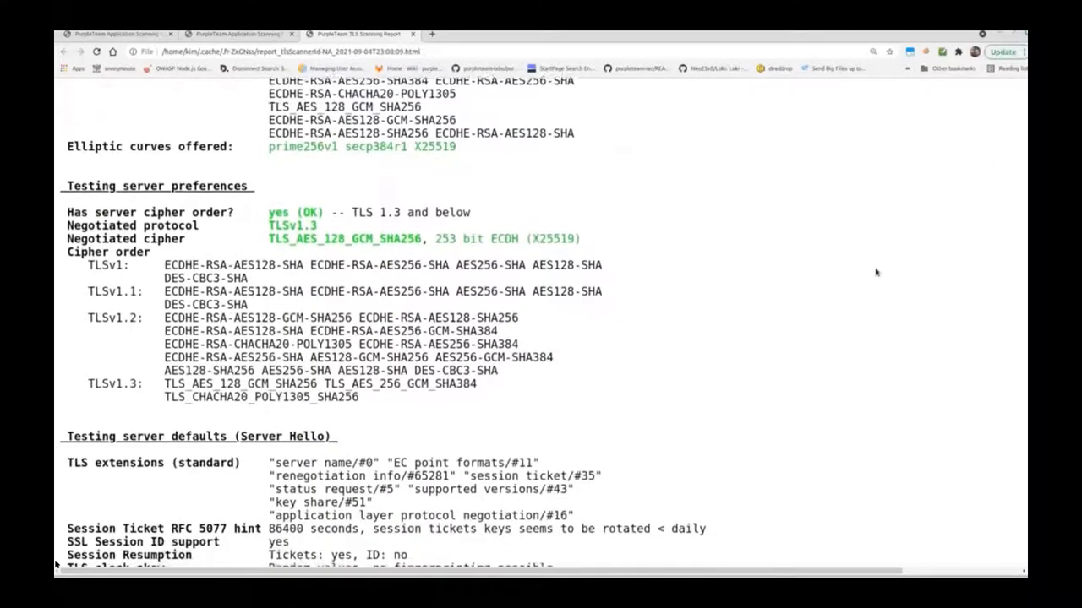
{"action": "scroll", "scroll_direction": "down", "scroll_amount": 3}
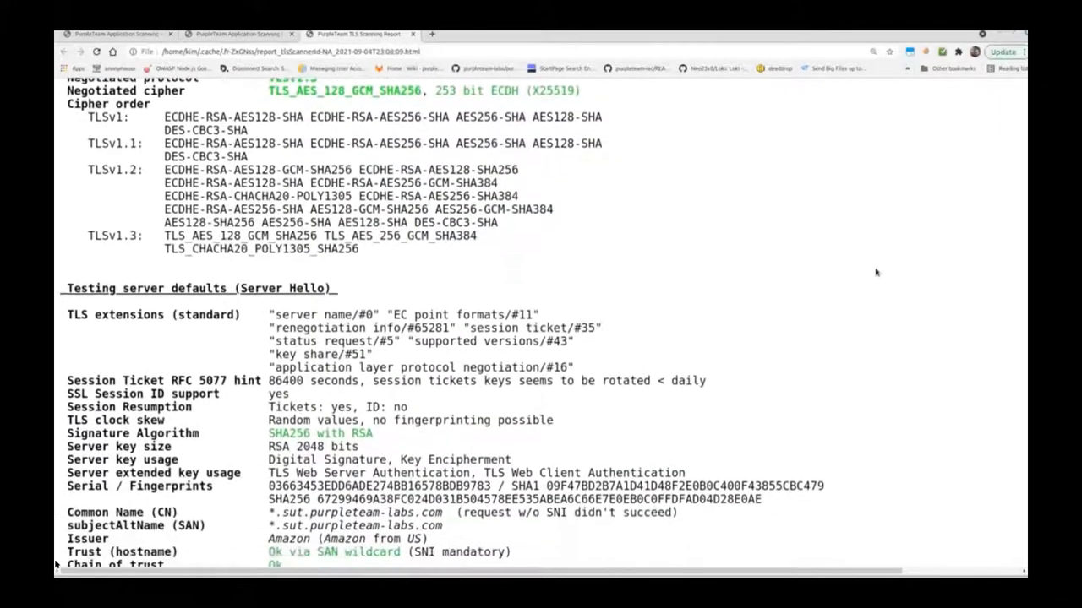
{"action": "scroll", "scroll_direction": "down", "scroll_amount": 3}
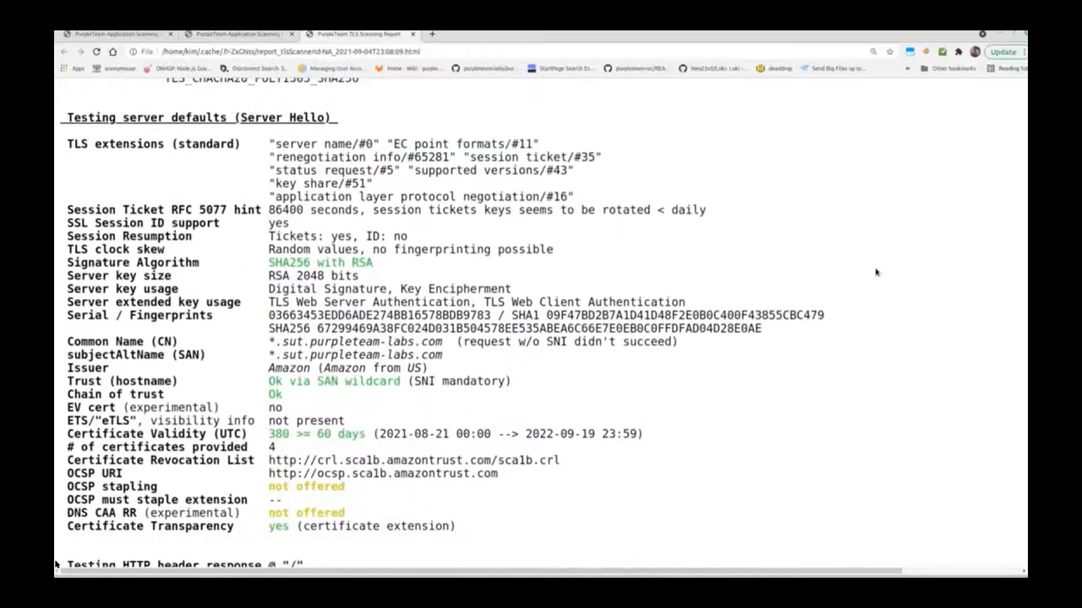
{"action": "scroll", "scroll_direction": "down", "scroll_amount": 3}
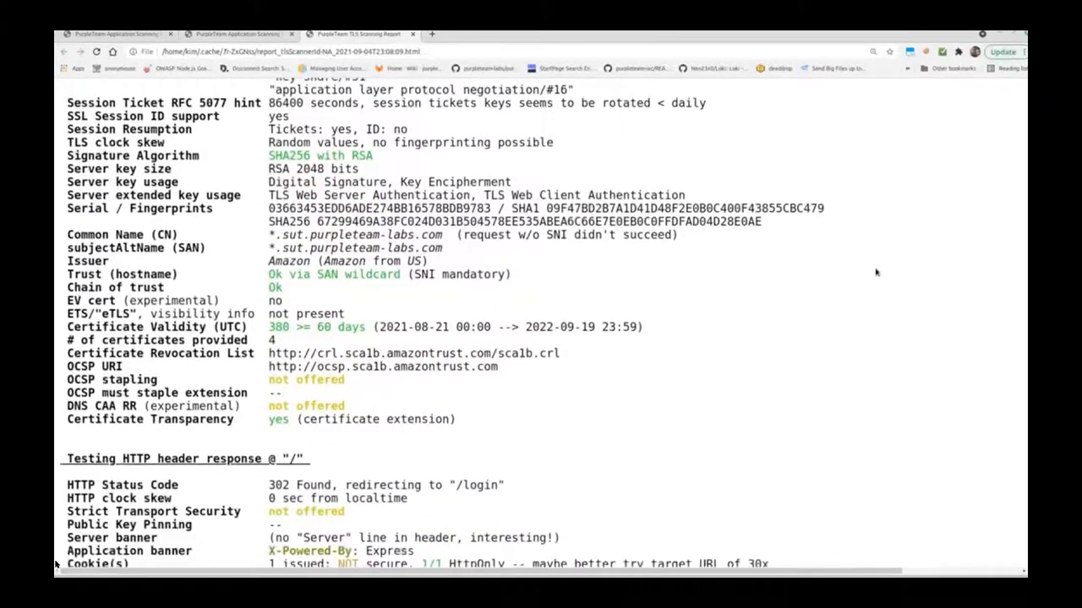
{"action": "scroll", "scroll_direction": "down", "scroll_amount": 3}
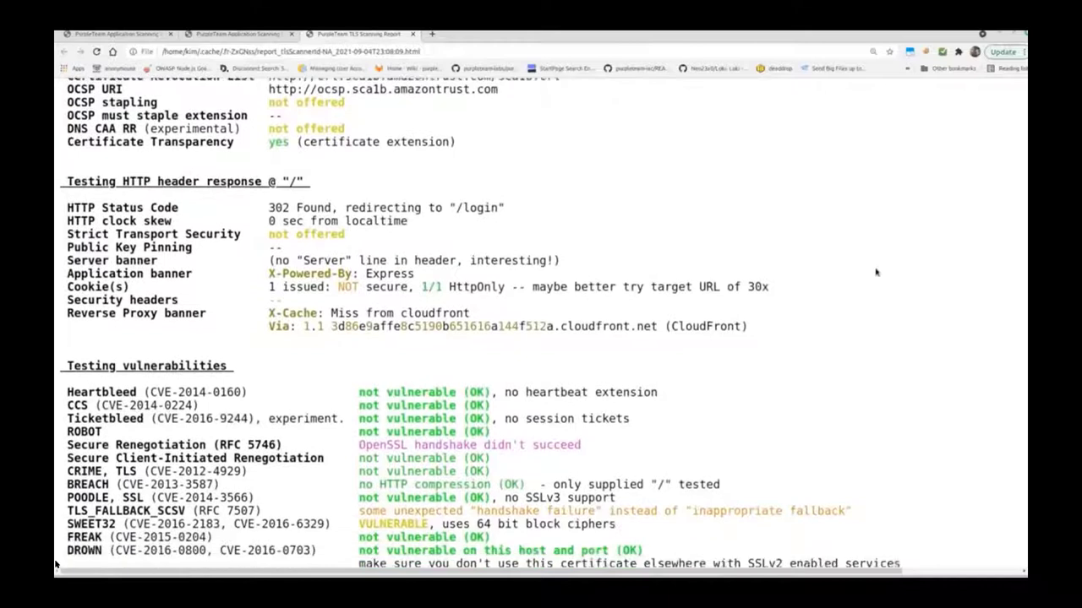
{"action": "scroll", "scroll_direction": "down", "scroll_amount": 3}
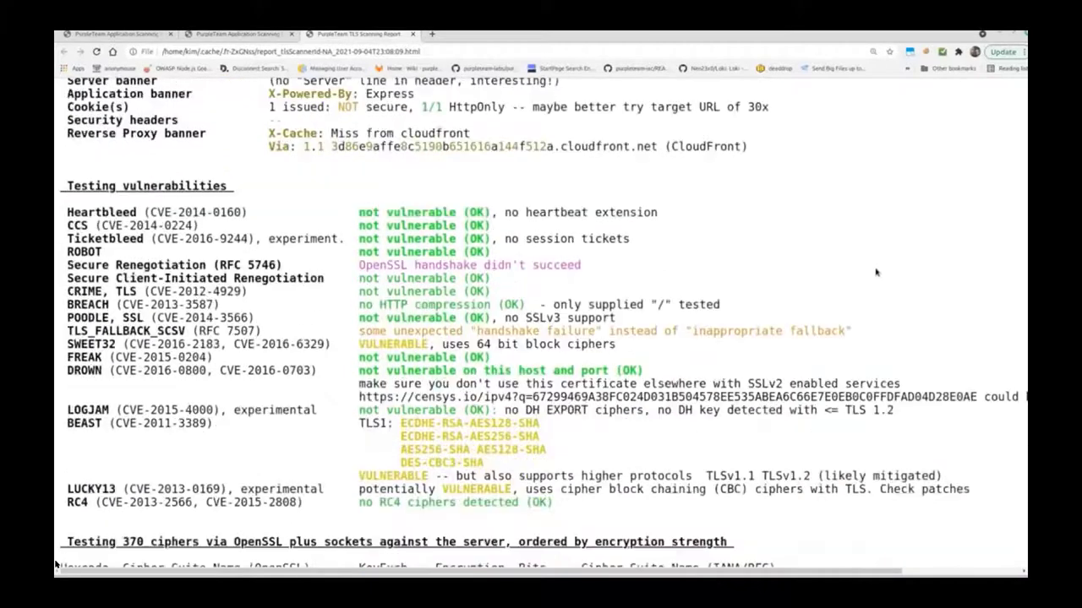
{"action": "scroll", "scroll_direction": "down", "scroll_amount": 3}
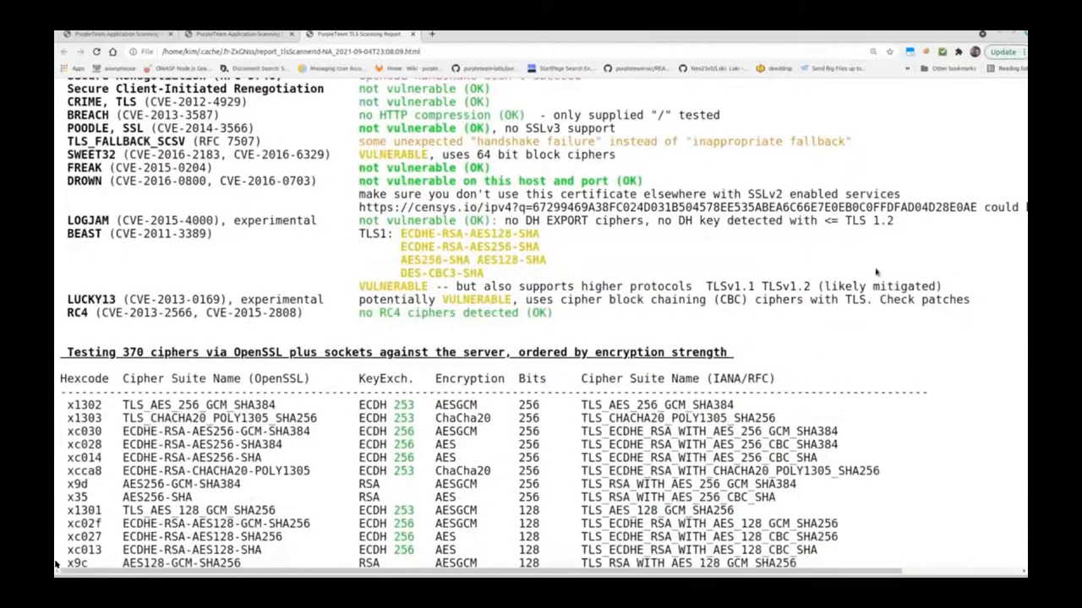
{"action": "scroll", "scroll_direction": "down", "scroll_amount": 3}
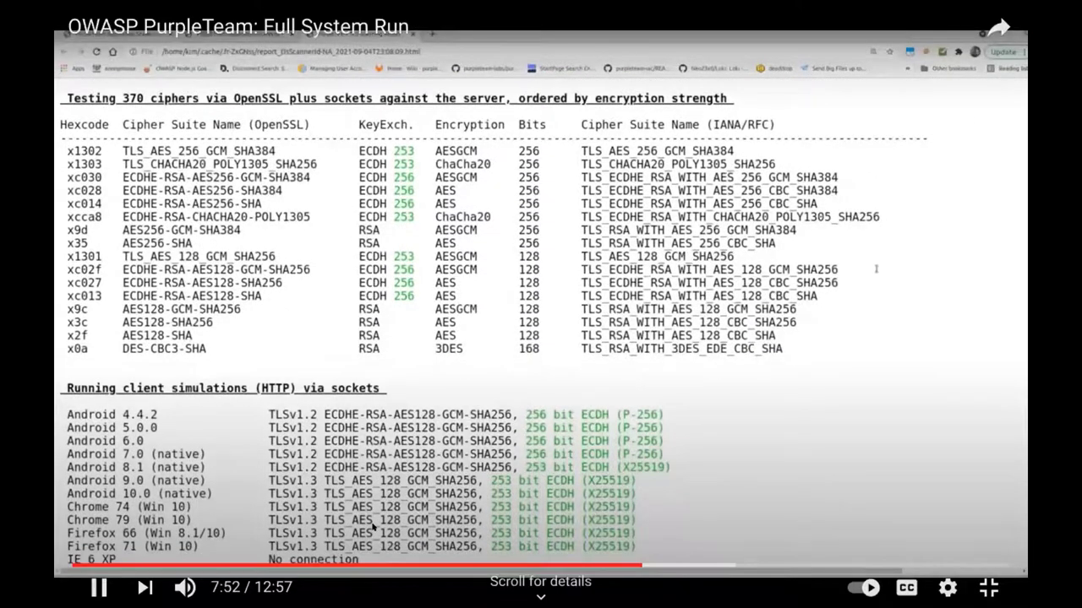
{"action": "scroll", "scroll_direction": "down", "scroll_amount": 3}
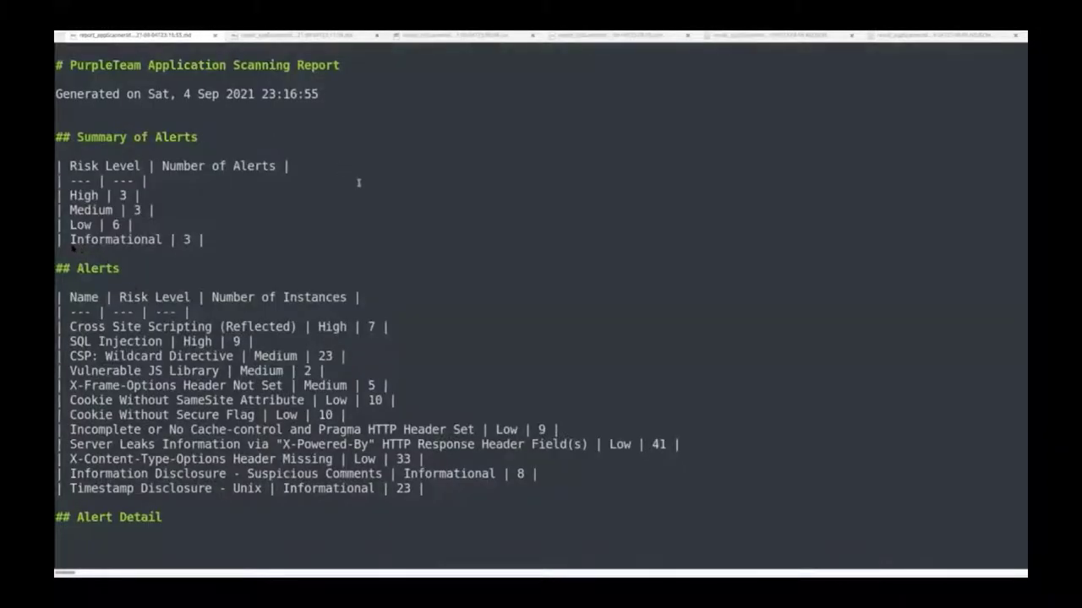
Scroll the markdown app scan report past XSS and SQL Injection to CSP: Wildcard Directive
{"action": "scroll", "scroll_direction": "down", "scroll_amount": 3}
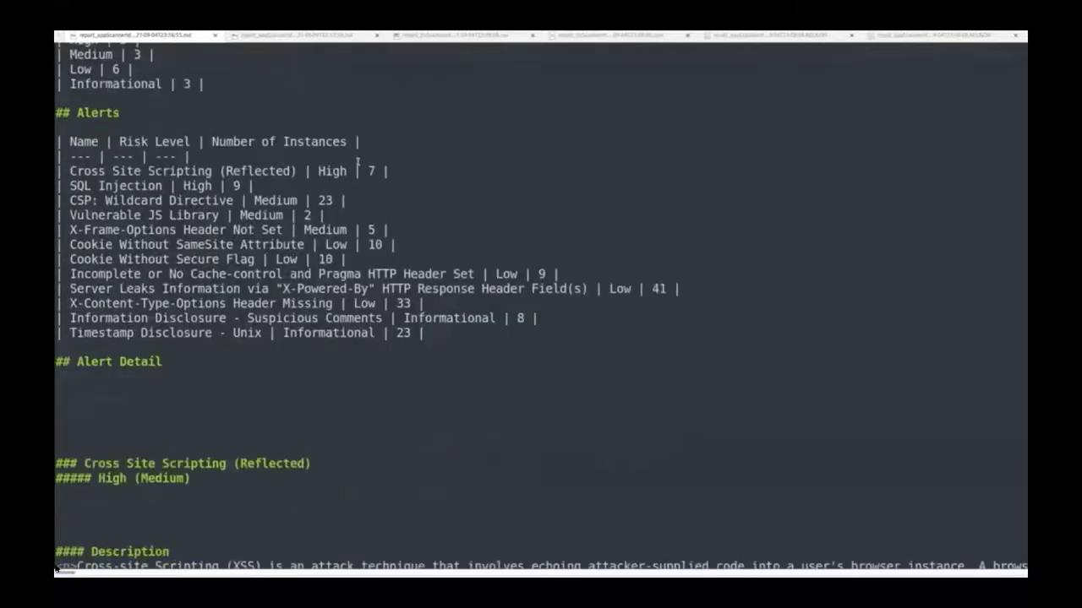
{"action": "scroll", "scroll_direction": "down", "scroll_amount": 3}
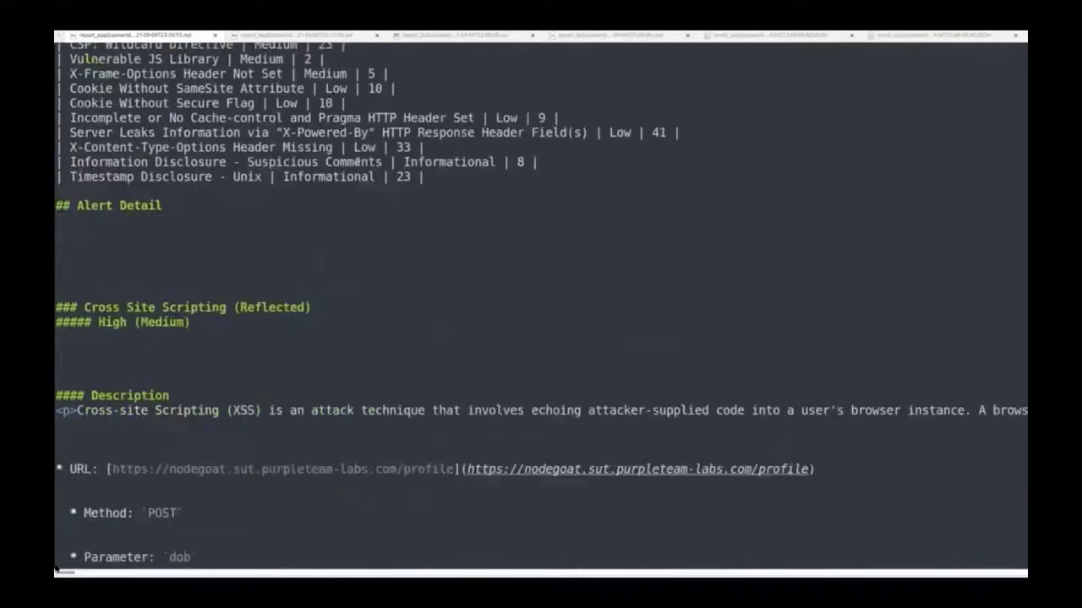
{"action": "scroll", "scroll_direction": "down", "scroll_amount": 3}
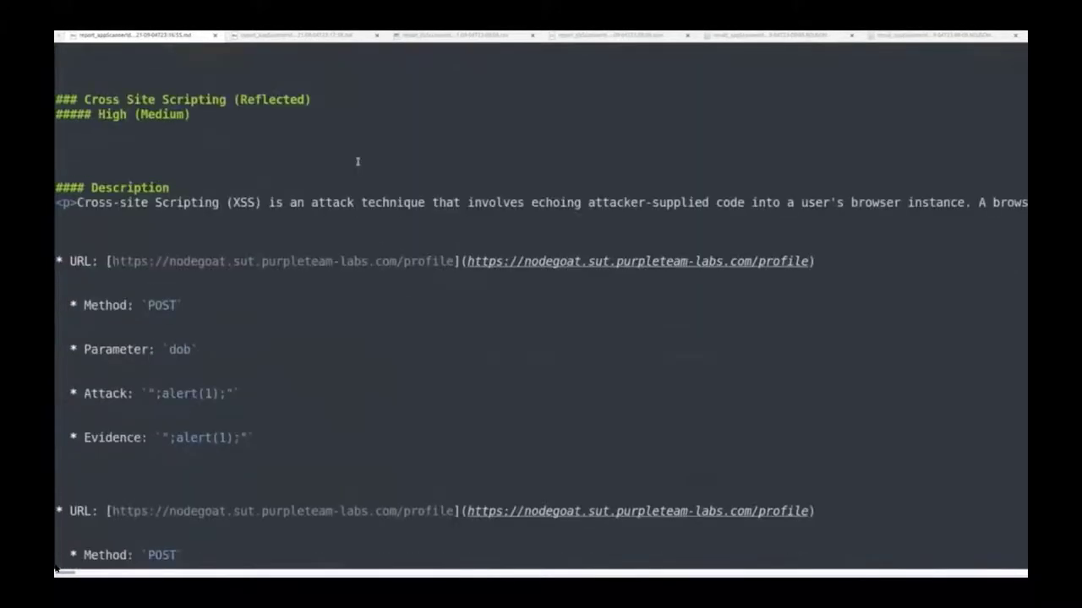
{"action": "scroll", "scroll_direction": "down", "scroll_amount": 3}
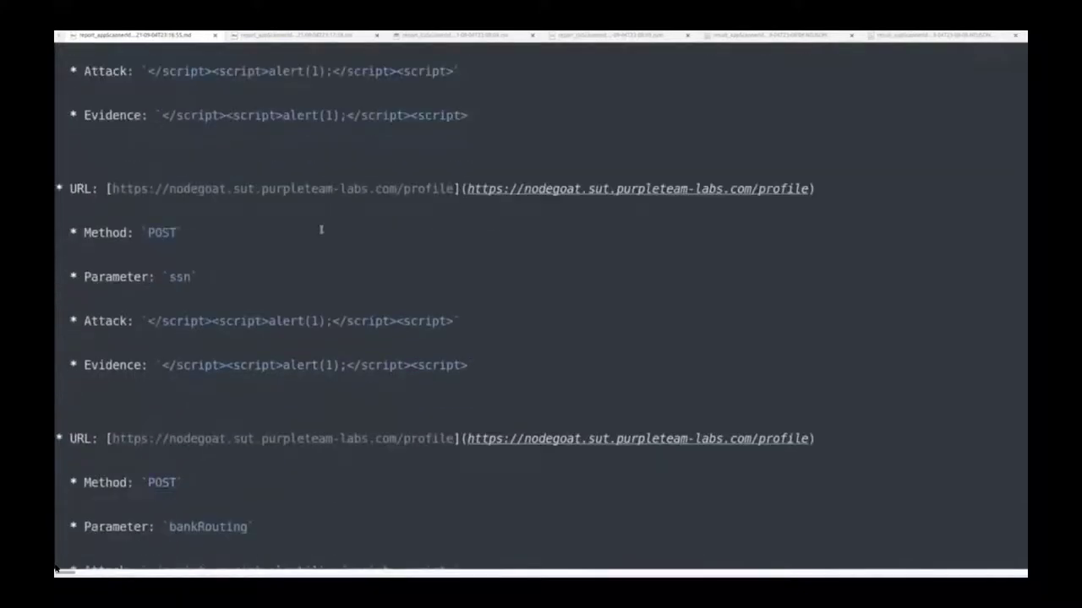
{"action": "scroll", "scroll_direction": "down", "scroll_amount": 3}
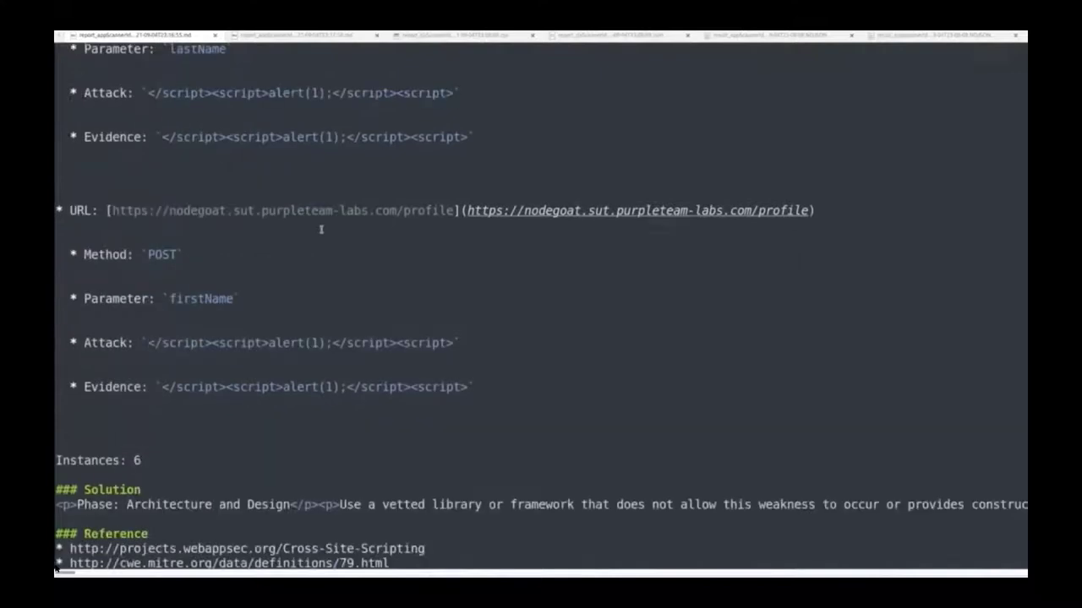
{"action": "scroll", "scroll_direction": "down", "scroll_amount": 3}
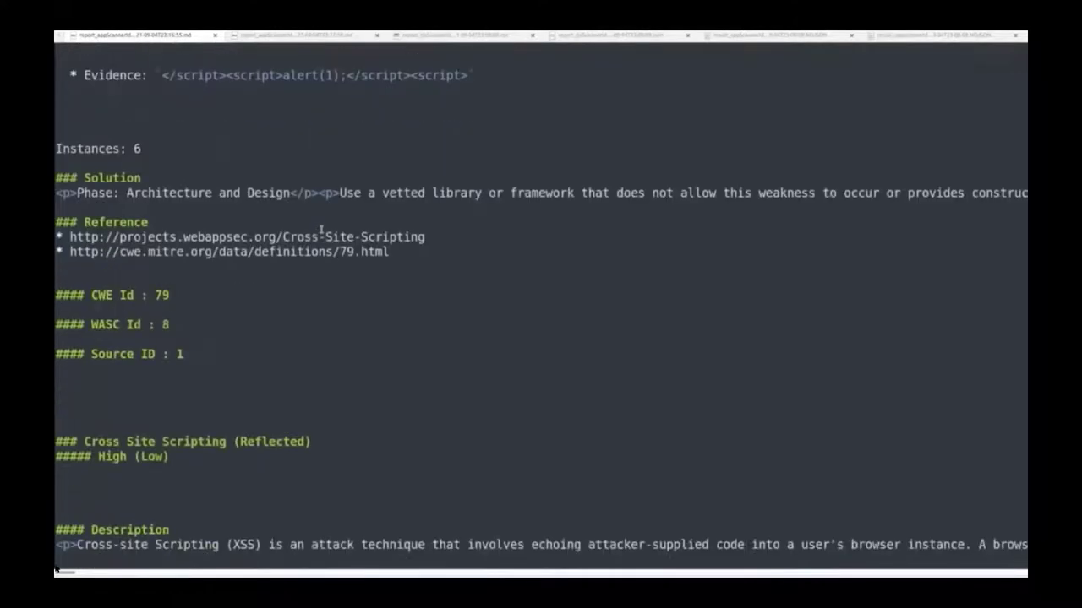
{"action": "scroll", "scroll_direction": "down", "scroll_amount": 3}
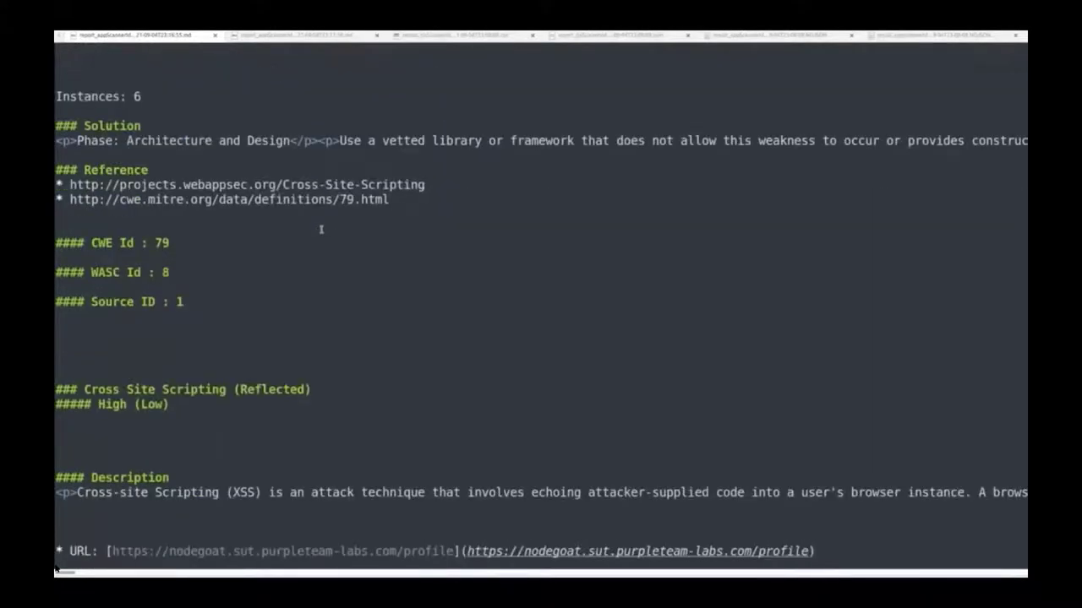
{"action": "scroll", "scroll_direction": "down", "scroll_amount": 3}
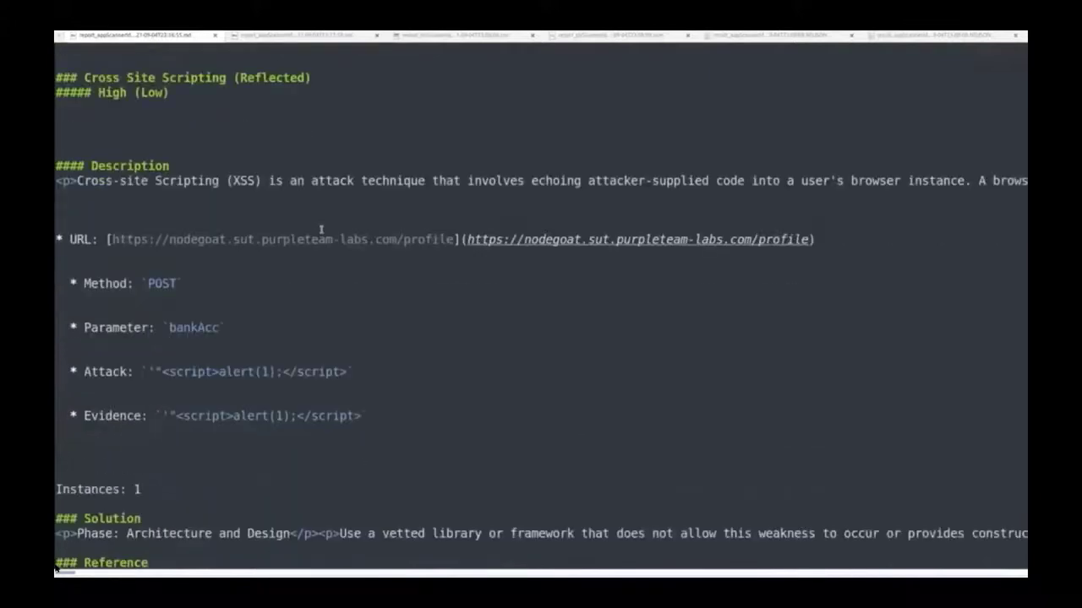
{"action": "scroll", "scroll_direction": "down", "scroll_amount": 3}
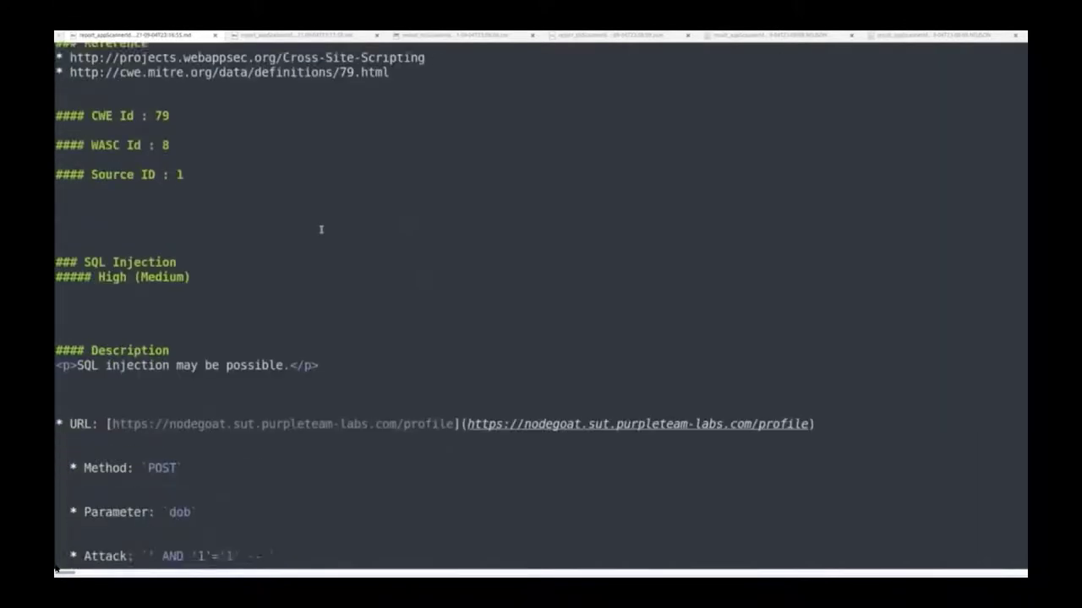
{"action": "scroll", "scroll_direction": "down", "scroll_amount": 3}
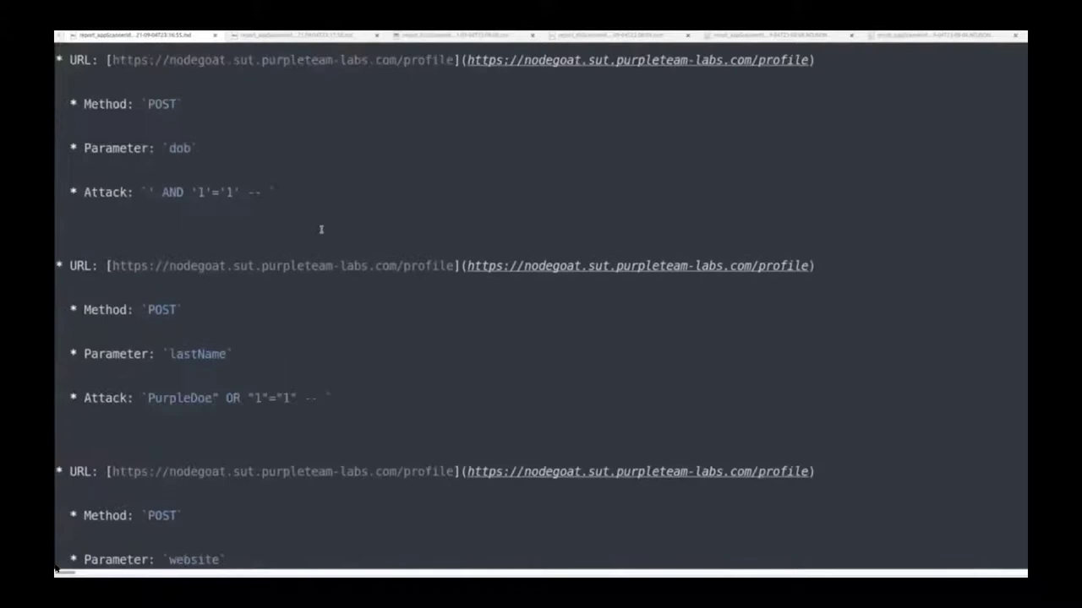
{"action": "scroll", "scroll_direction": "down", "scroll_amount": 3}
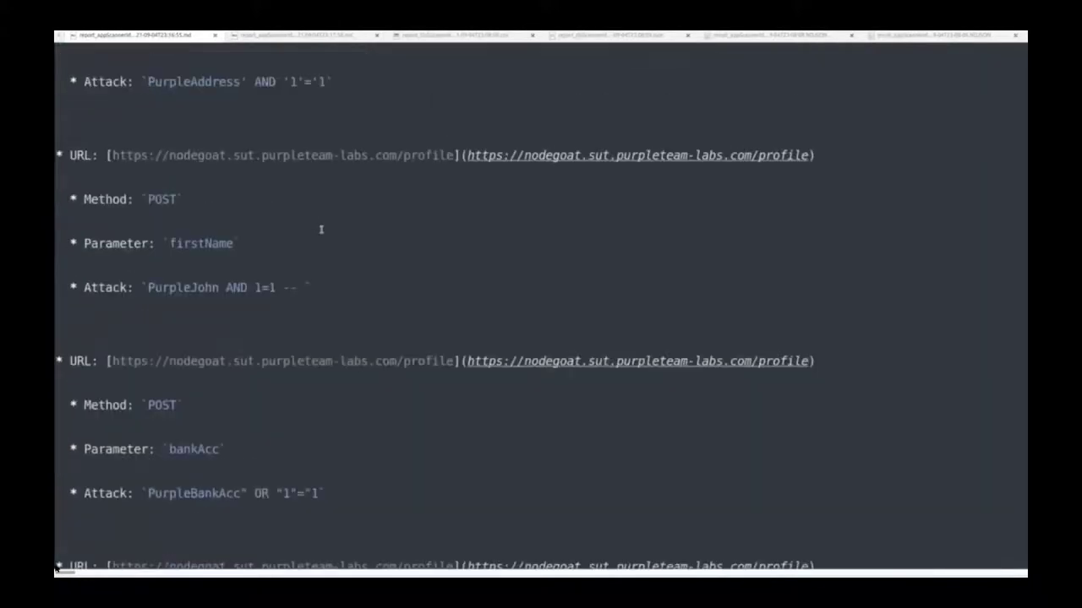
{"action": "scroll", "scroll_direction": "down", "scroll_amount": 3}
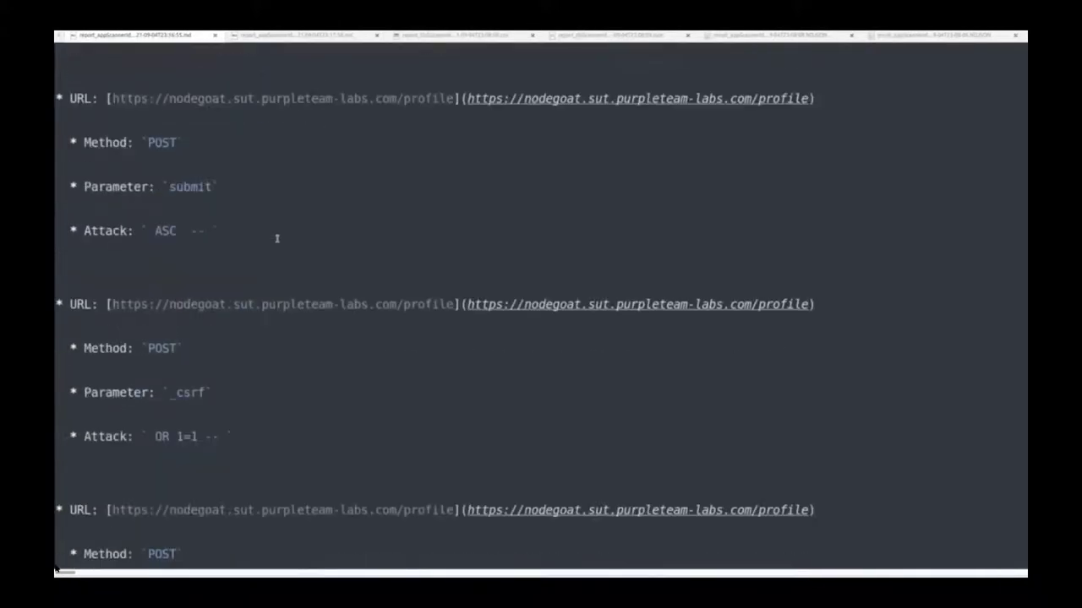
{"action": "scroll", "scroll_direction": "down", "scroll_amount": 3}
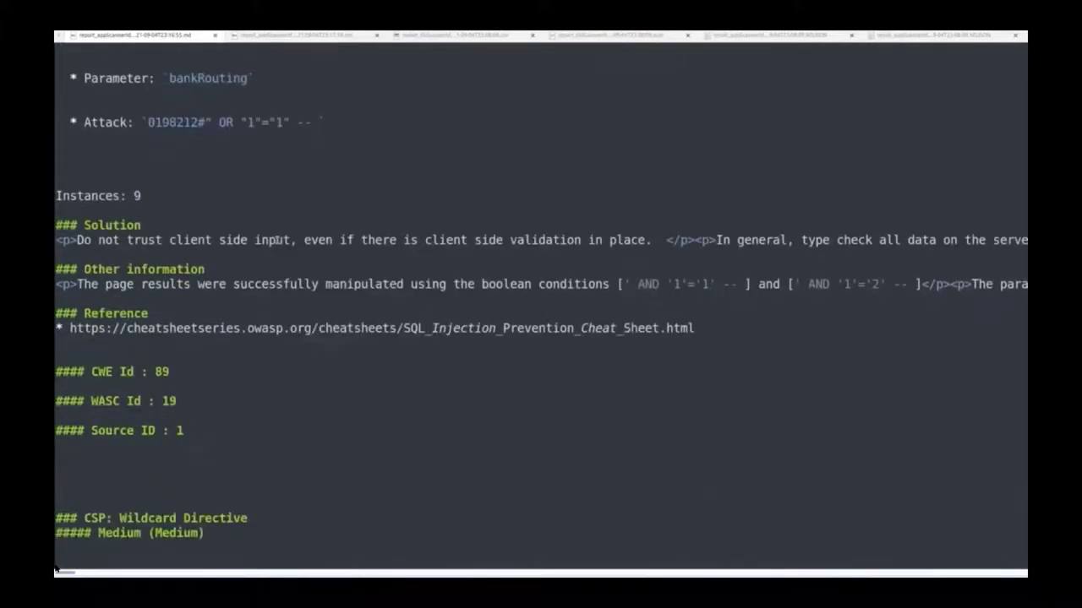
{"action": "scroll", "scroll_direction": "down", "scroll_amount": 3}
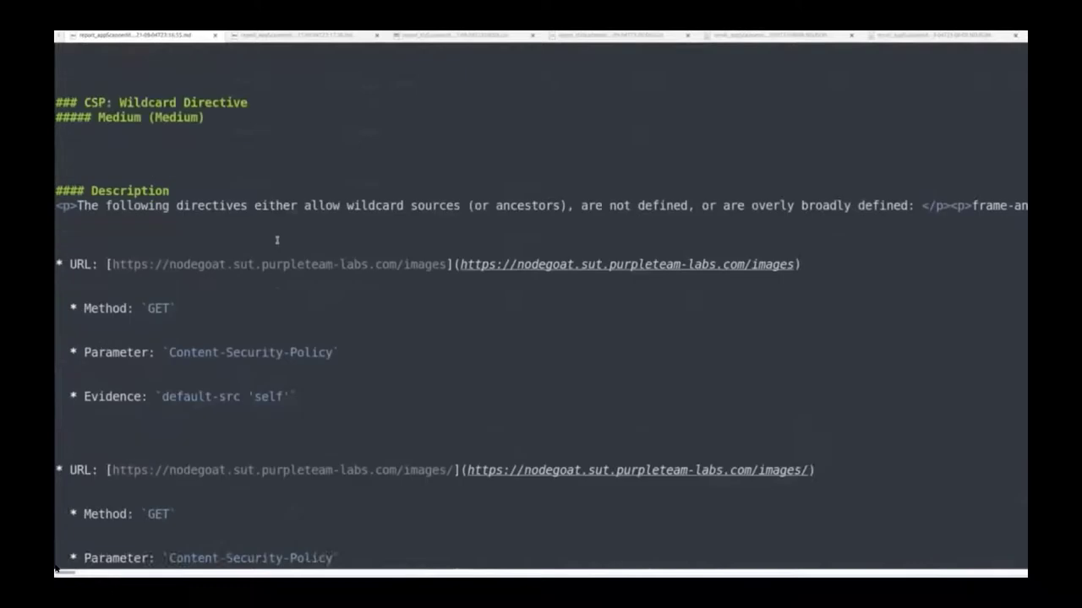
{"action": "scroll", "scroll_direction": "down", "scroll_amount": 3}
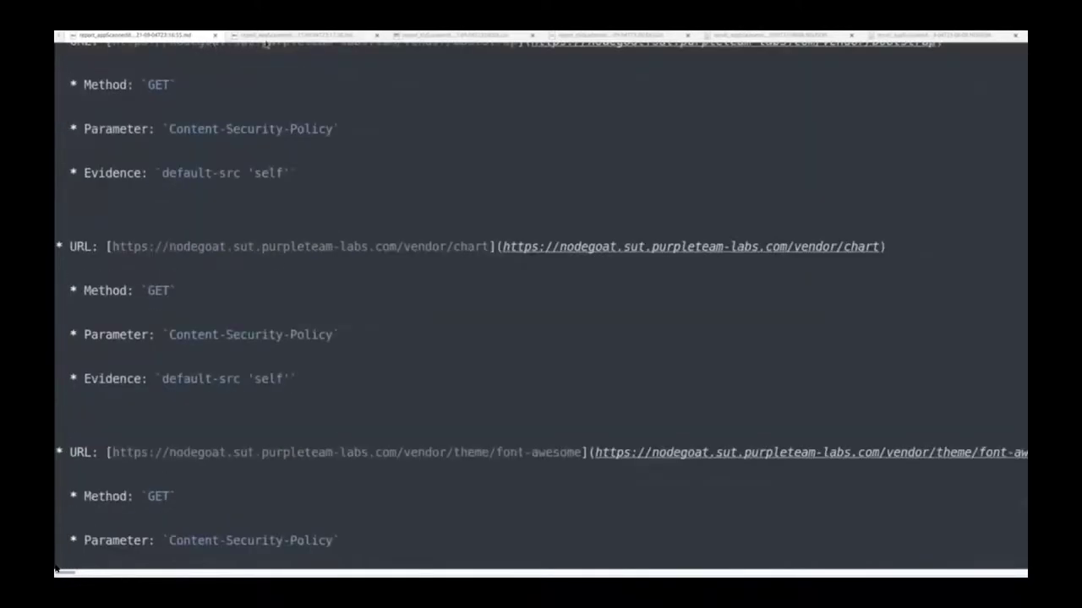
{"action": "scroll", "scroll_direction": "up", "scroll_amount": 3}
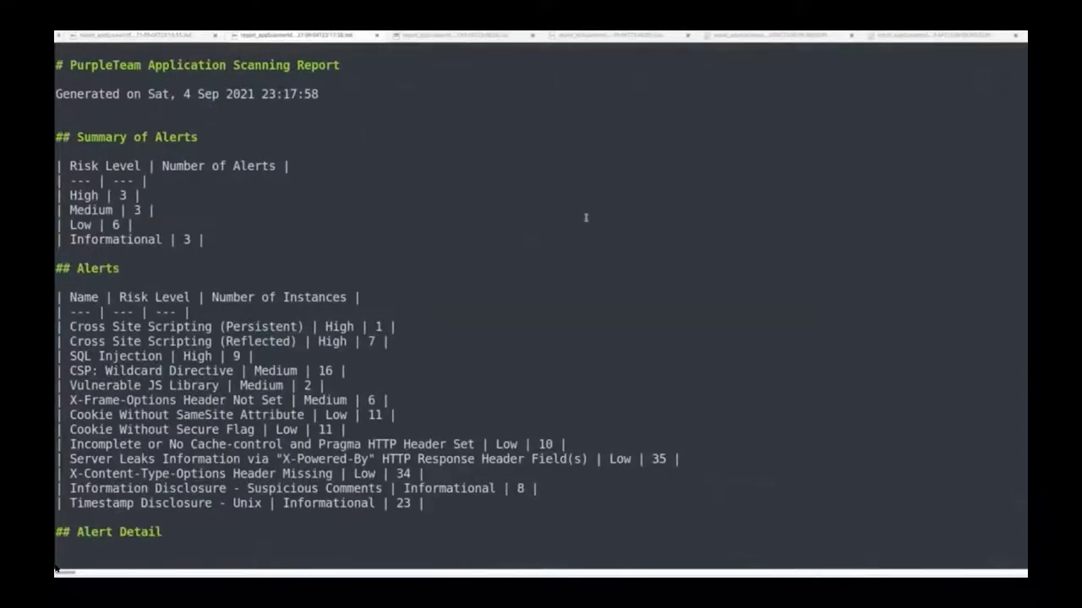
Scroll through the rest of the markdown report and switch to the CSV TLS scan report
{"action": "scroll", "scroll_direction": "down", "scroll_amount": 3}
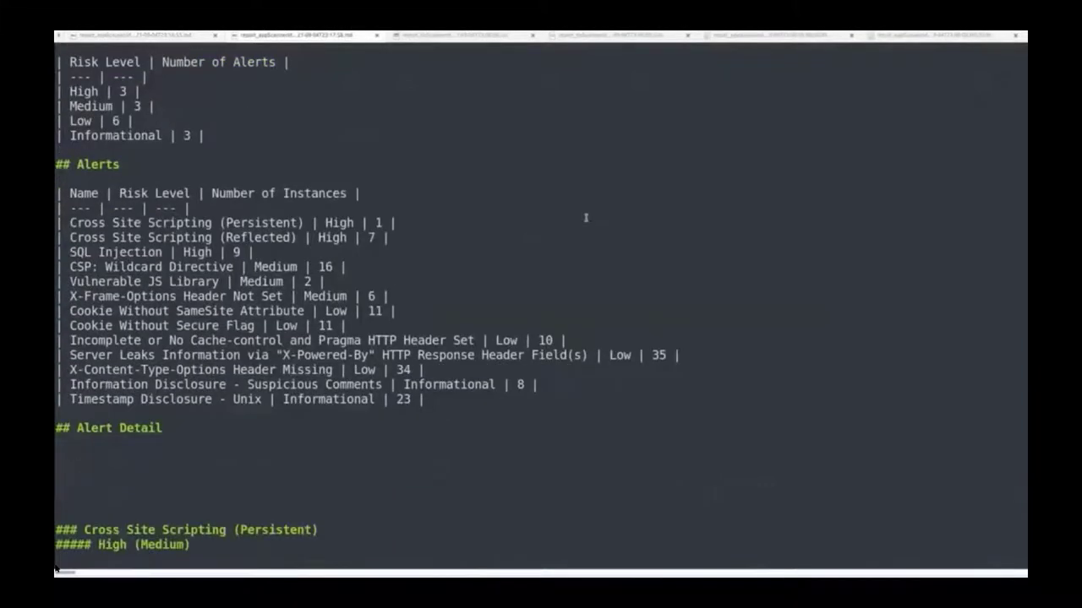
{"action": "scroll", "scroll_direction": "down", "scroll_amount": 3}
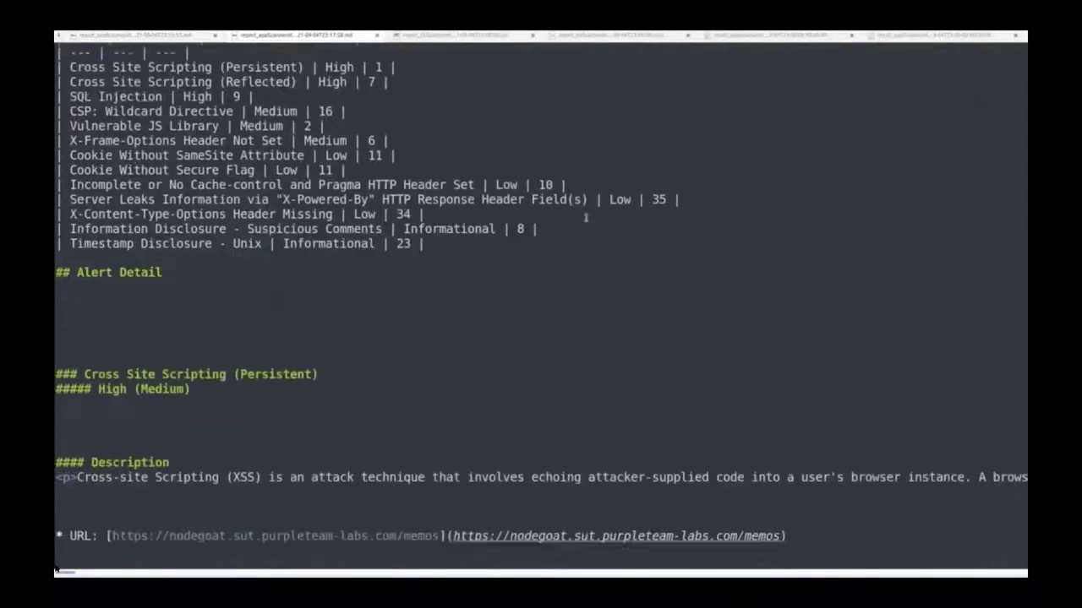
{"action": "scroll", "scroll_direction": "down", "scroll_amount": 3}
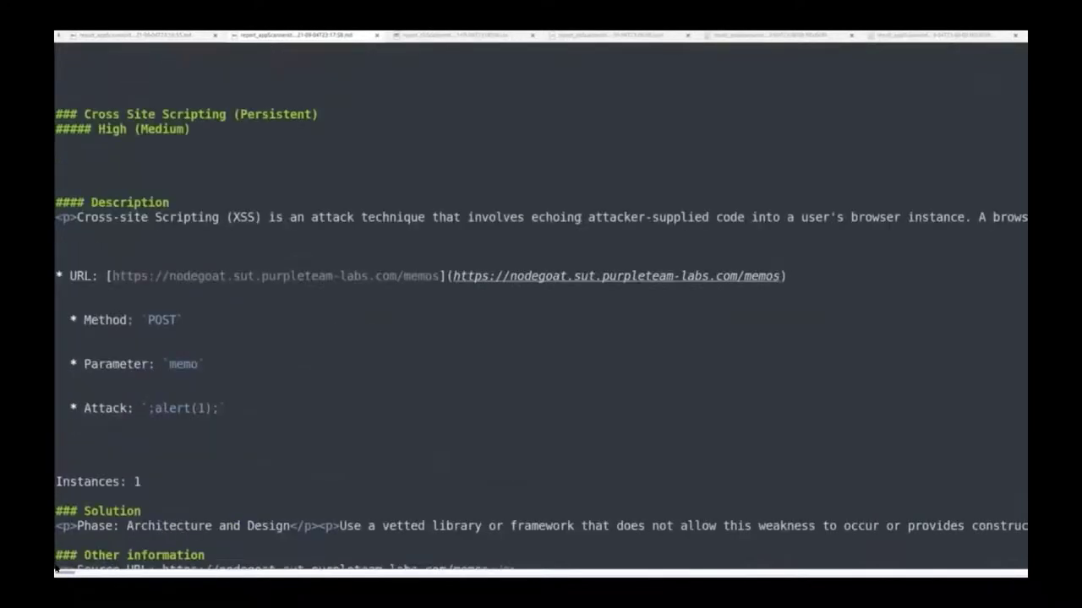
{"action": "scroll", "scroll_direction": "down", "scroll_amount": 3}
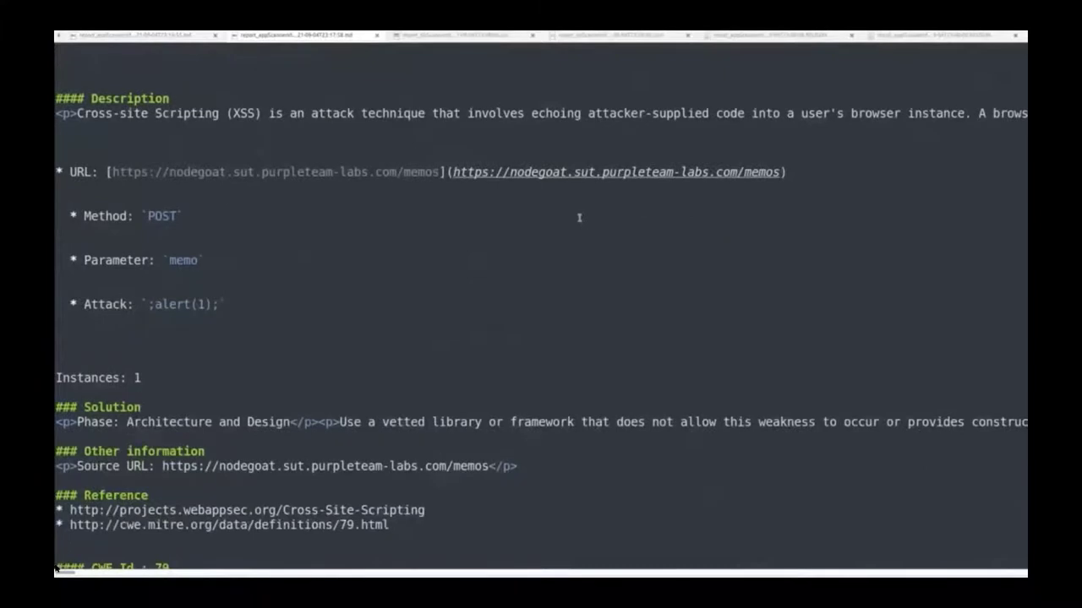
{"action": "scroll", "scroll_direction": "down", "scroll_amount": 3}
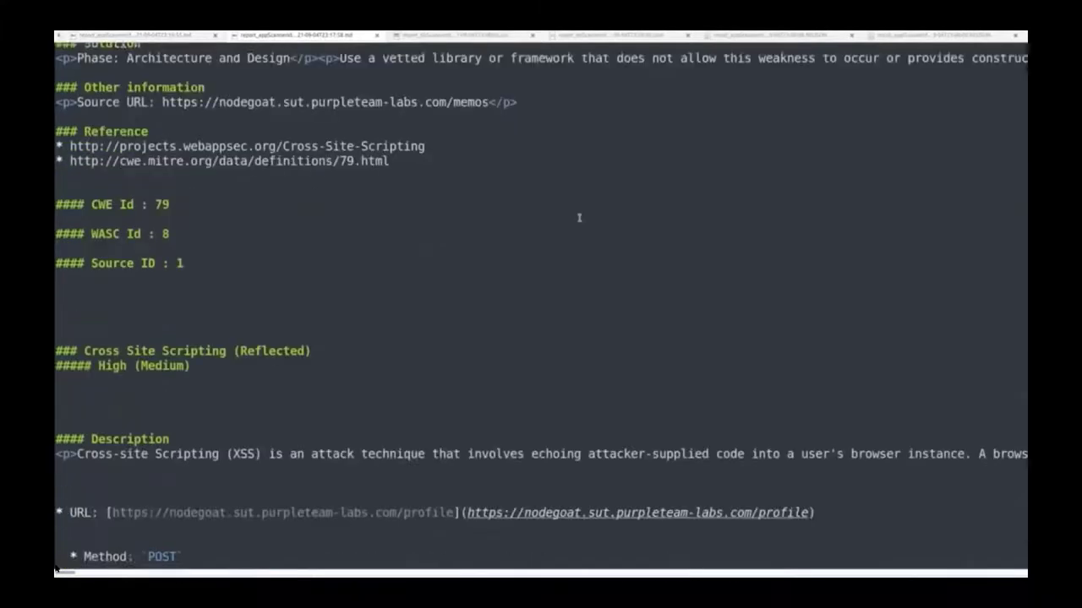
{"action": "scroll", "scroll_direction": "down", "scroll_amount": 3}
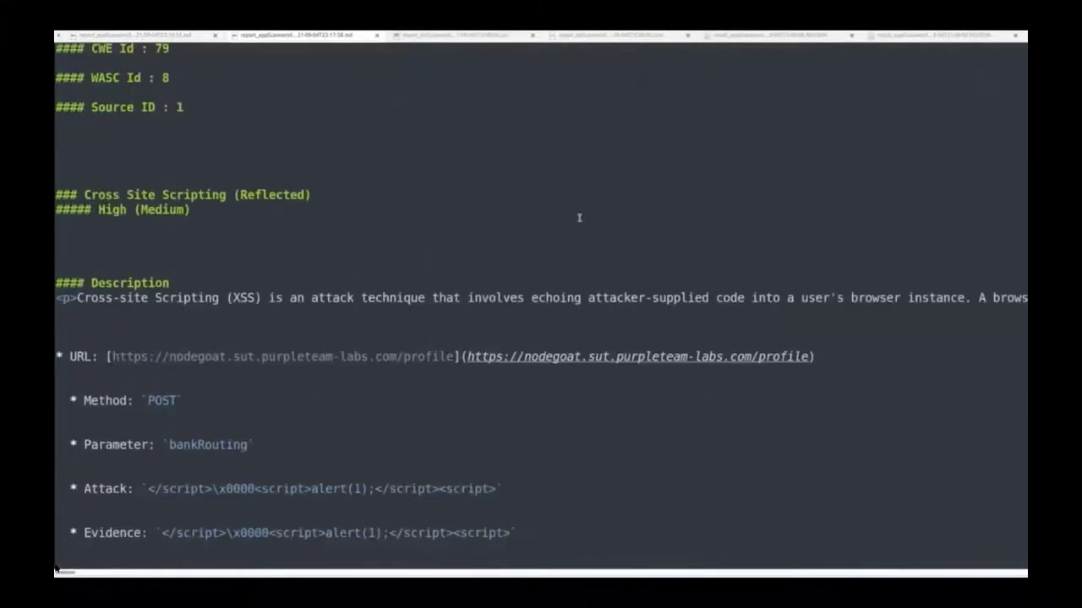
{"action": "scroll", "scroll_direction": "down", "scroll_amount": 3}
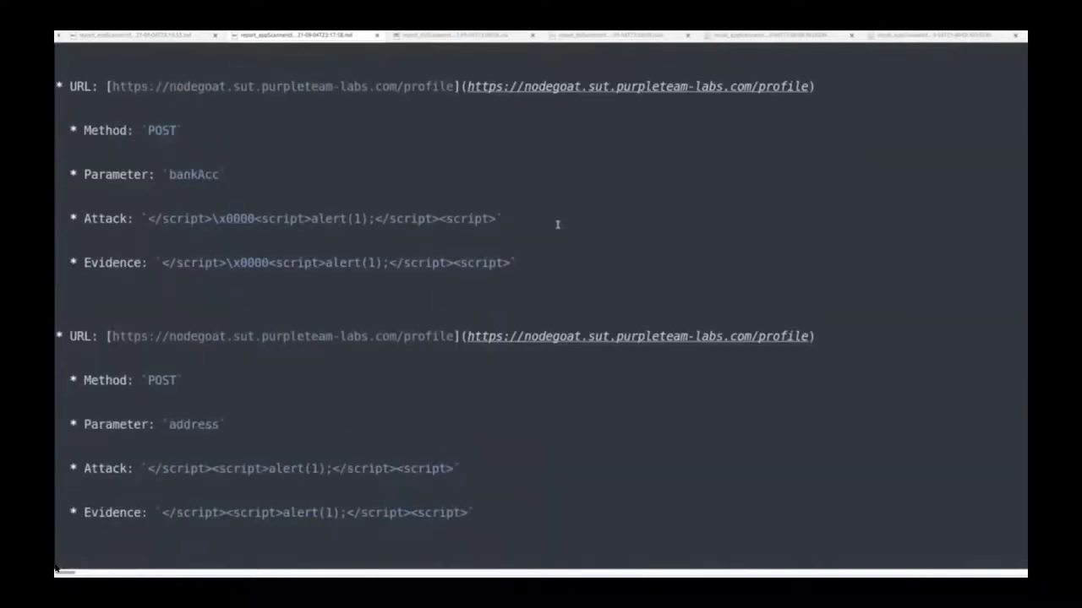
{"action": "scroll", "scroll_direction": "down", "scroll_amount": 3}
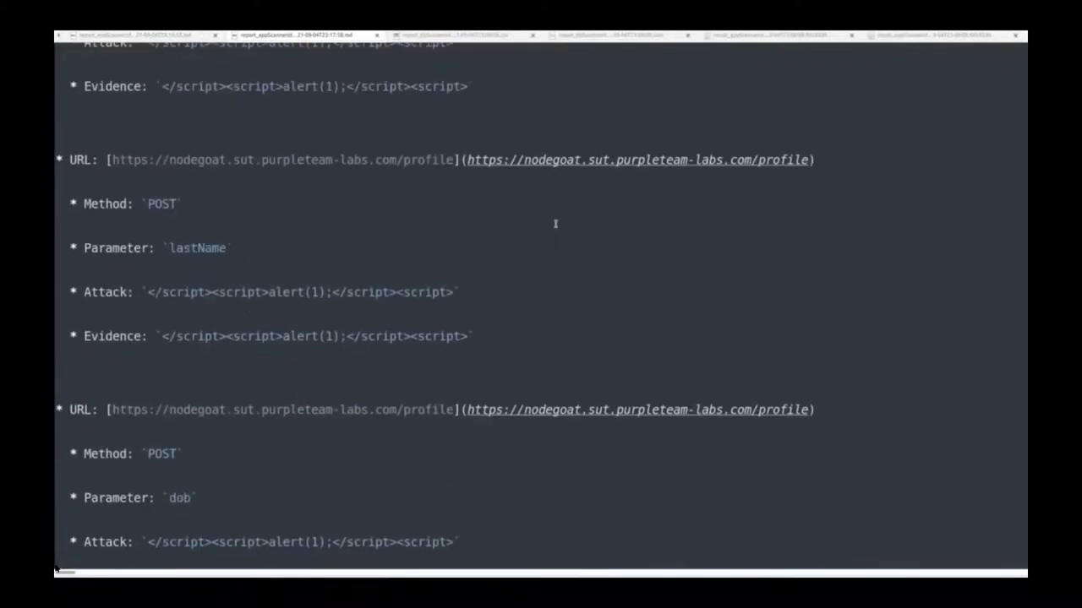
{"action": "scroll", "scroll_direction": "down", "scroll_amount": 3}
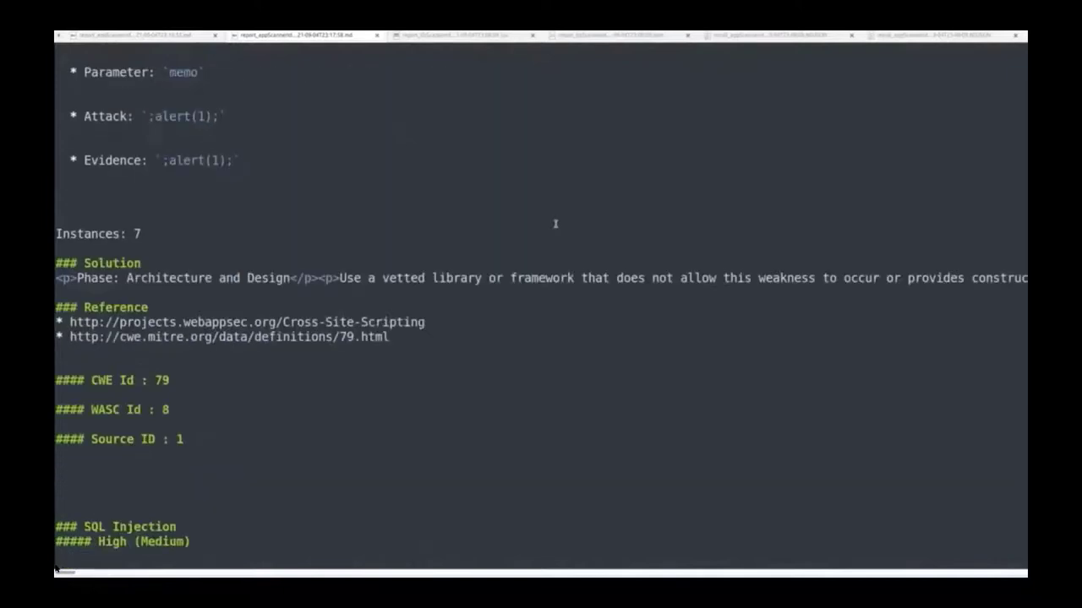
{"action": "scroll", "scroll_direction": "down", "scroll_amount": 3}
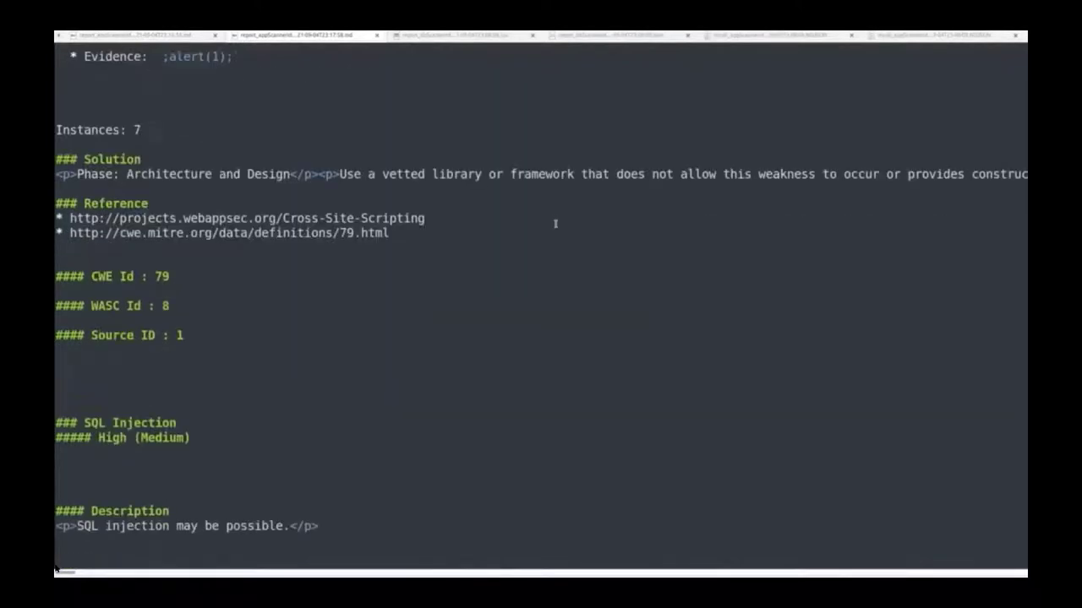
{"action": "scroll", "scroll_direction": "down", "scroll_amount": 3}
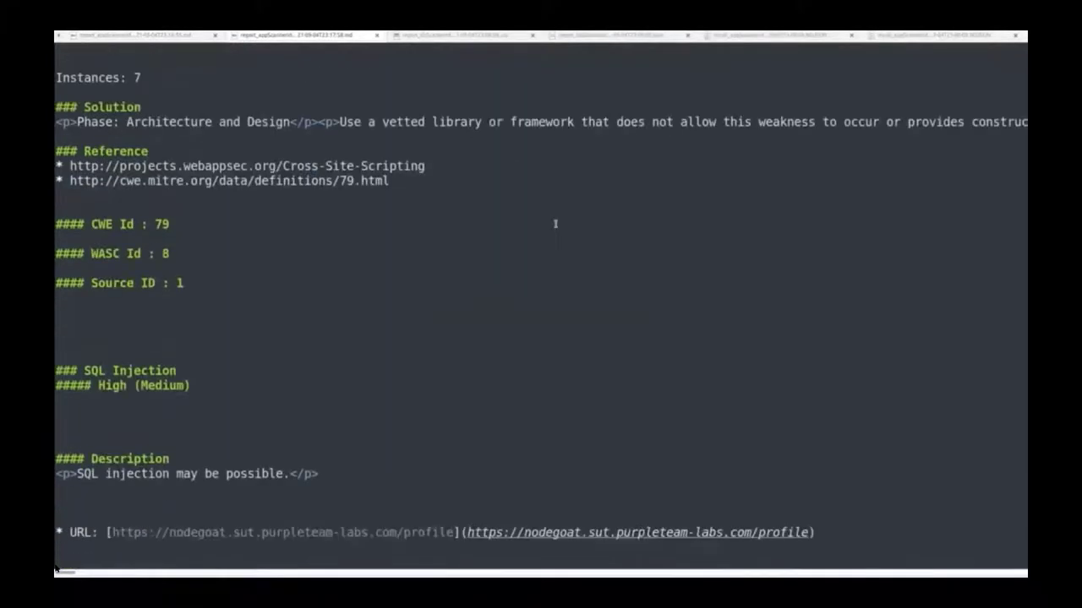
{"action": "scroll", "scroll_direction": "down", "scroll_amount": 3}
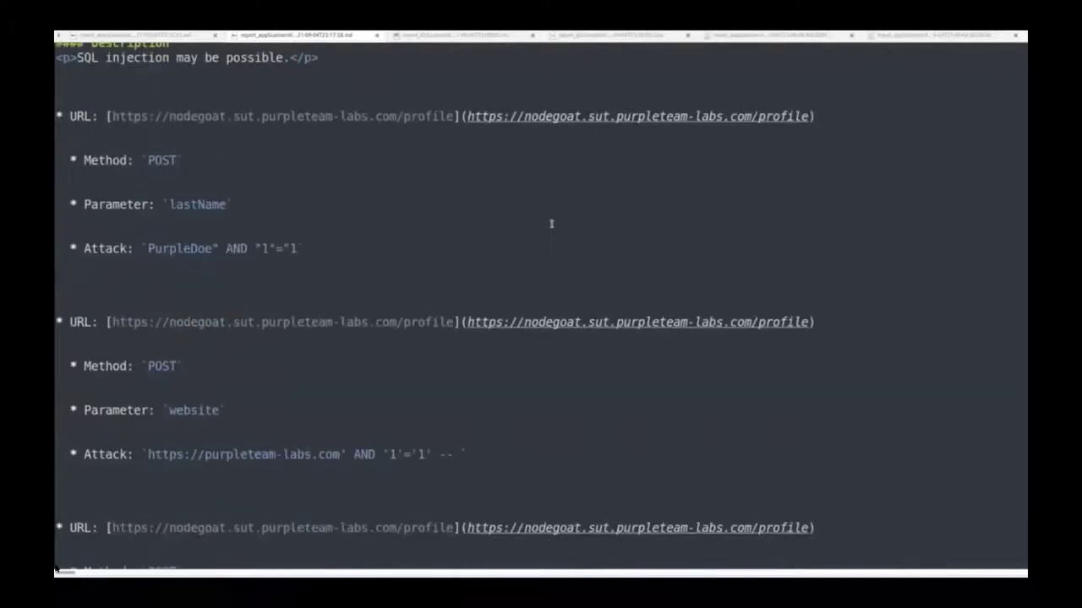
{"action": "scroll", "scroll_direction": "down", "scroll_amount": 3}
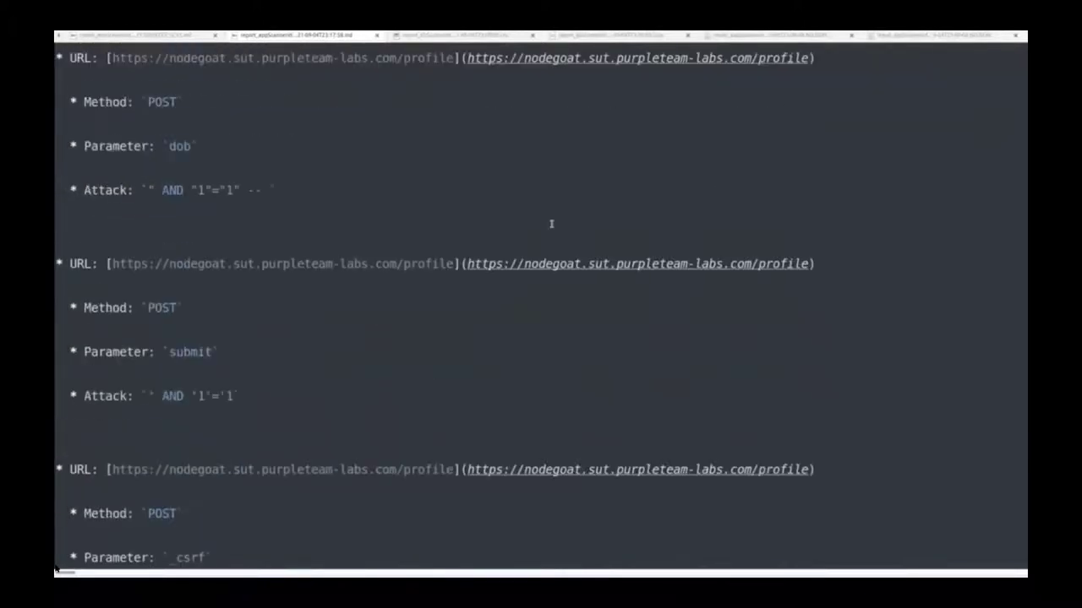
{"action": "scroll", "scroll_direction": "down", "scroll_amount": 3}
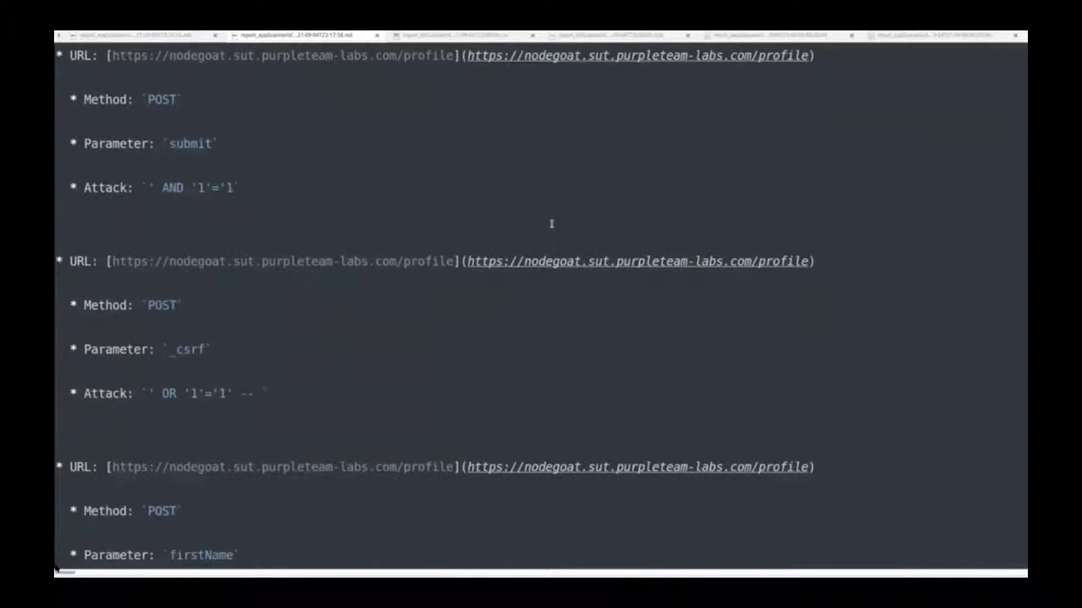
{"action": "scroll", "scroll_direction": "down", "scroll_amount": 3}
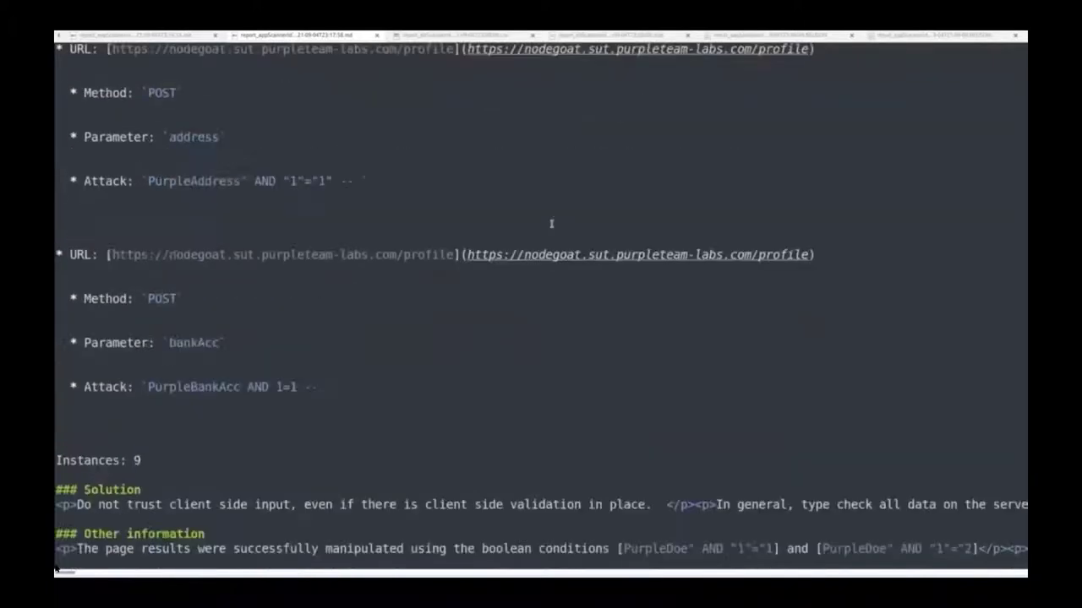
{"action": "scroll", "scroll_direction": "down", "scroll_amount": 3}
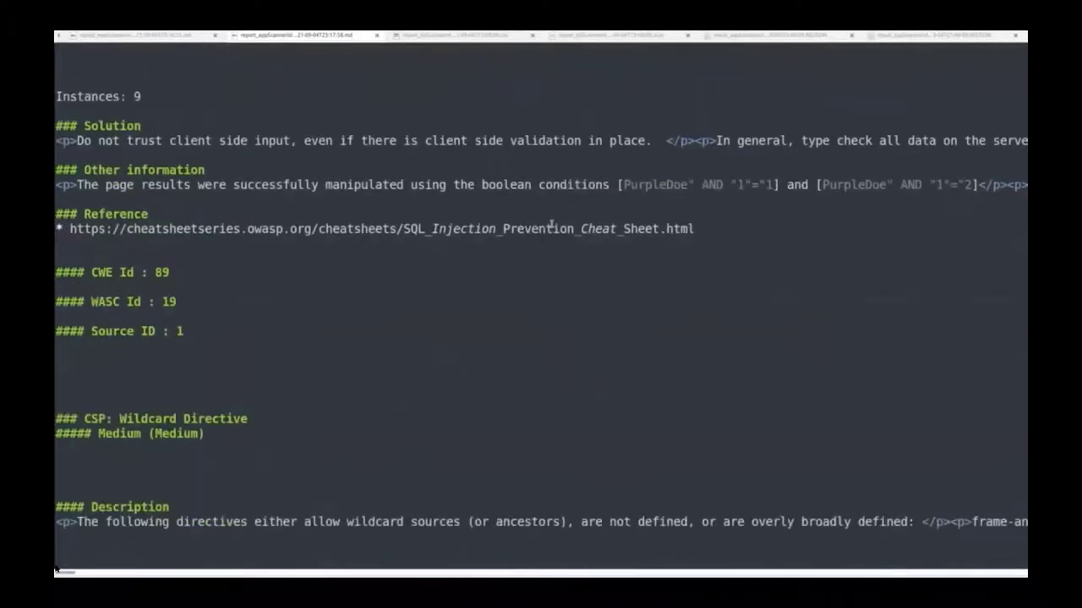
{"action": "scroll", "scroll_direction": "down", "scroll_amount": 3}
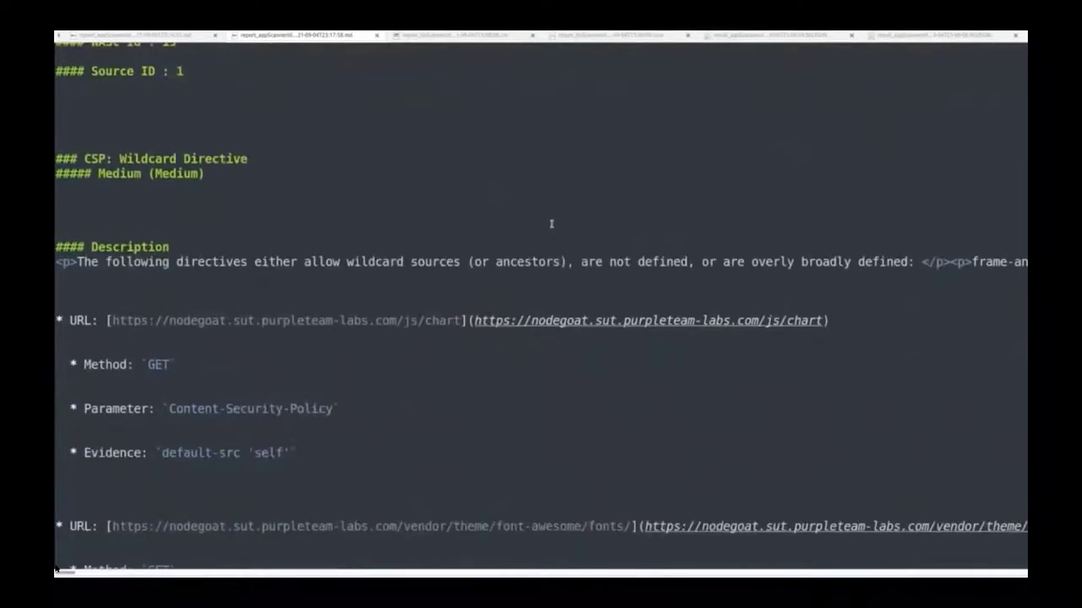
{"action": "scroll", "scroll_direction": "down", "scroll_amount": 3}
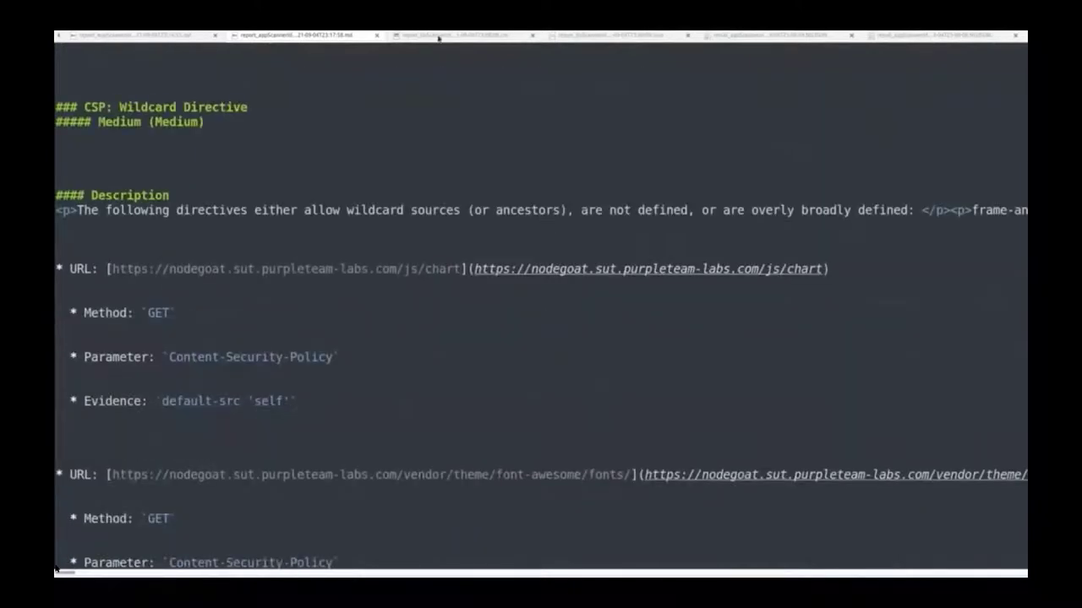
{"action": "left_click", "coordinate": [454, 35]}
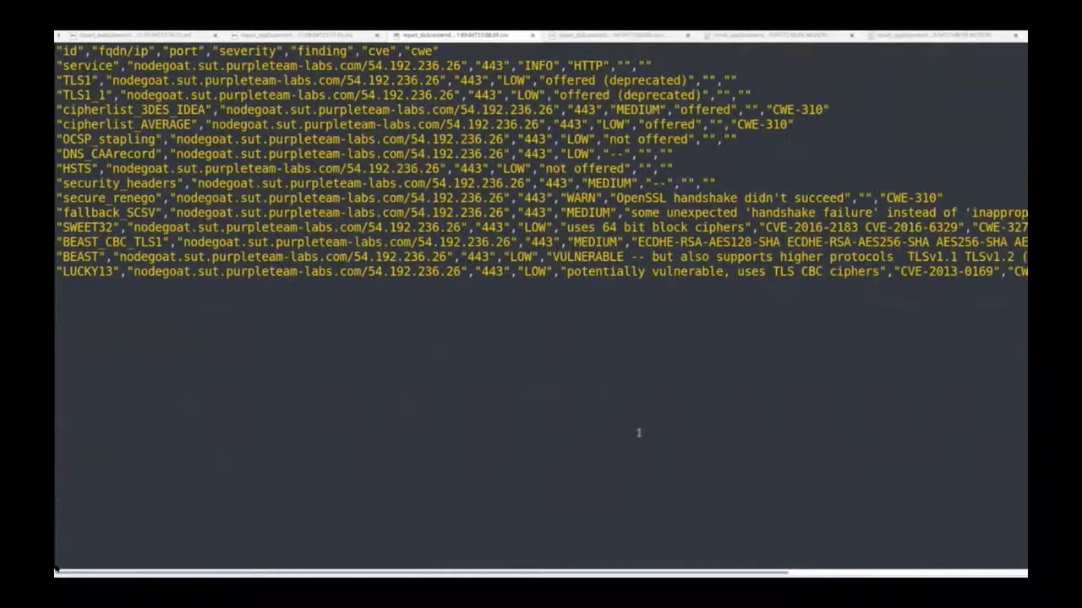
{"action": "mouse_move", "coordinate": [630, 353]}
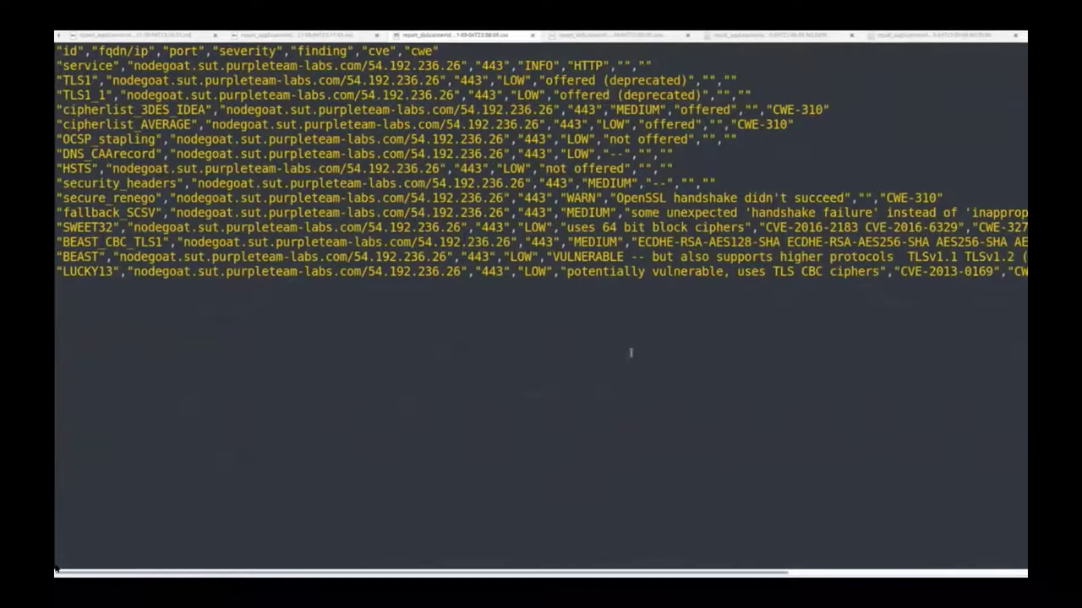
{"action": "mouse_move", "coordinate": [580, 324]}
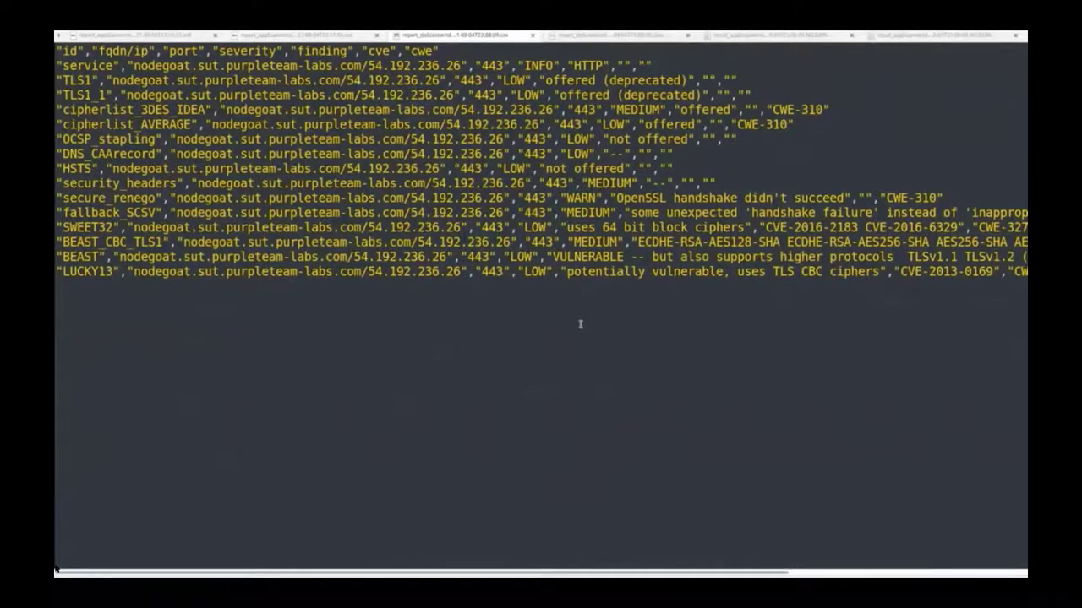
Highlight severity values in the TLS scan CSV, including LOW for deprecated TLS1
{"action": "double_click", "coordinate": [535, 271]}
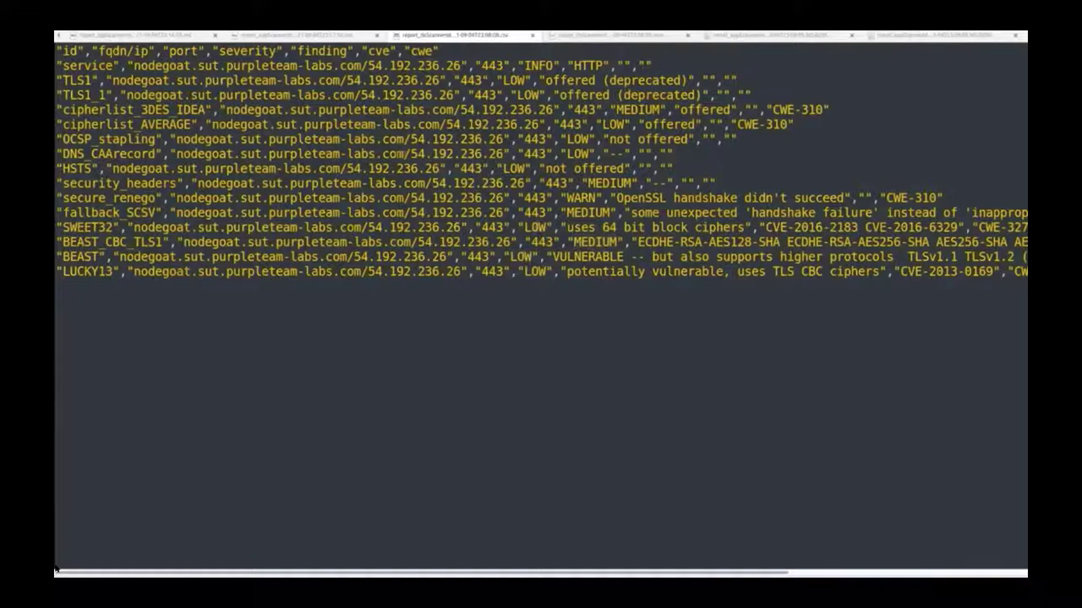
{"action": "double_click", "coordinate": [588, 212]}
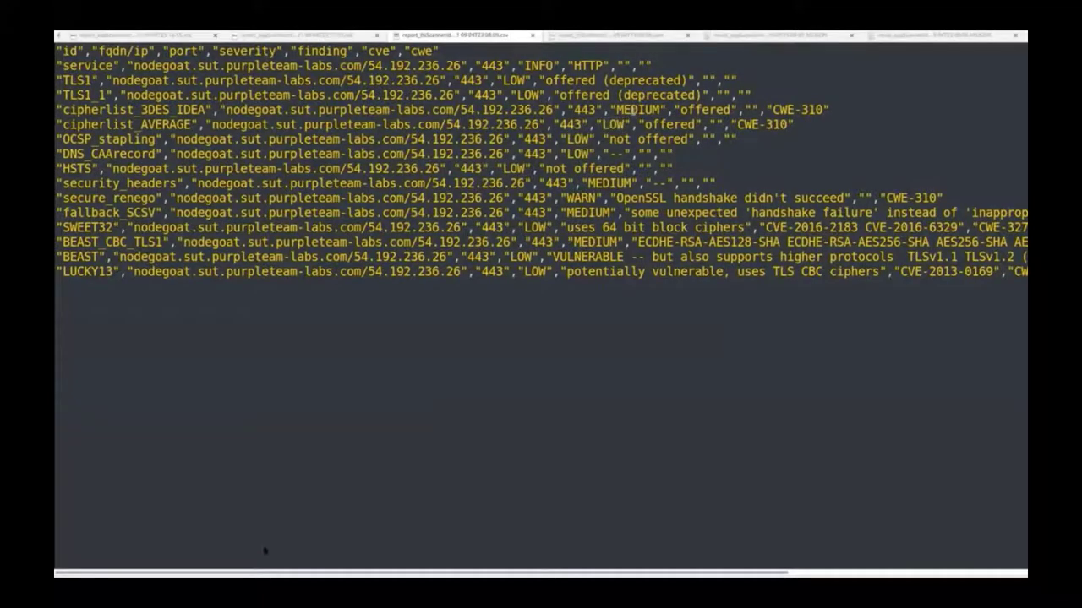
{"action": "double_click", "coordinate": [527, 94]}
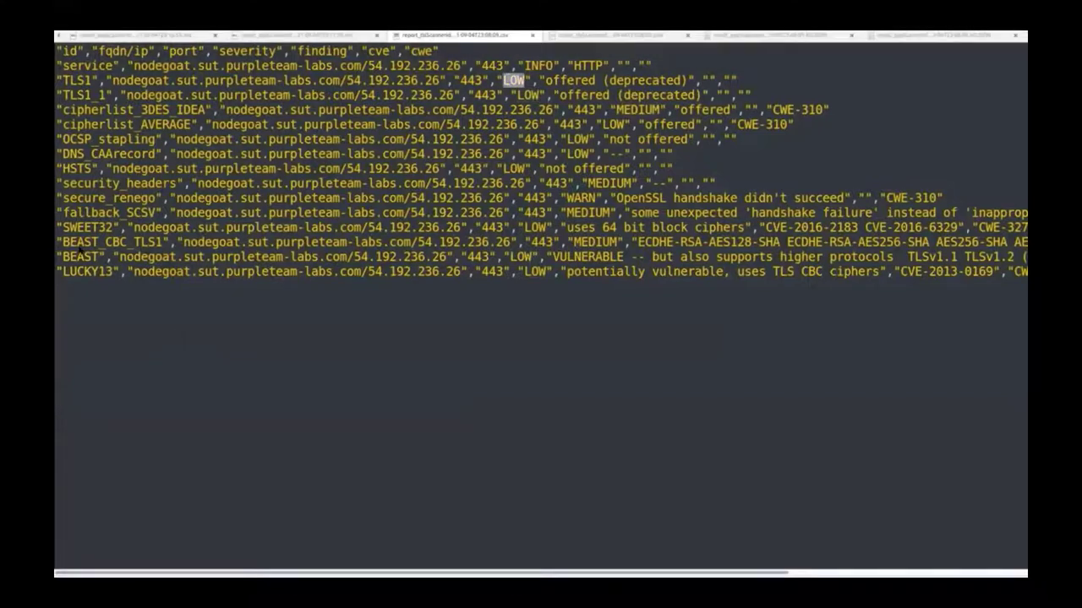
{"action": "mouse_move", "coordinate": [99, 521]}
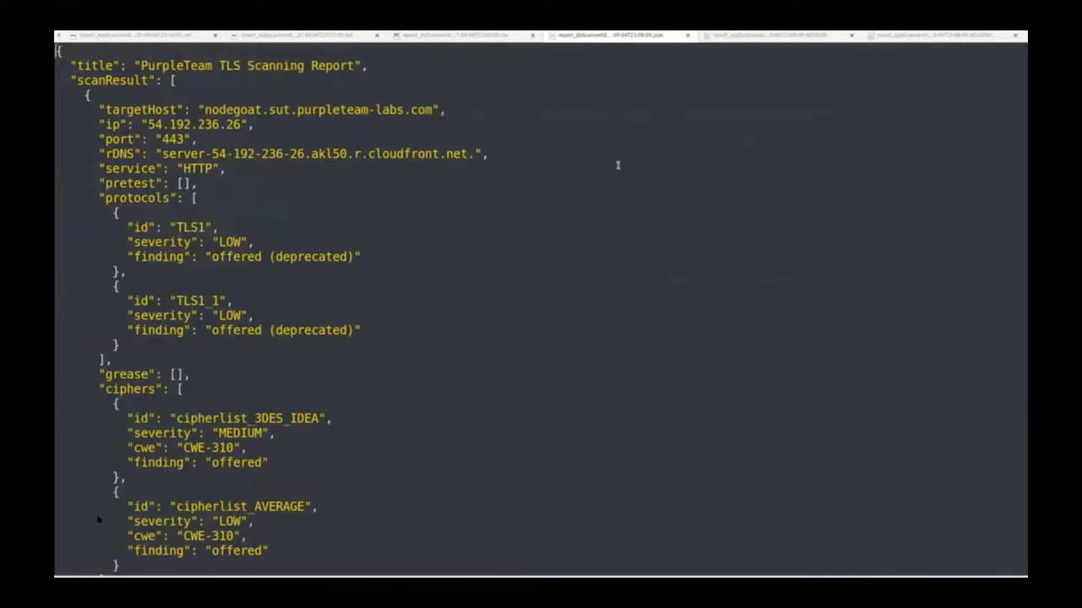
{"action": "mouse_move", "coordinate": [643, 240]}
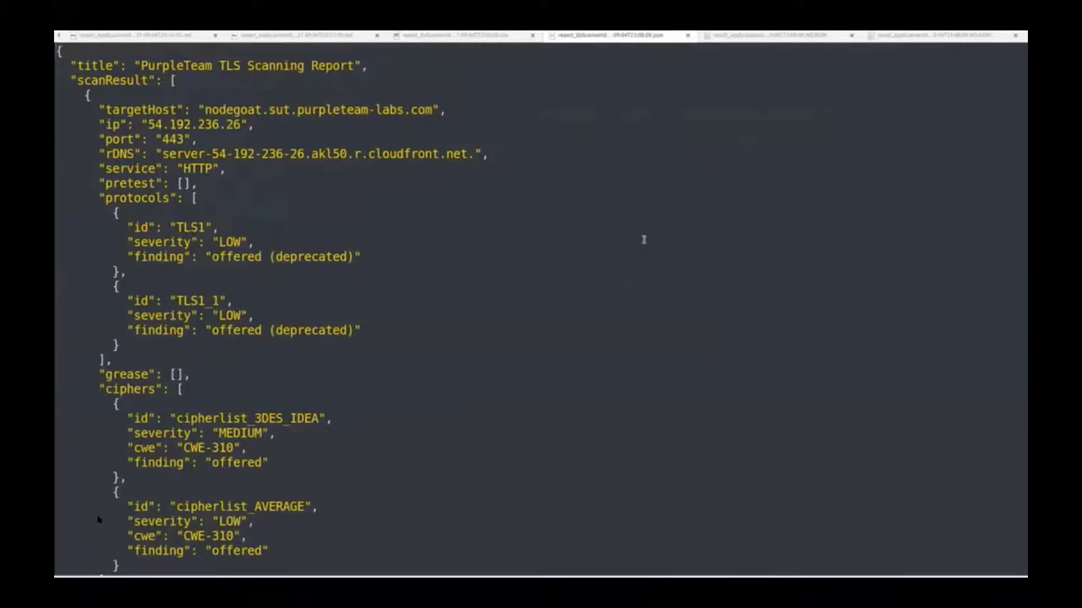
Scroll the JSON TLS Scanning Report down through its vulnerabilities array
{"action": "scroll", "scroll_direction": "down", "scroll_amount": 3}
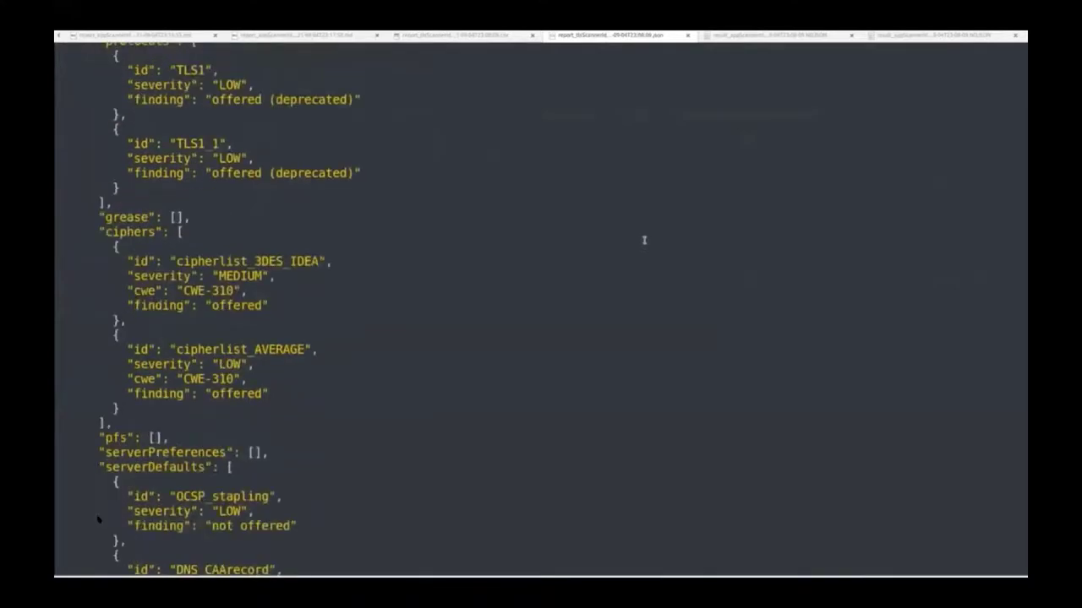
{"action": "scroll", "scroll_direction": "down", "scroll_amount": 3}
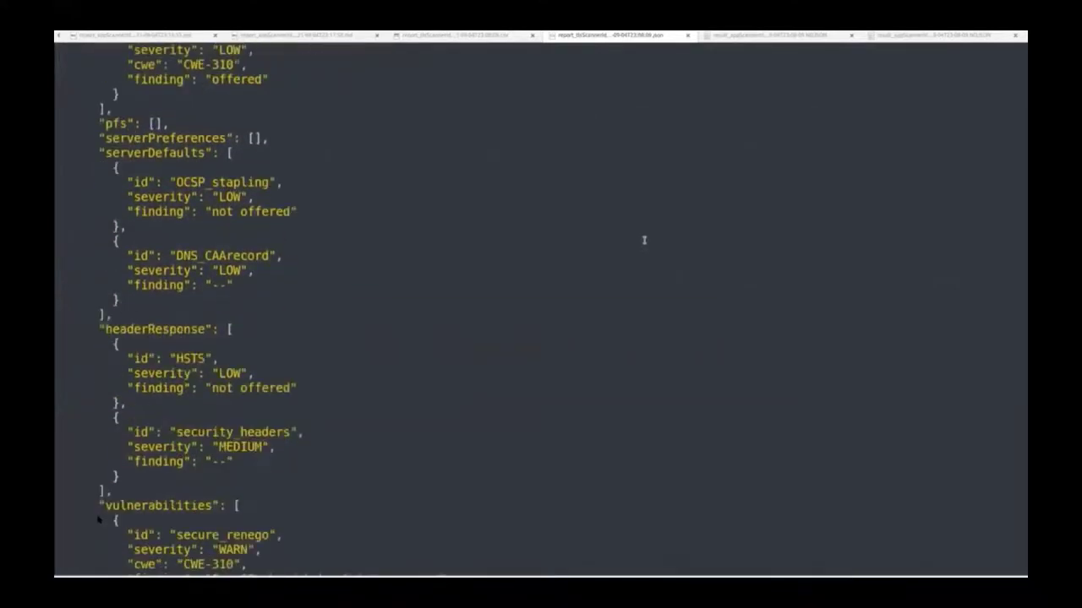
{"action": "scroll", "scroll_direction": "down", "scroll_amount": 3}
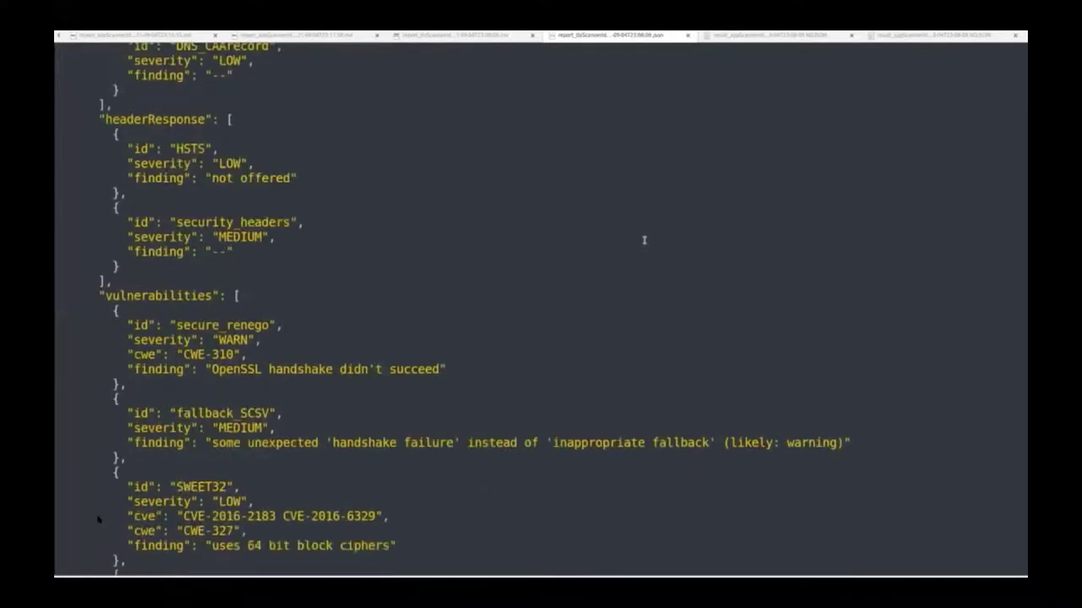
{"action": "scroll", "scroll_direction": "down", "scroll_amount": 3}
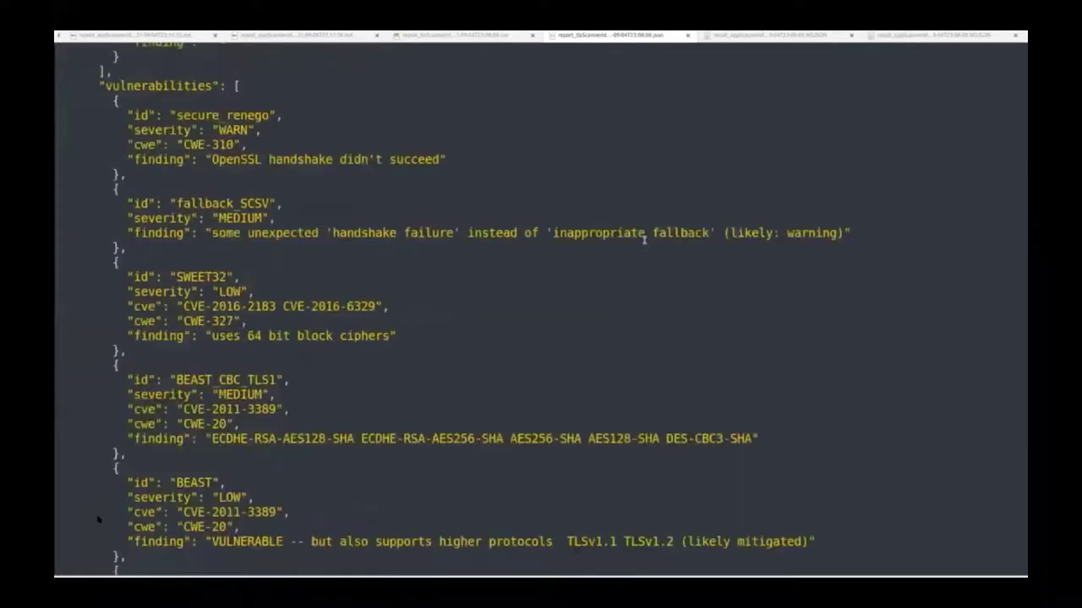
{"action": "scroll", "scroll_direction": "down", "scroll_amount": 3}
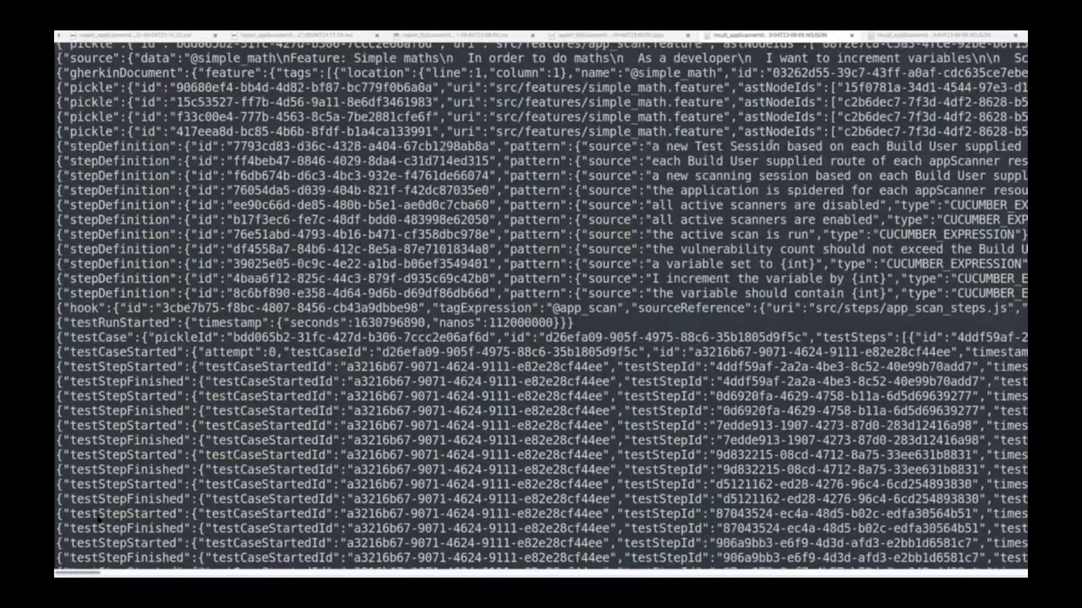
Scroll through the NDJSON Cucumber messages showing test step started and finished records
{"action": "scroll", "scroll_direction": "down", "scroll_amount": 3}
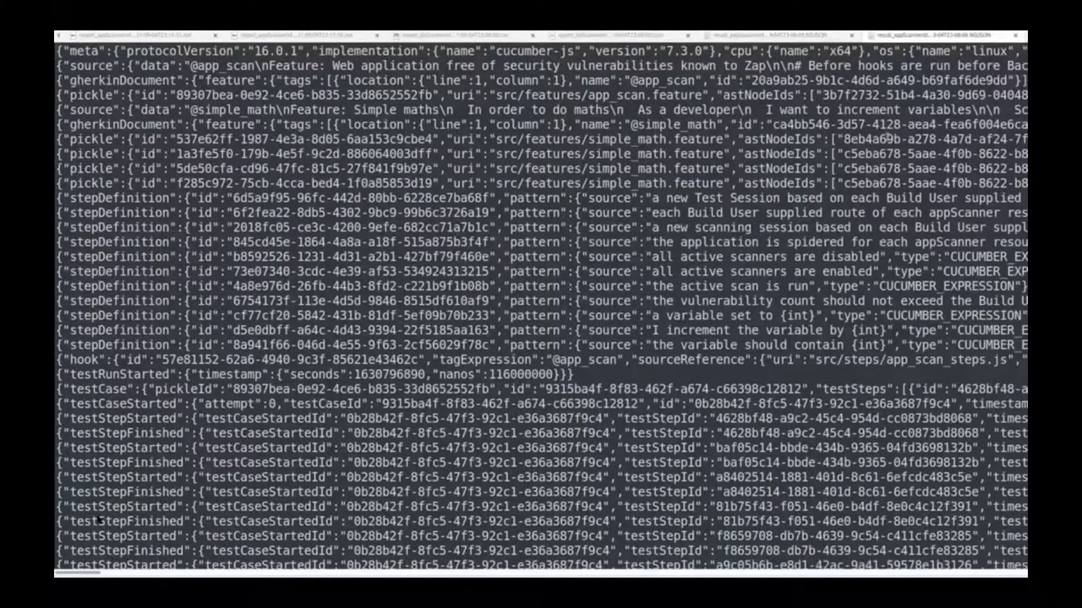
{"action": "scroll", "scroll_direction": "down", "scroll_amount": 3}
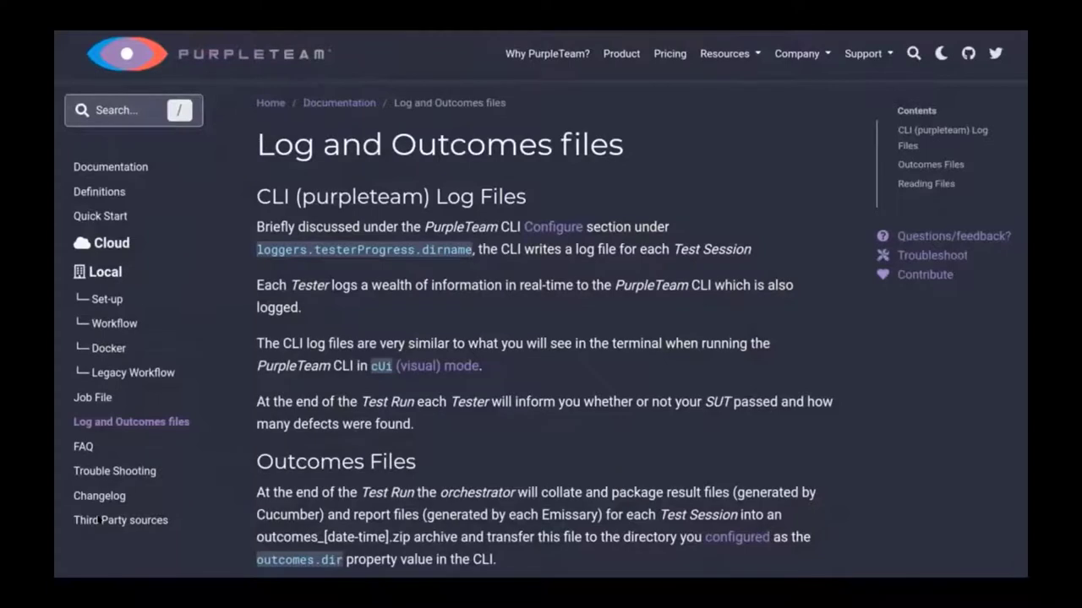
Scroll down the PurpleTeam docs' Log and Outcomes files page covering CLI logs and outcomes archives
{"action": "scroll", "scroll_direction": "down", "scroll_amount": 3}
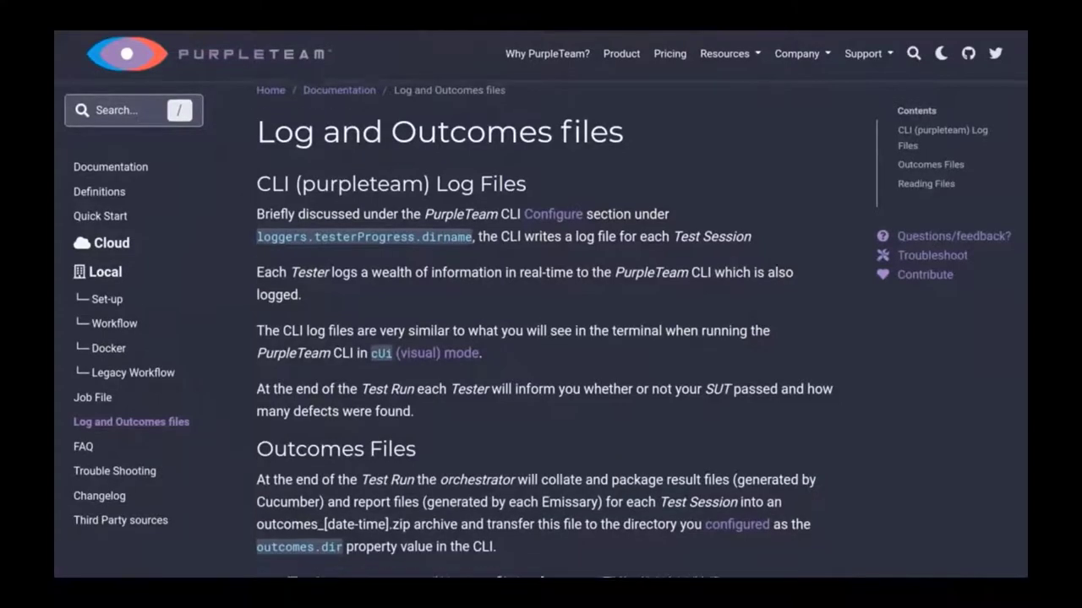
{"action": "scroll", "scroll_direction": "down", "scroll_amount": 3}
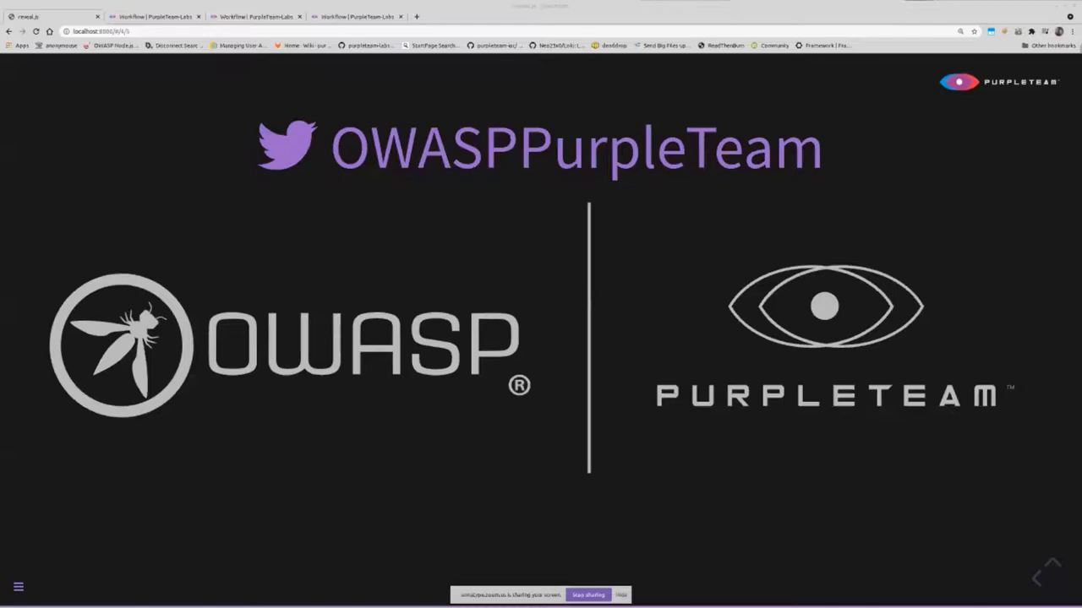
{"action": "mouse_move", "coordinate": [1076, 104]}
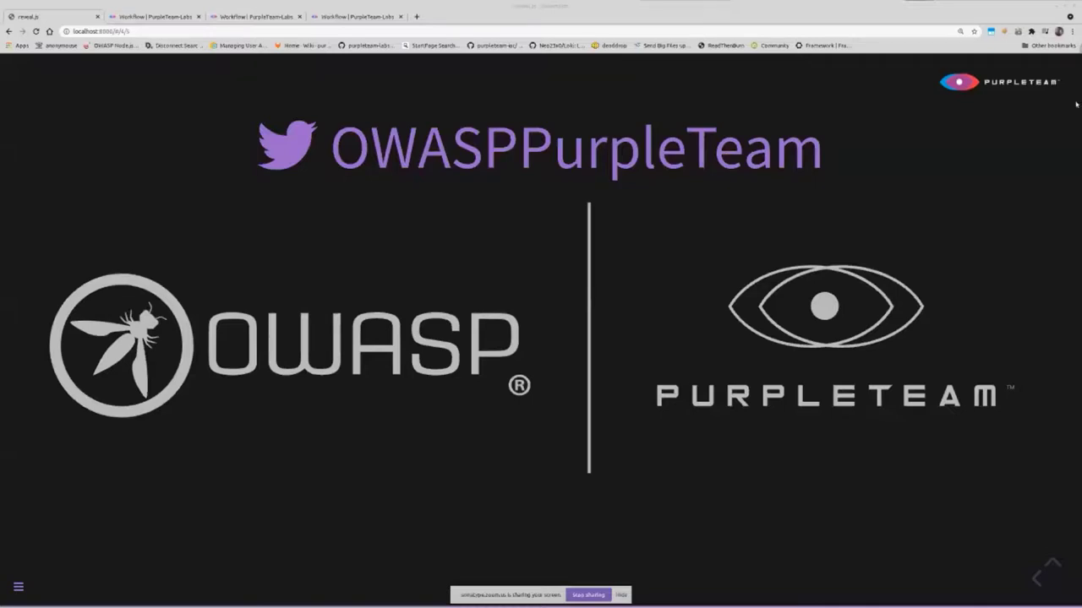